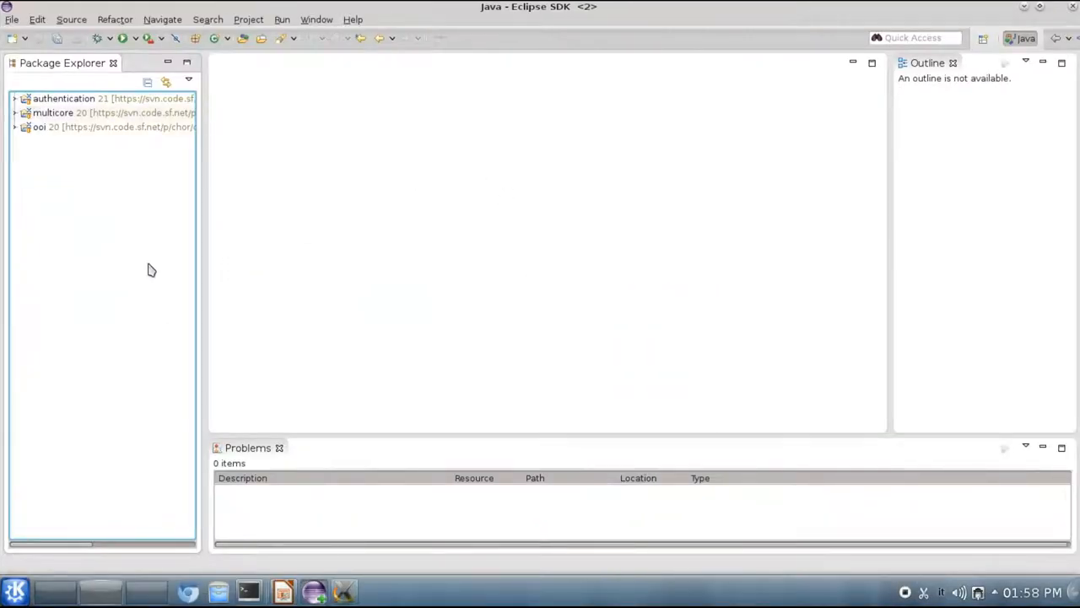
# Start a new General Project named tutorial from the Package Explorer context menu
pyautogui.rightClick(152, 270)
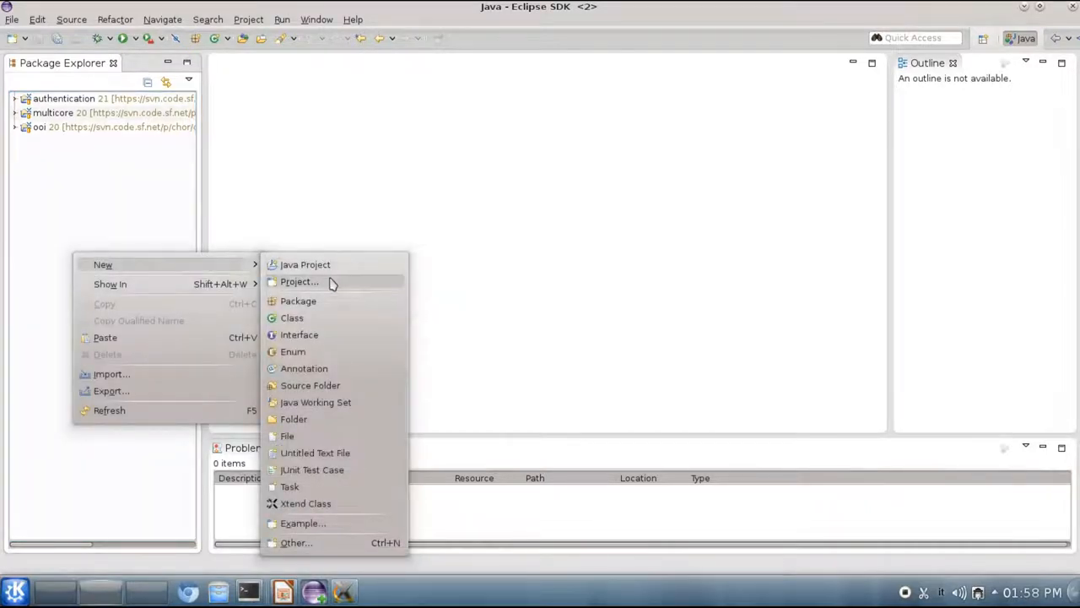
pyautogui.click(301, 281)
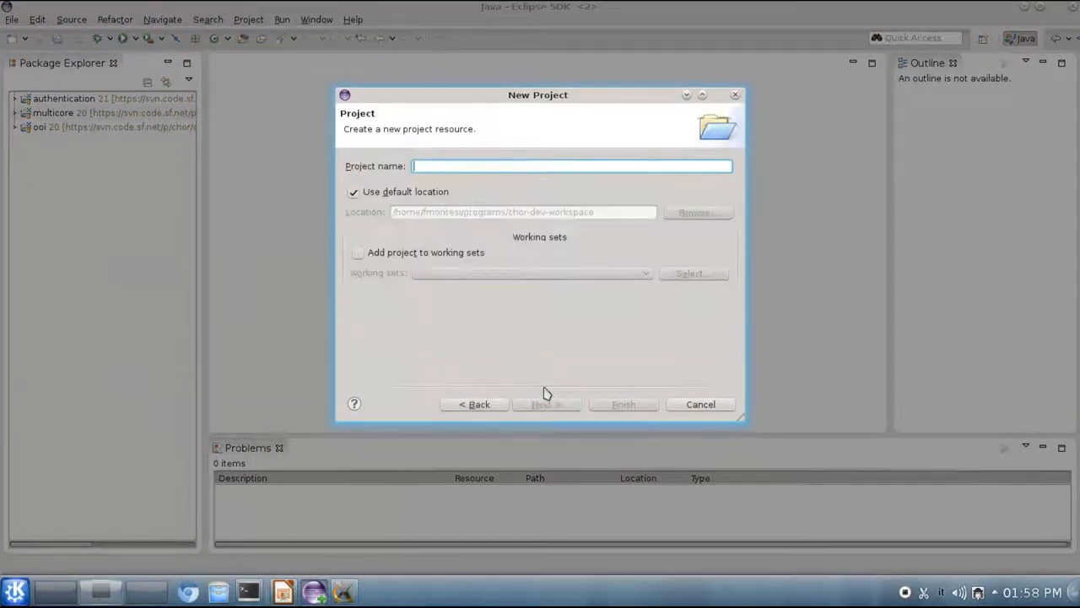
pyautogui.write('tutorial')
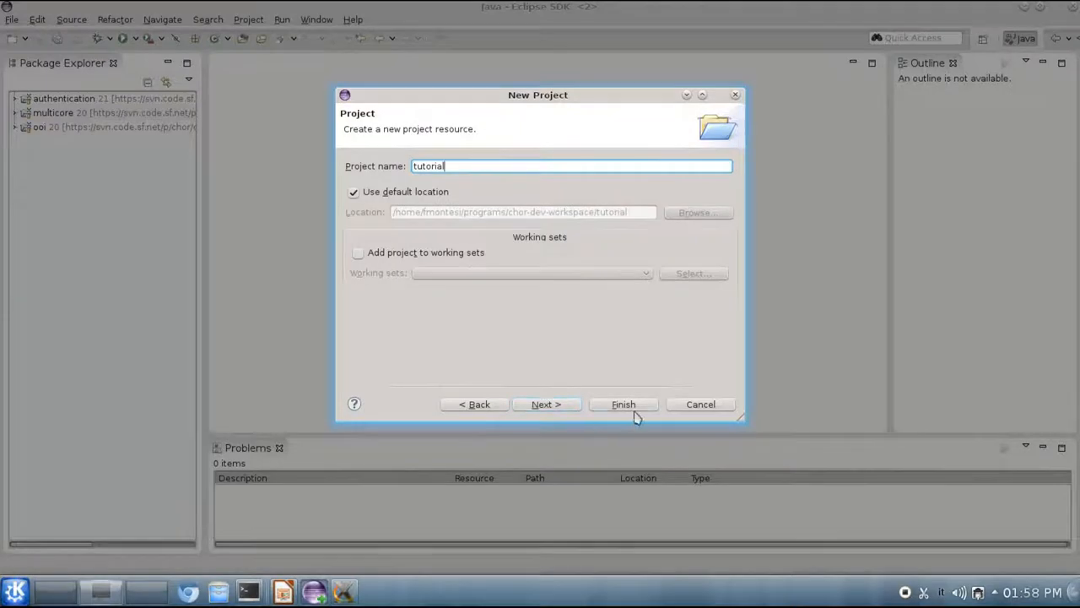
# Create an empty file tutorial.cho inside the tutorial project and open it
pyautogui.rightClick(47, 142)
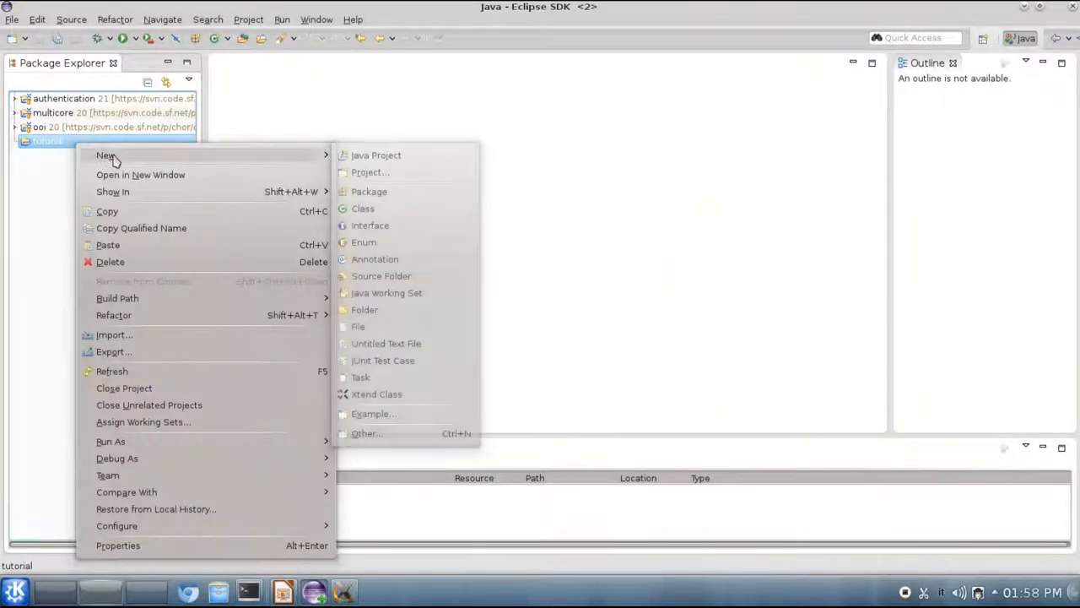
pyautogui.click(358, 327)
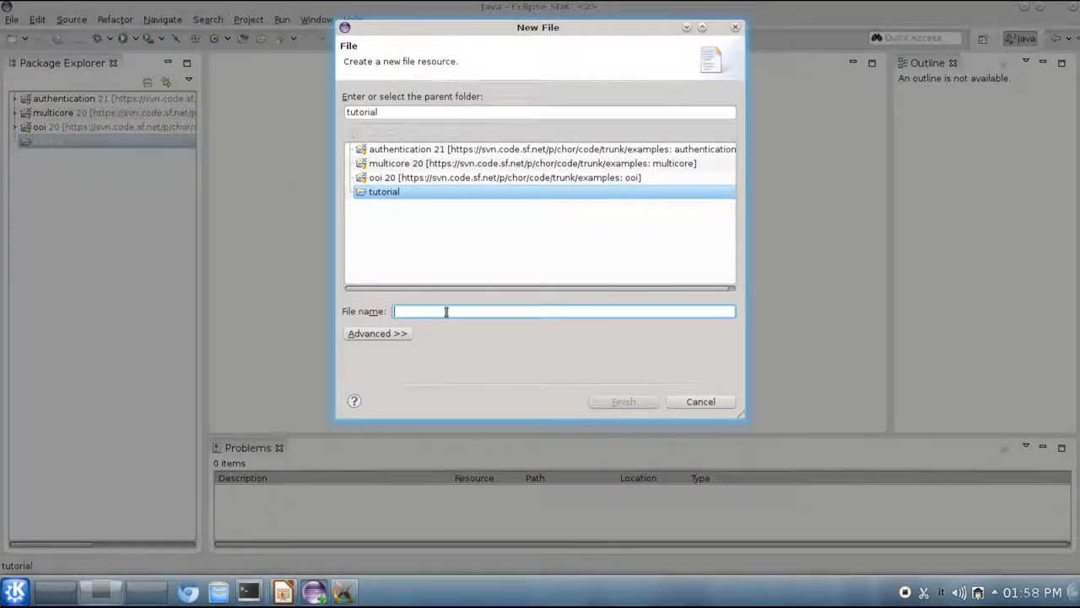
pyautogui.write('tutorial')
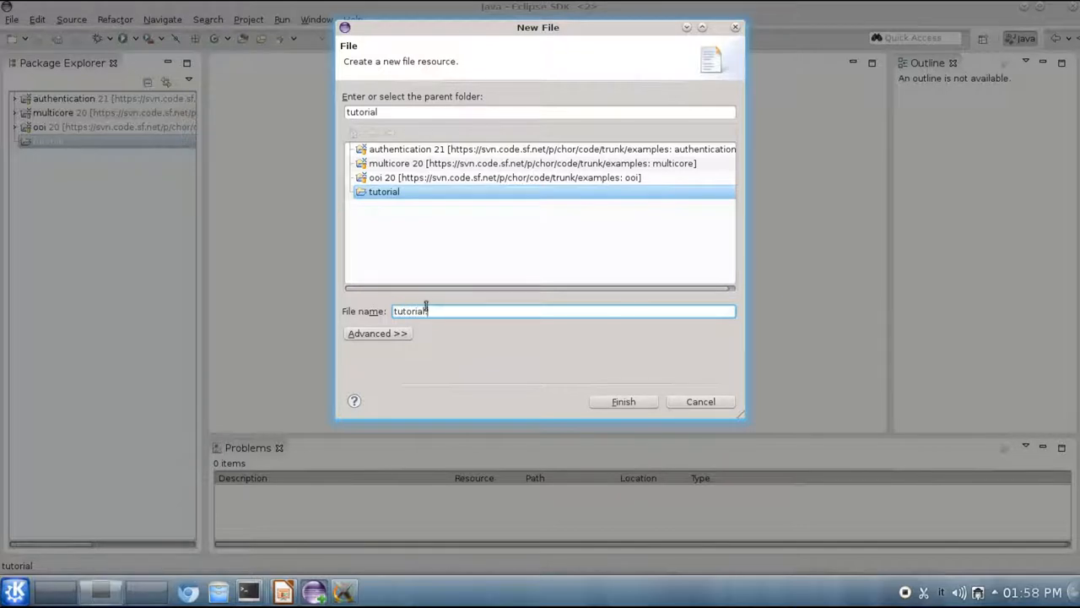
pyautogui.write('.cho')
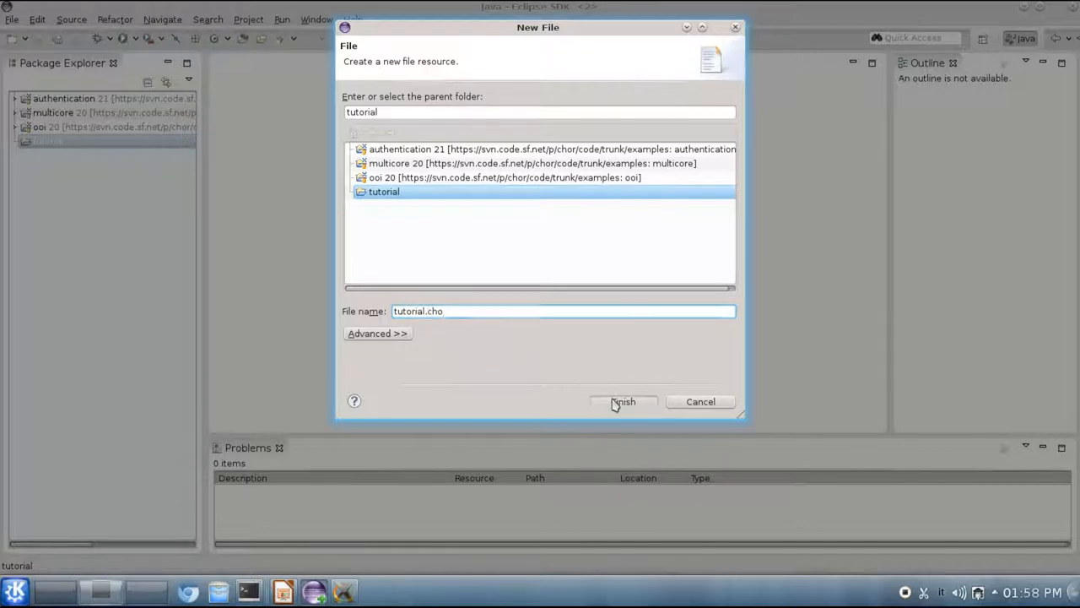
pyautogui.click(622, 402)
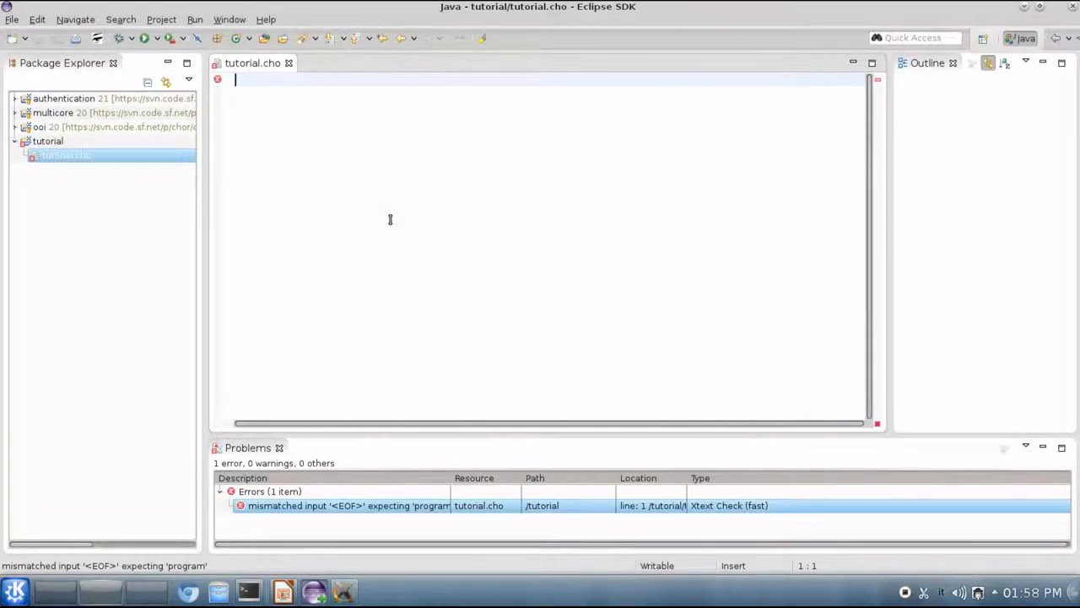
# Write 'program tutorial;' and protocol Simple { A -> B: hi( string ) }
pyautogui.write('program tutorial;')
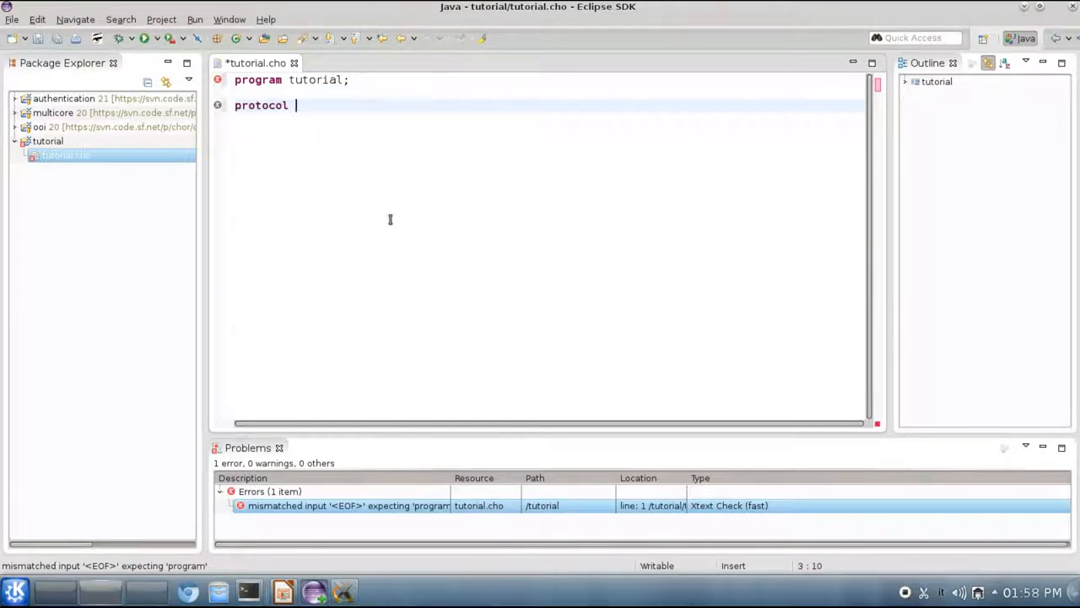
pyautogui.write('_Simple')
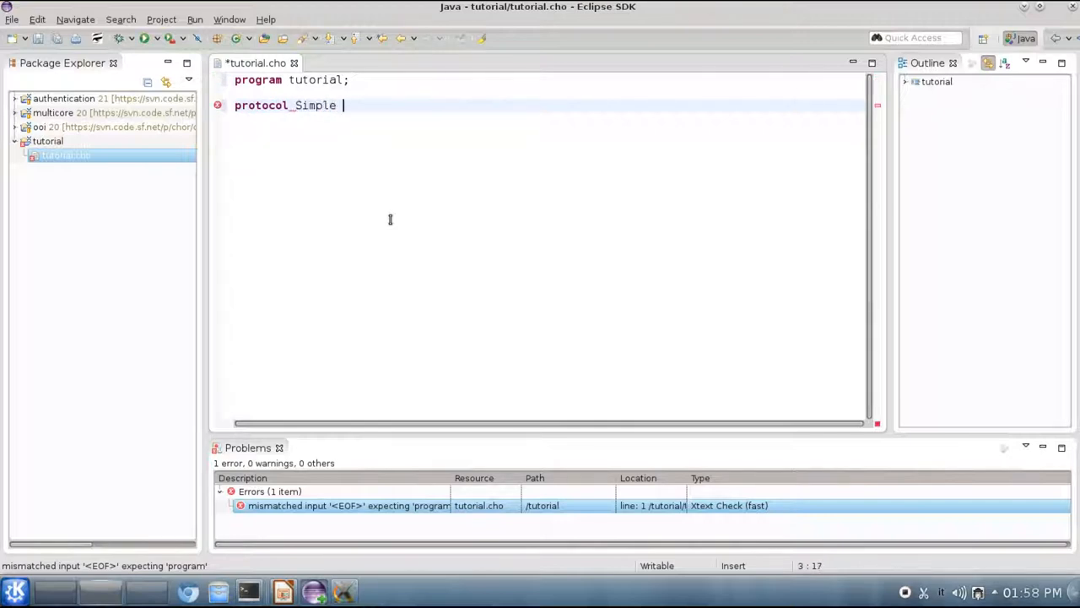
pyautogui.write('{')
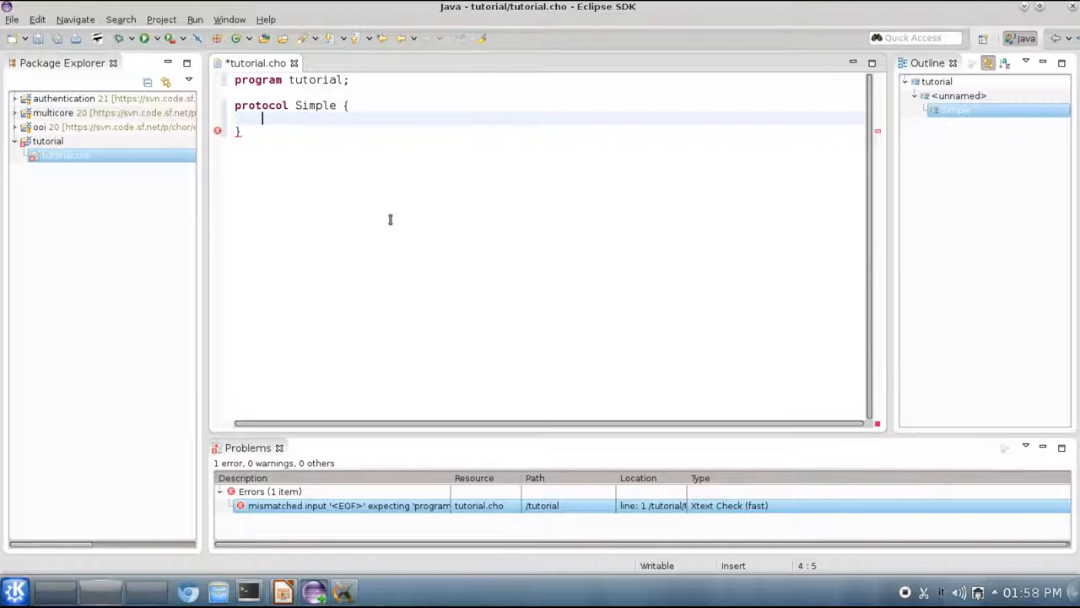
pyautogui.write('A ->')
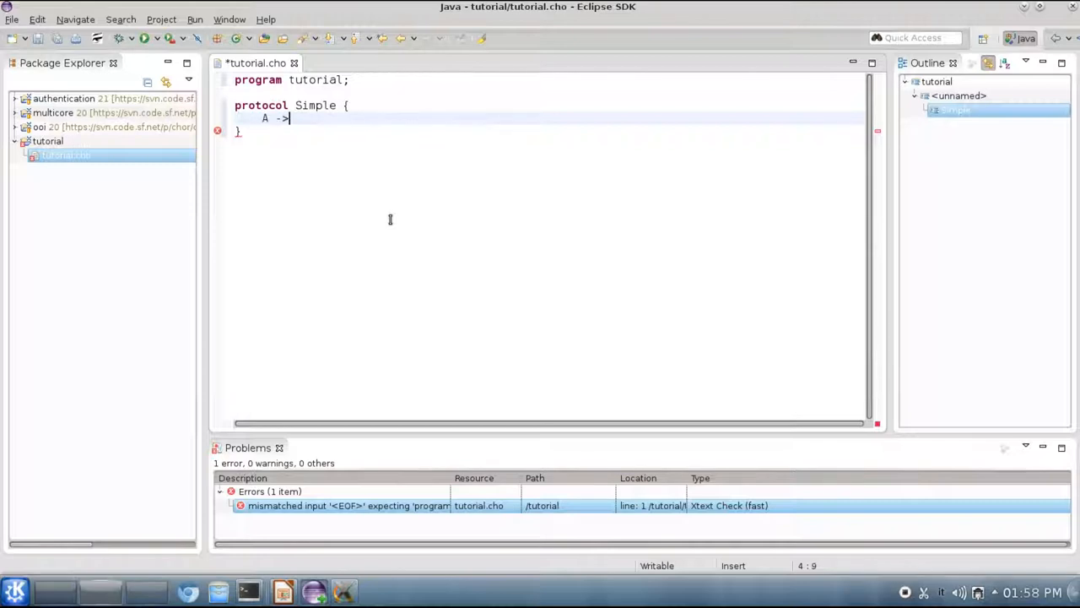
pyautogui.write('B:')
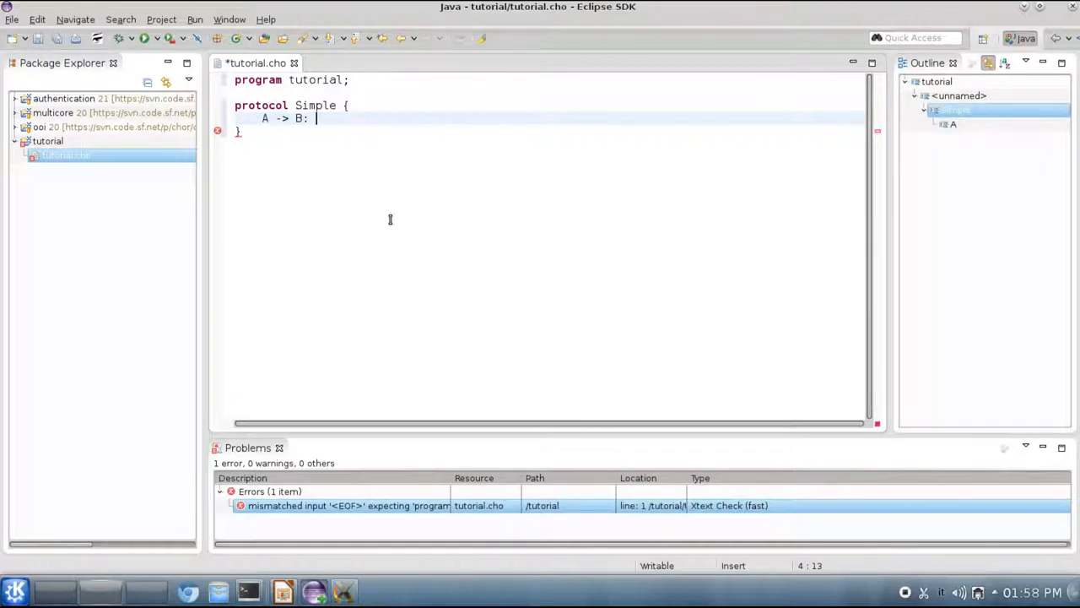
pyautogui.write('hi( string )')
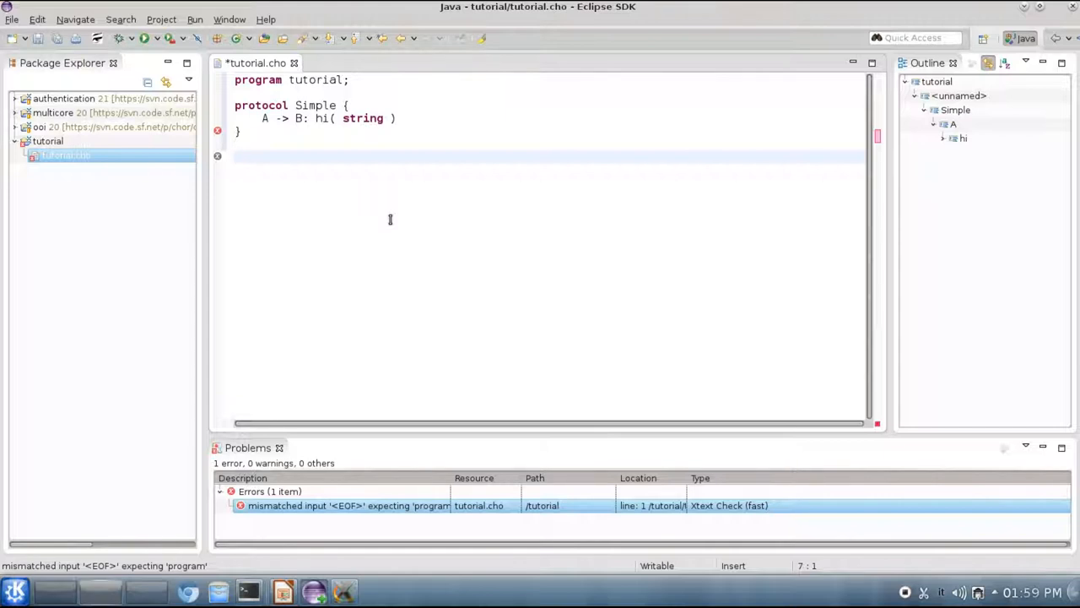
# Add the line 'public myPublicChannel : Simple' below the protocol
pyautogui.write('public')
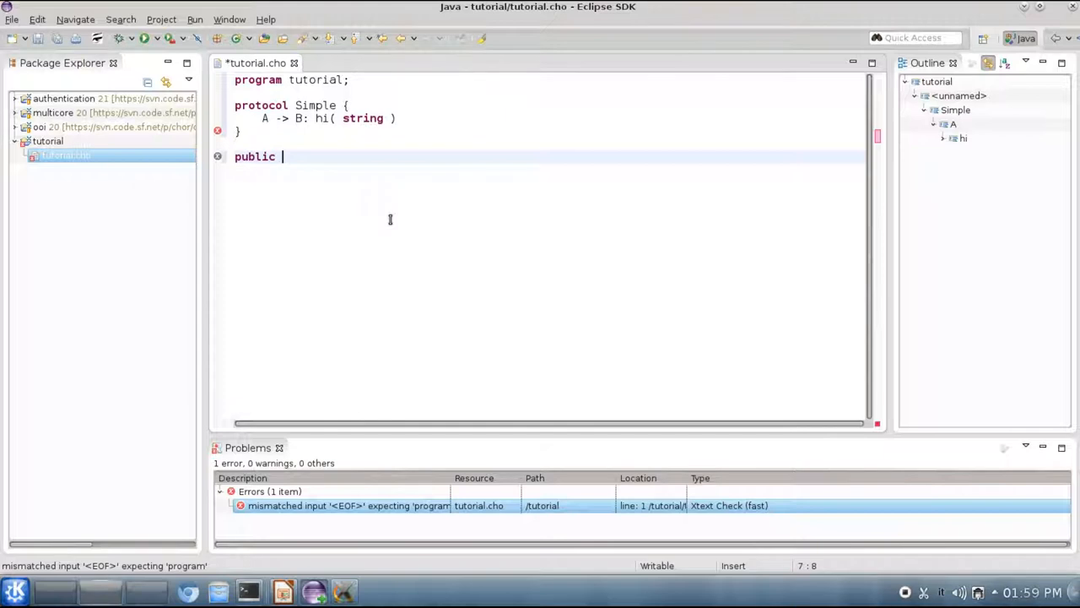
pyautogui.write('_myPublicChannel :')
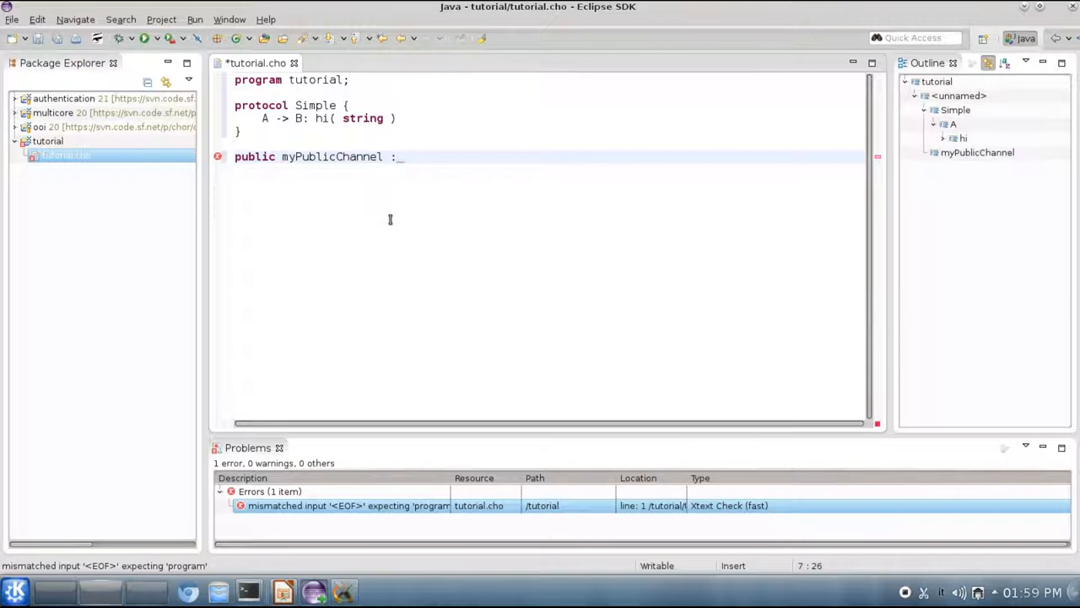
pyautogui.write('S')
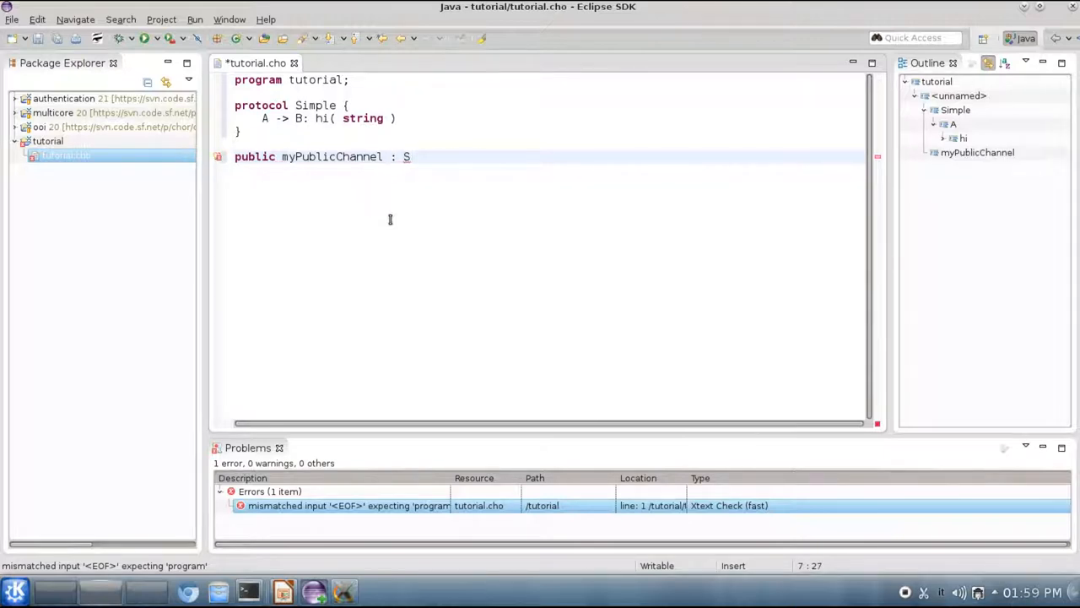
pyautogui.click(412, 155)
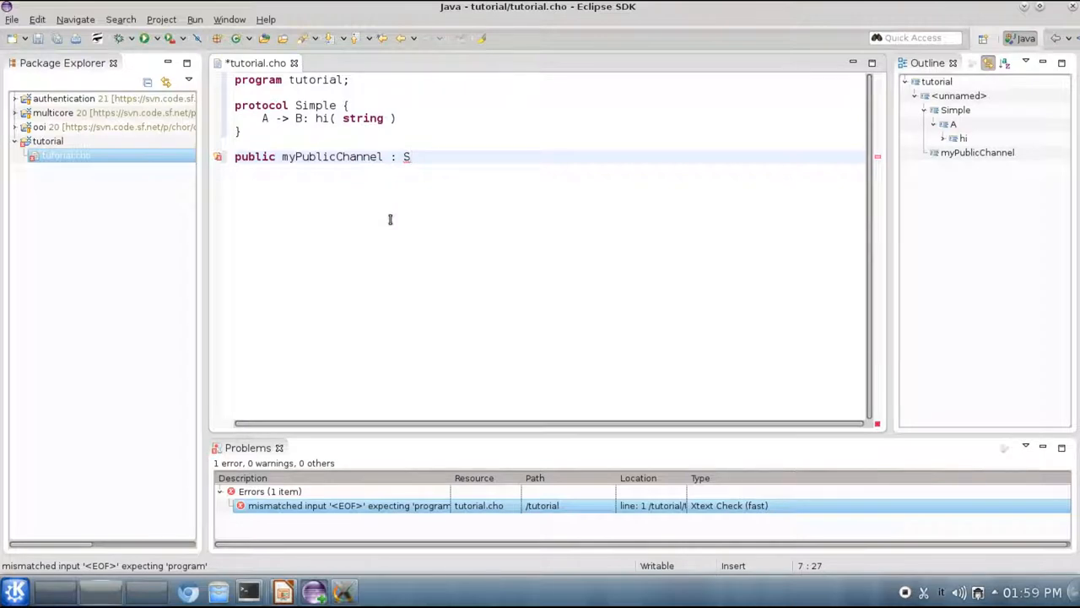
pyautogui.write('imple')
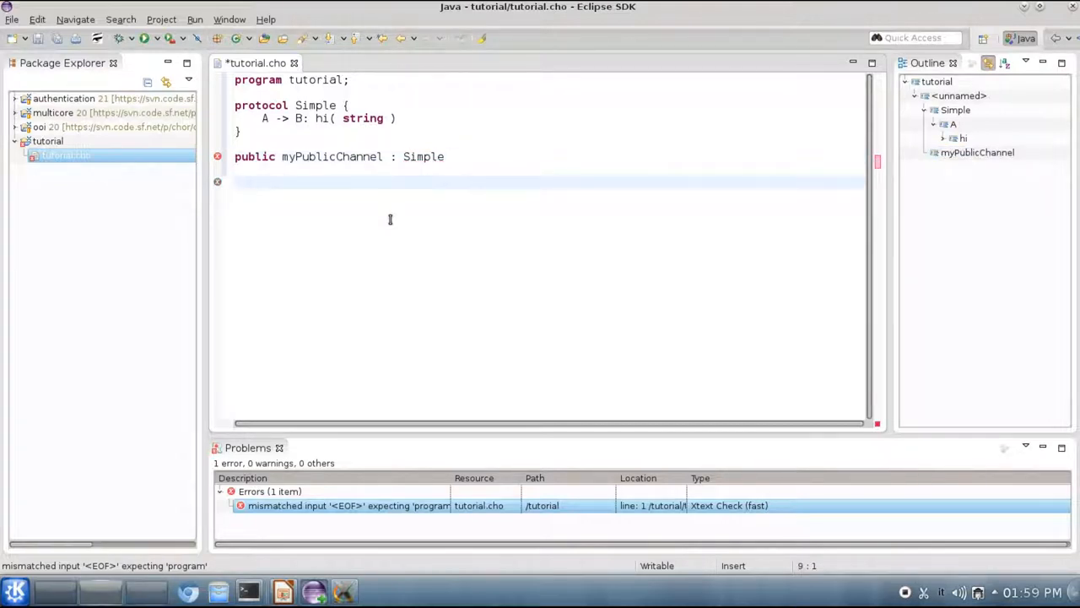
# Begin the main block with 't1[A] start ' as the session initiator
pyautogui.write('main')
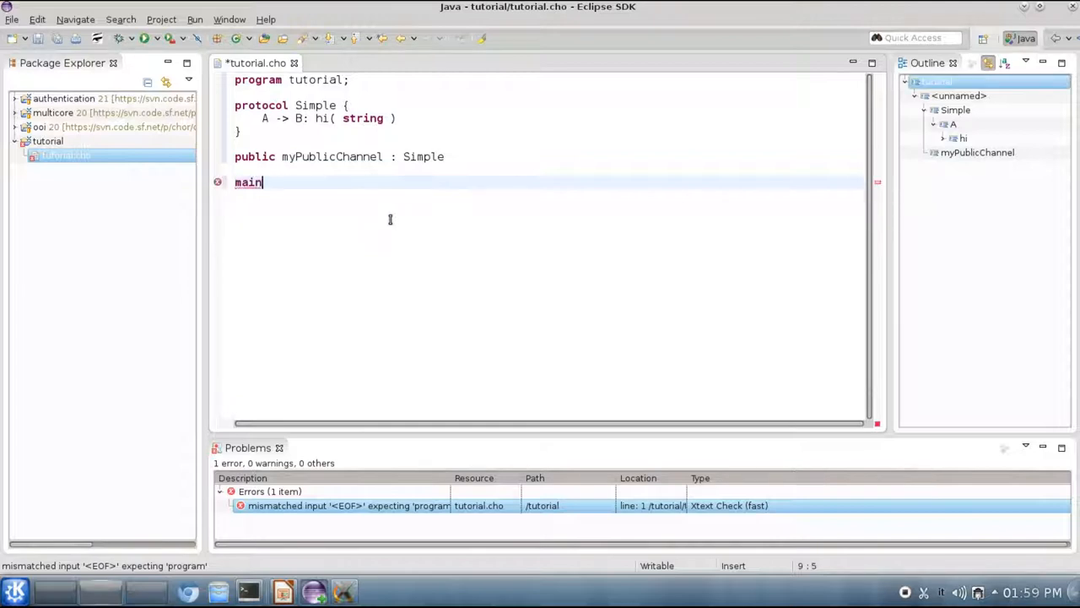
pyautogui.write('{')
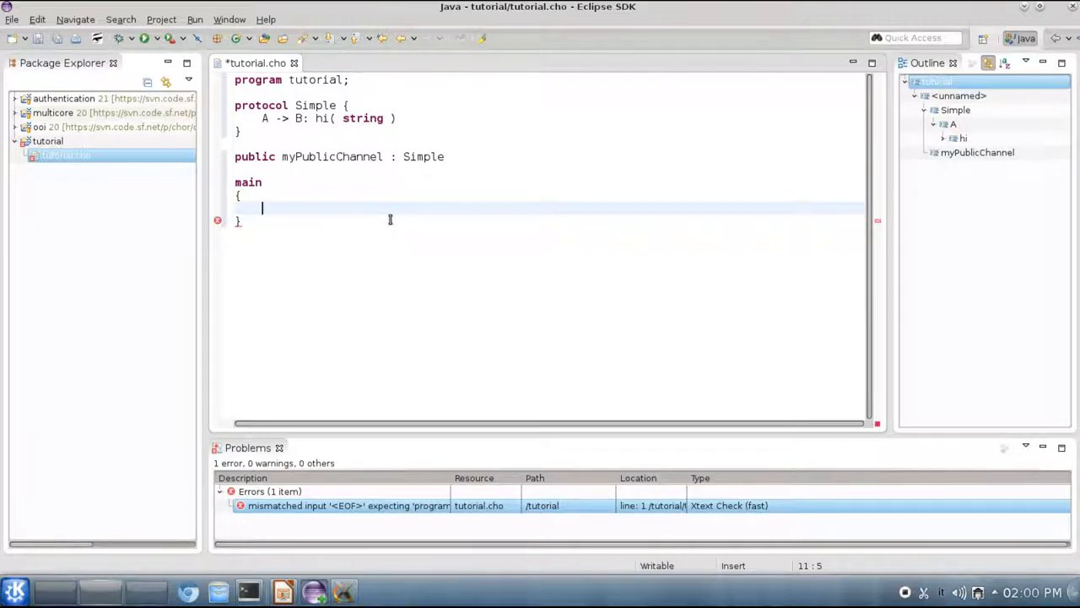
pyautogui.write('t')
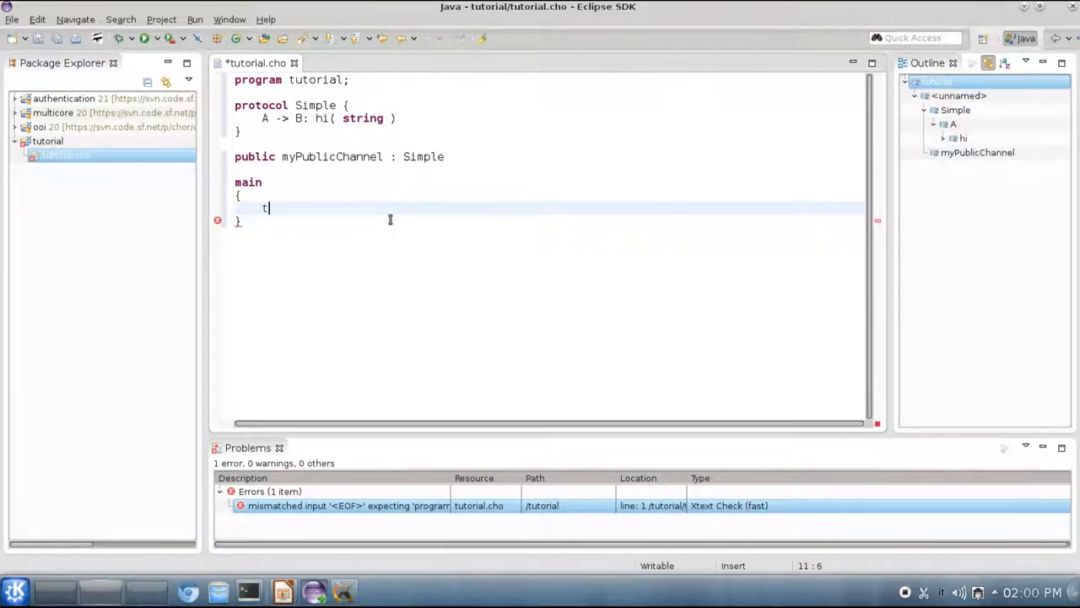
pyautogui.write('1')
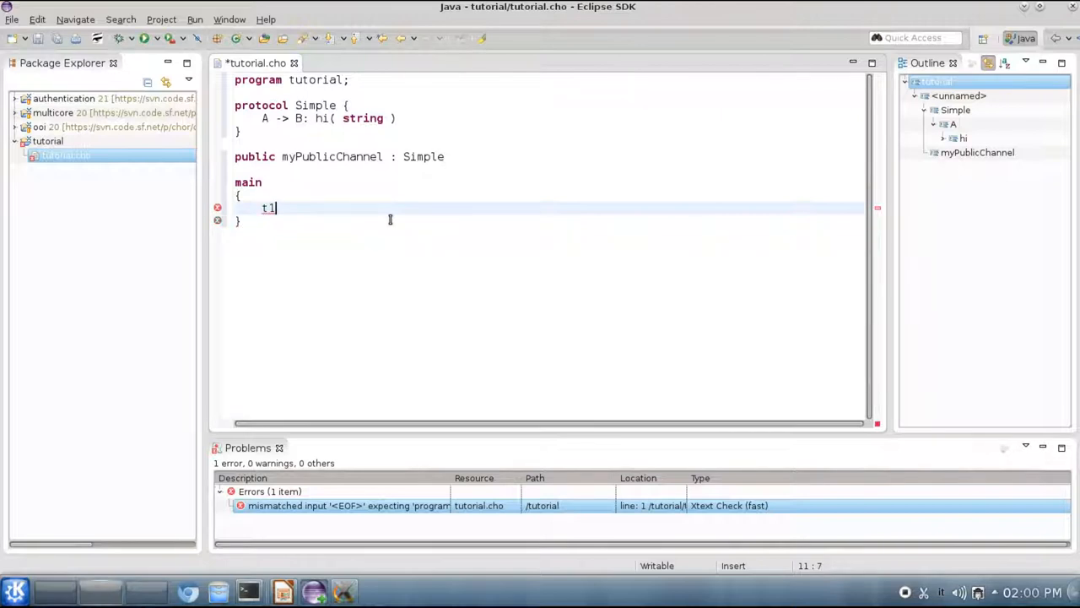
pyautogui.write('[A')
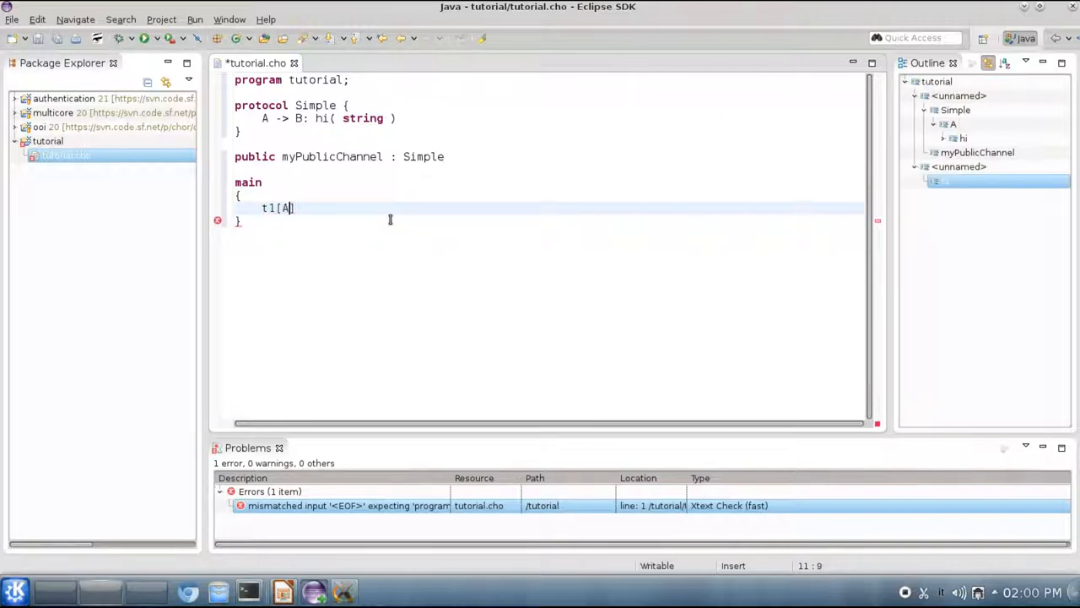
pyautogui.write(']')
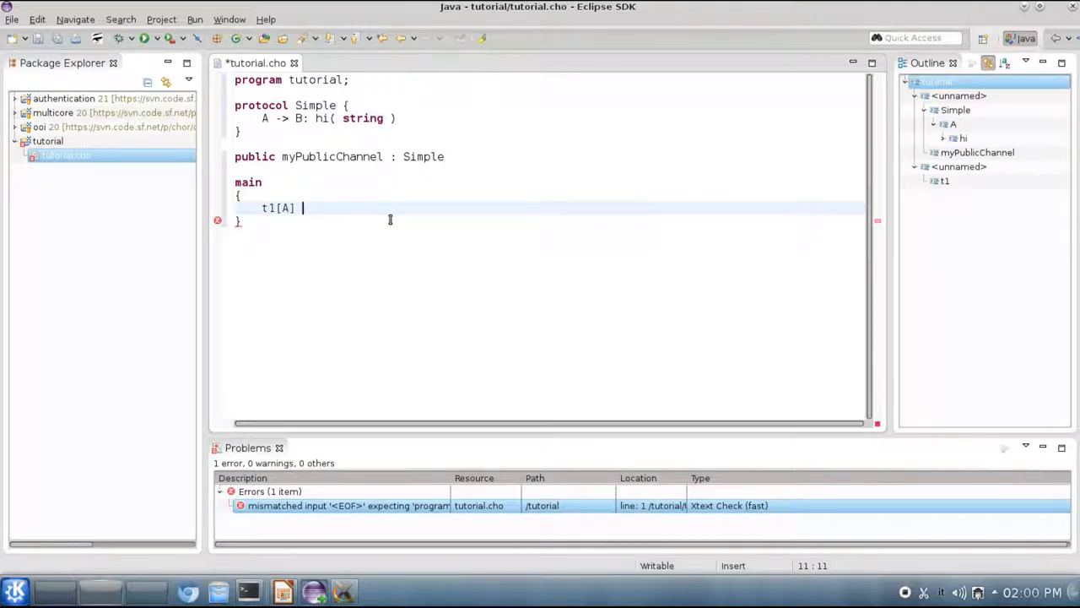
pyautogui.press('BackSpace')
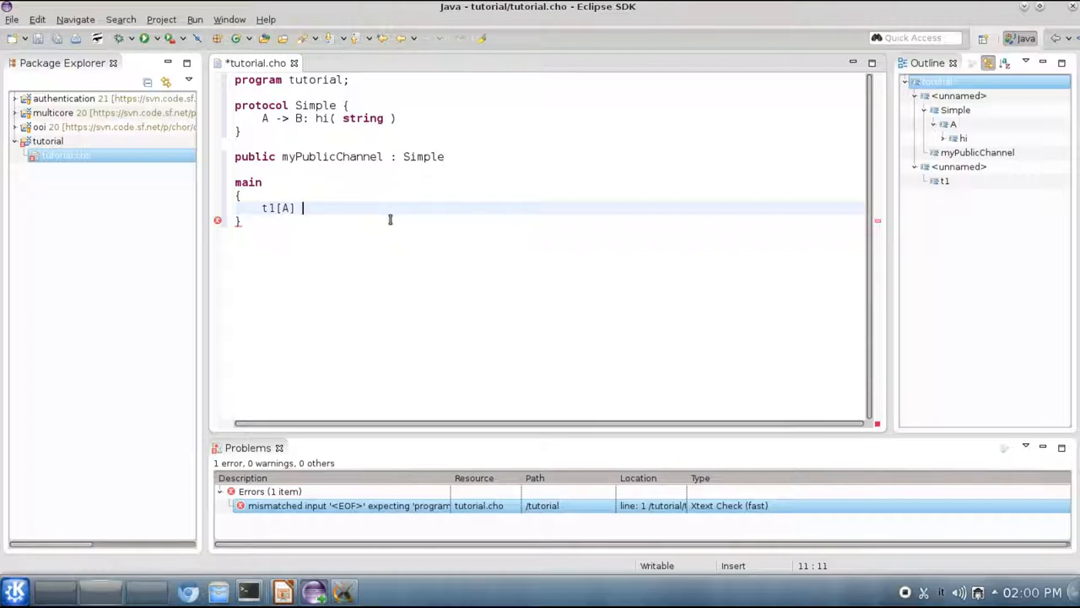
pyautogui.write('start')
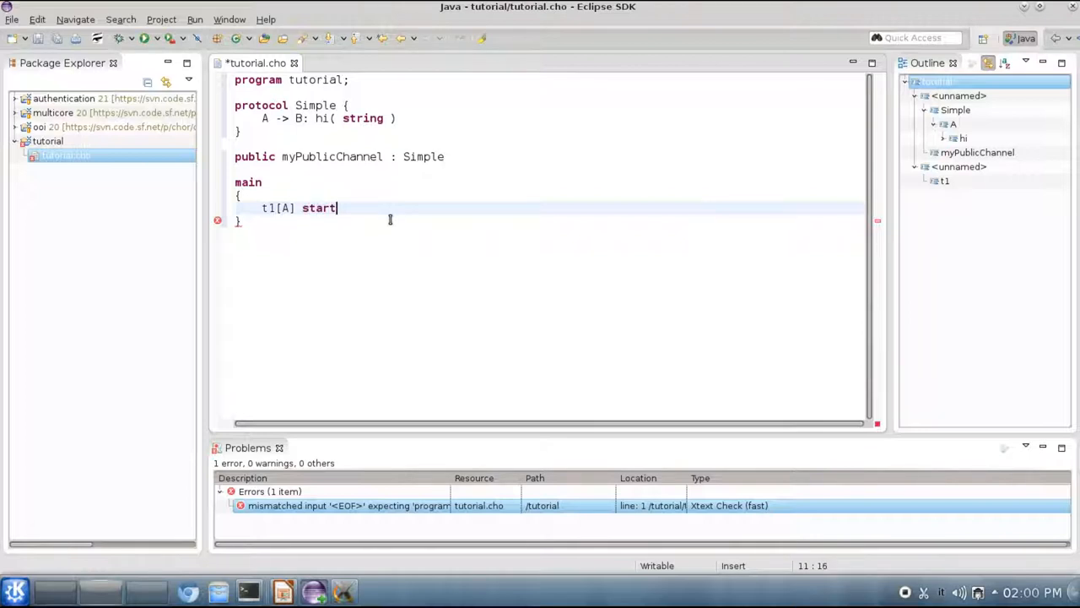
pyautogui.write('" "')
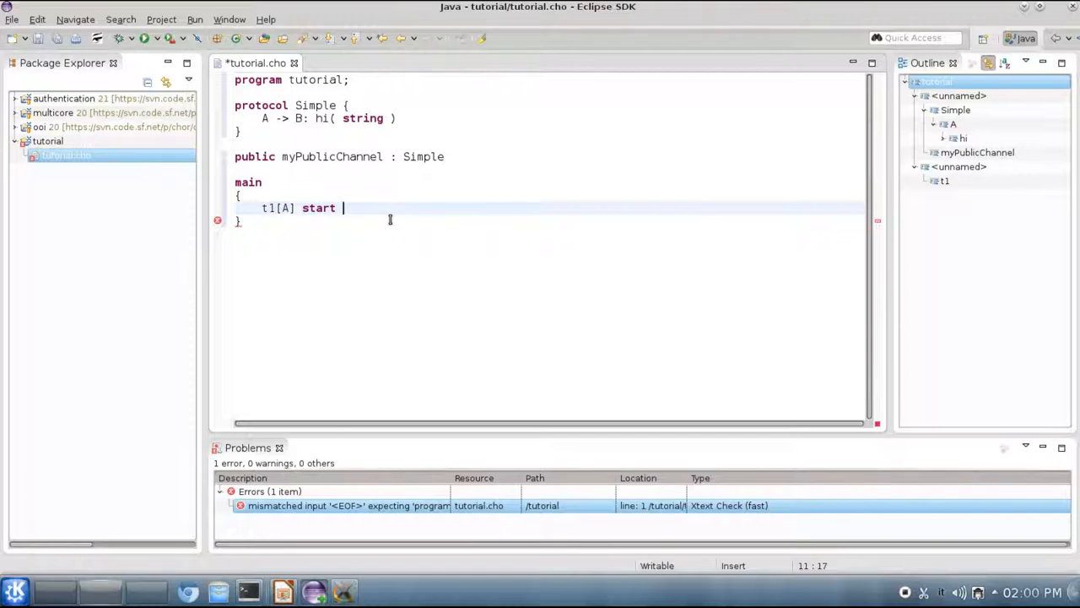
# Complete the start statement as 't2[B]: myPublicChannel( s );'
pyautogui.write('t2[B]')
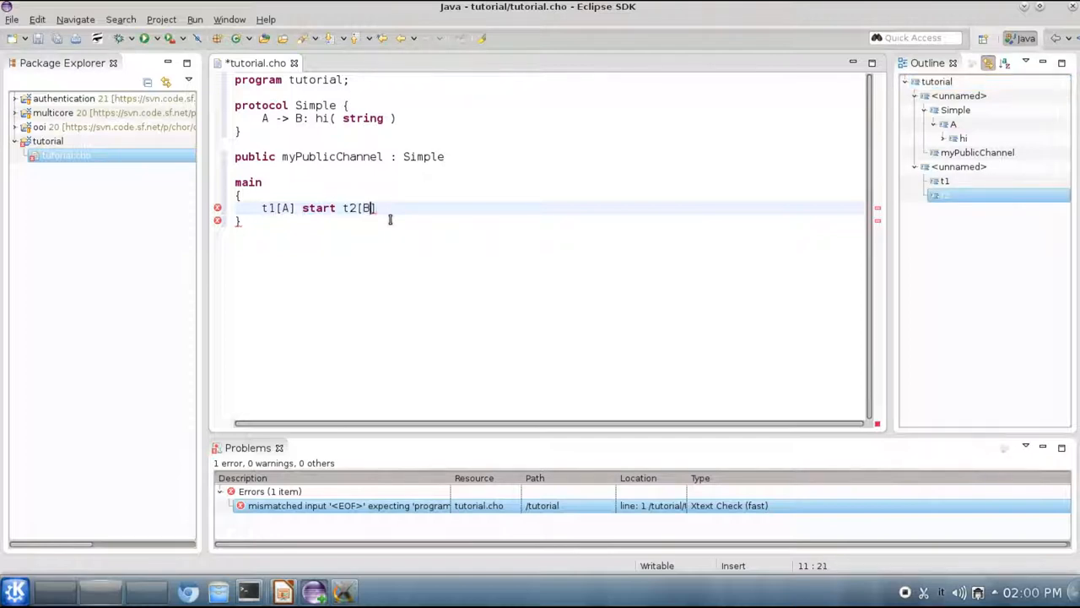
pyautogui.write(']')
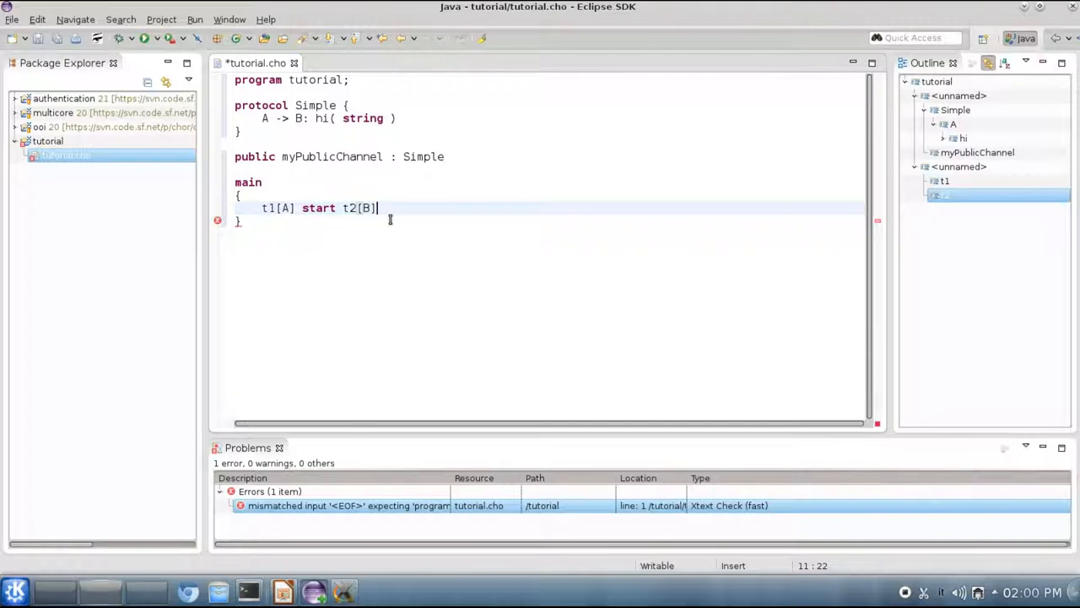
pyautogui.write(':')
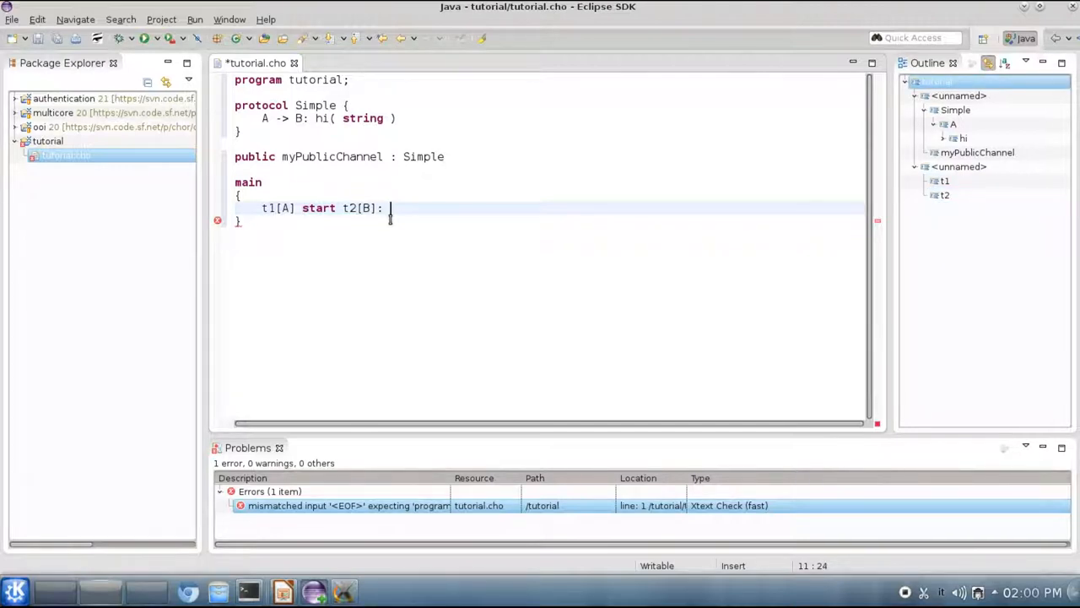
pyautogui.write('m')
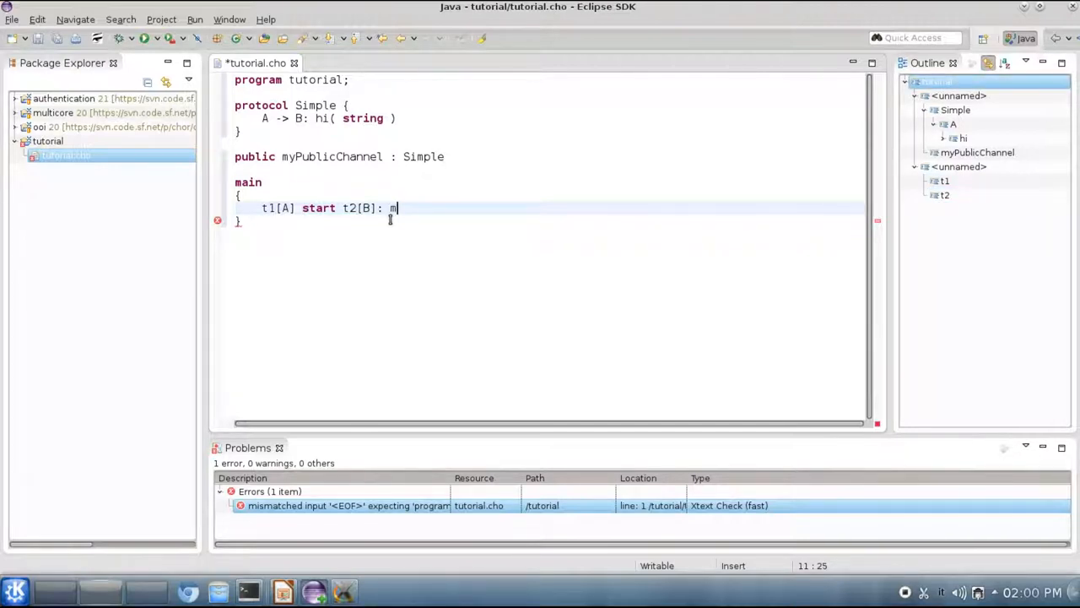
pyautogui.write('yPublic')
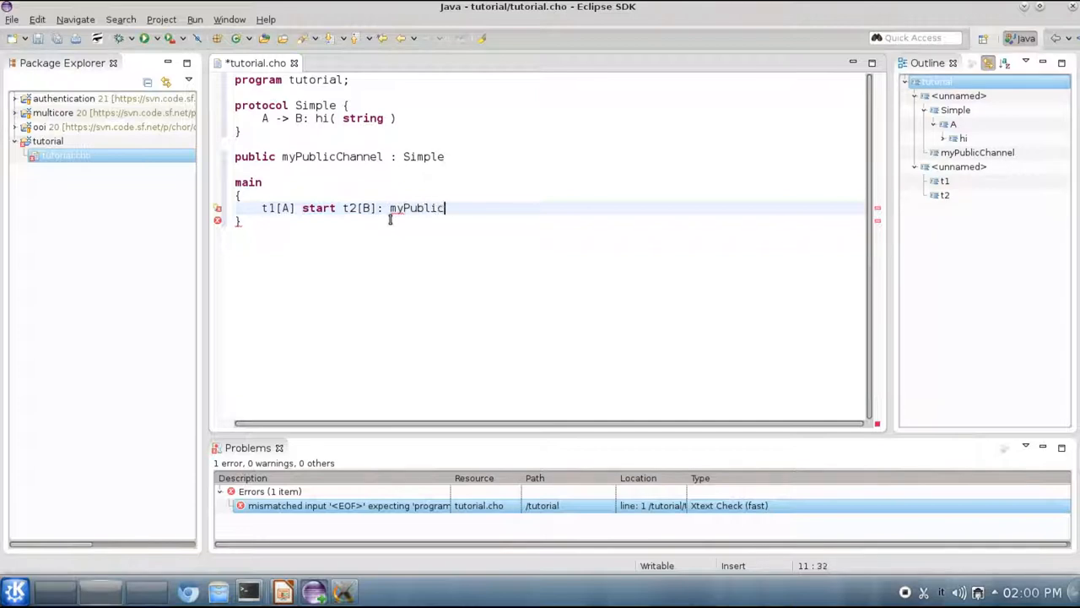
pyautogui.write('Channel')
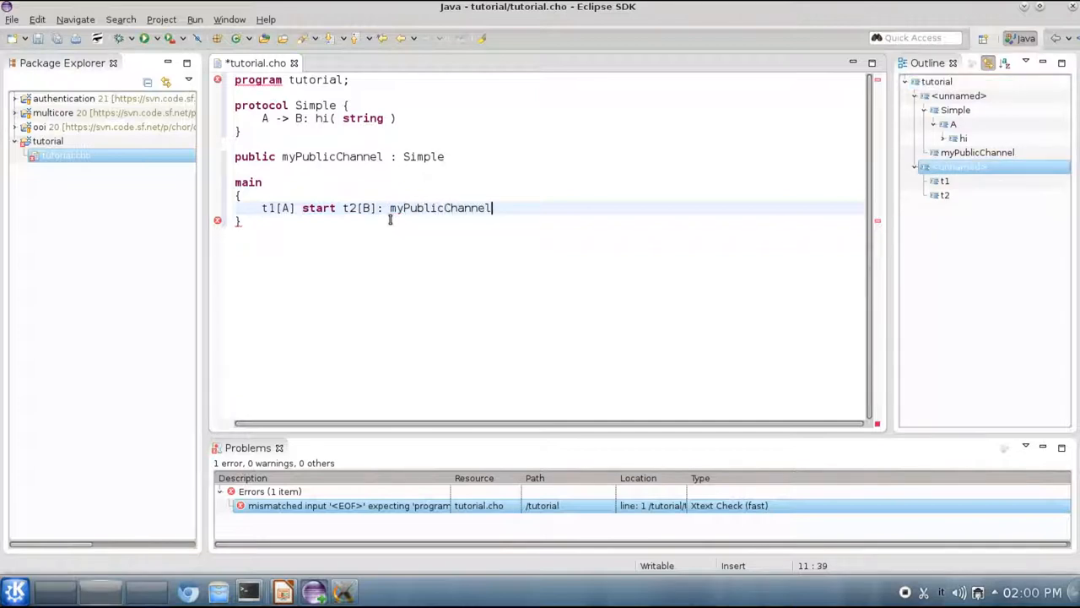
pyautogui.write('()')
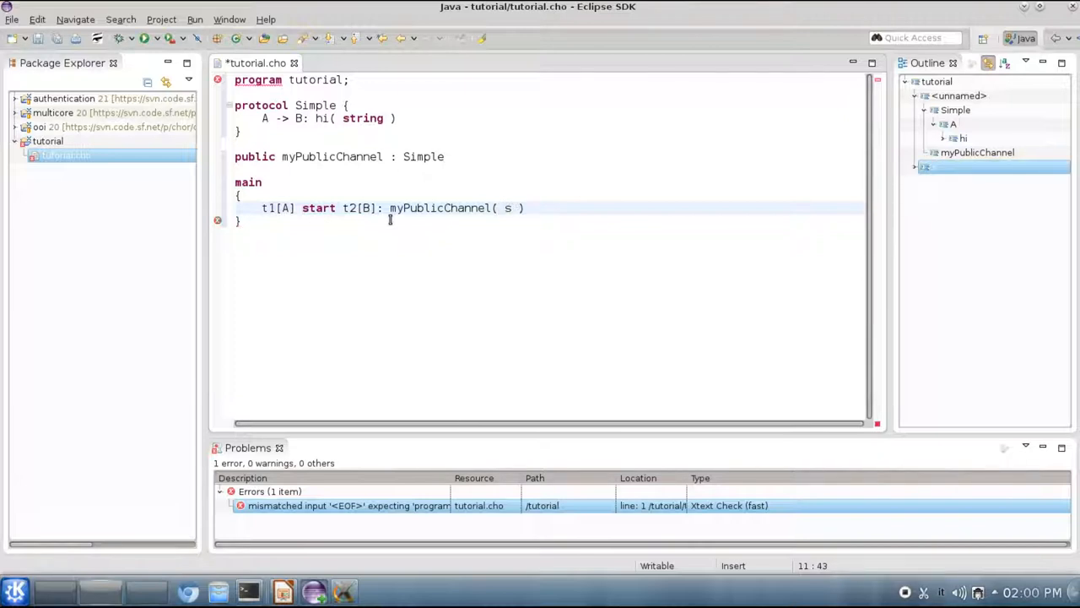
pyautogui.write(';')
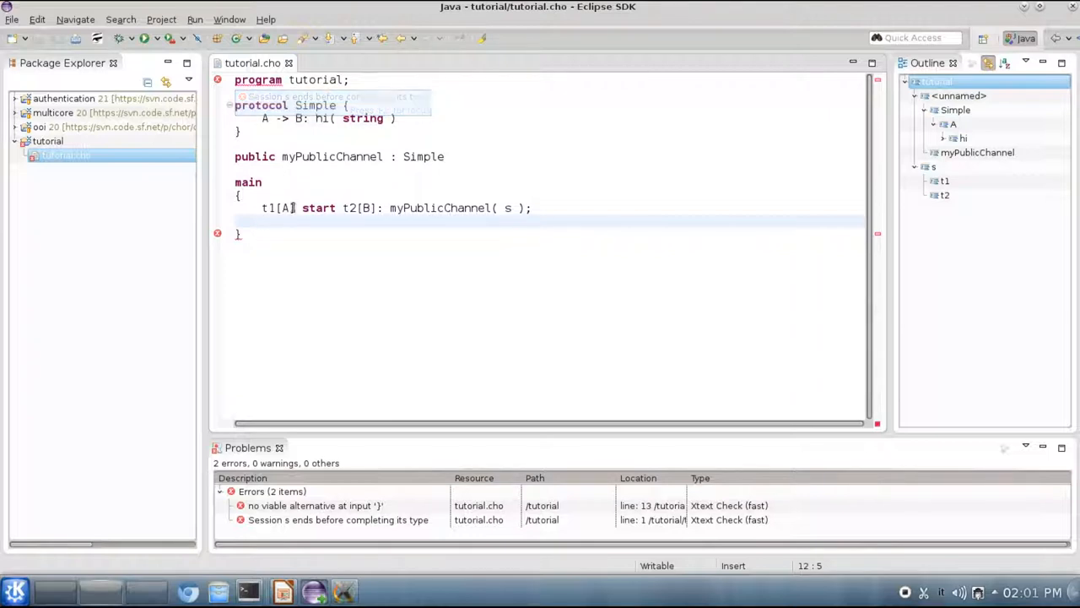
pyautogui.moveTo(626, 318)
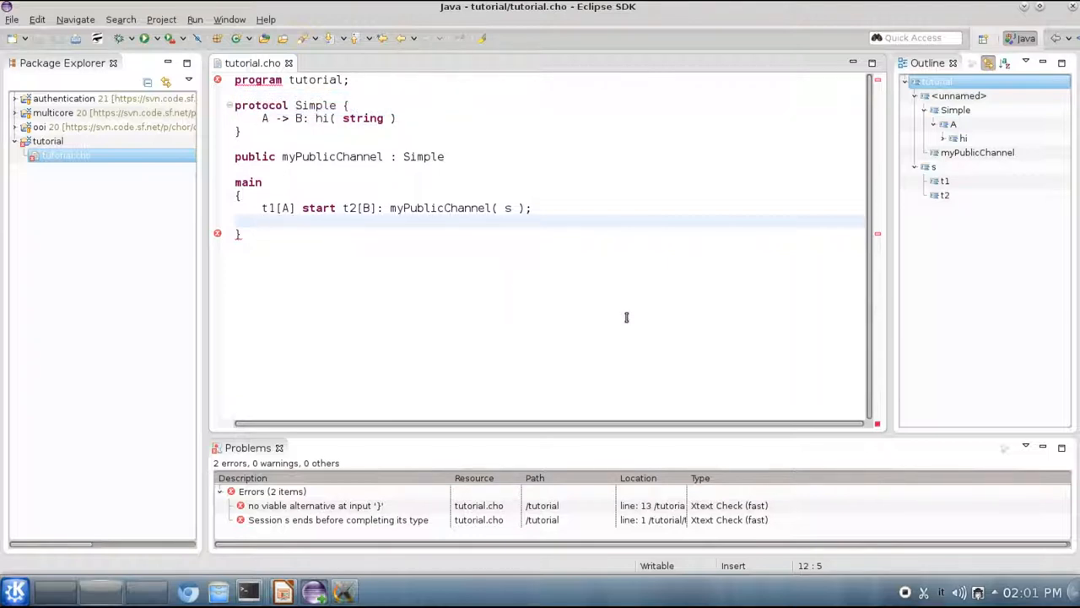
# Add the communication 't1."Hello!" -> t2.x : hi( s );' in main
pyautogui.write('t1.')
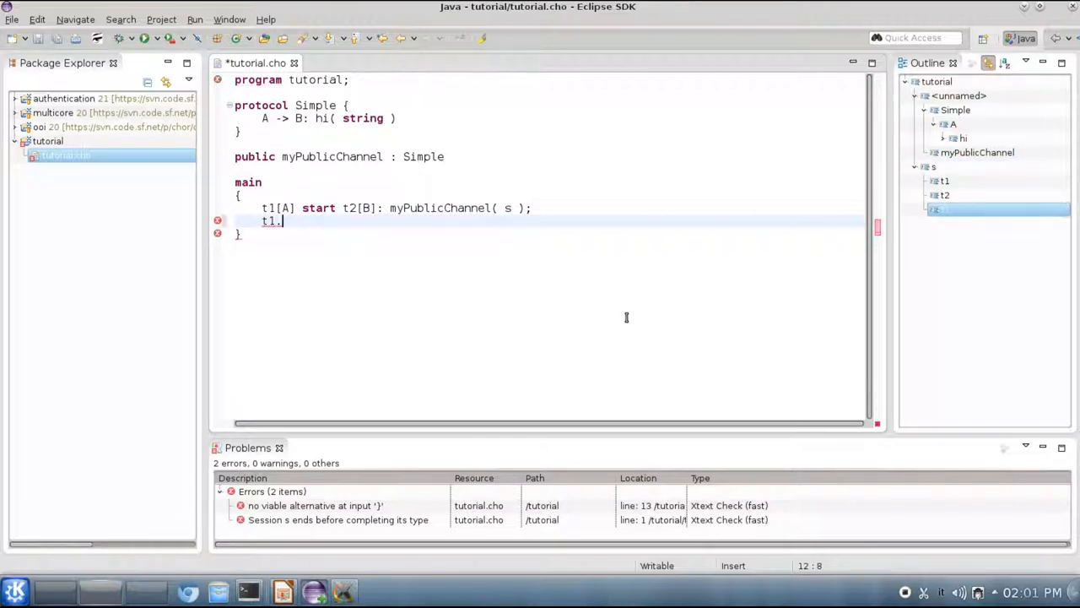
pyautogui.write('"Hell')
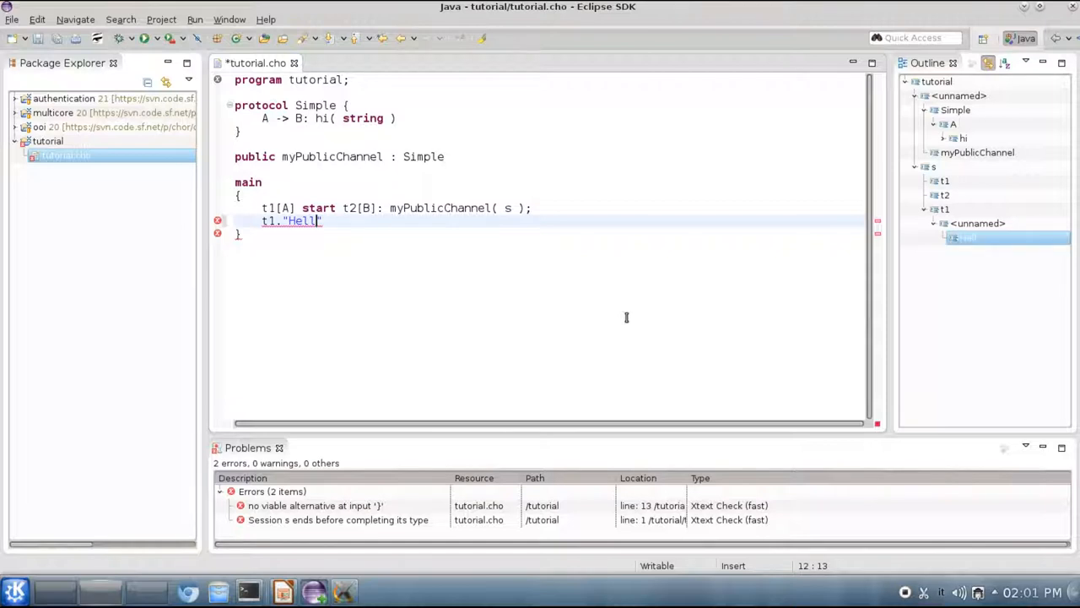
pyautogui.write('o!')
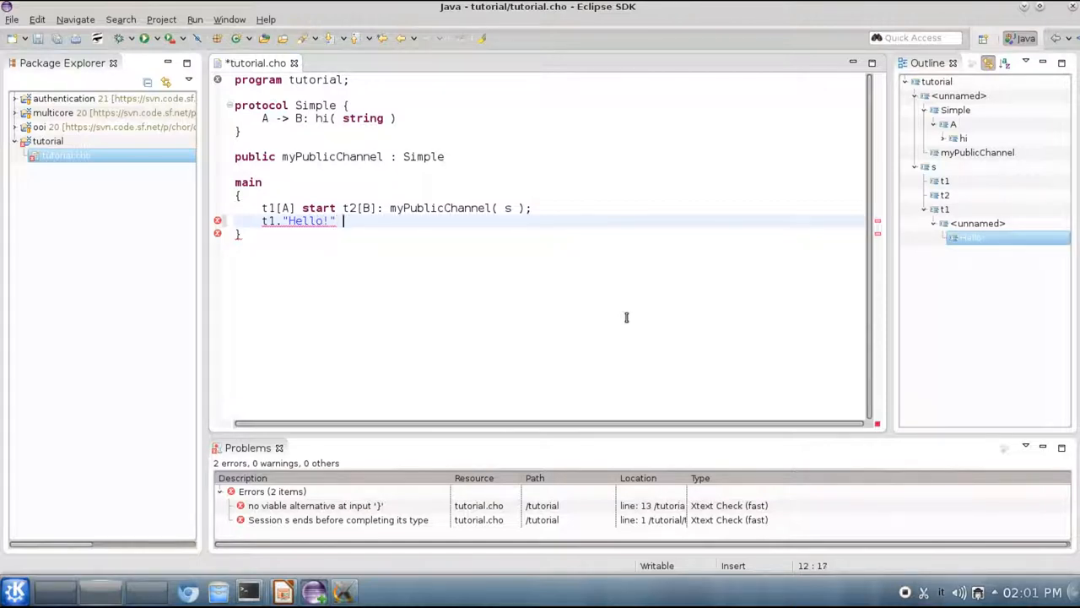
pyautogui.write('-> t2')
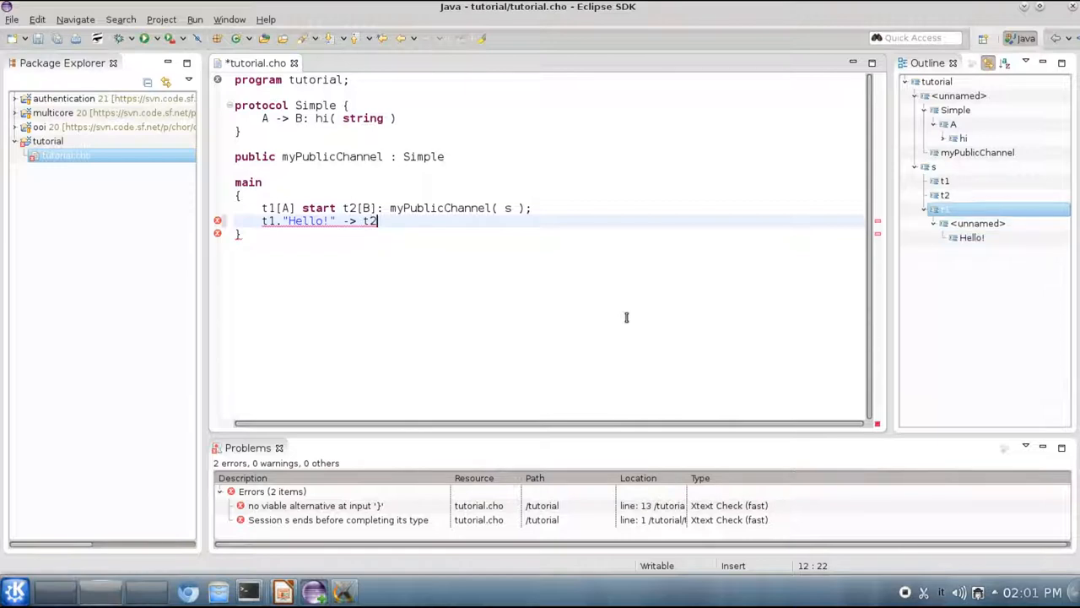
pyautogui.write('.')
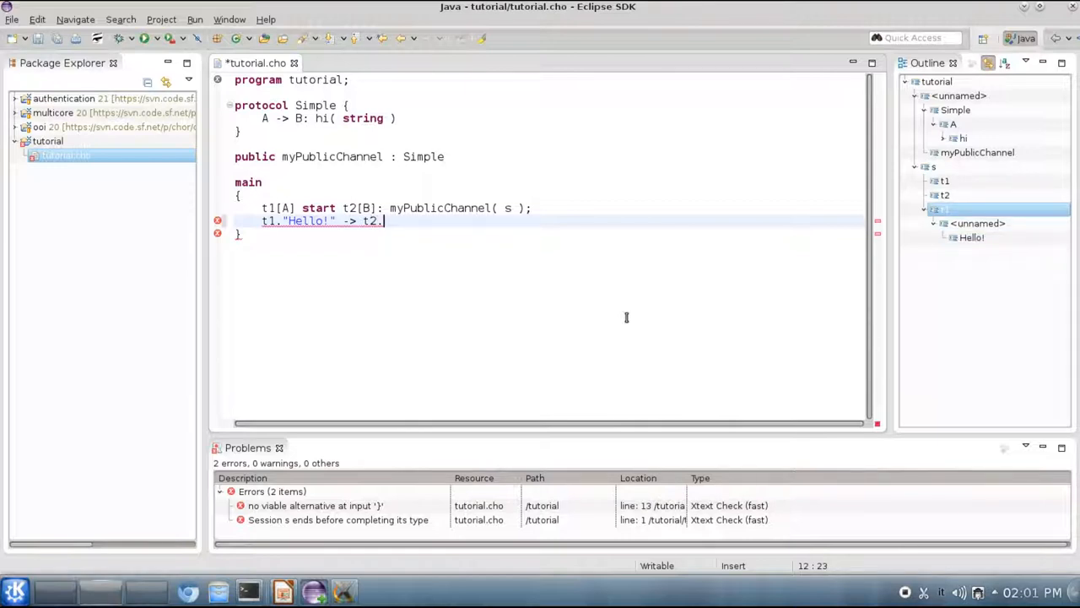
pyautogui.write('x :')
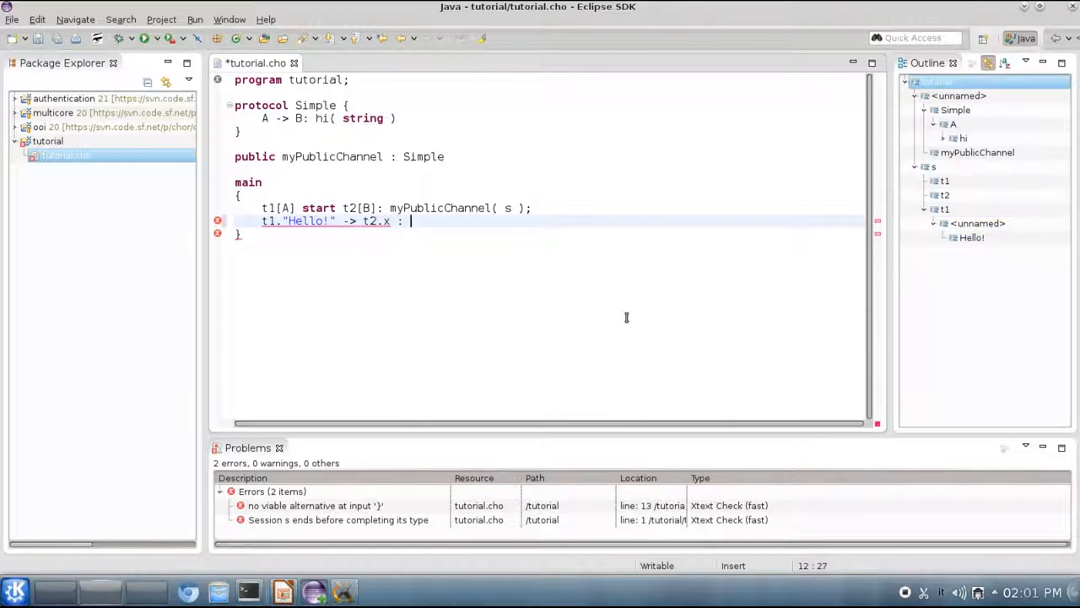
pyautogui.write('hi( s );')
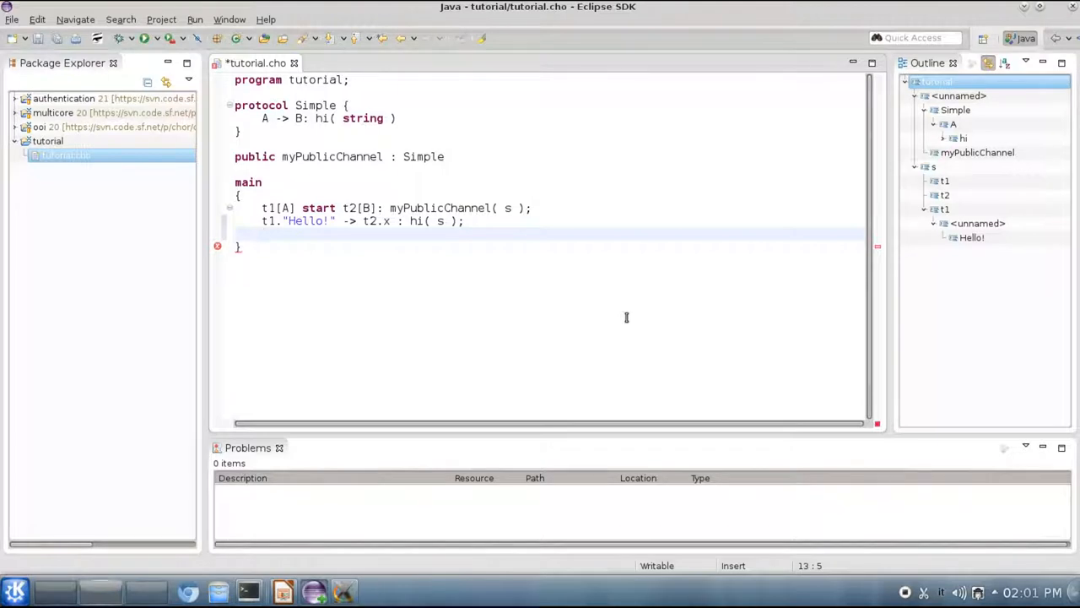
# Add 'show@t2( x )' after the hi exchange and save tutorial.cho with Ctrl+S
pyautogui.write('sho')
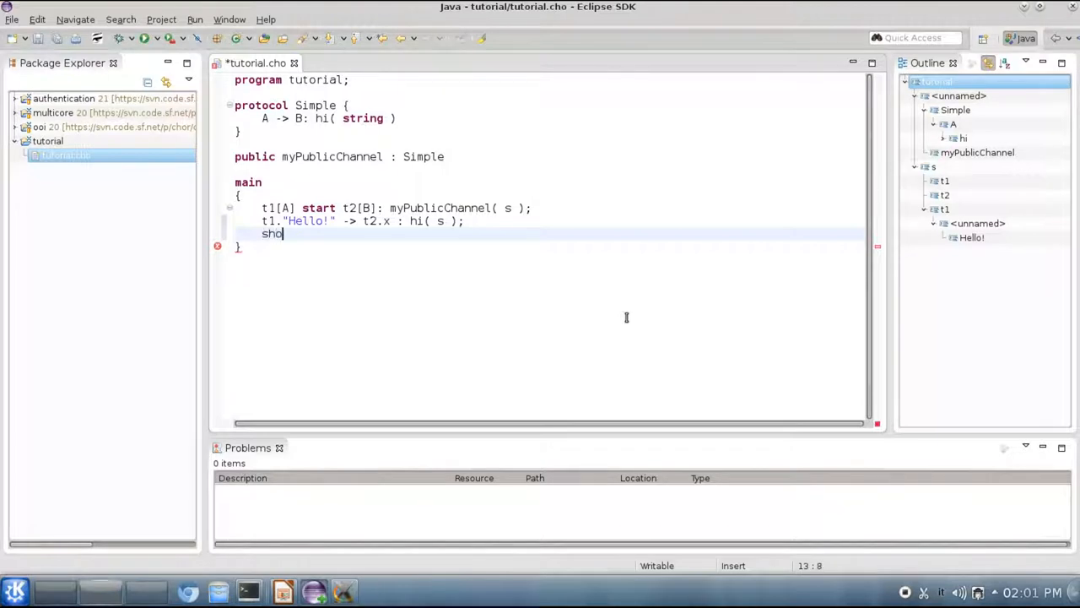
pyautogui.write('w')
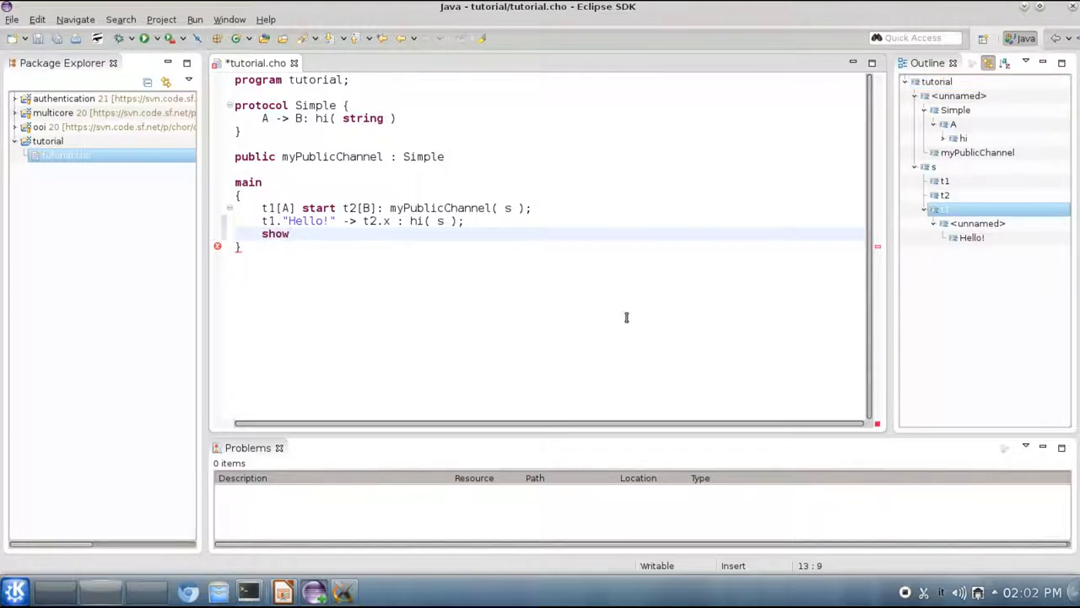
pyautogui.write('@t2')
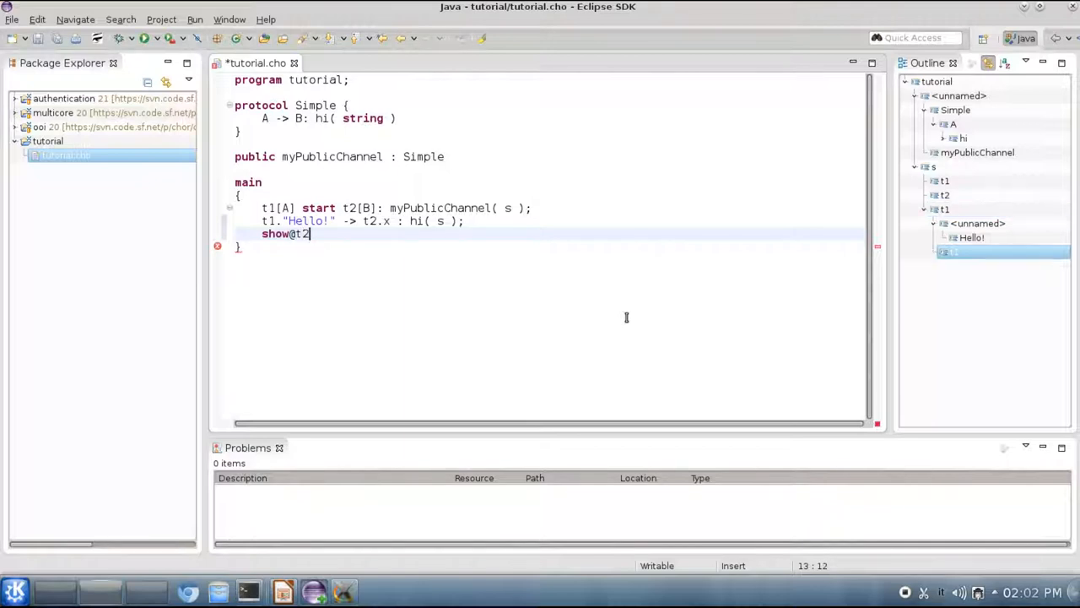
pyautogui.doubleClick(299, 233)
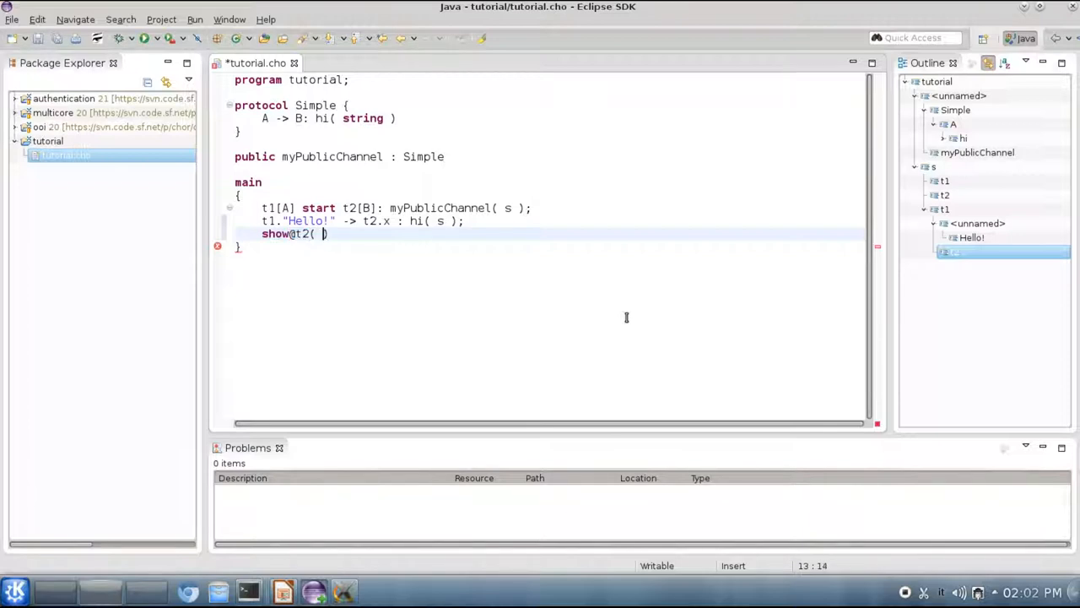
pyautogui.write('x')
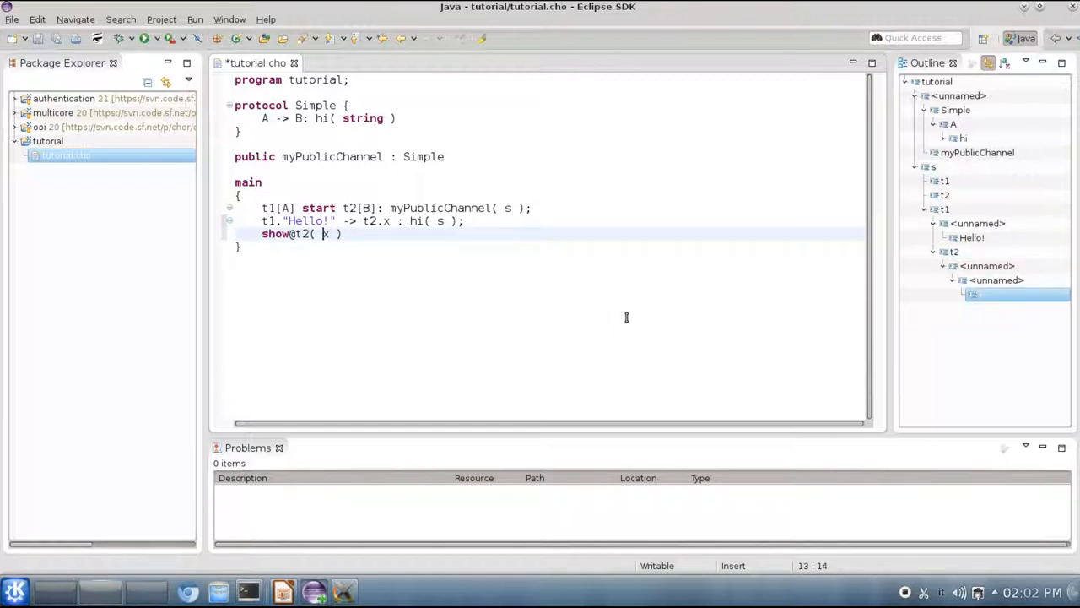
pyautogui.press('ctrl+s')
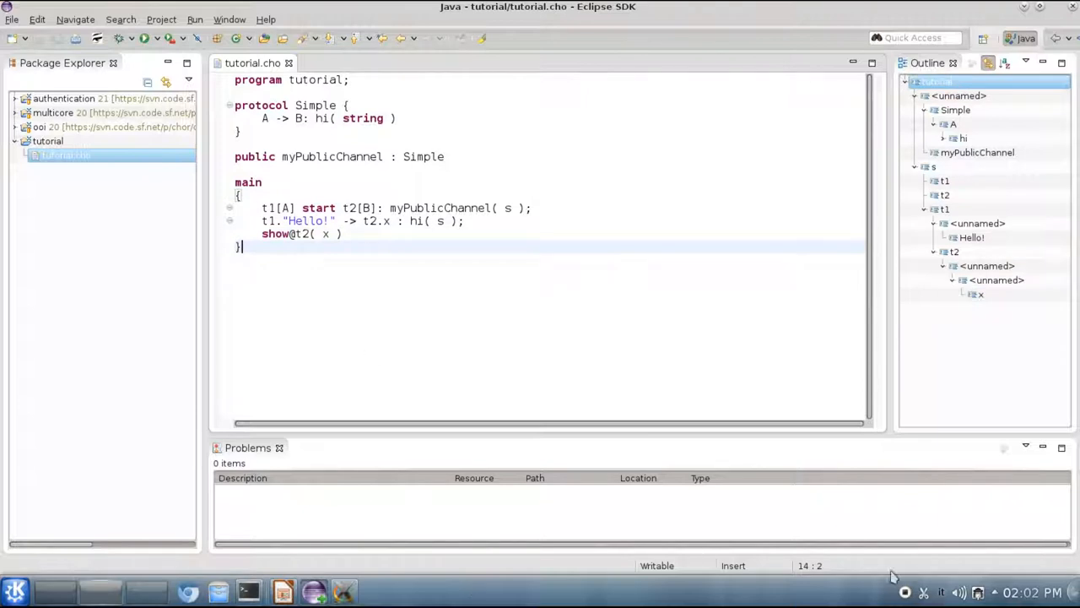
pyautogui.moveTo(910, 594)
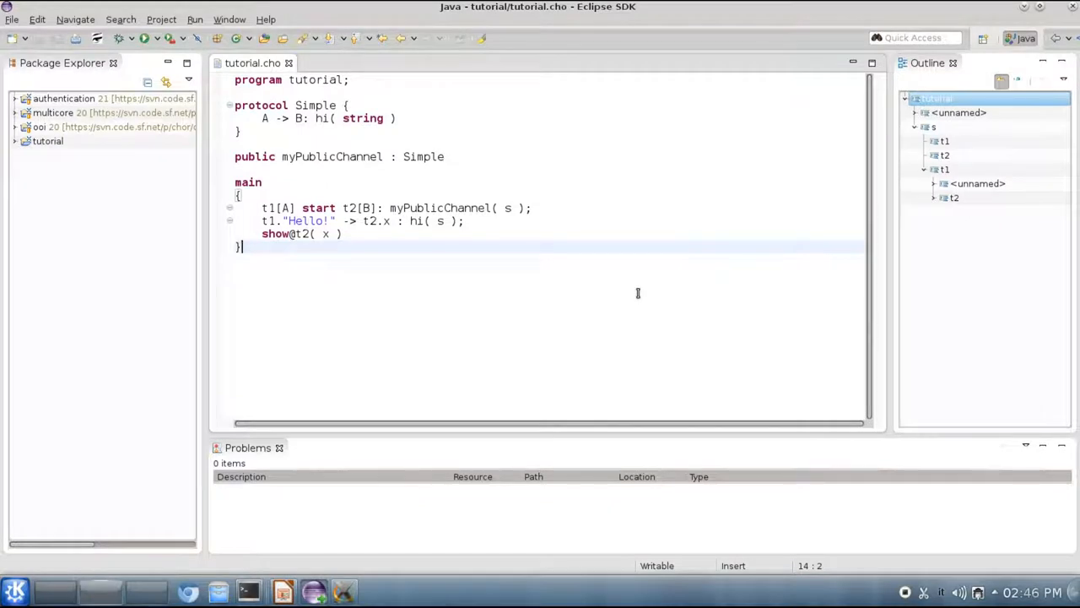
pyautogui.moveTo(96, 38)
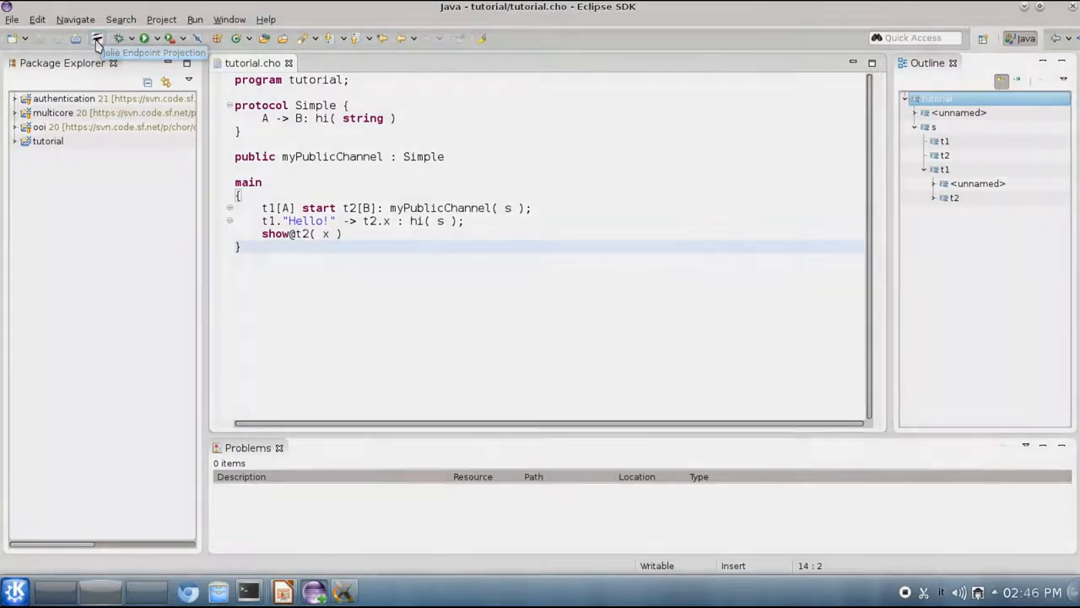
# Run the Jolie Endpoint Projection toolbar command on the tutorial choreography
pyautogui.click(97, 39)
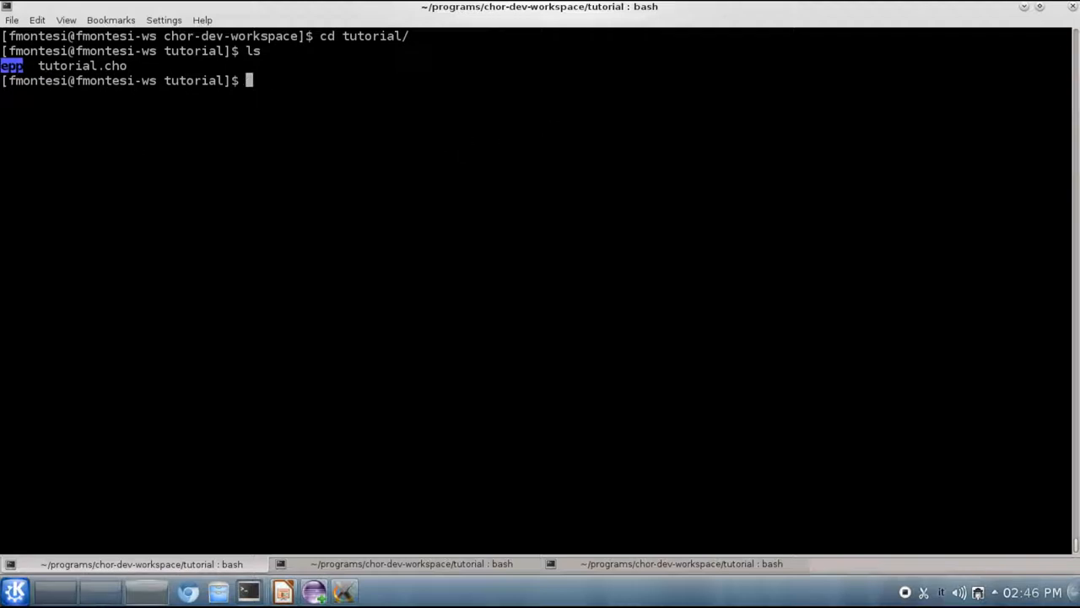
# List epp/ showing myPublicChannel_B.ol, myPublicChannel.ol and t1.ol, then begin a jolie command
pyautogui.write('ls epp/')
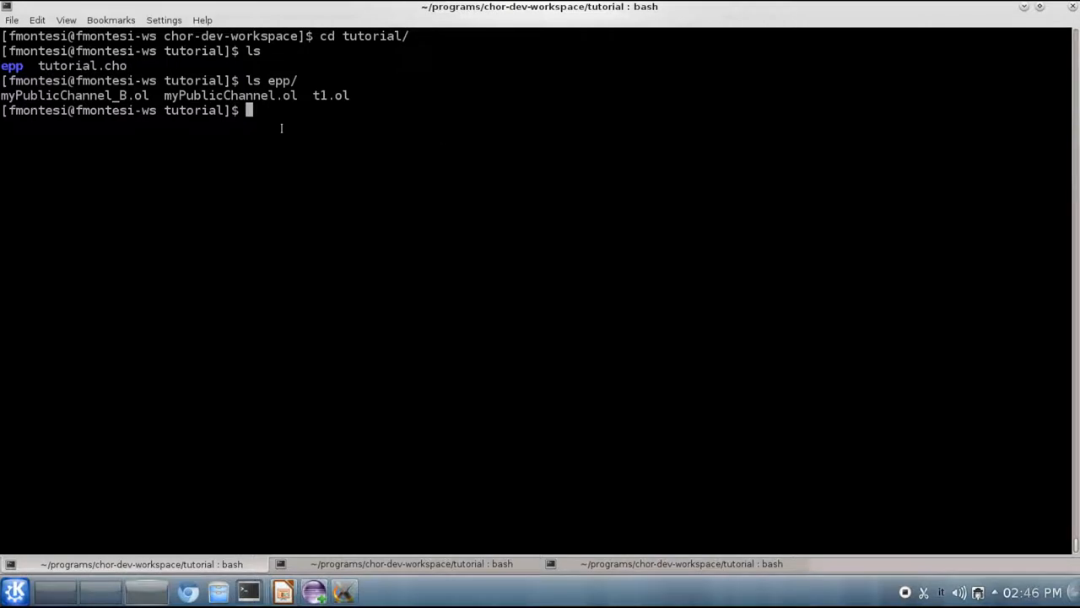
pyautogui.doubleClick(331, 94)
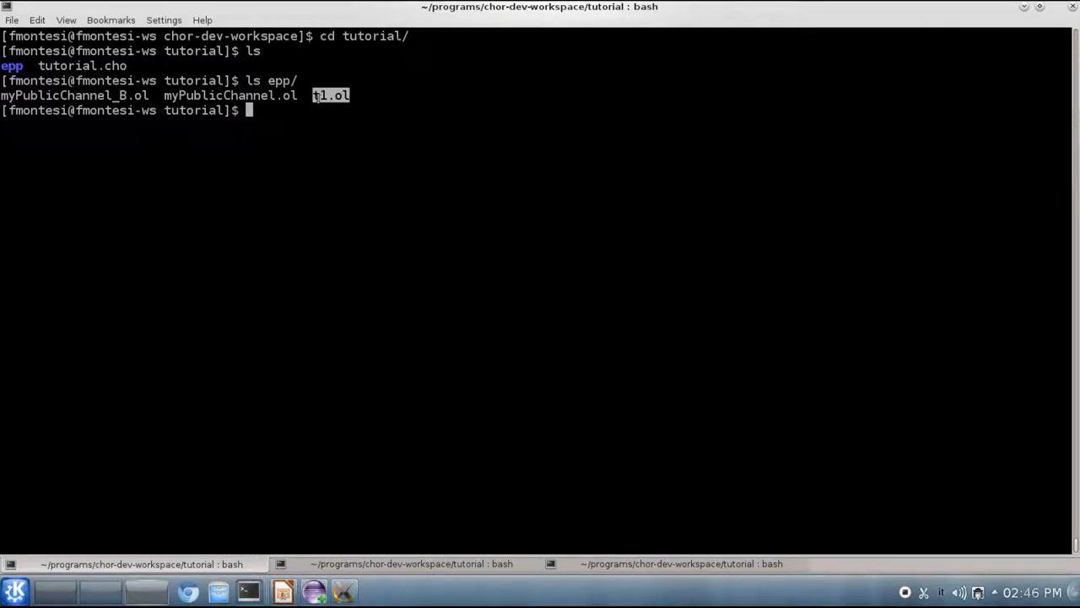
pyautogui.moveTo(347, 194)
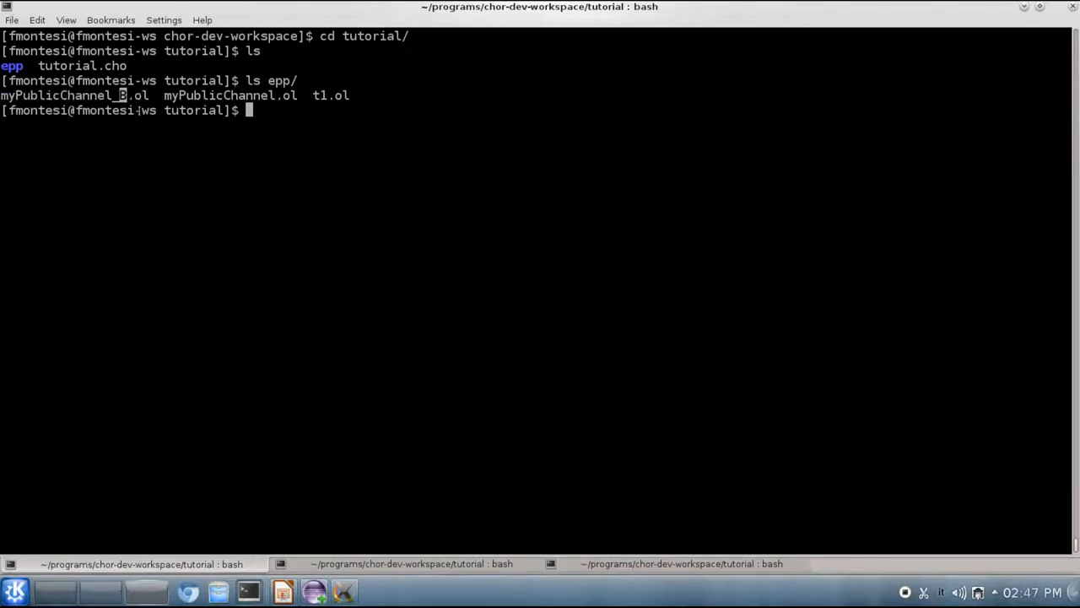
pyautogui.doubleClick(74, 94)
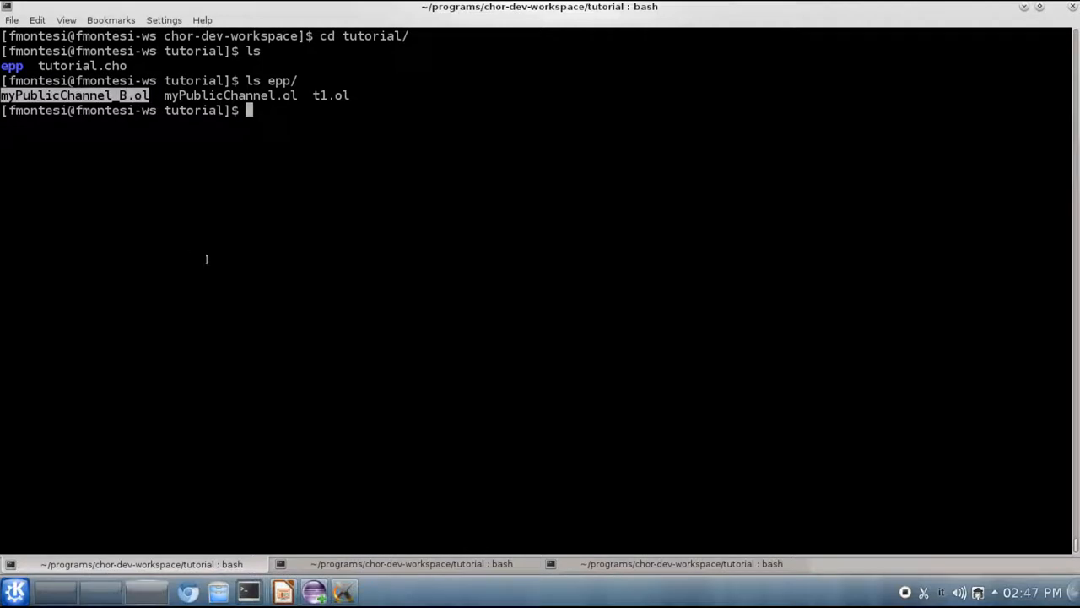
pyautogui.write('jolie ep')
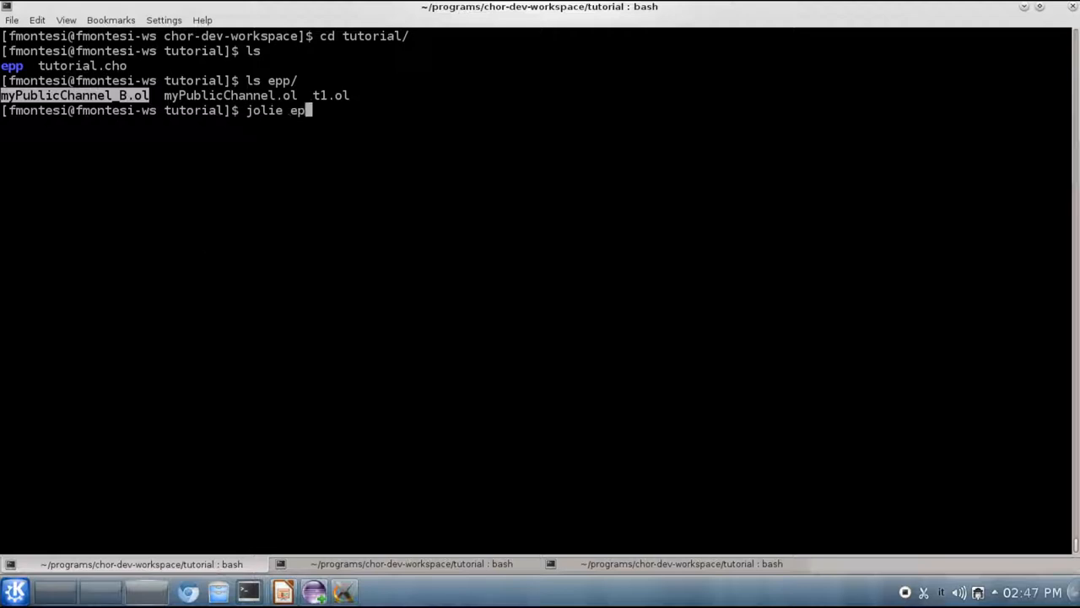
# Run jolie epp/myPublicChannel_B.ol and jolie epp/t1.ol, then dismiss the Hello! popup
pyautogui.write('p/')
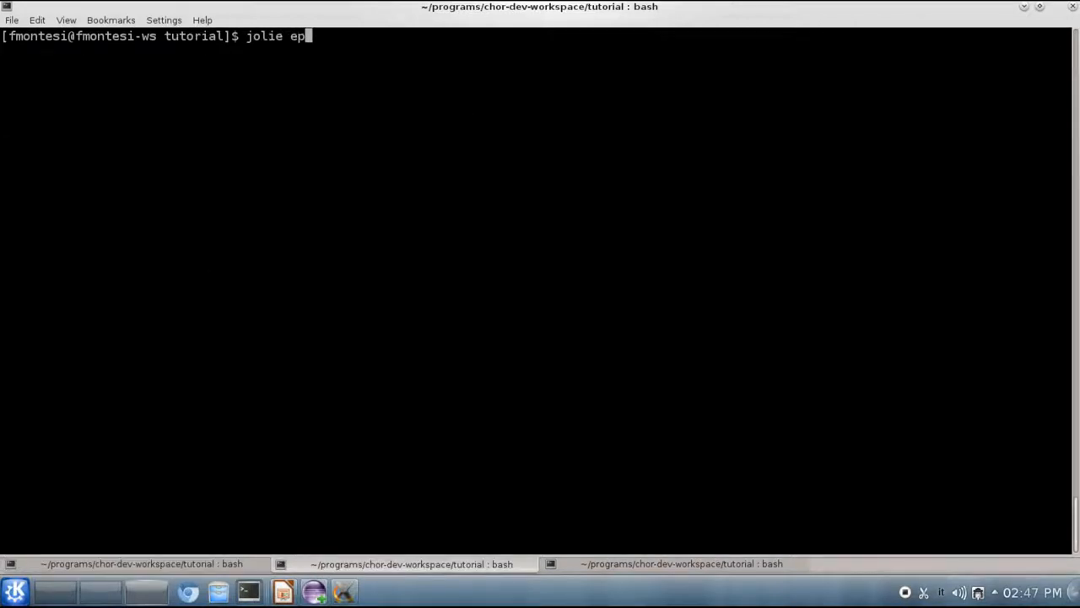
pyautogui.write('p/myPublicChannel')
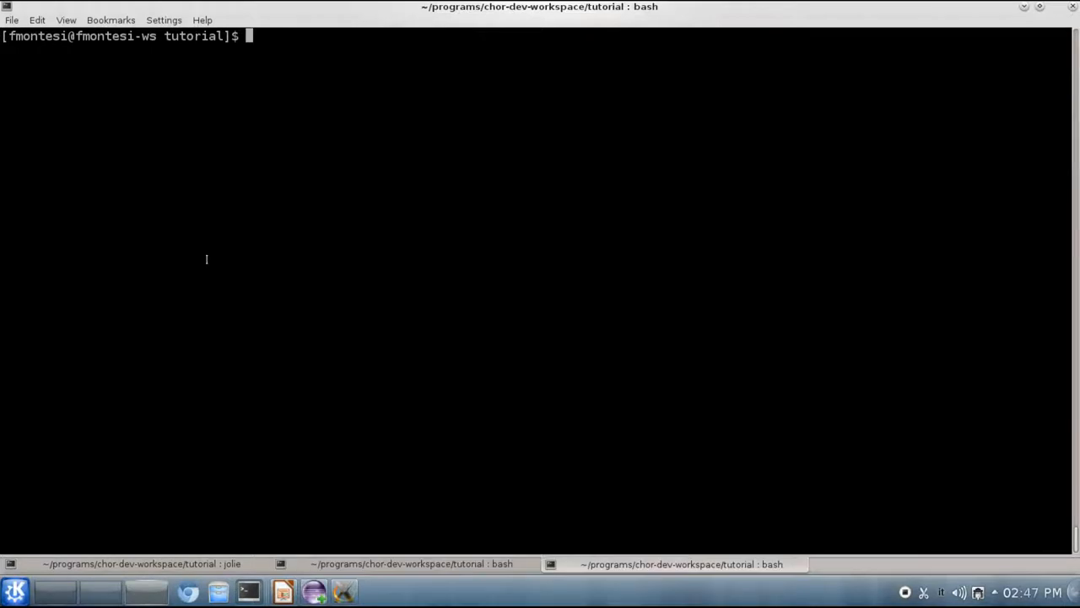
pyautogui.write('jolie epp/t1.ol')
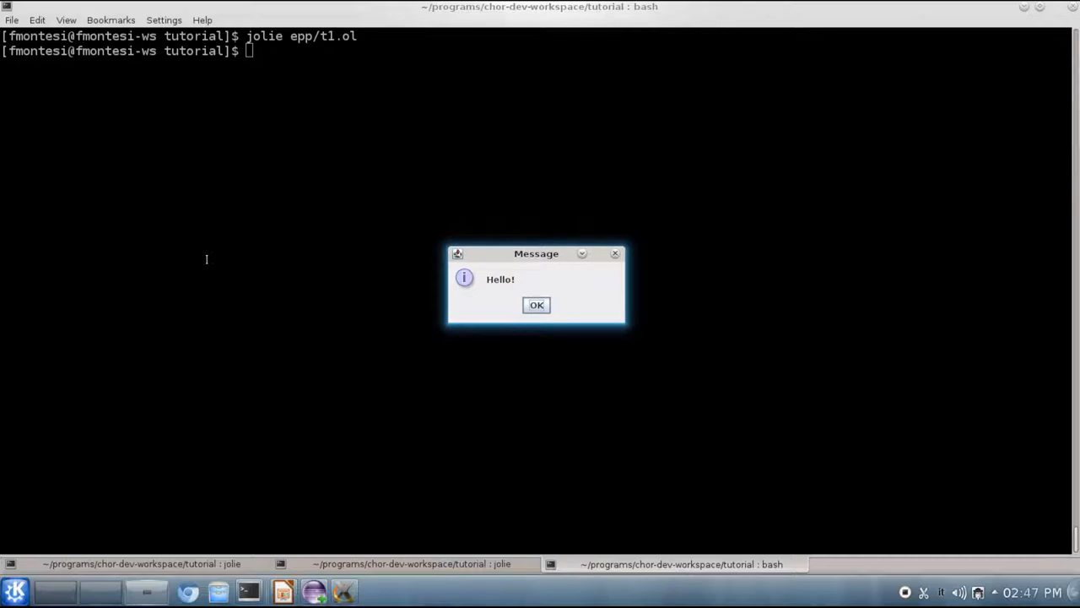
pyautogui.click(536, 304)
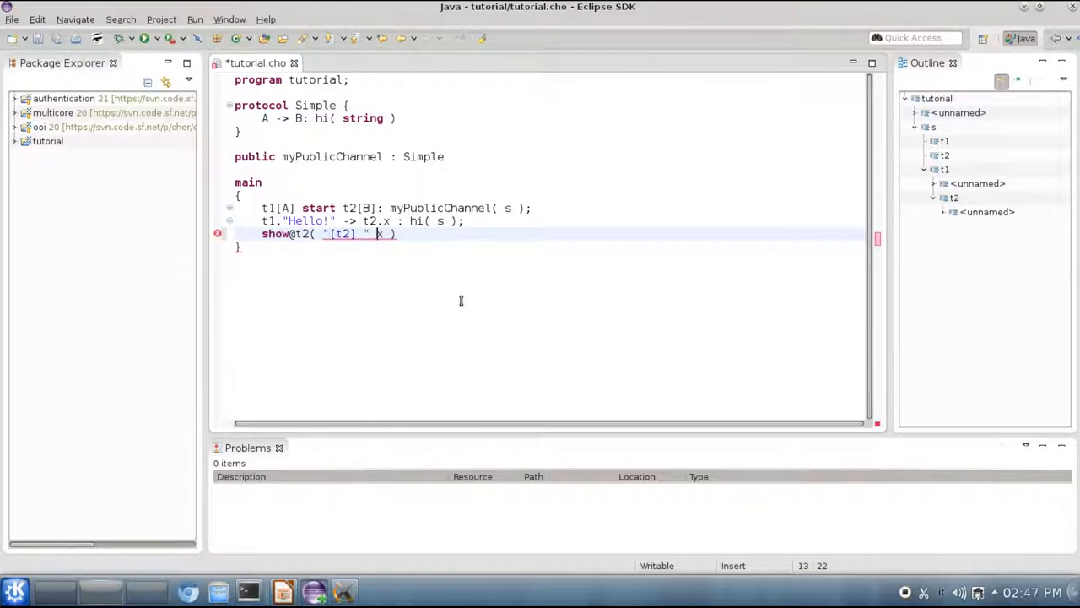
# Add show@t2( "[t2]: " + x ) after the Hello! communication in tutorial.cho
pyautogui.write('x')
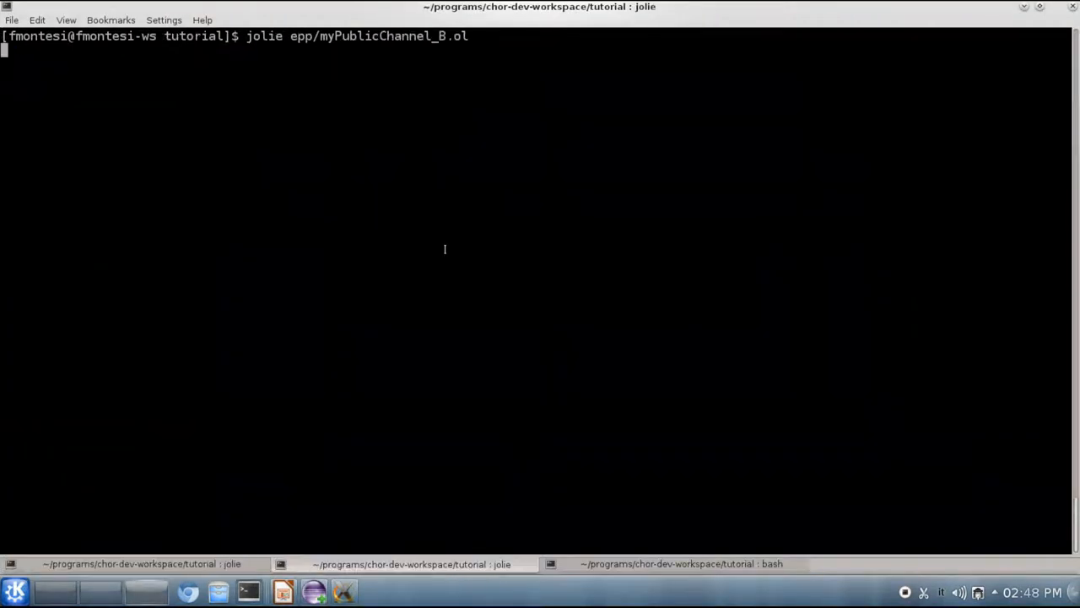
# Run jolie epp/myPublicChannel_B.ol and epp/t1.ol, then dismiss the "[t2] Hello!" message
pyautogui.press('Return')
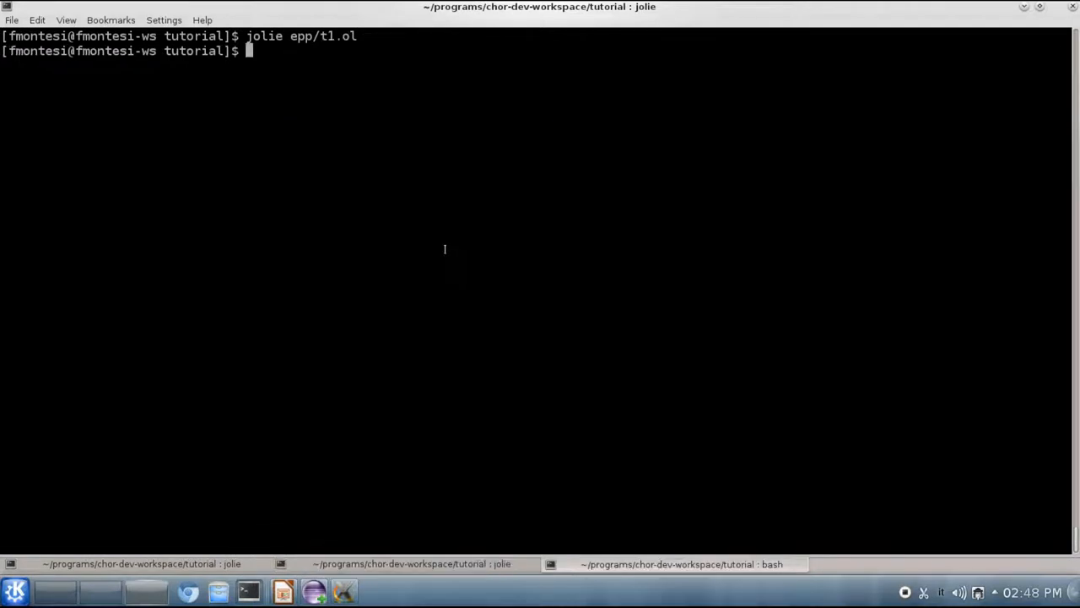
pyautogui.press('Return')
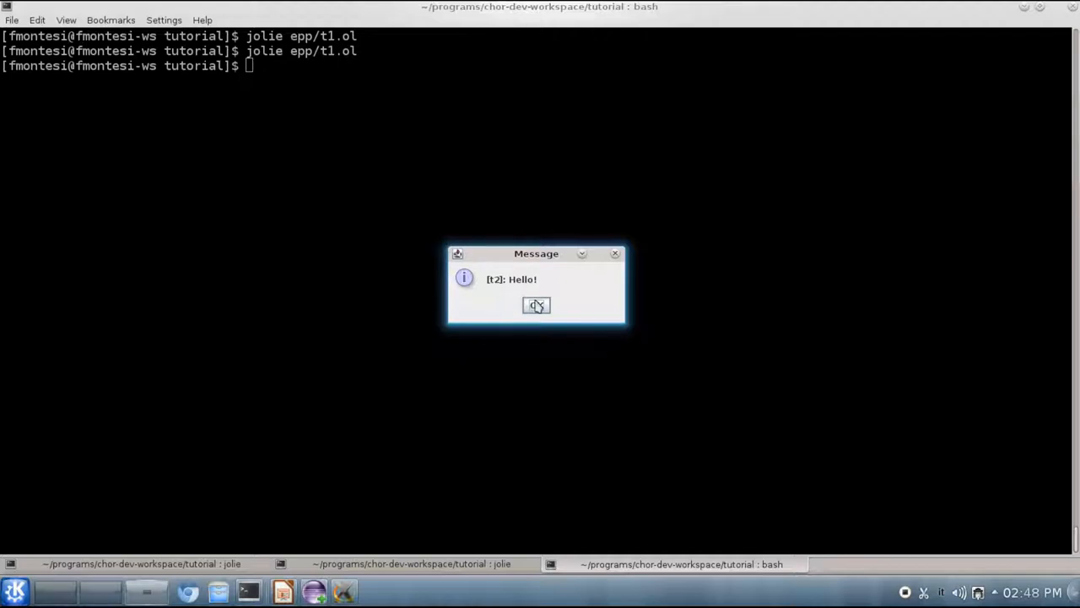
pyautogui.click(537, 304)
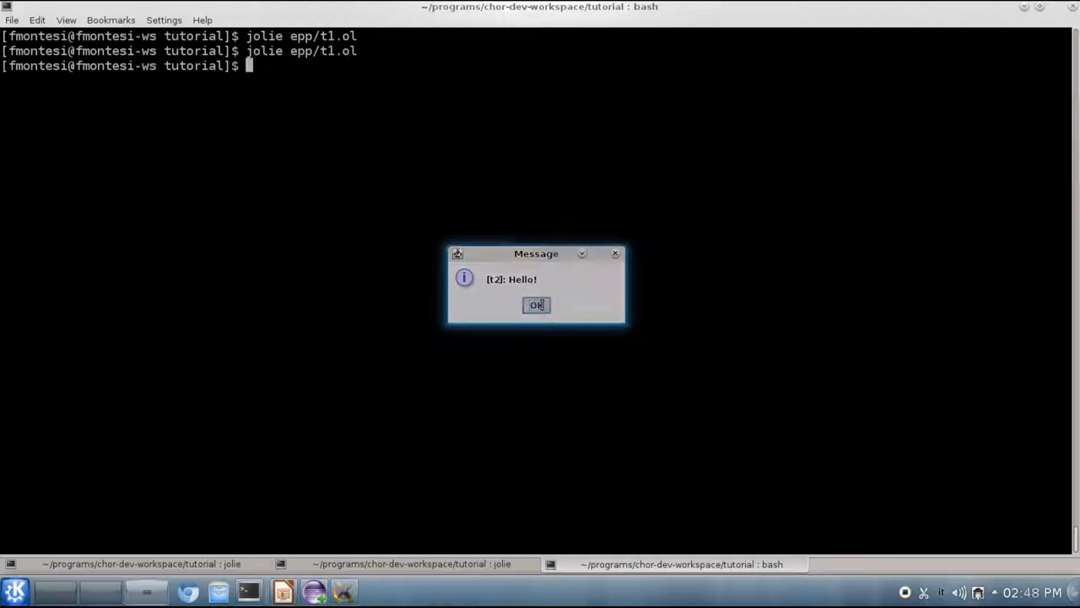
pyautogui.click(536, 304)
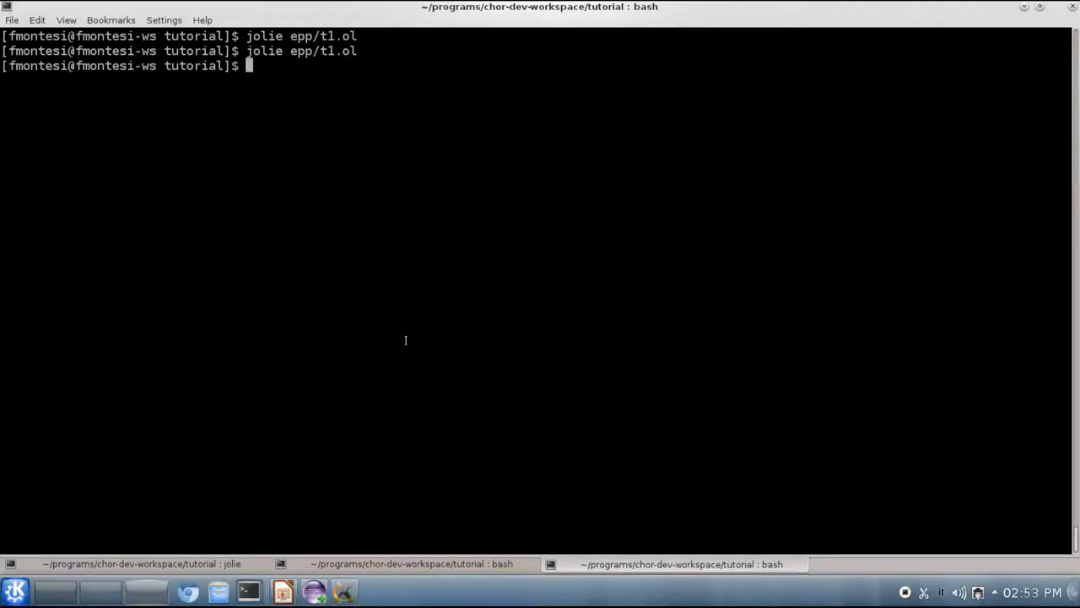
pyautogui.moveTo(284, 346)
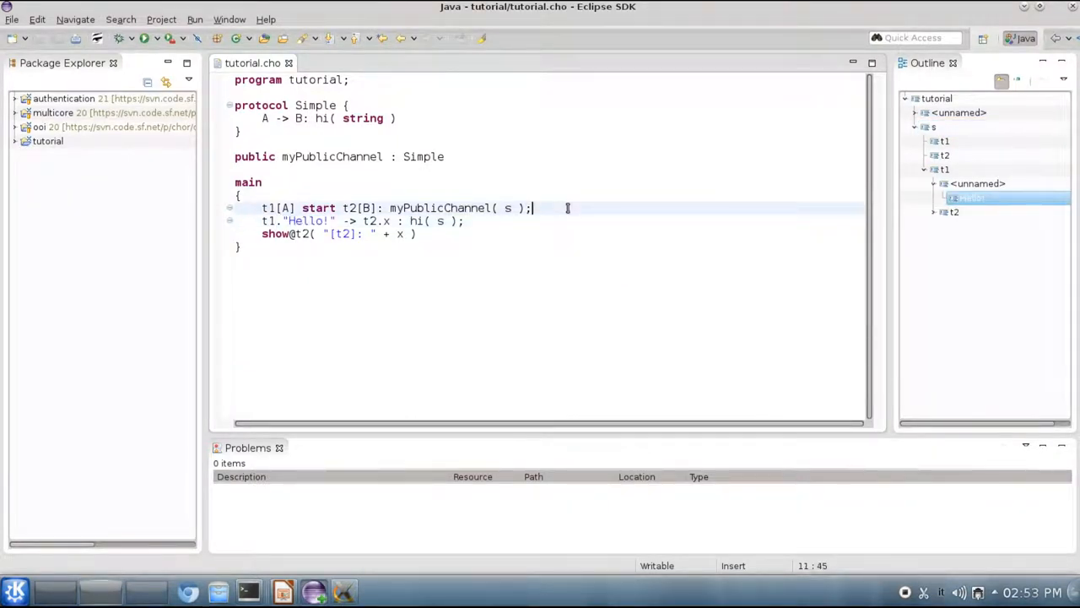
# Add ask@t1( "[t1] Give a message", y ), send t1.y to t2, and re-project successfully
pyautogui.write('asj')
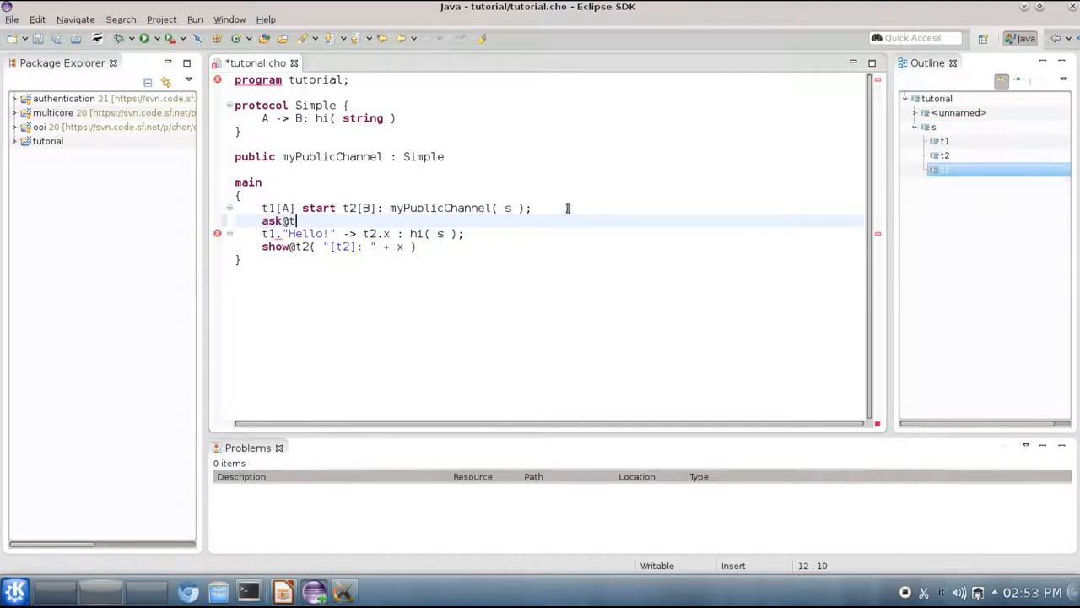
pyautogui.write('1()')
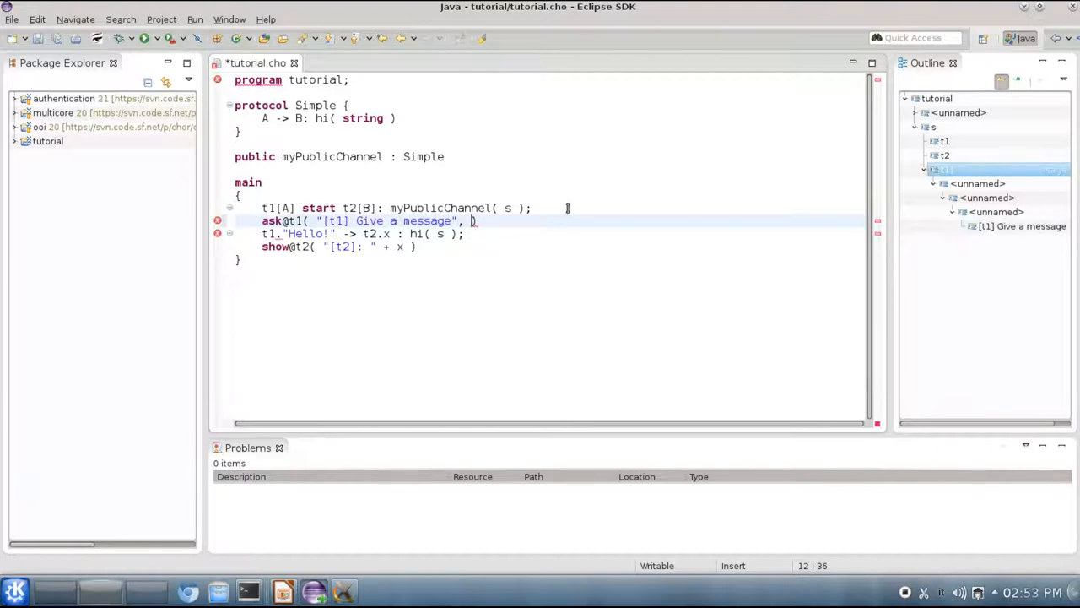
pyautogui.write('y );')
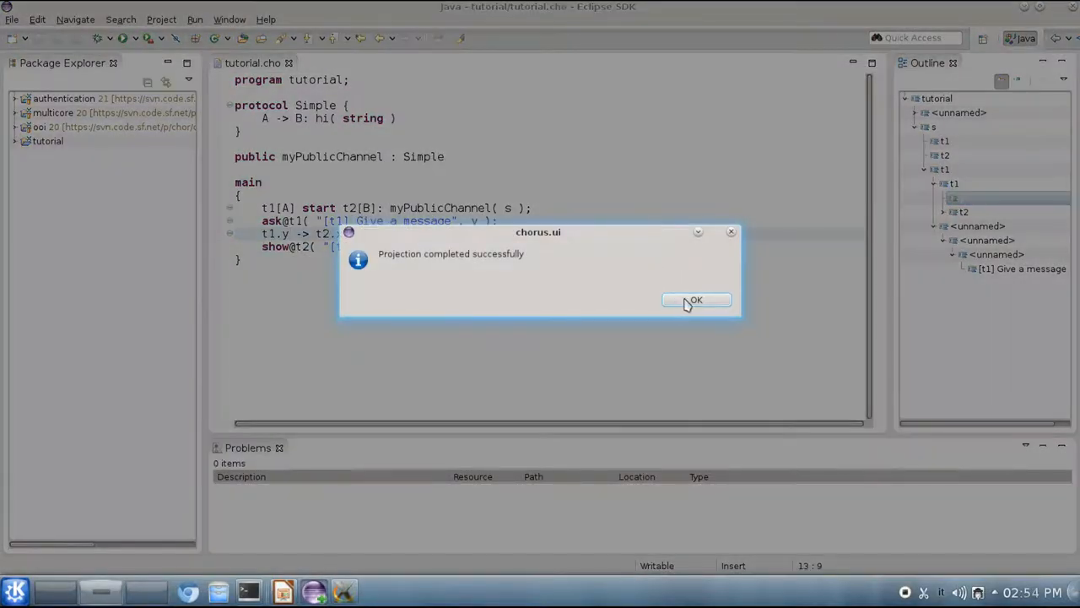
pyautogui.click(696, 300)
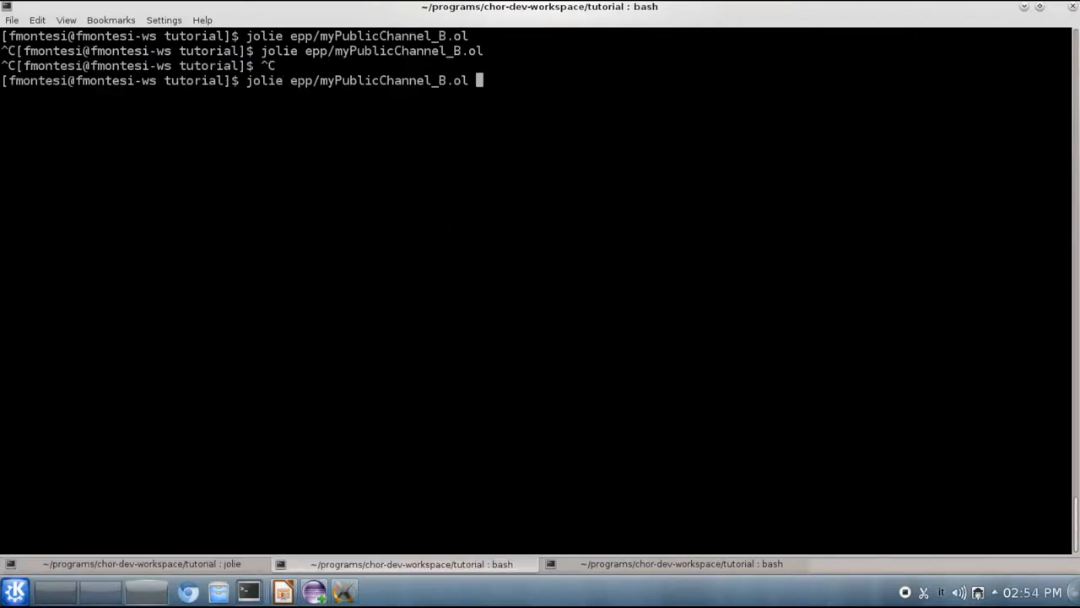
# Rerun jolie epp/t1.ol, answer its prompt with Hi, and dismiss t2's "[t2]: Hi!" message
pyautogui.press('Return')
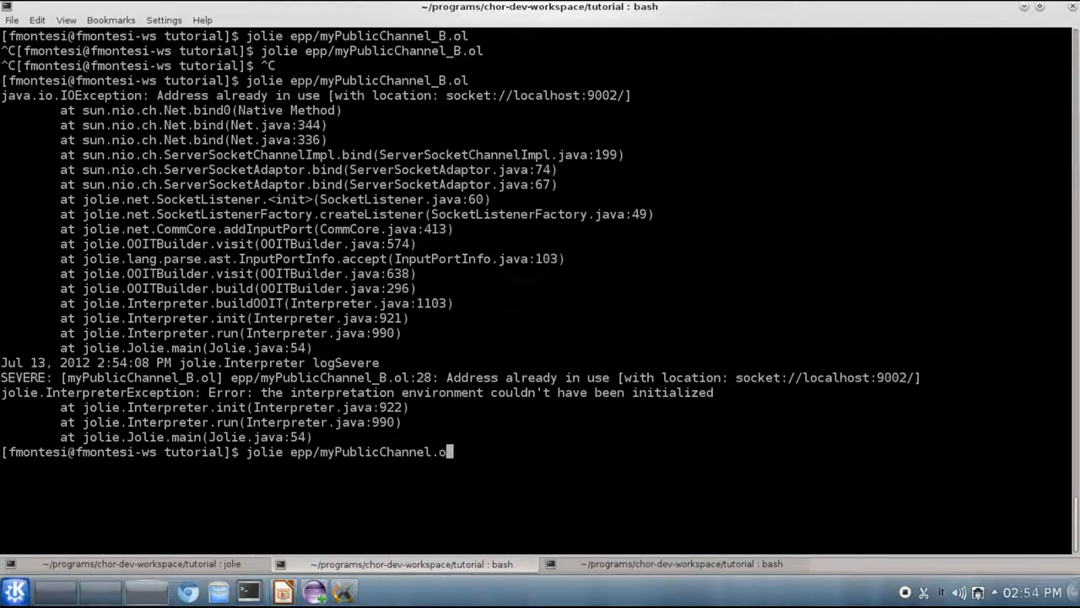
pyautogui.write('l]$ jolie epp/t1.ol')
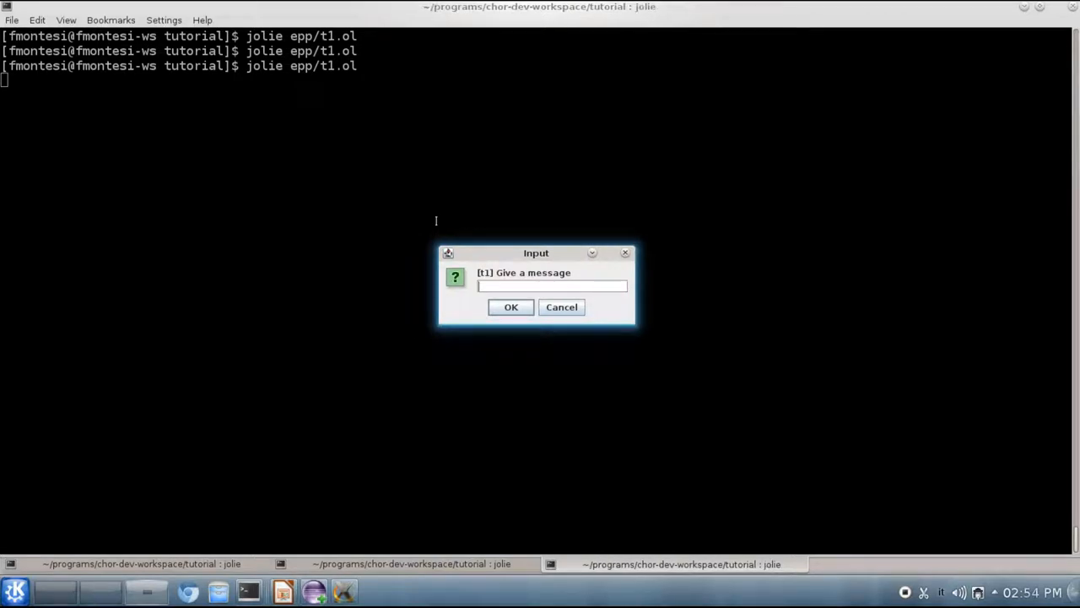
pyautogui.write('Hi')
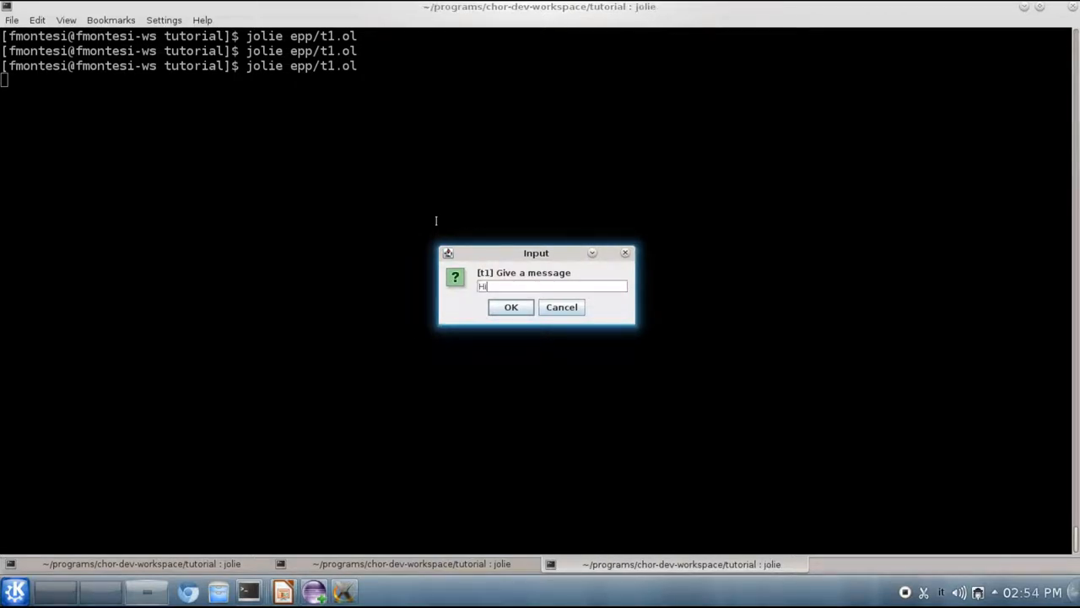
pyautogui.click(510, 307)
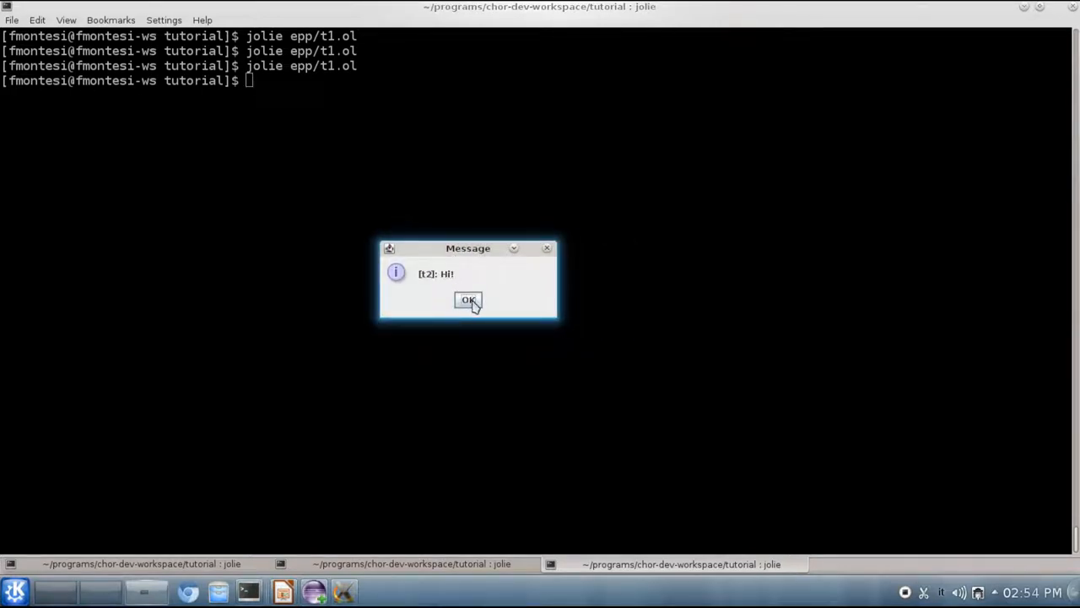
pyautogui.click(469, 300)
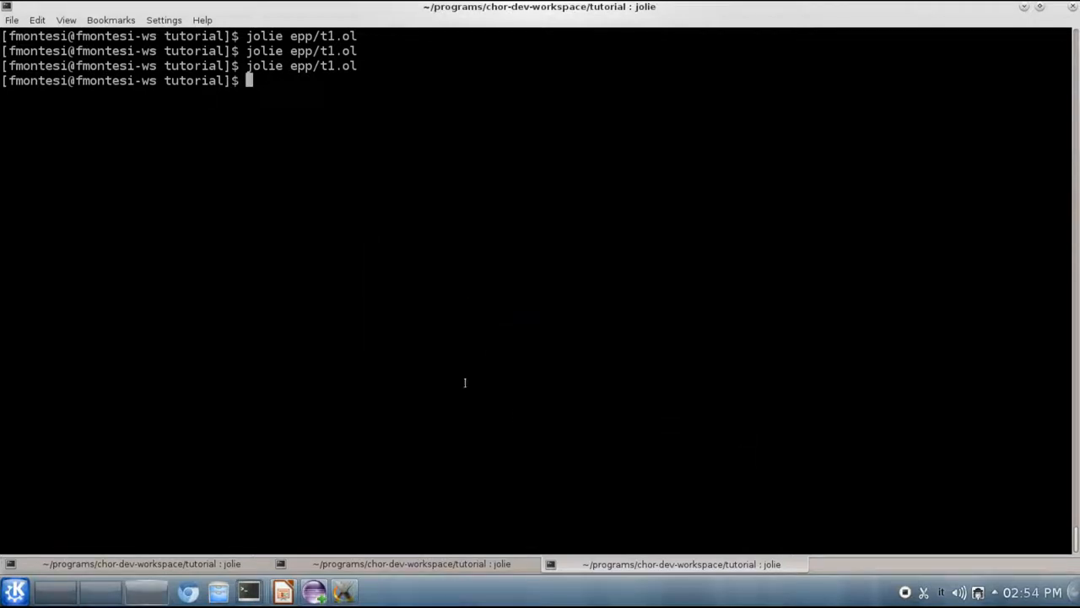
pyautogui.moveTo(327, 321)
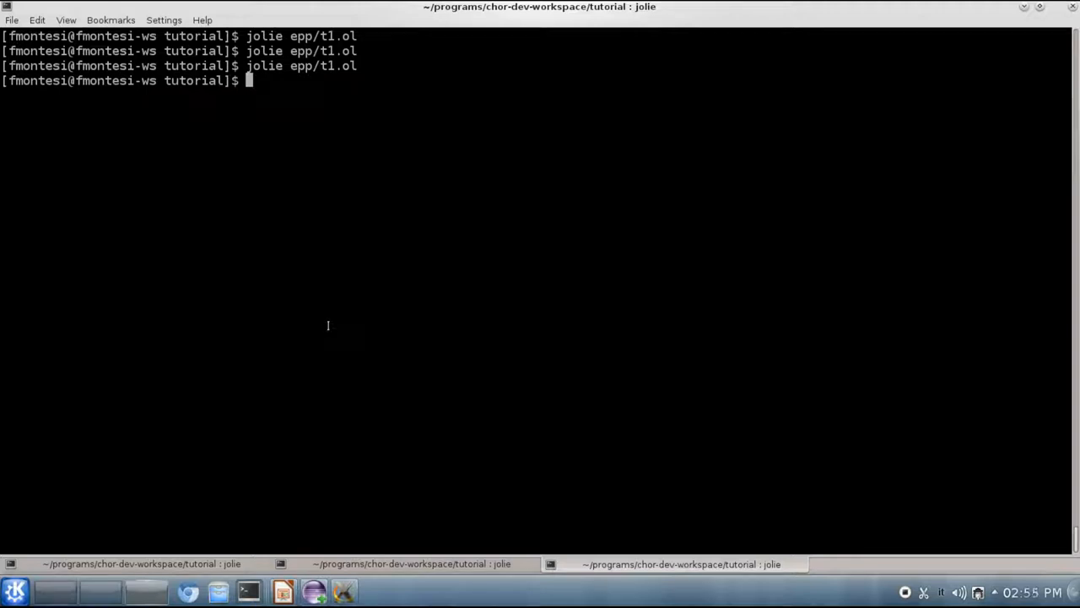
# Leave Konsole and return to tutorial.cho in Eclipse SDK
pyautogui.write('cl')
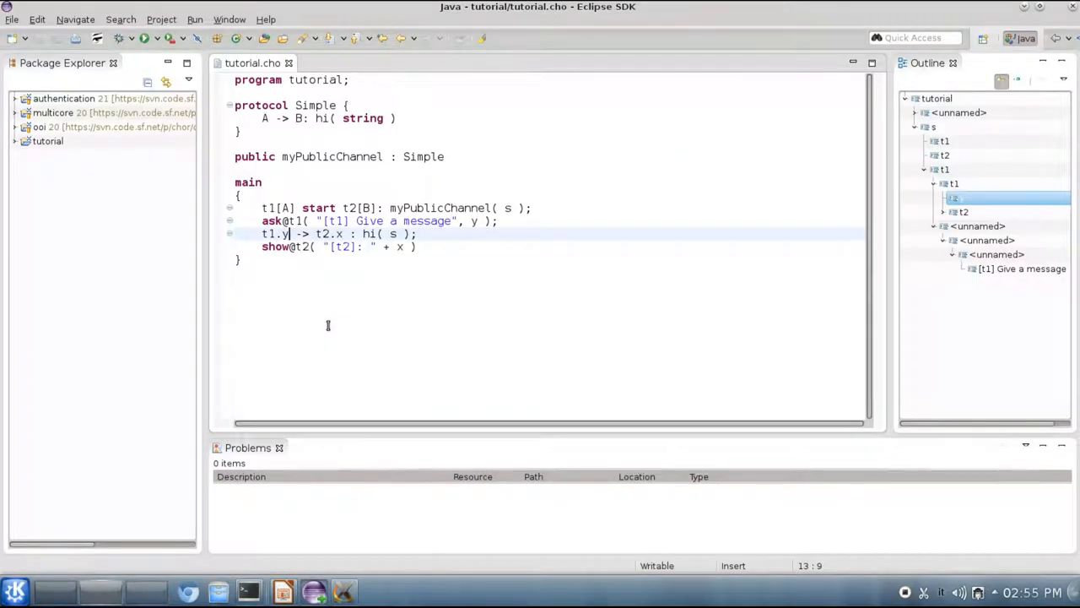
# Create a new file authentication.cho in the tutorial project
pyautogui.click(47, 142)
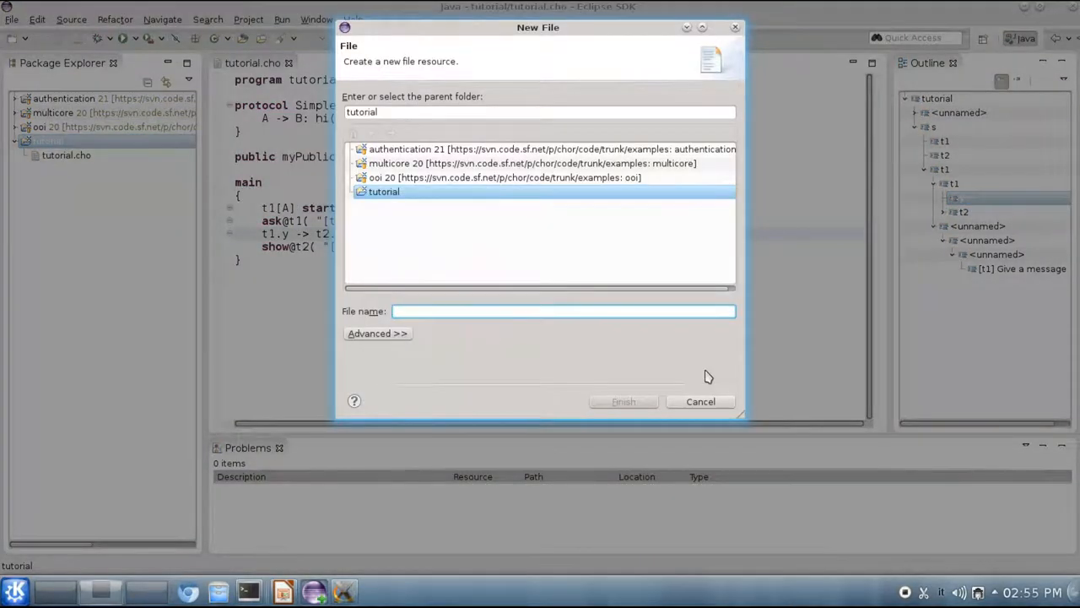
pyautogui.write('authenticatio')
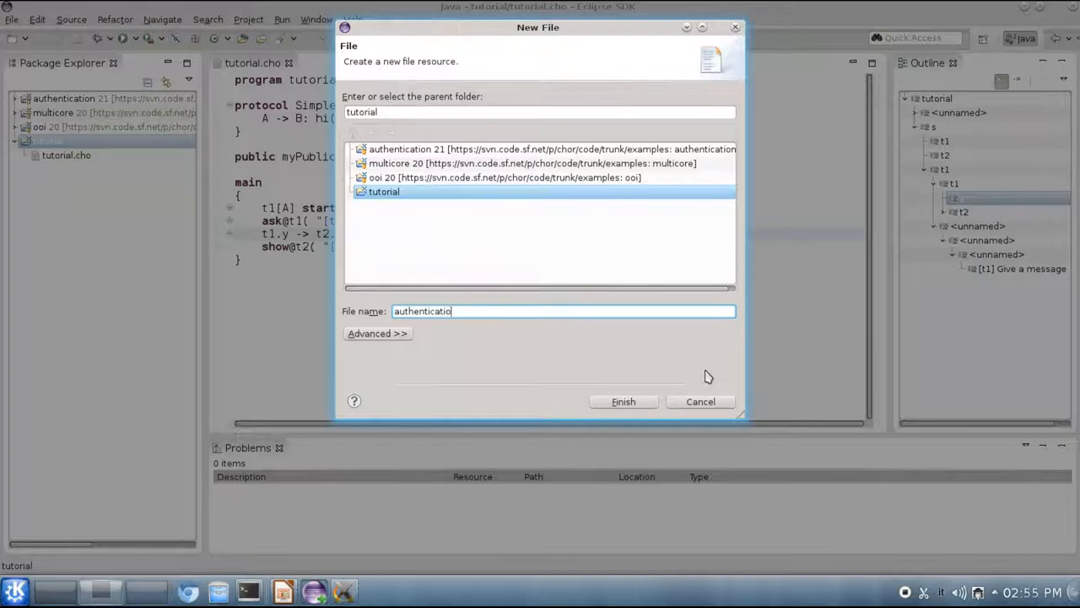
pyautogui.click(623, 402)
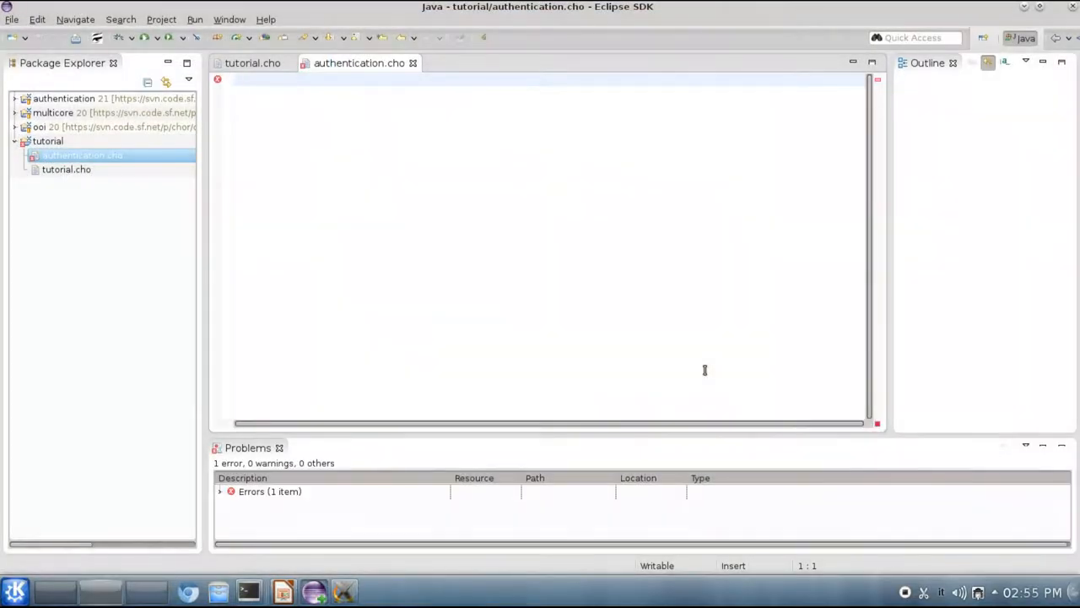
# Declare program authentication with protocol AuthenticationProtocol over participants U, RP, IP
pyautogui.write('program authentication;')
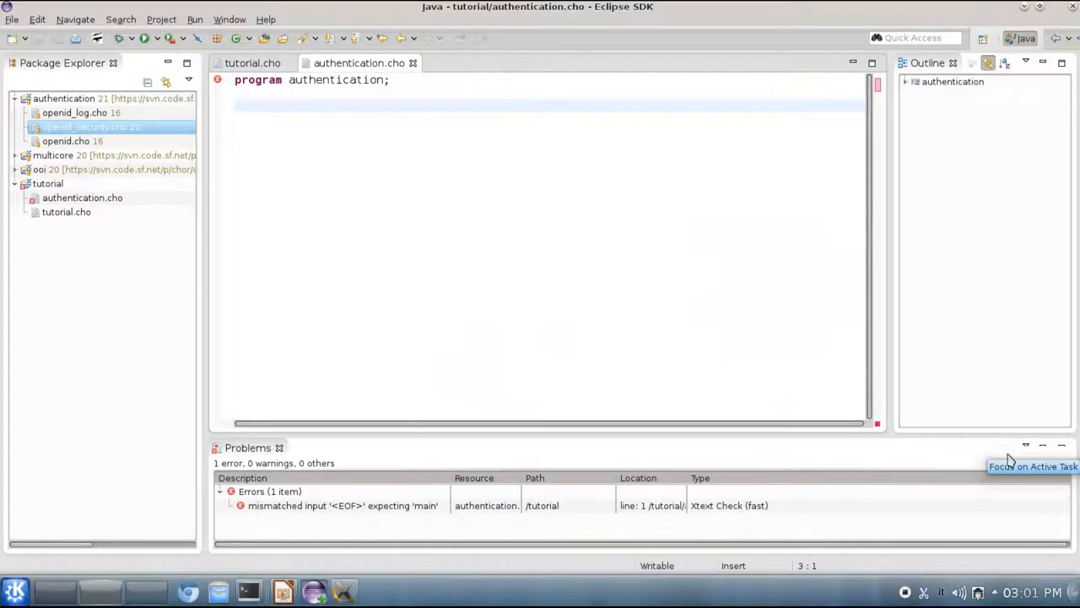
pyautogui.write('protocol')
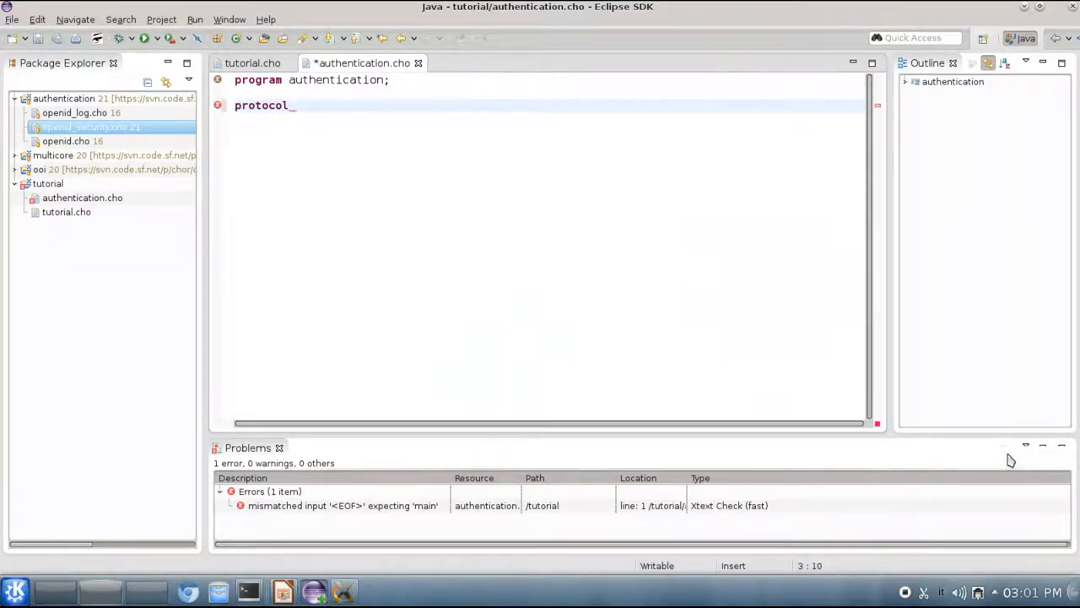
pyautogui.write('Authentication')
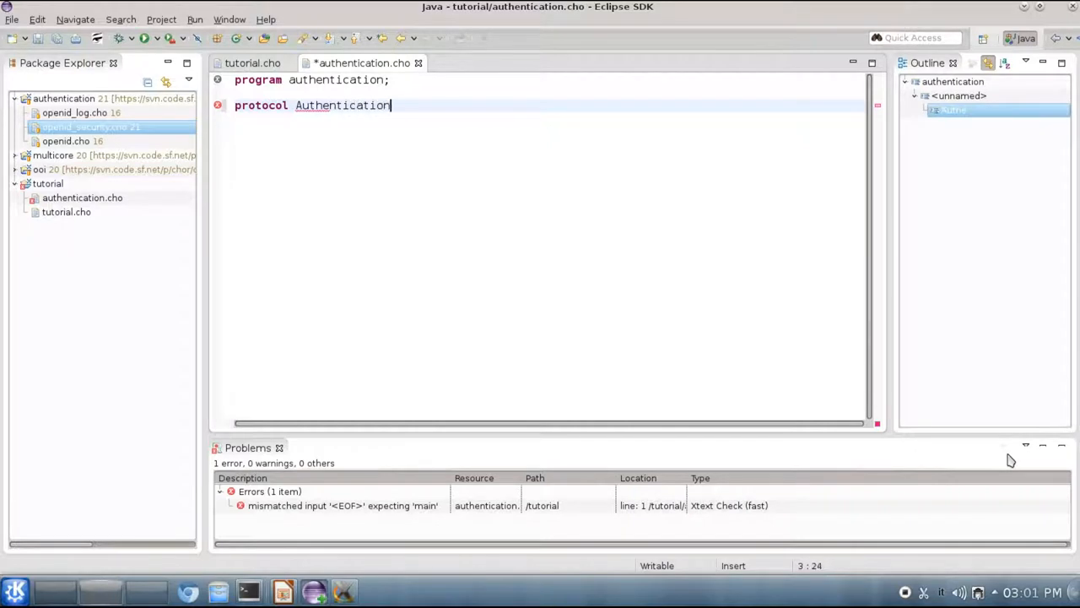
pyautogui.write('Protocol {')
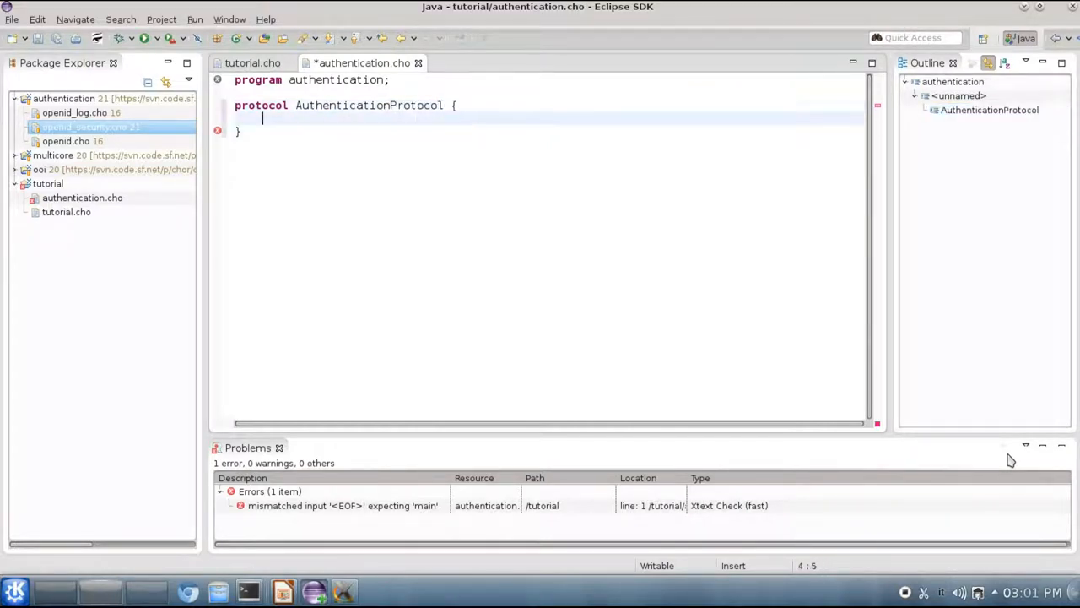
pyautogui.write('u')
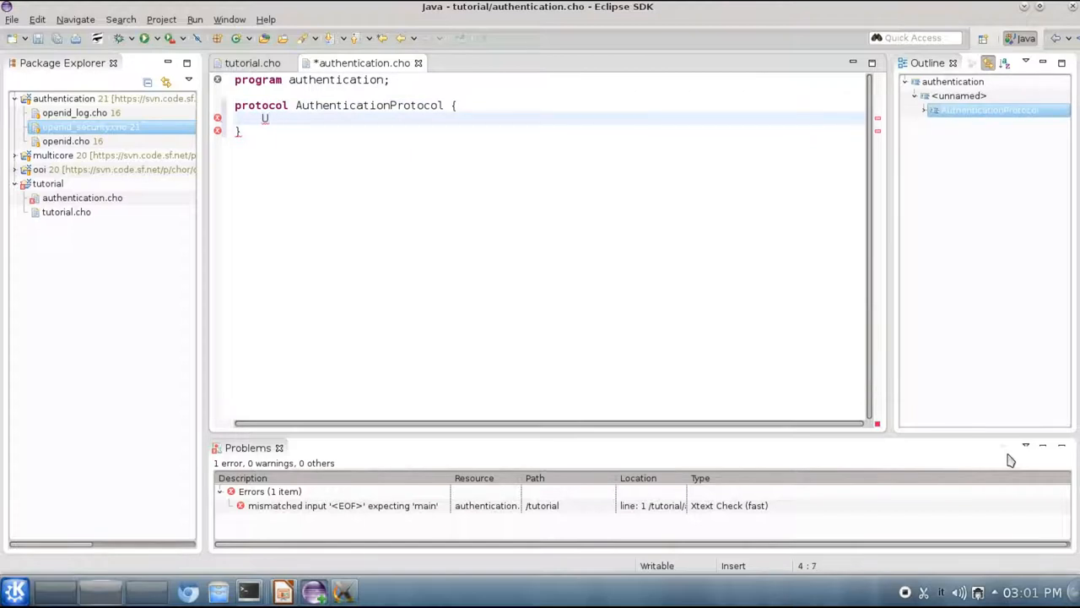
pyautogui.write('RP IP')
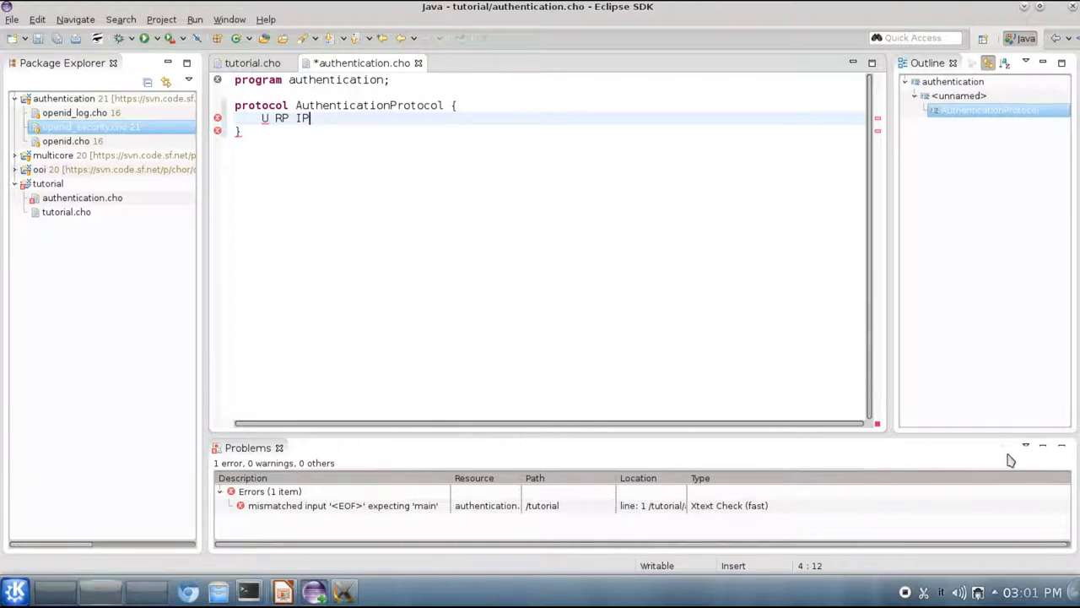
pyautogui.press('BackSpace')
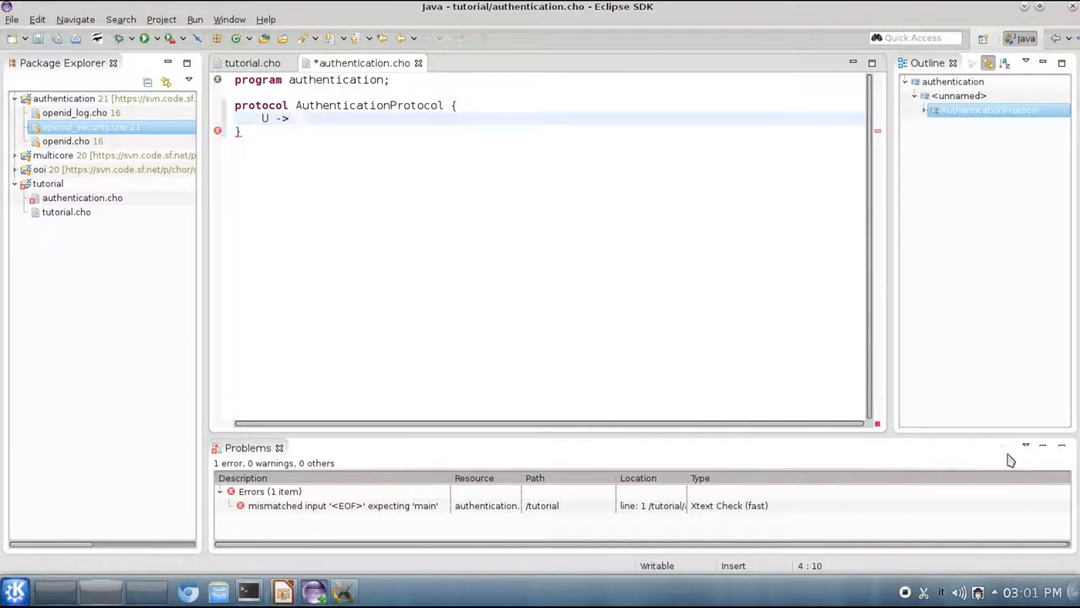
# Write U -> RP: username(string); RP -> IP: username(string); U -> IP: password(string);
pyautogui.write('RP:')
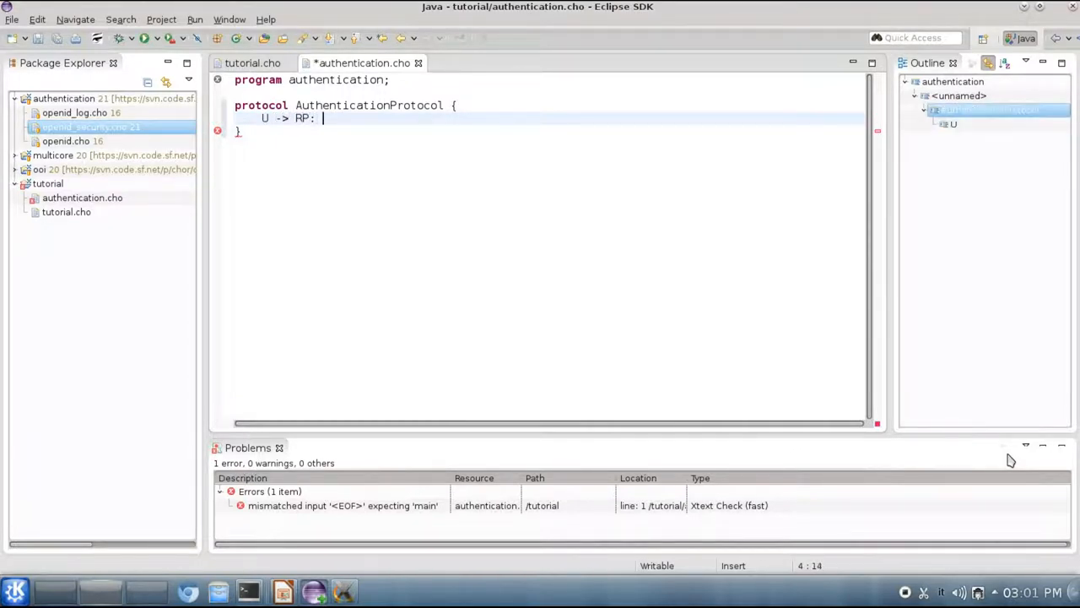
pyautogui.write('username()')
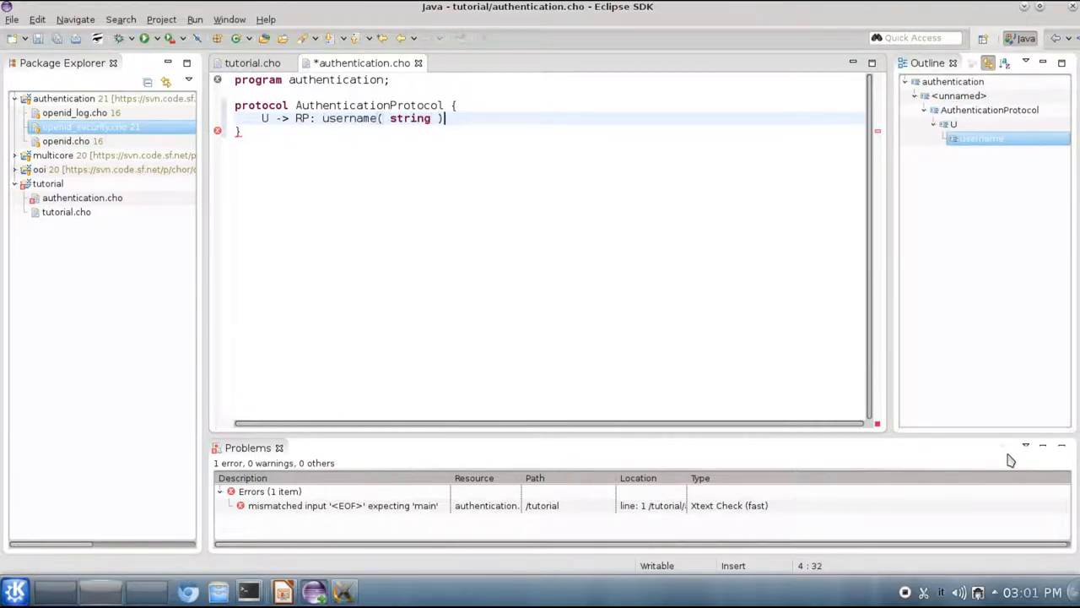
pyautogui.write(';')
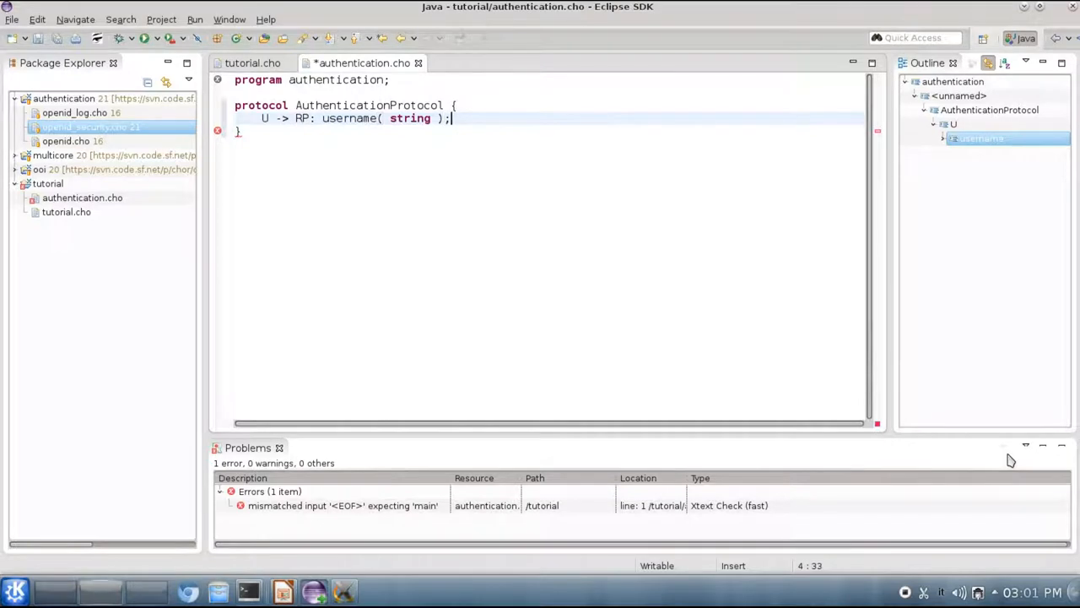
pyautogui.write('RP -> IP:')
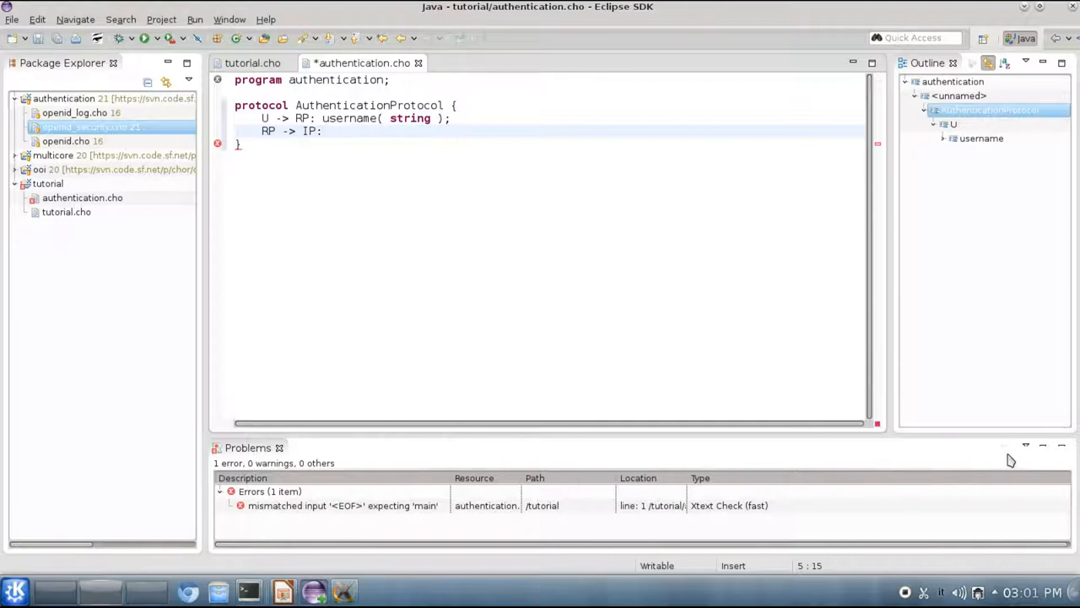
pyautogui.write('username( string')
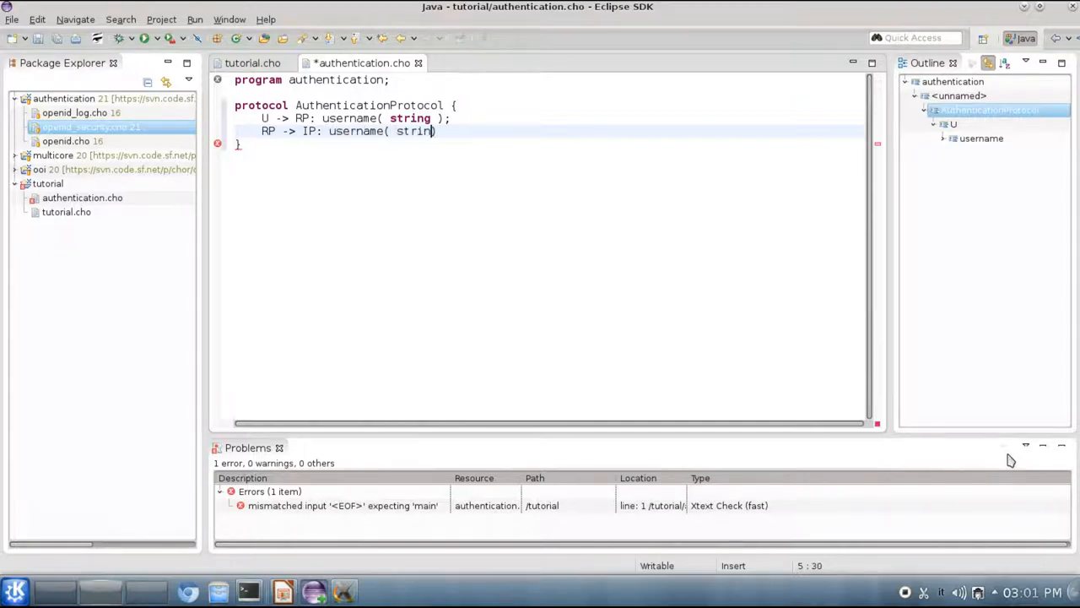
pyautogui.write(')')
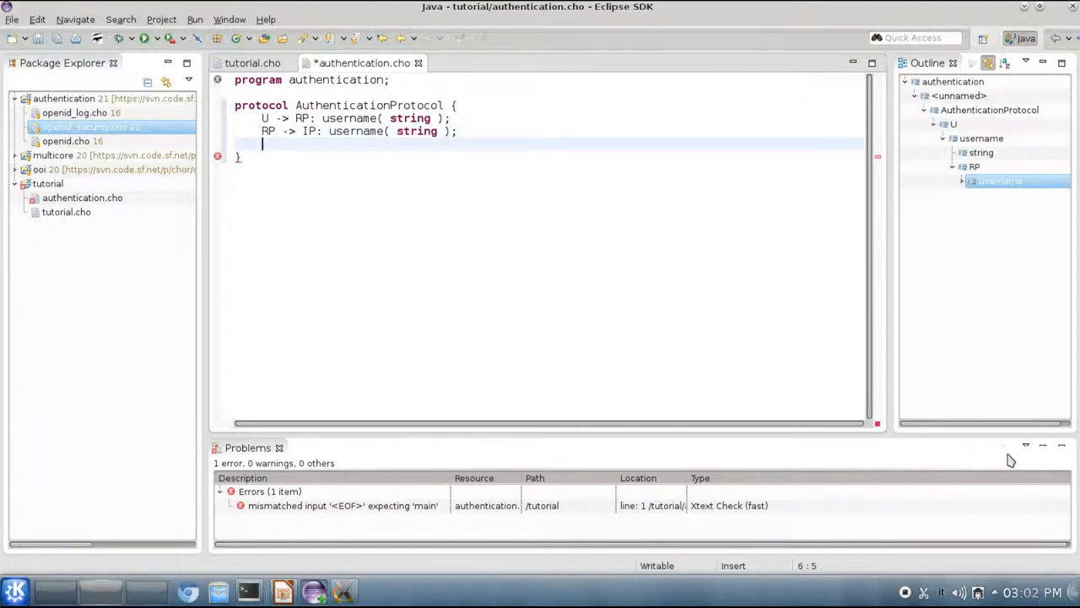
pyautogui.write('U ->')
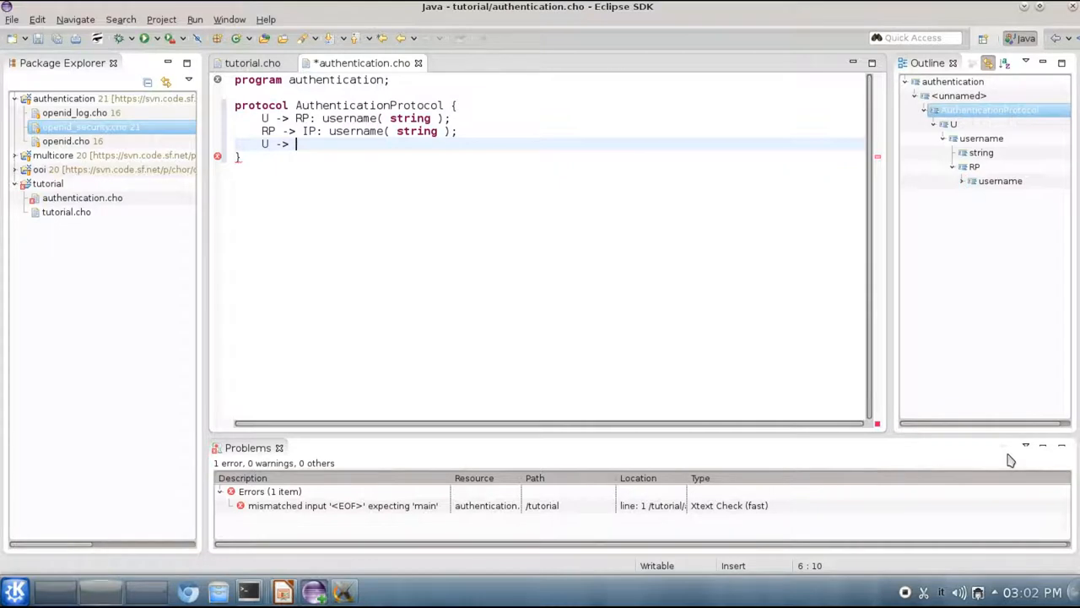
pyautogui.write('IP')
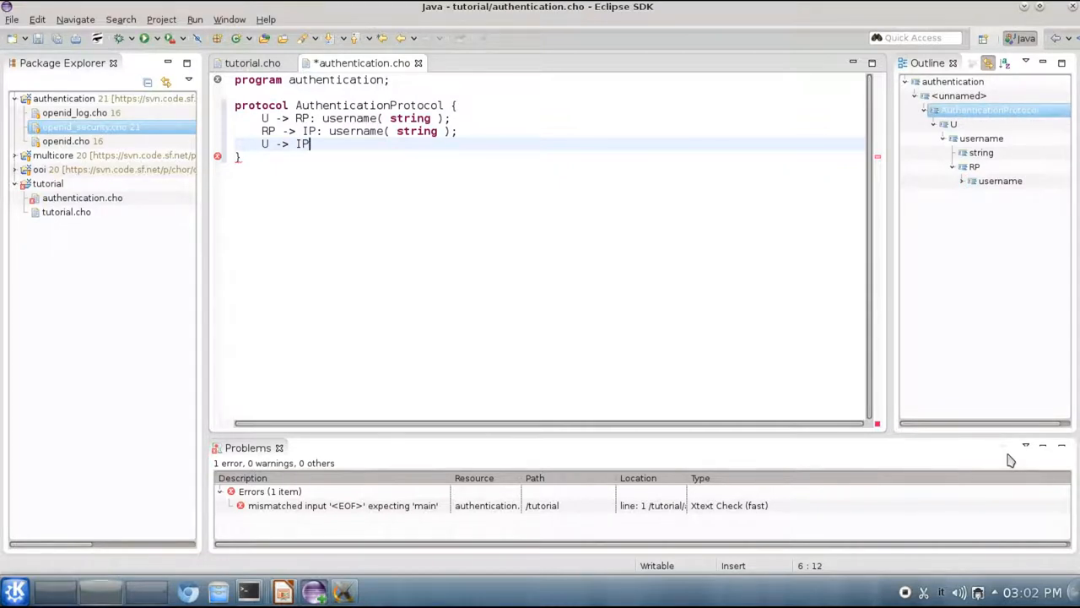
pyautogui.write(': password')
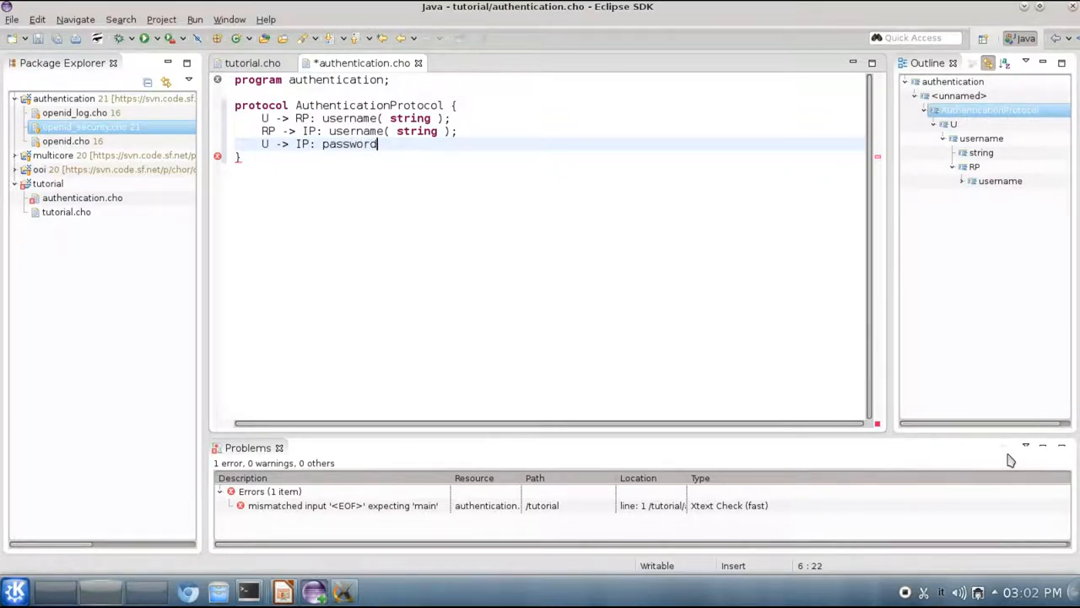
pyautogui.write('( string );')
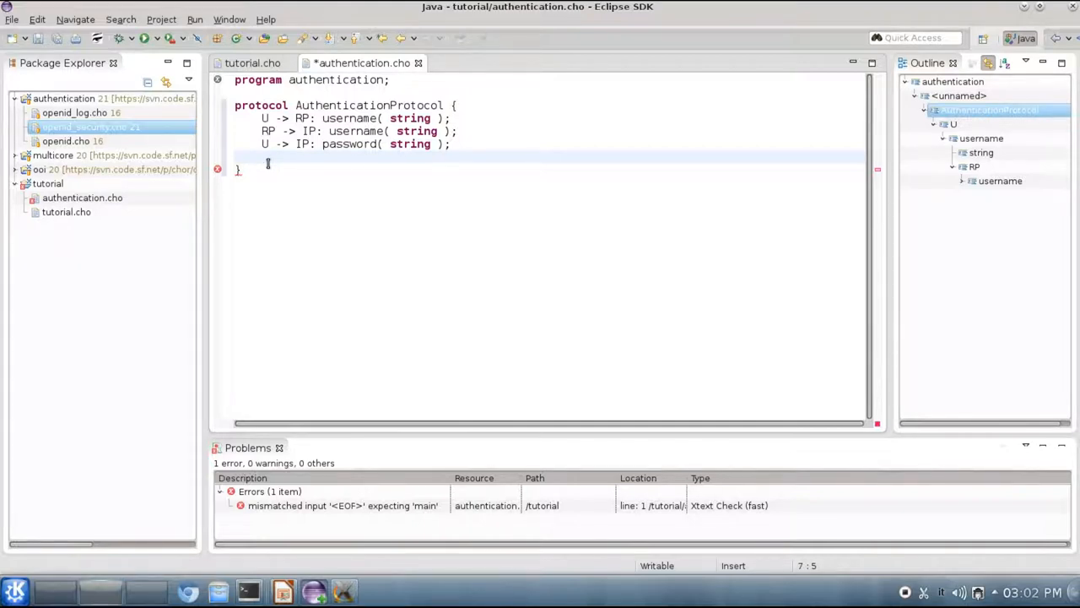
# Begin the IP -> RP reply with an opening brace
pyautogui.write('IP -> U')
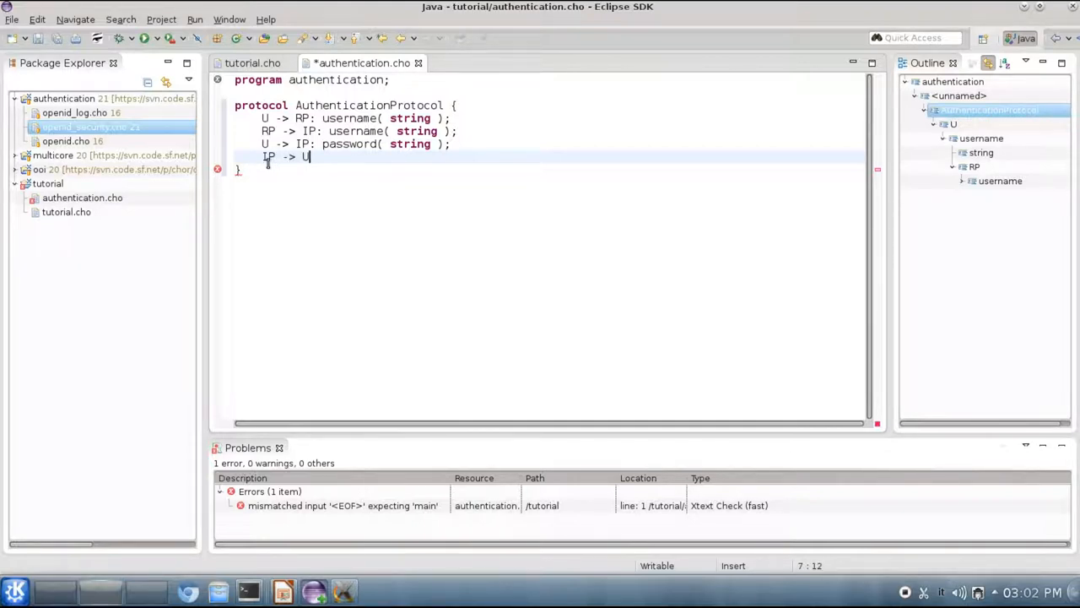
pyautogui.write('RP')
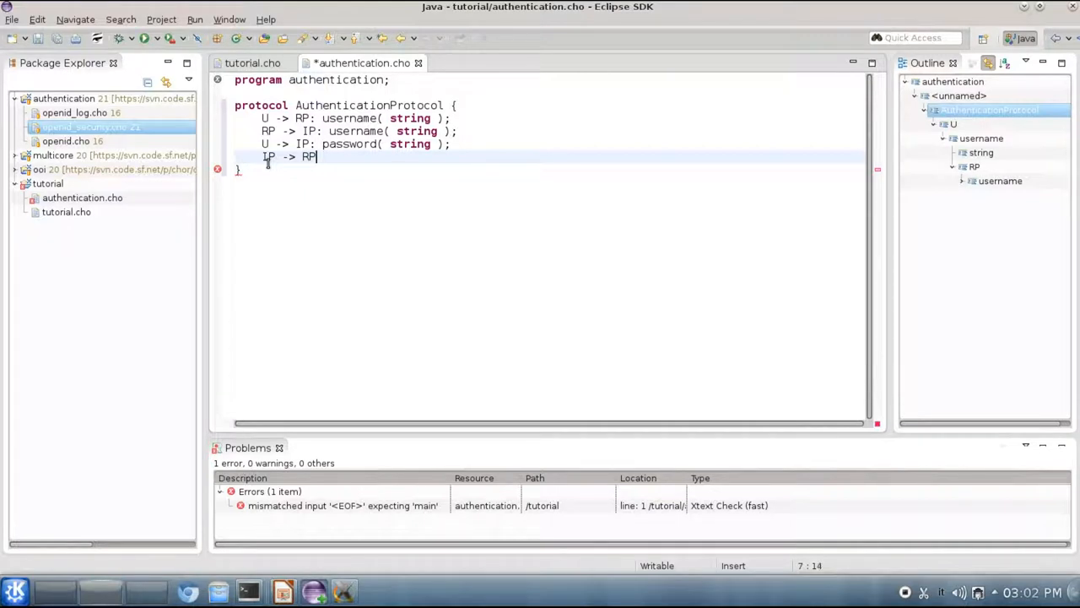
pyautogui.write(':')
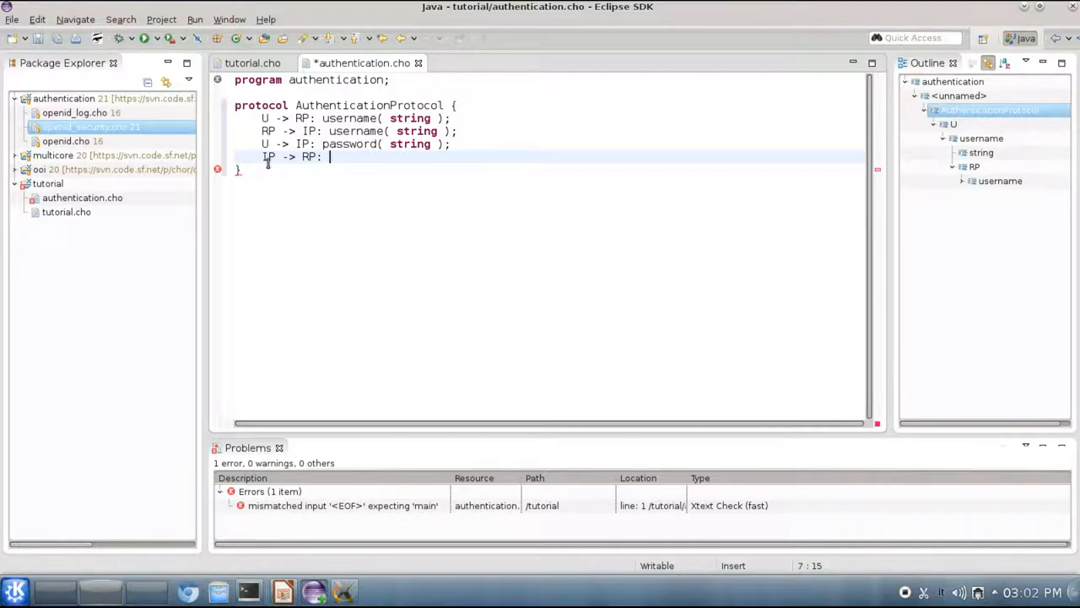
pyautogui.write('{')
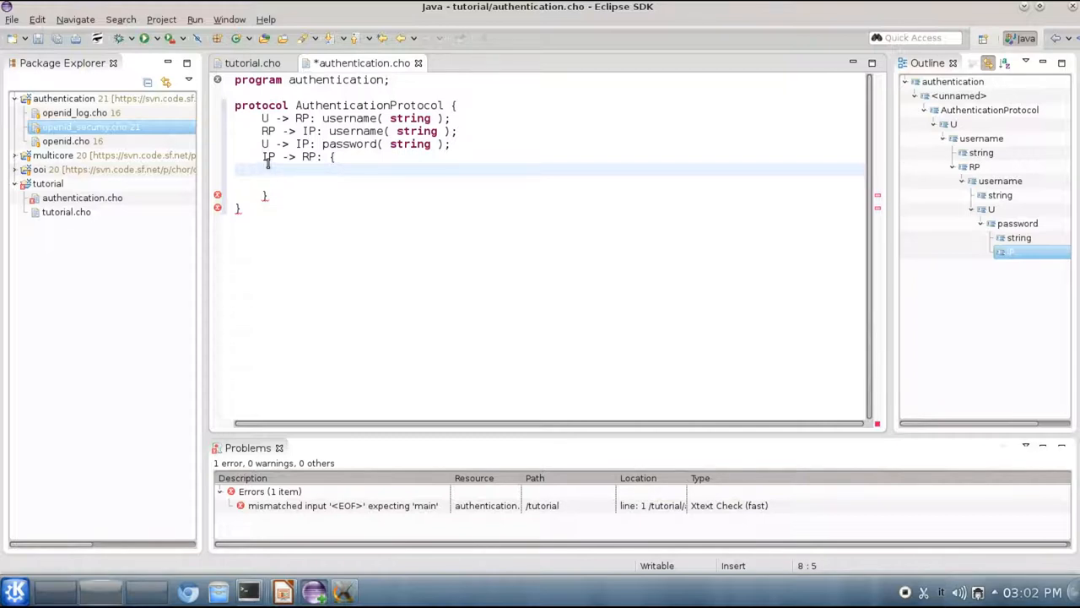
# Fill the IP -> RP branch with ok( void ), fail( void ) and close the protocol block
pyautogui.write('ok( void')
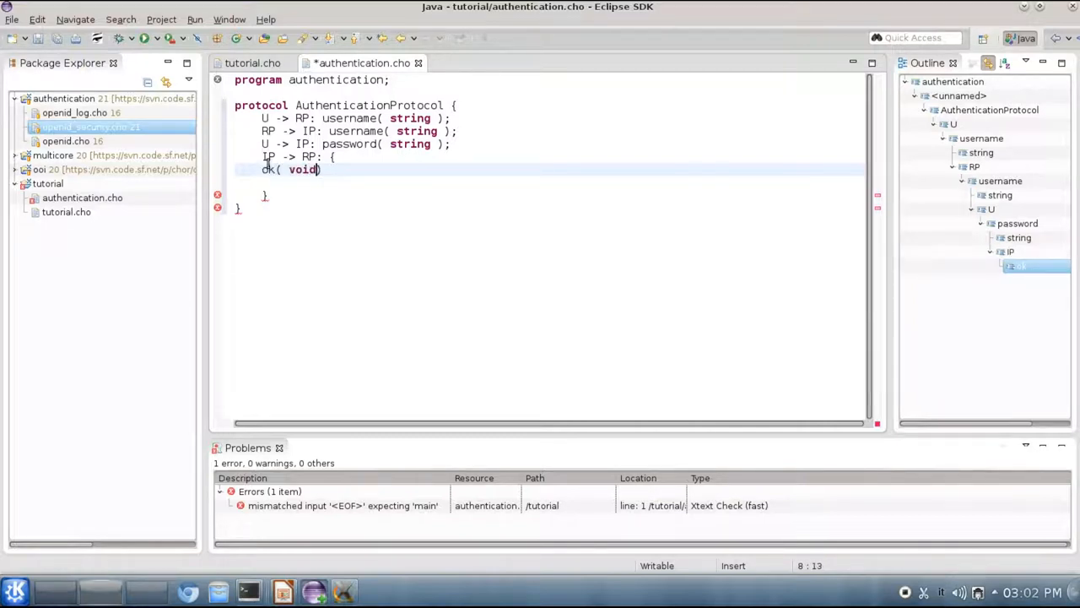
pyautogui.write('),')
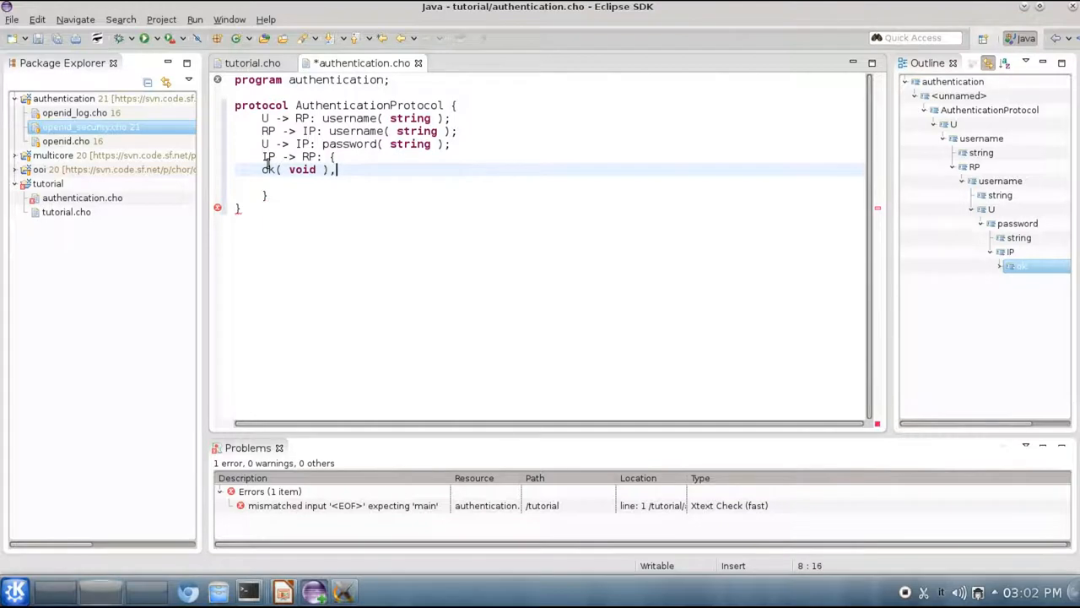
pyautogui.write('fail()')
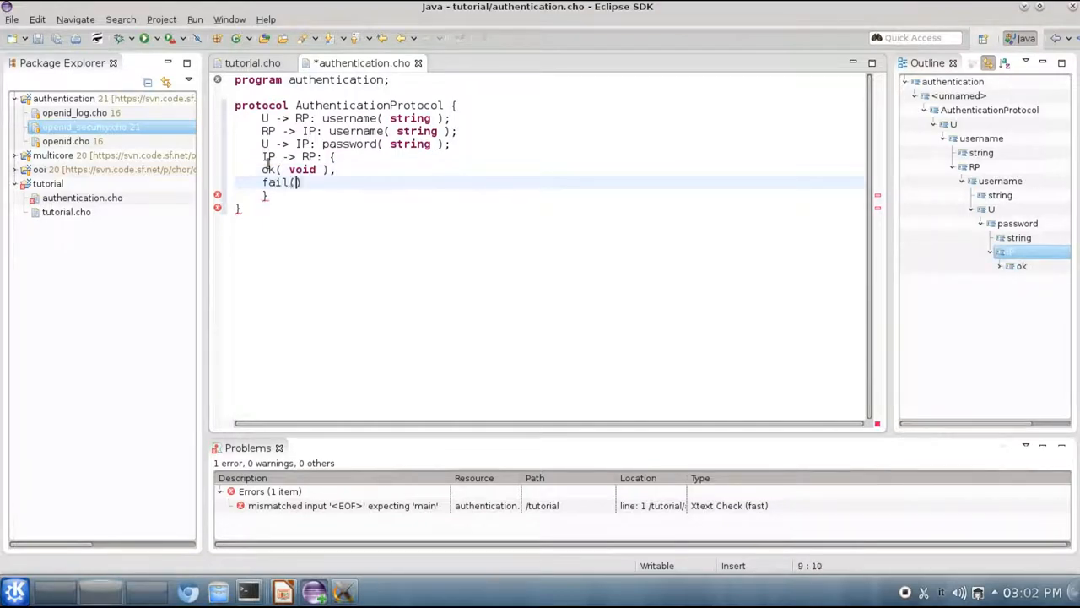
pyautogui.write('void )')
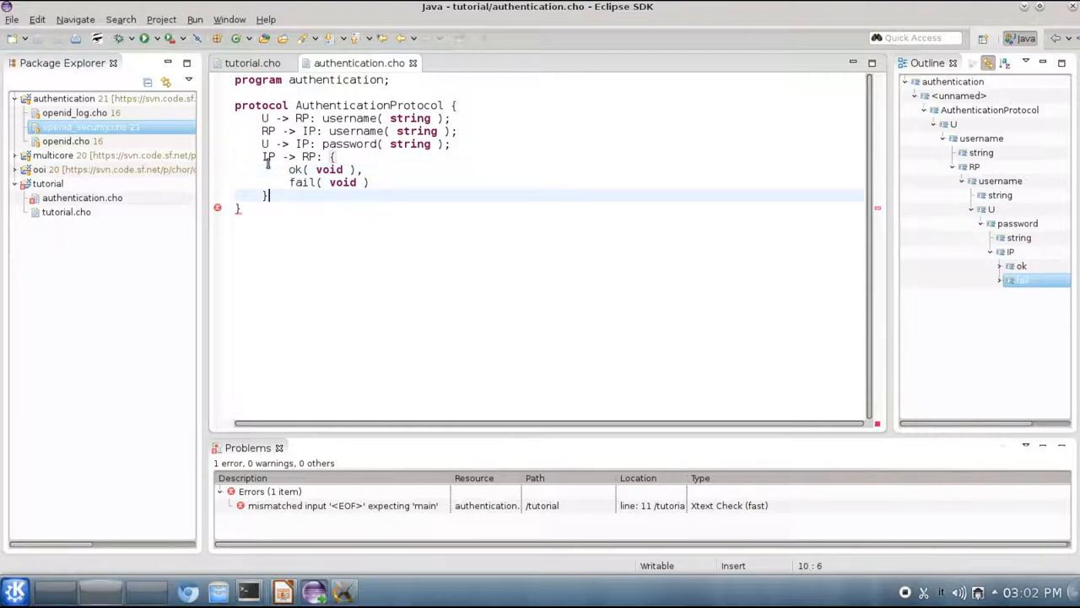
pyautogui.write('m')
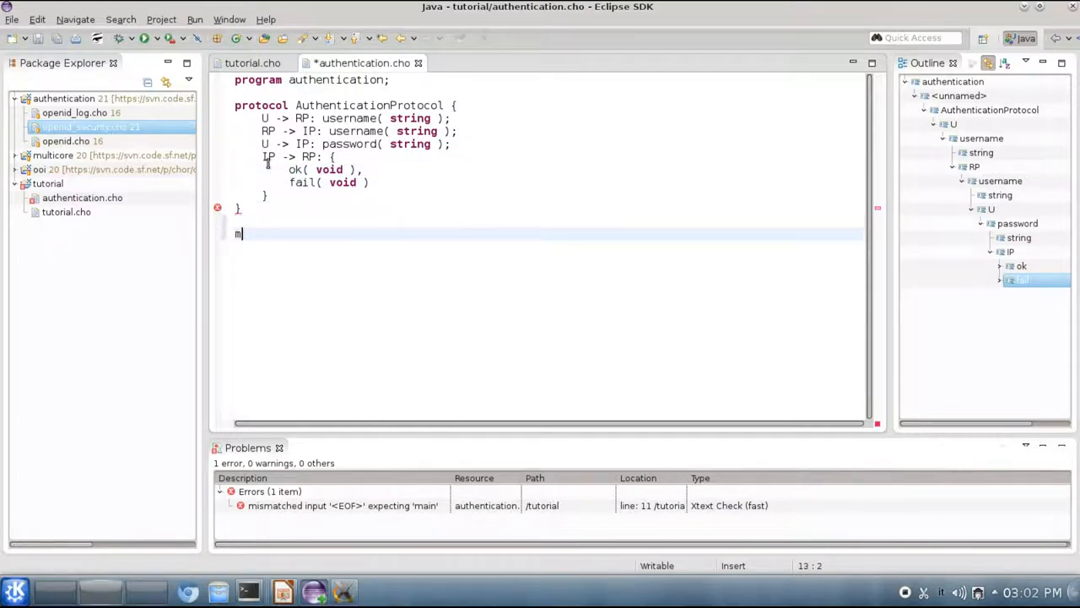
# Declare public publicAuthChannel : AuthenticationProtocol, add an empty main block, and save
pyautogui.write('public_')
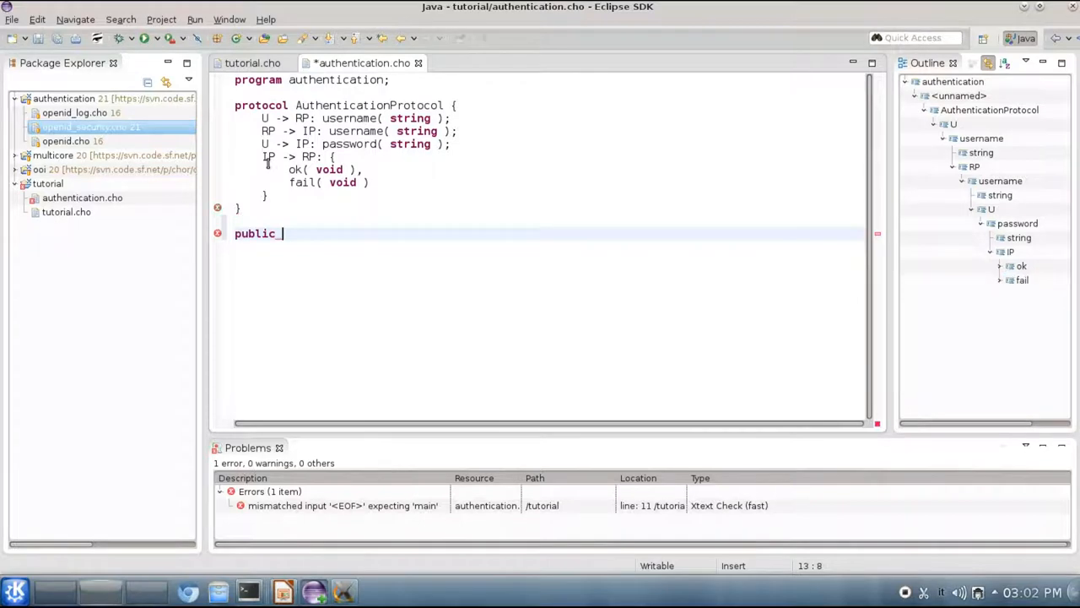
pyautogui.write('publ')
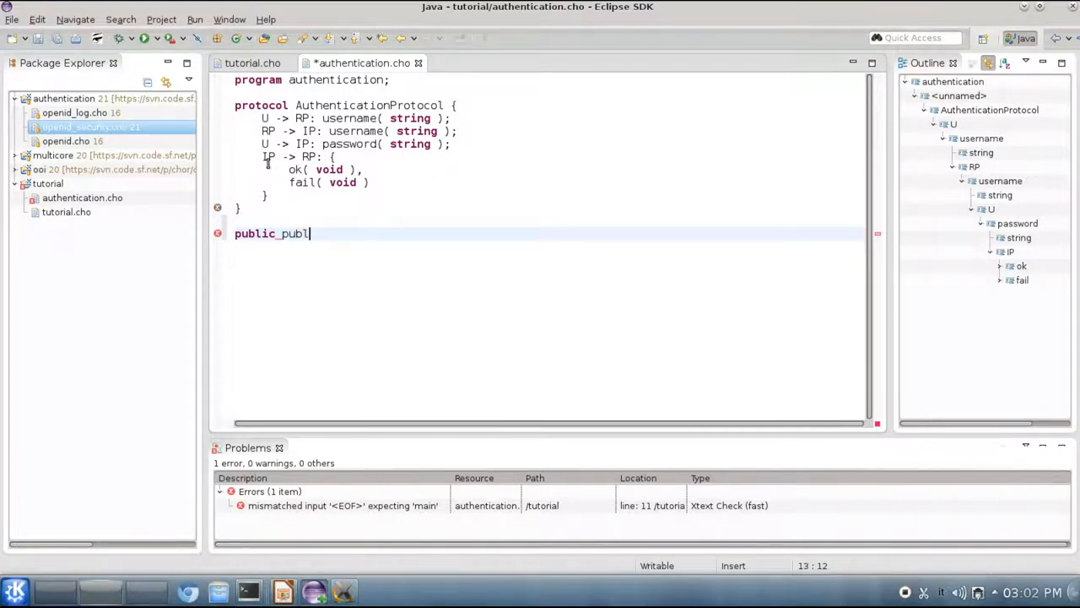
pyautogui.write('AuthCha')
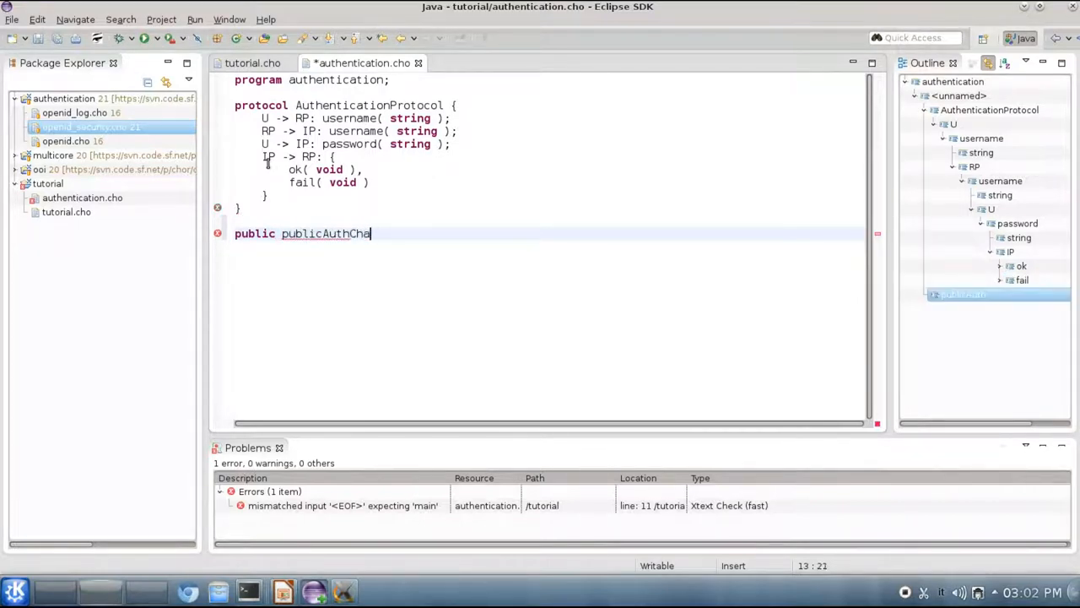
pyautogui.write('nnel :')
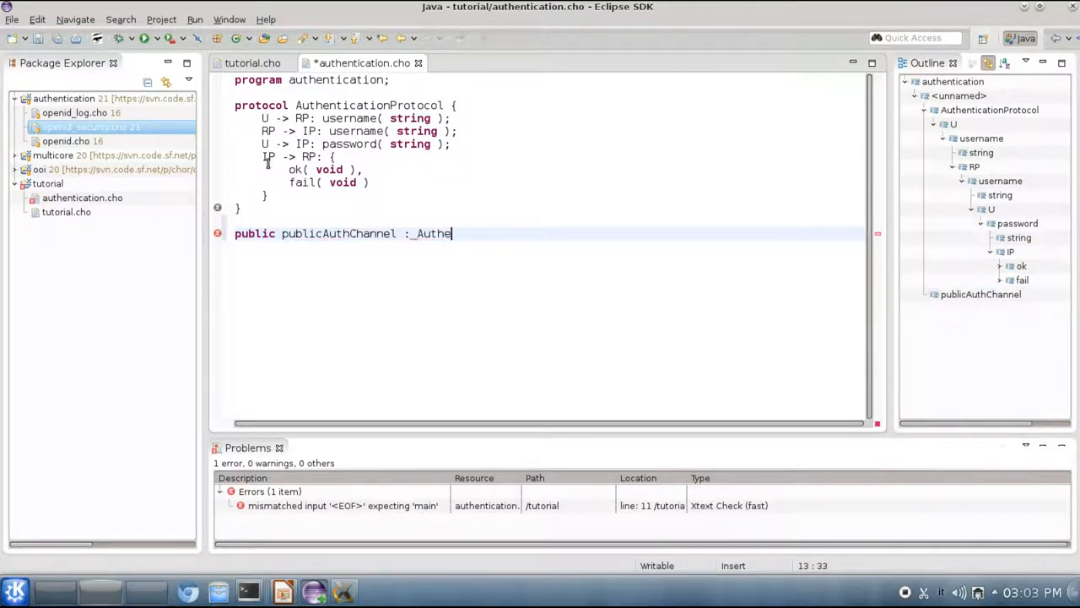
pyautogui.write('AuthenticationProtocol')
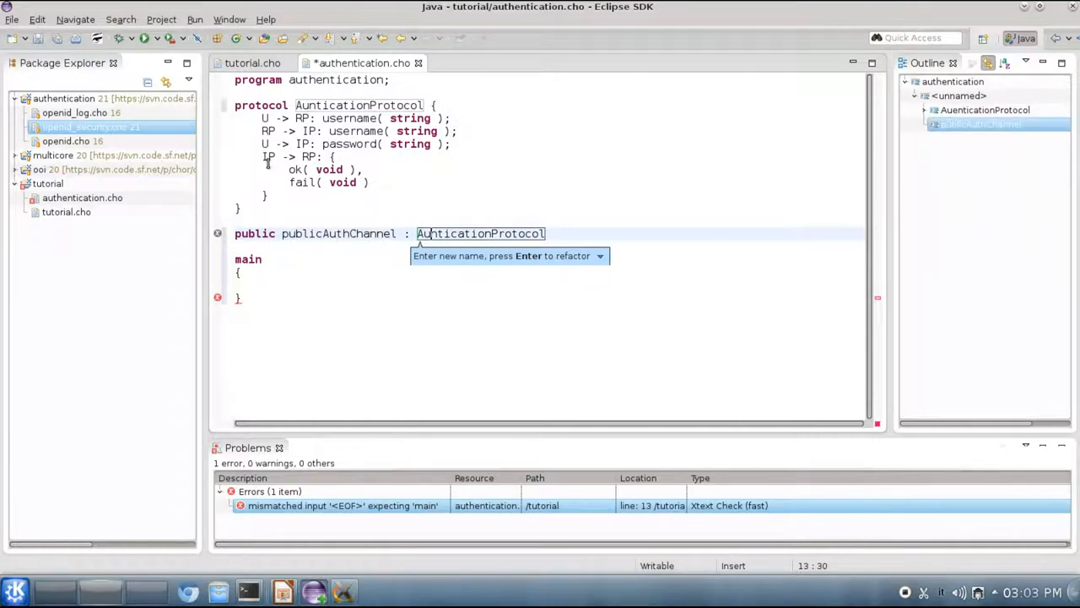
pyautogui.press('BackSpace')
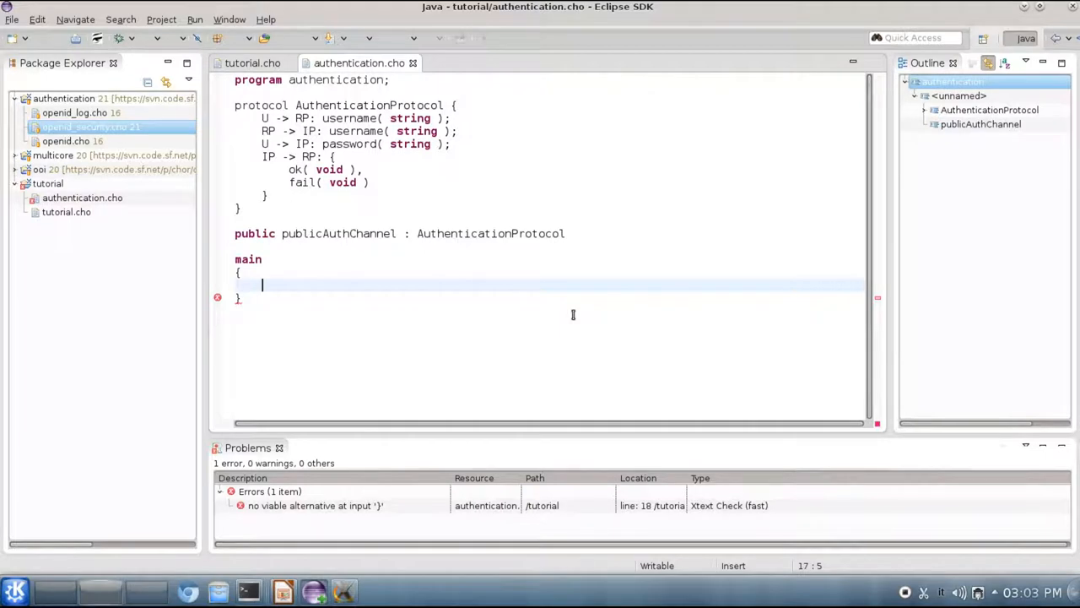
# Write main's header with u[U], rp[RP], ip[IP] and start authSession
pyautogui.write('U')
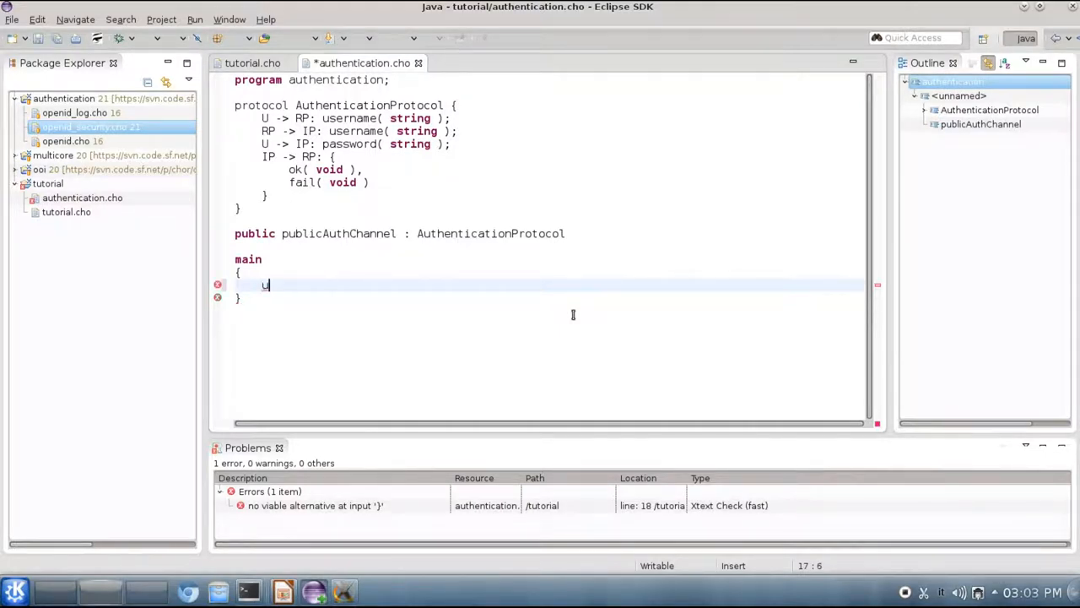
pyautogui.write('[U')
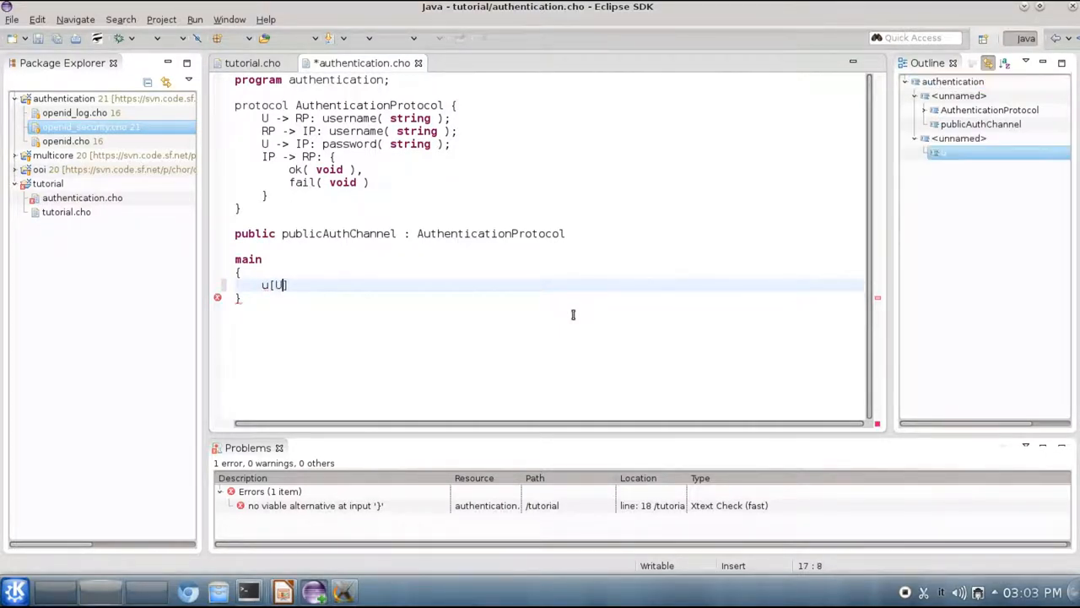
pyautogui.write('start')
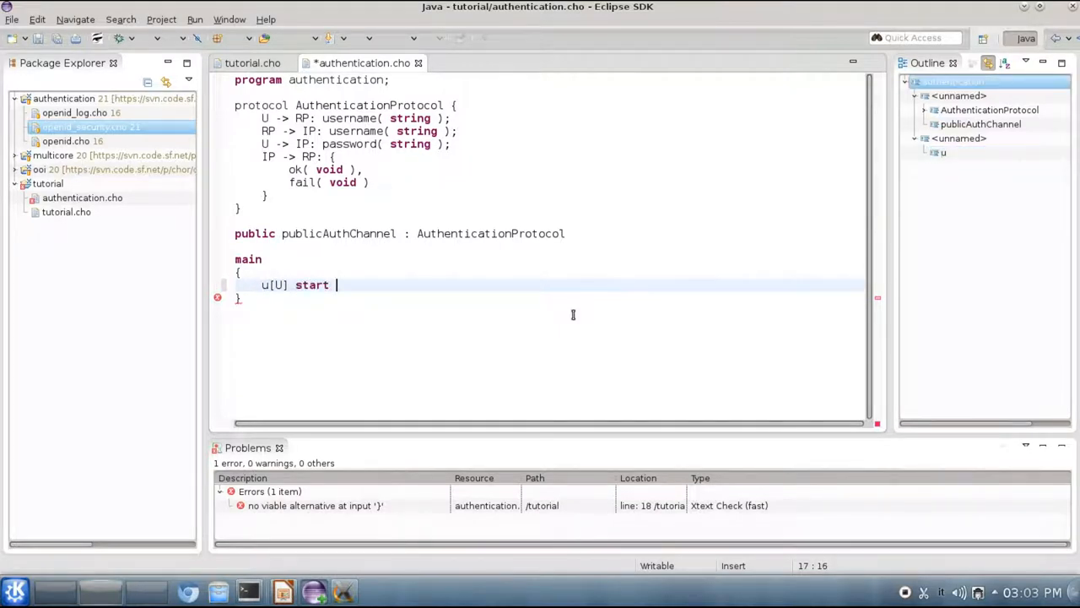
pyautogui.write('rp[RO]')
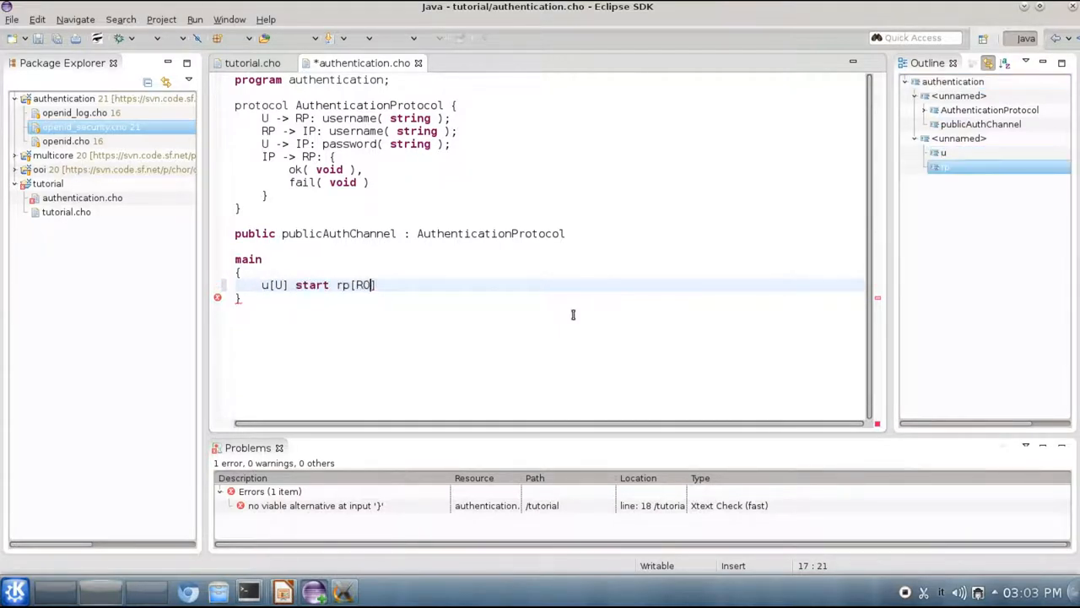
pyautogui.write('P], ip[IP] :')
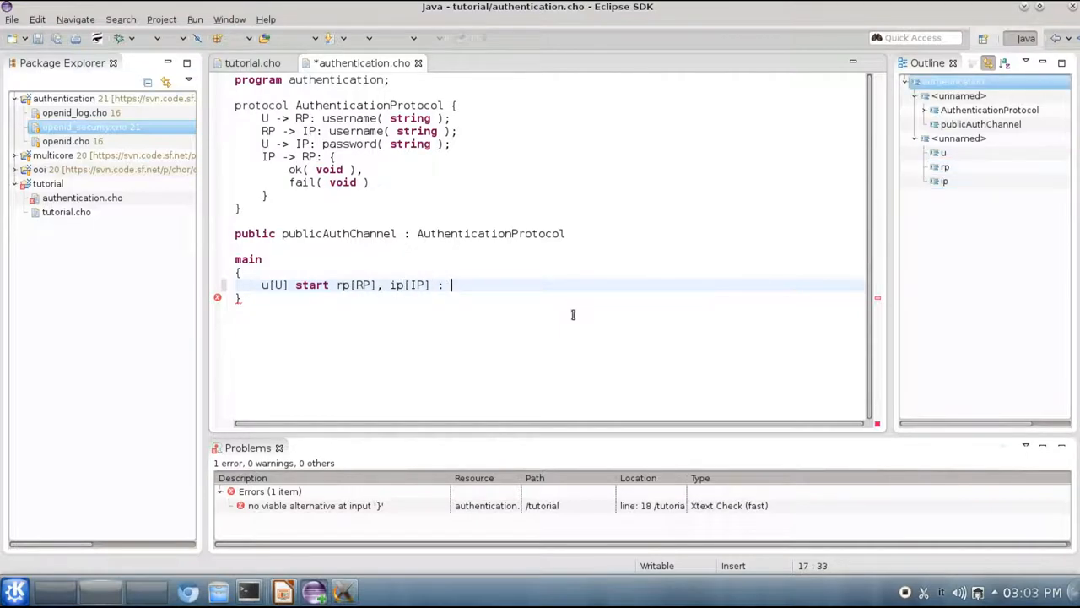
pyautogui.write('publicAuthChannel')
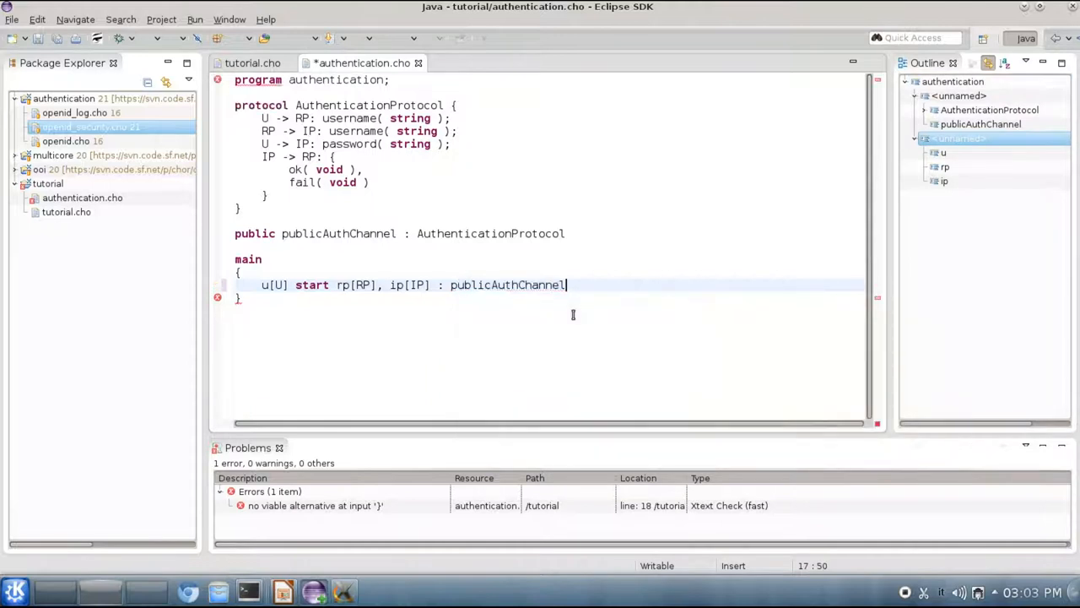
pyautogui.write('( au')
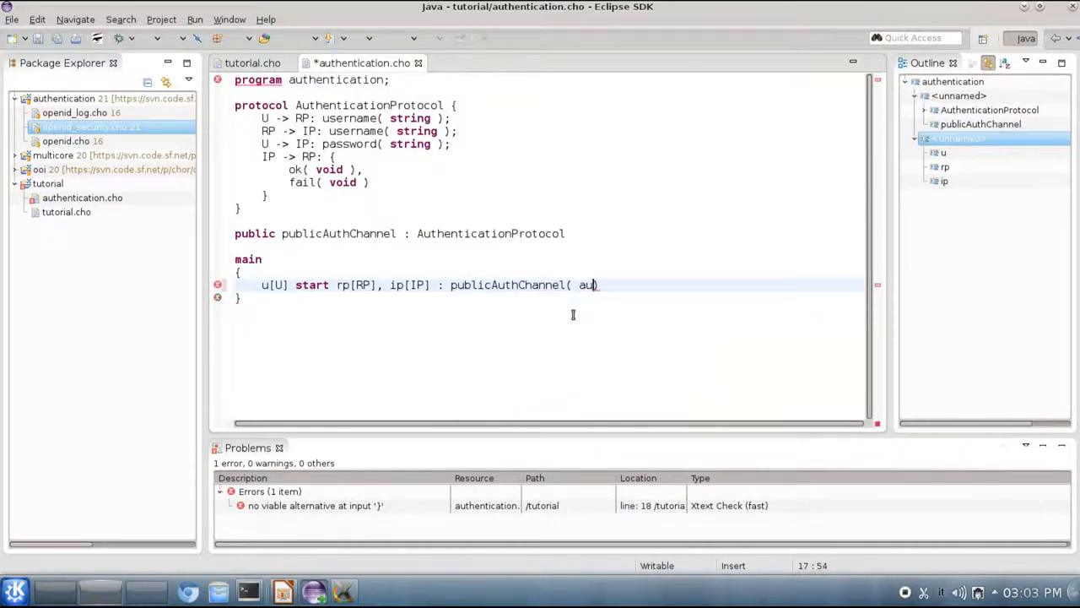
pyautogui.write('thSe')
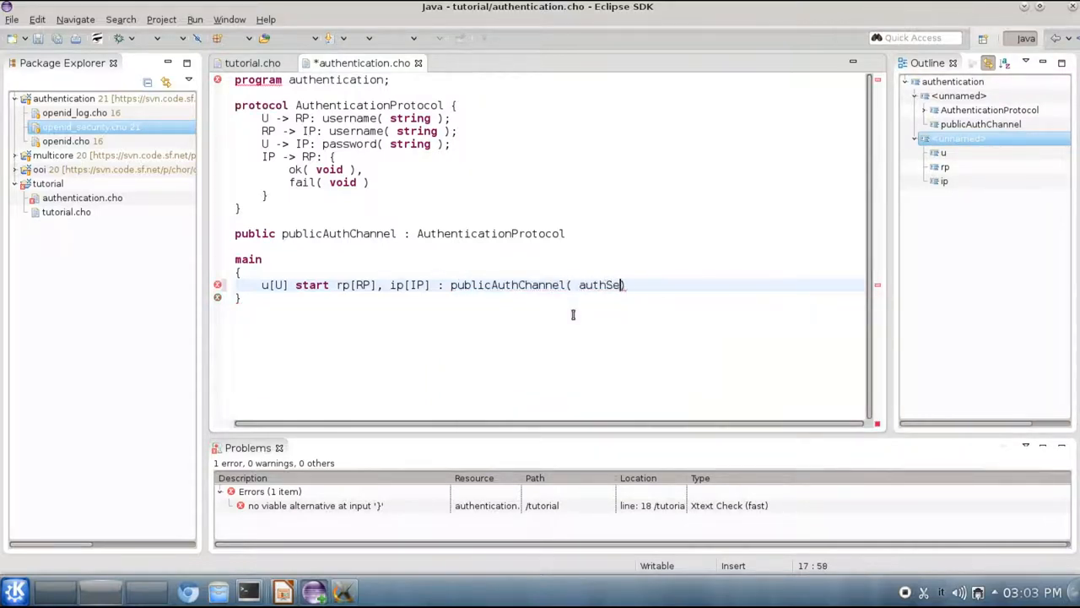
pyautogui.write('ssion );')
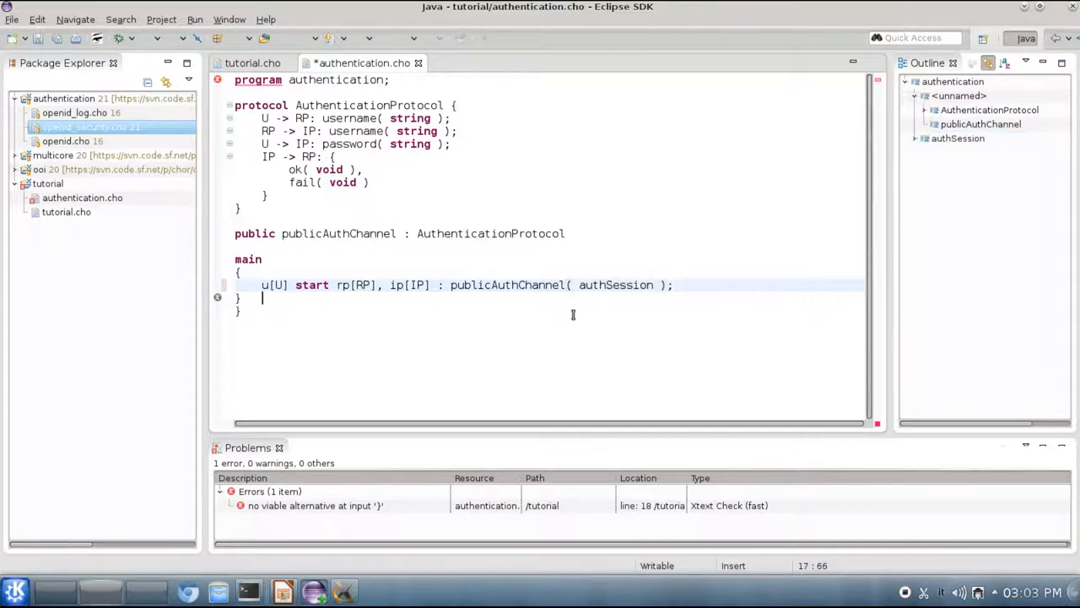
# Add ask@u prompts "[u] Username?" into username and "[u] Password?" into password
pyautogui.write('ask')
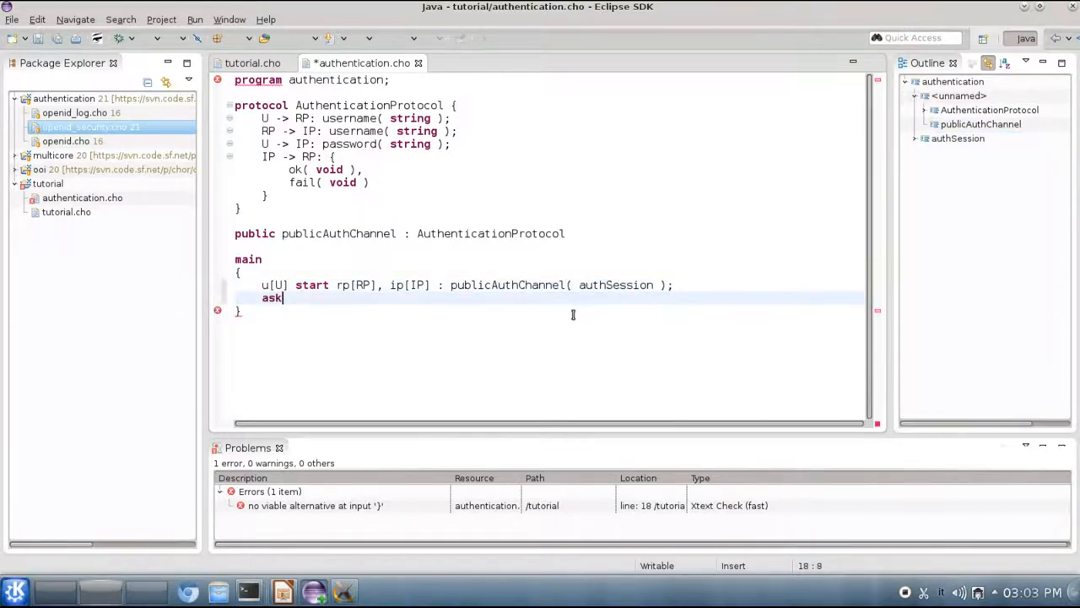
pyautogui.write('(')
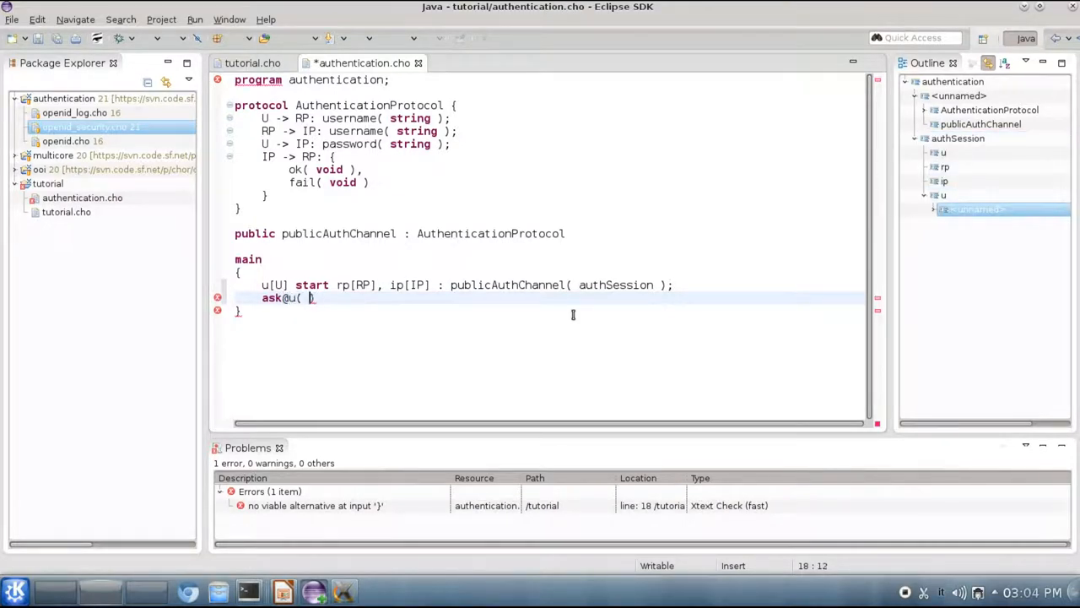
pyautogui.write('"[u]"')
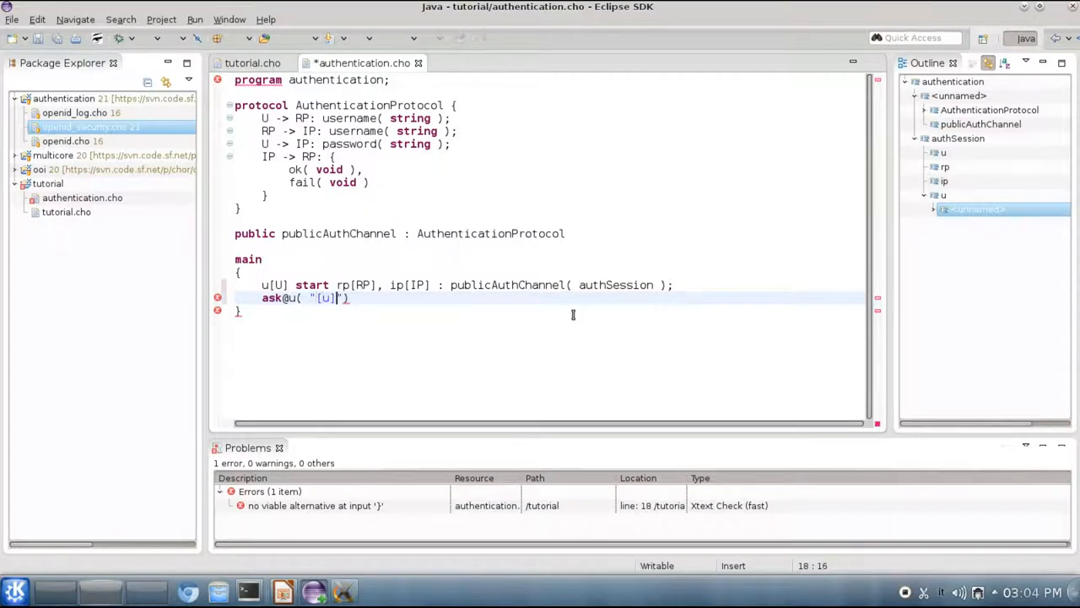
pyautogui.write('Username?')
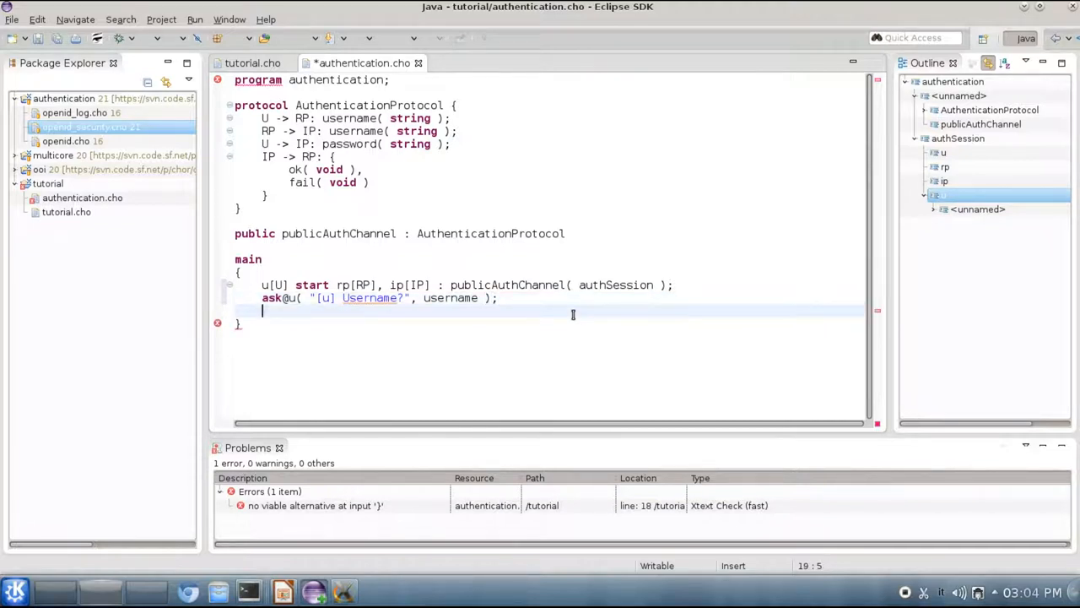
pyautogui.write('ask@u( "')
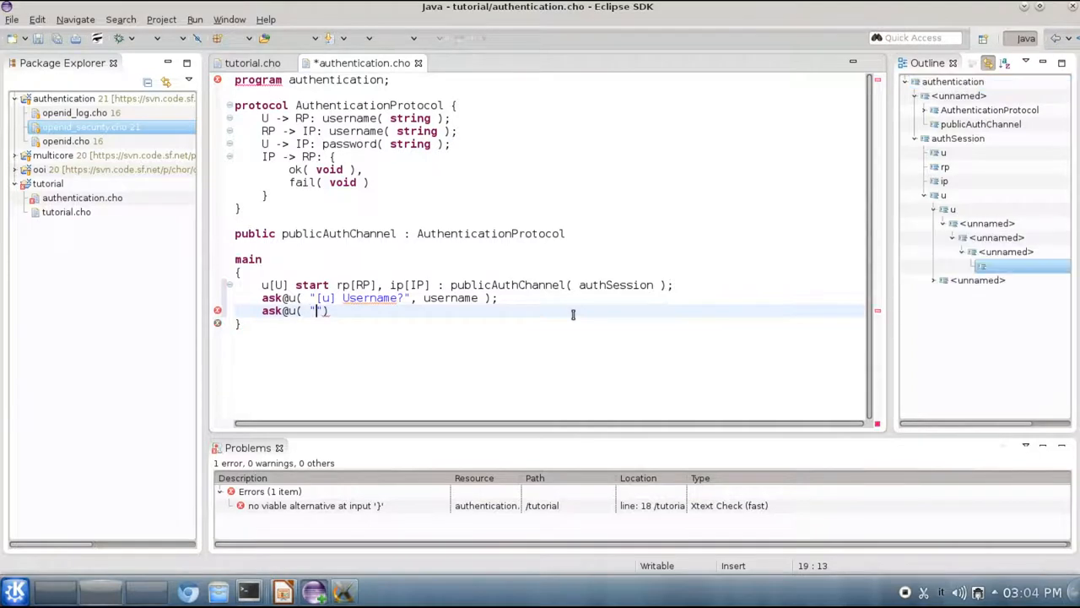
pyautogui.write('[u]')
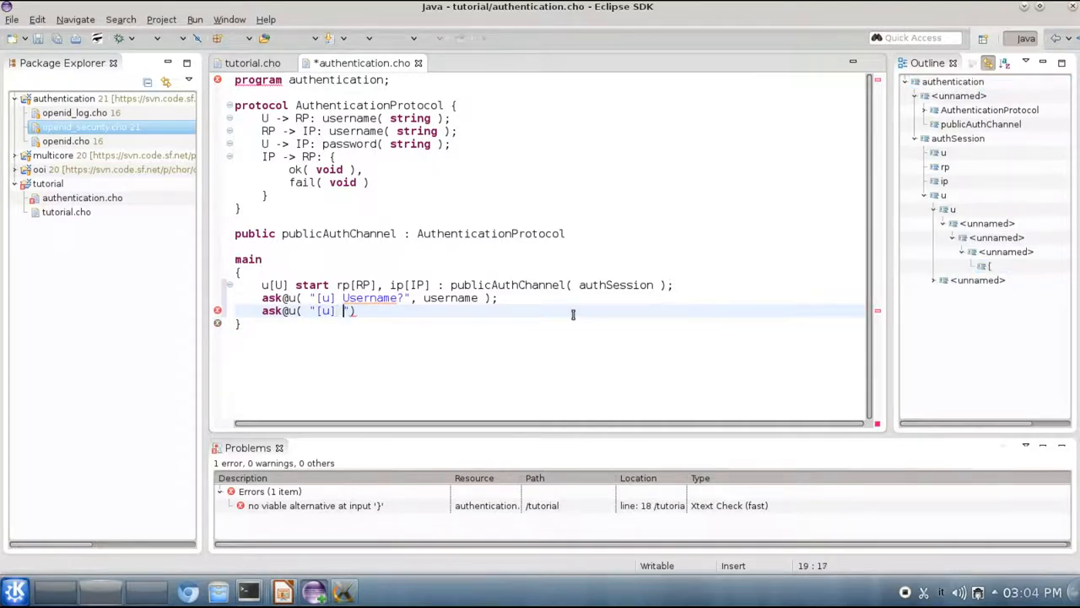
pyautogui.write('Password=')
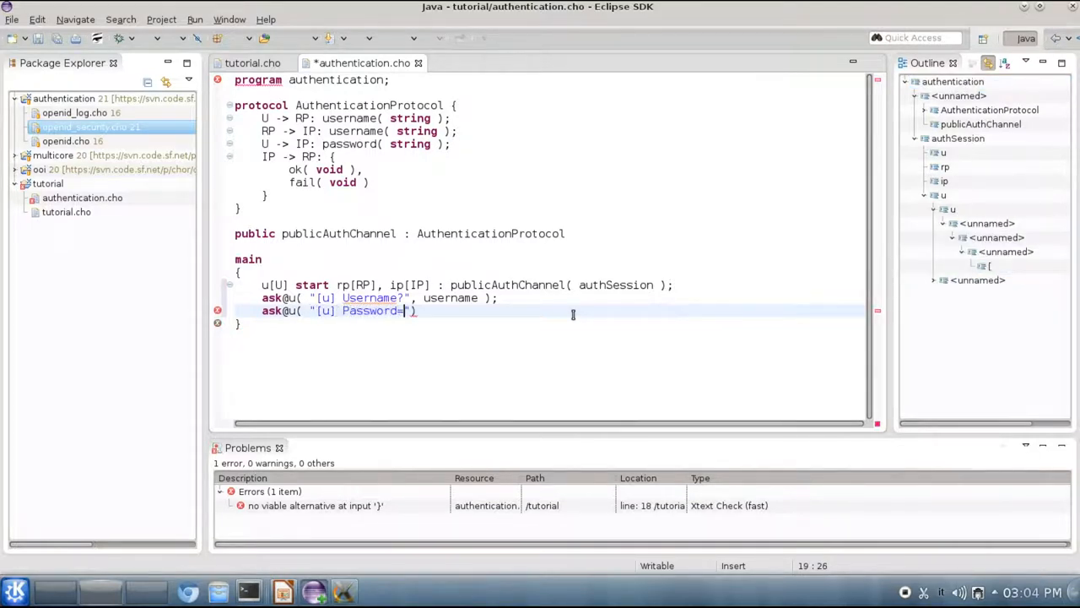
pyautogui.write('", password')
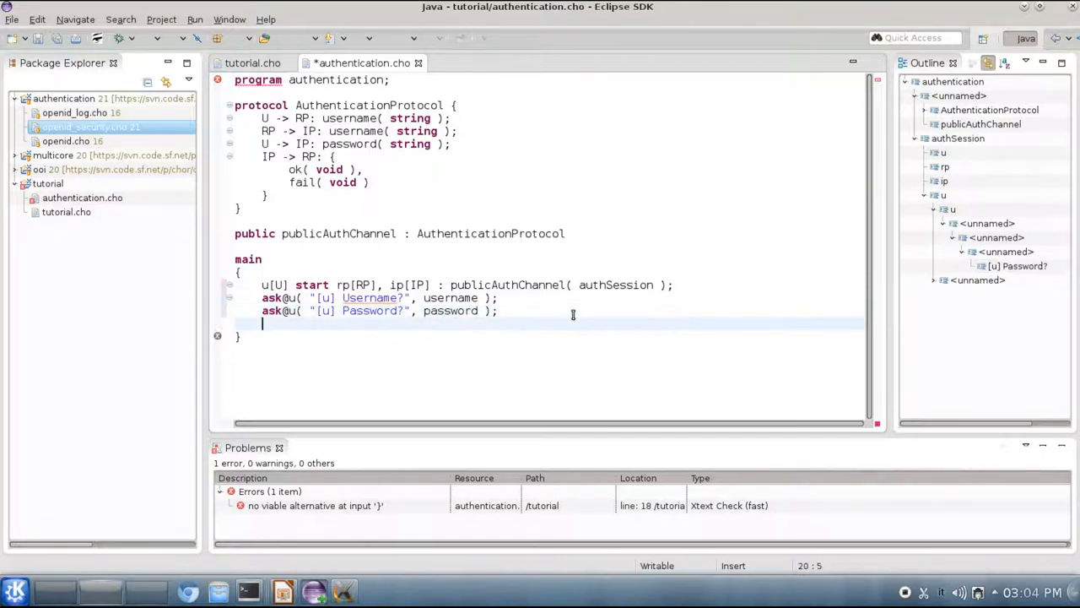
# Send u.username -> rp.username and rp.username -> ip.username over authSession
pyautogui.write('u.')
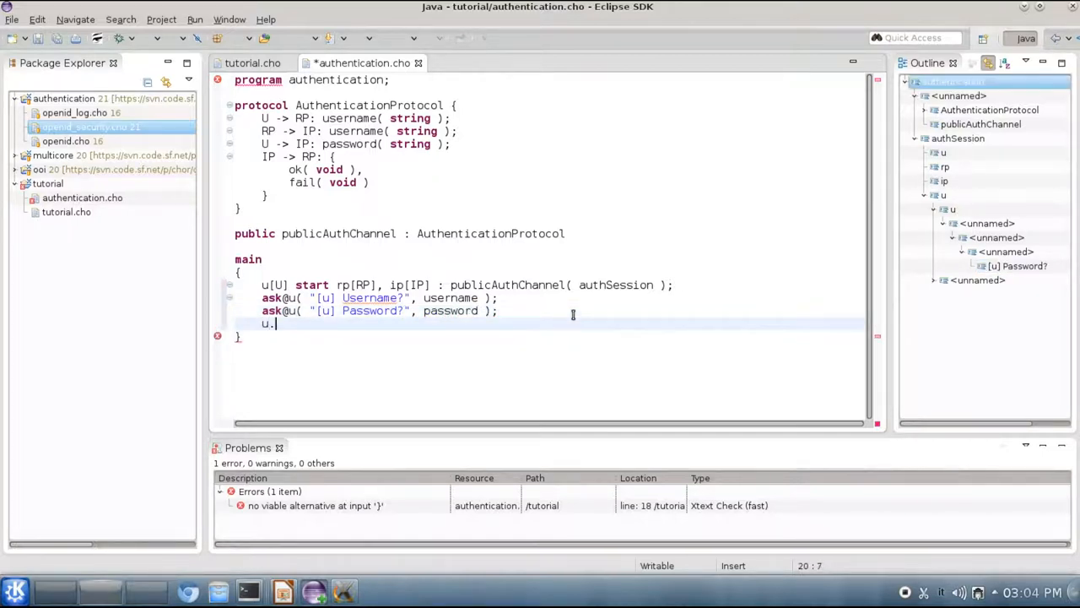
pyautogui.write('username ->')
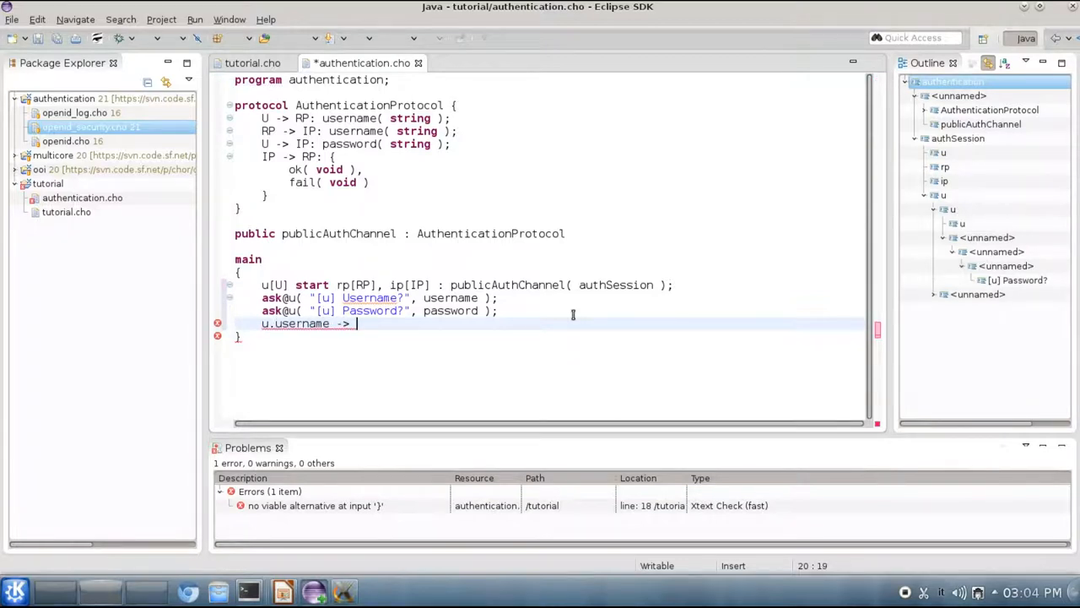
pyautogui.write('rp.username')
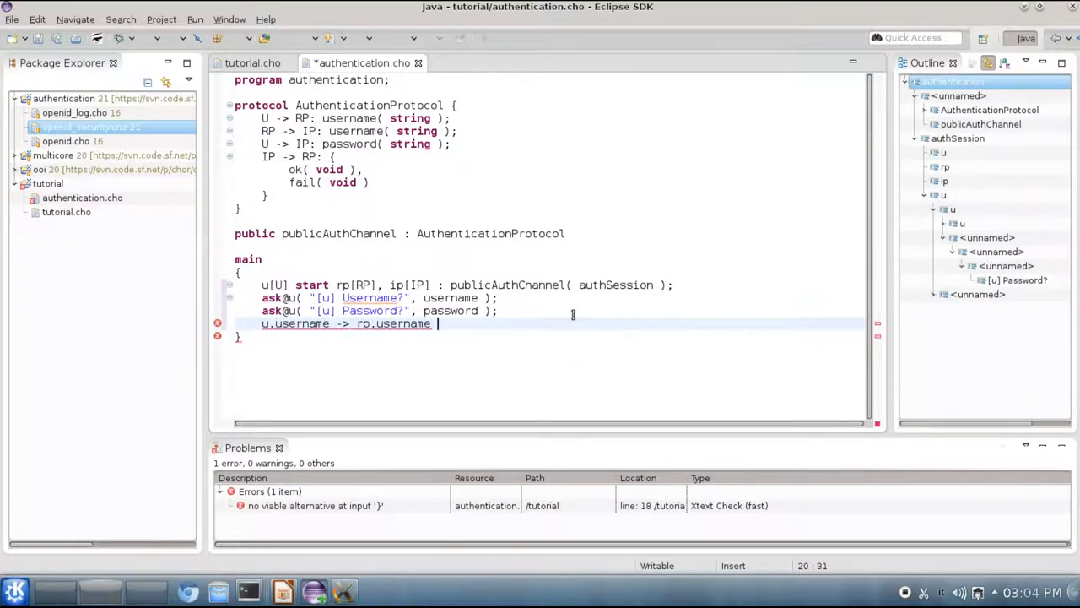
pyautogui.write(': username')
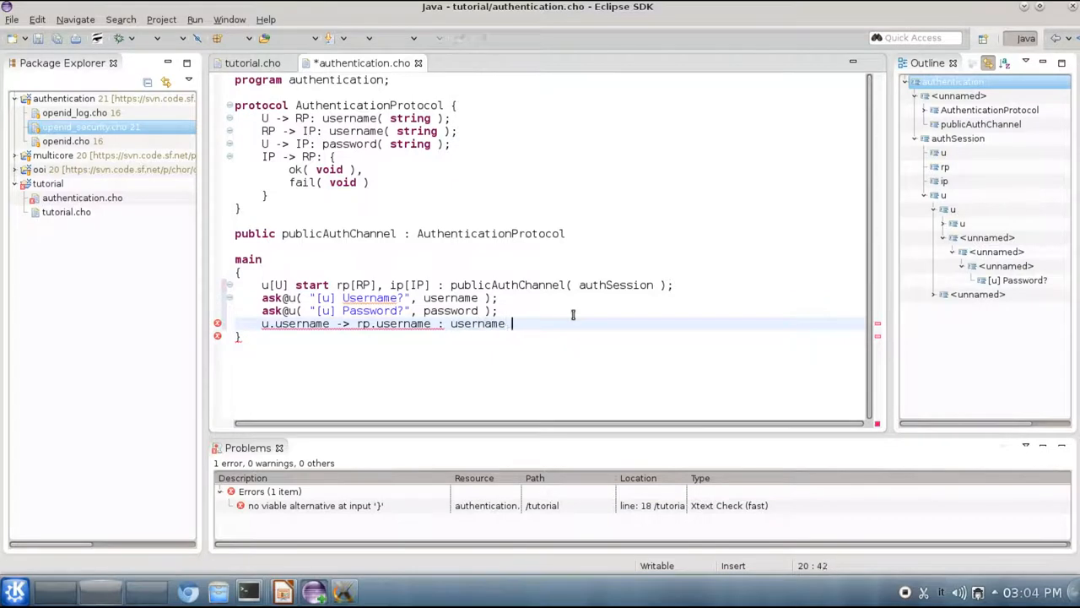
pyautogui.write('( authsession );')
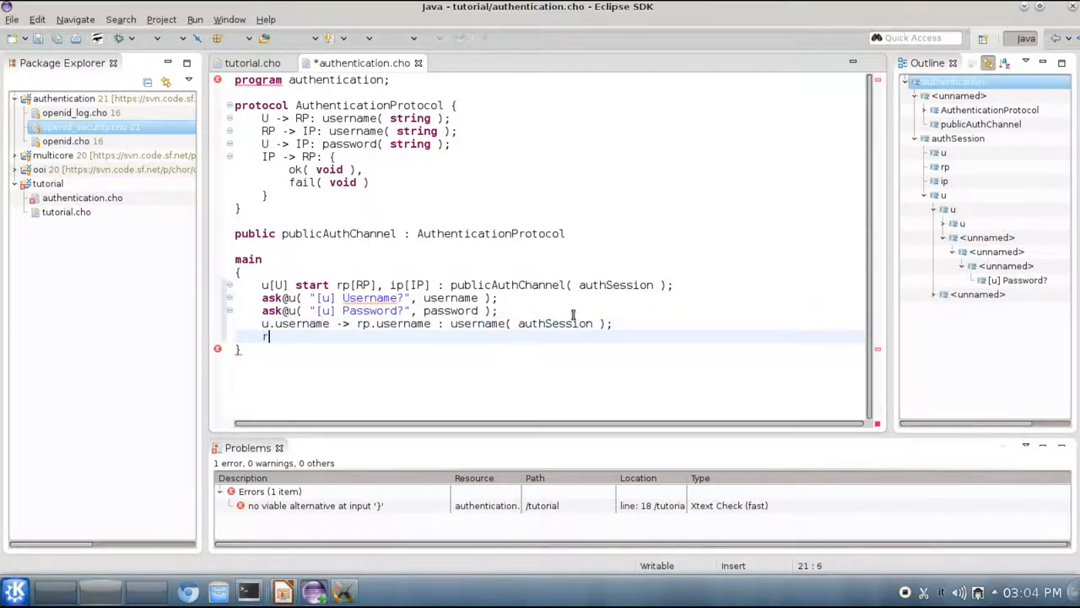
pyautogui.write('p.username ->')
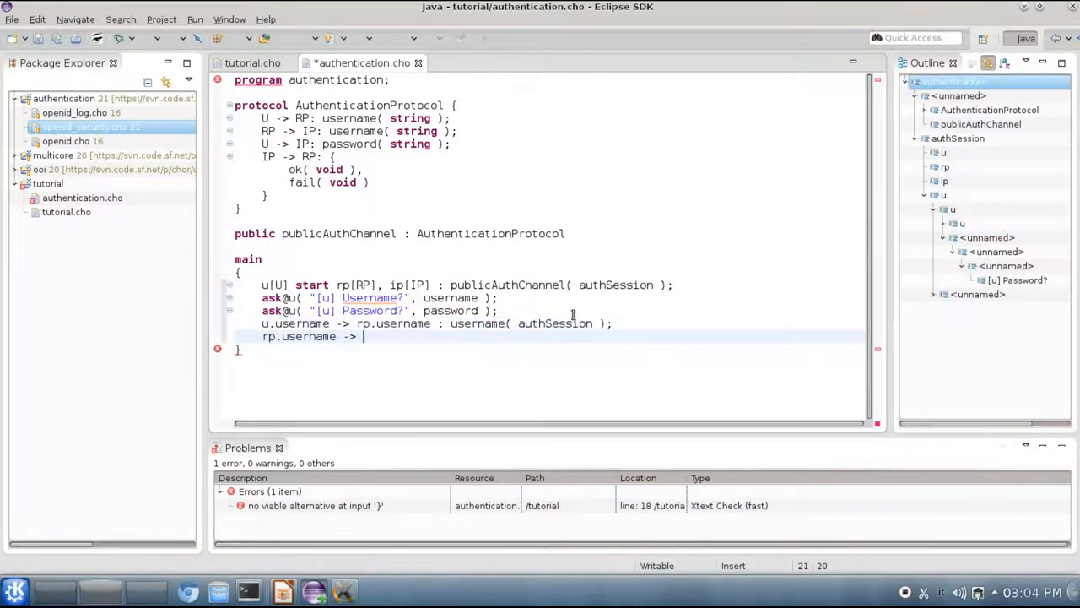
pyautogui.write('ip.username : userna')
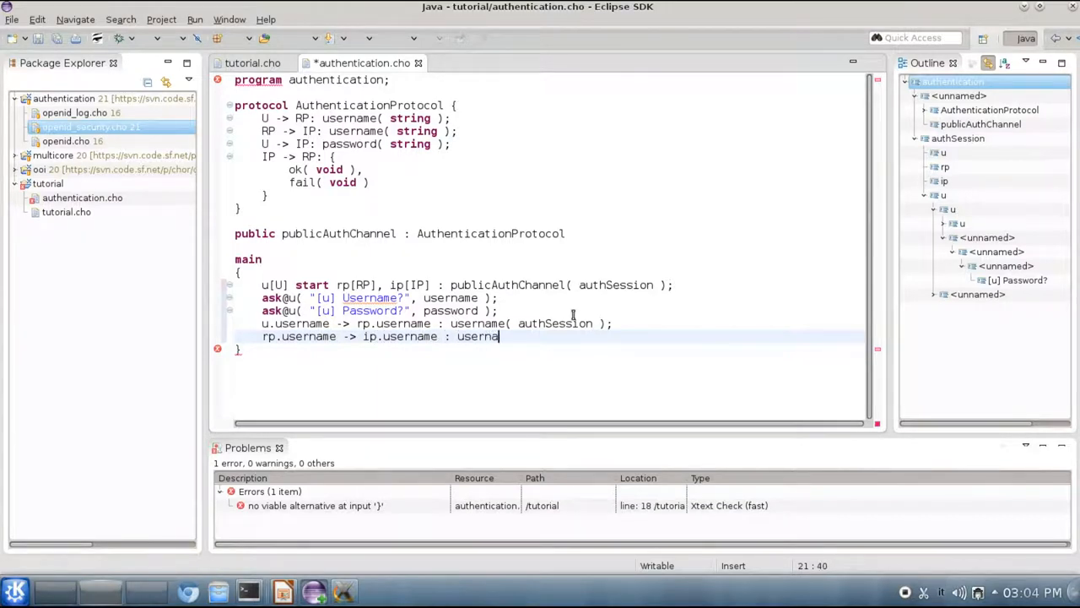
pyautogui.write('( authSession)')
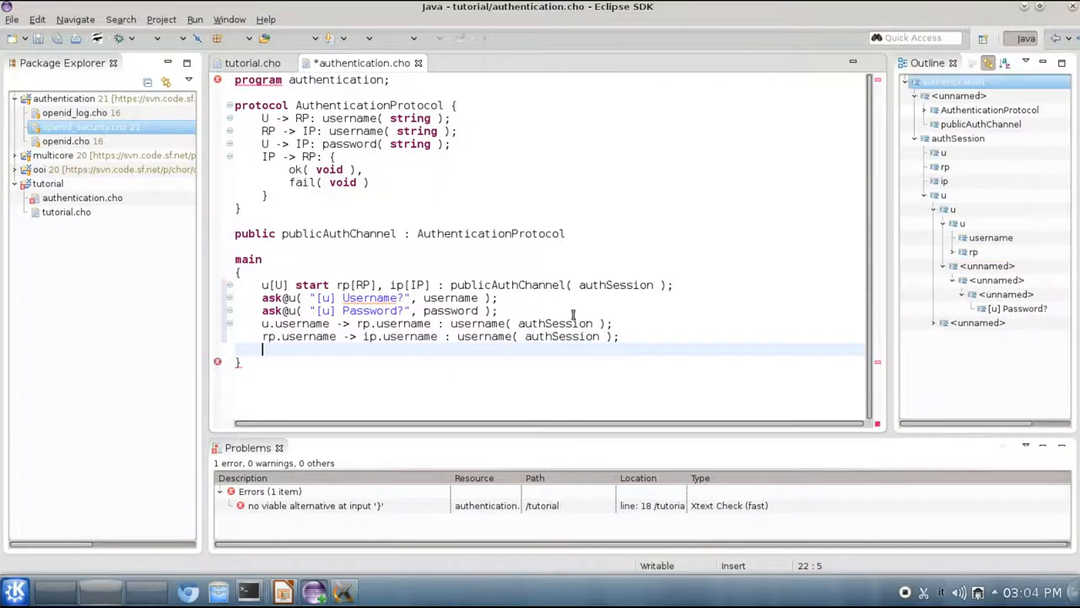
# Send u.password -> ip.password : password over authSession
pyautogui.write('u')
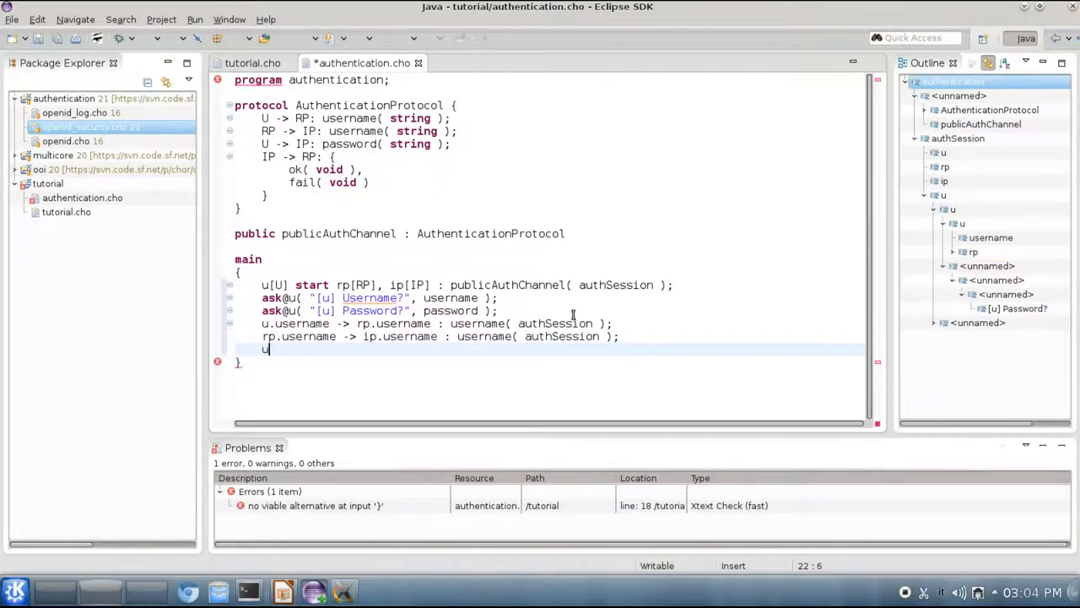
pyautogui.write('.')
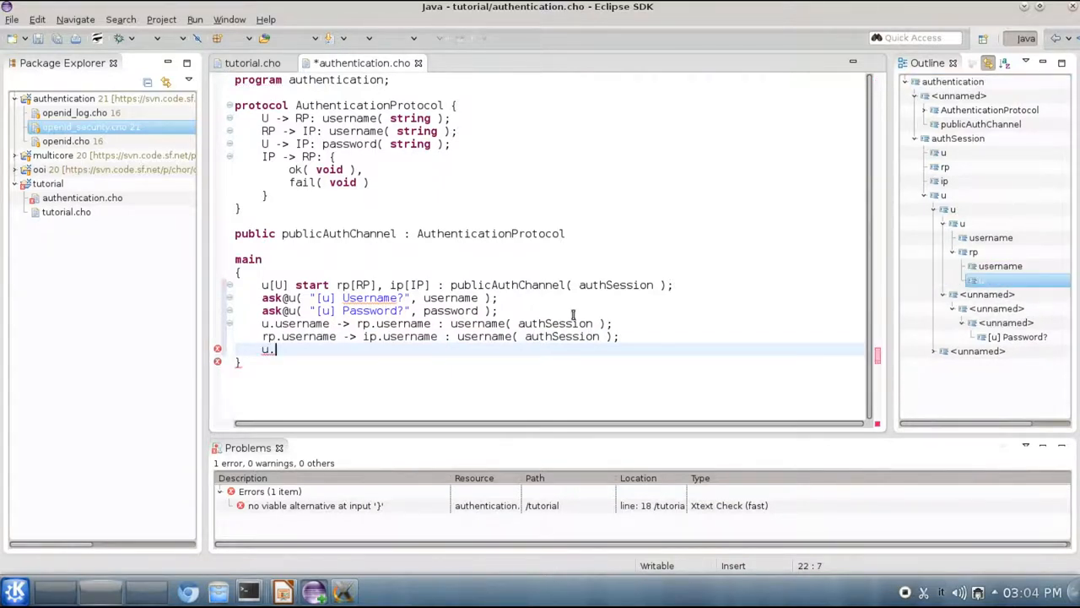
pyautogui.write('password -')
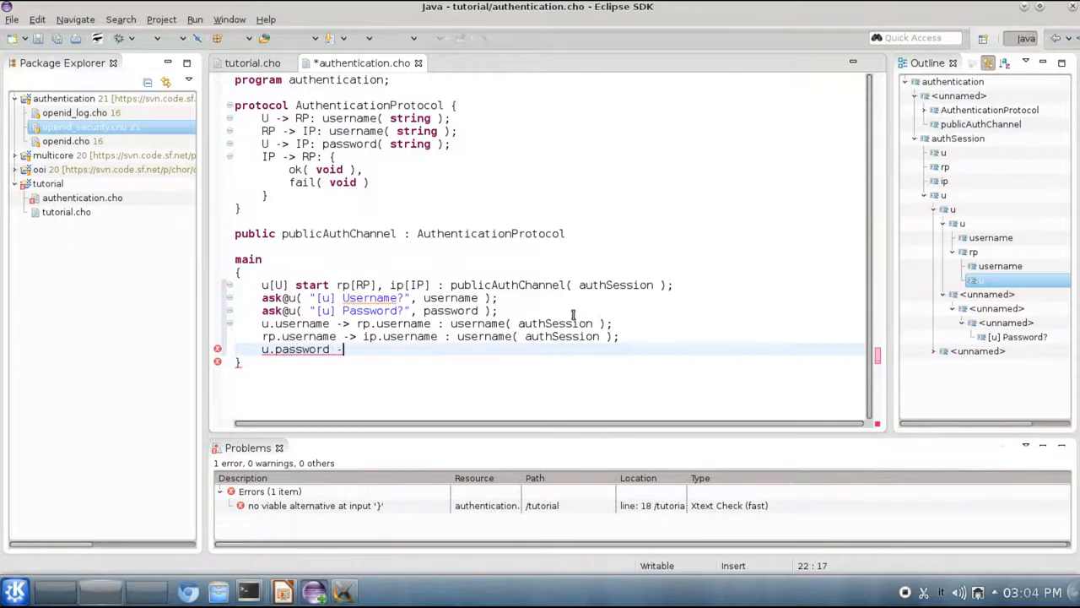
pyautogui.write('-> ip.password : password')
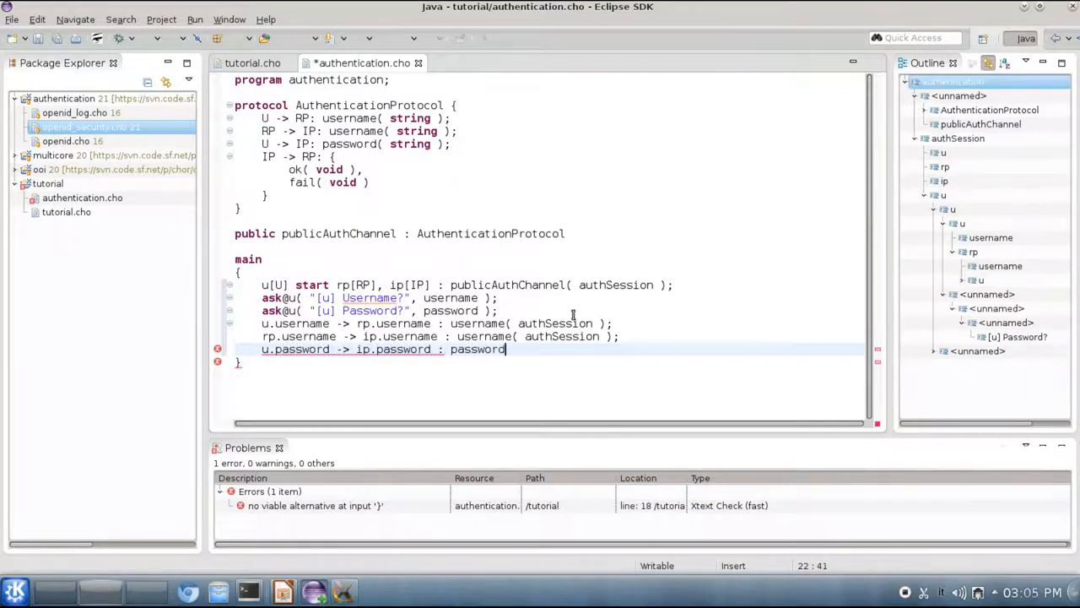
pyautogui.write('( authSessi')
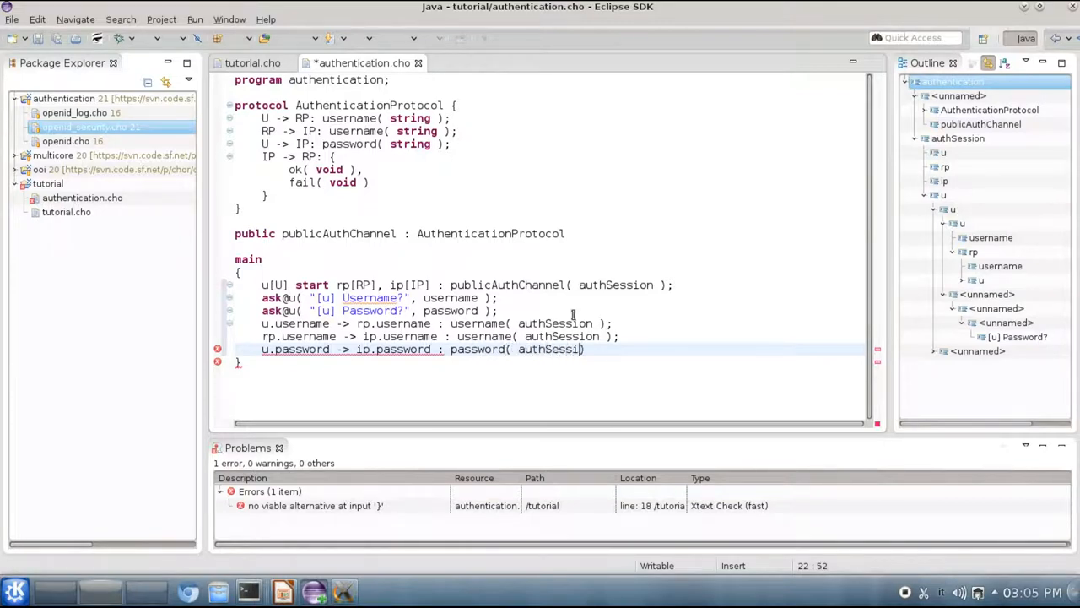
pyautogui.press('Return')
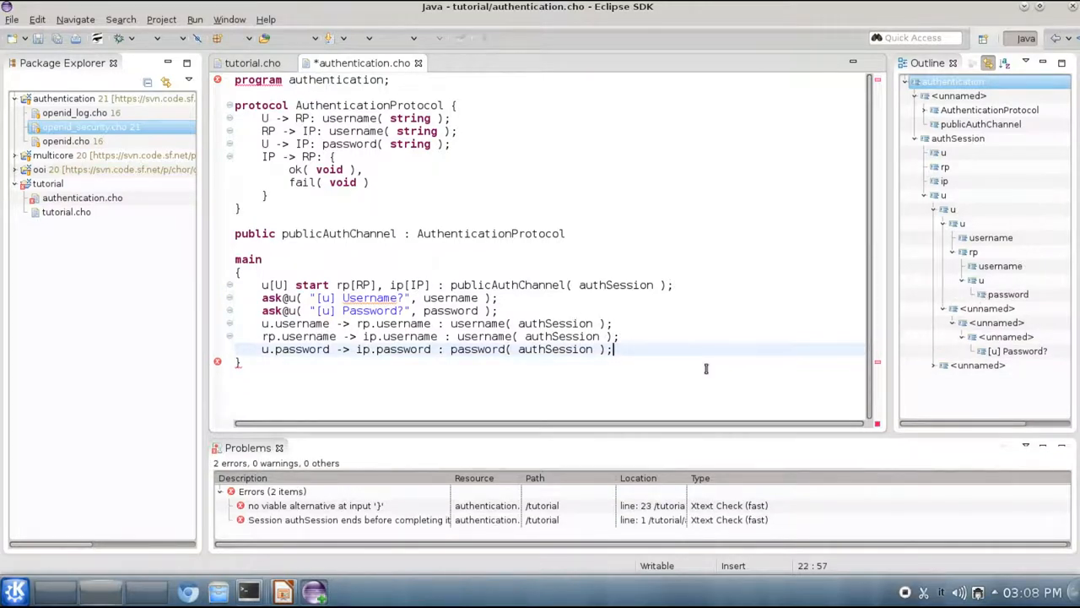
# Start ask@ip with the prompt "[ip] Accept? "
pyautogui.write('as')
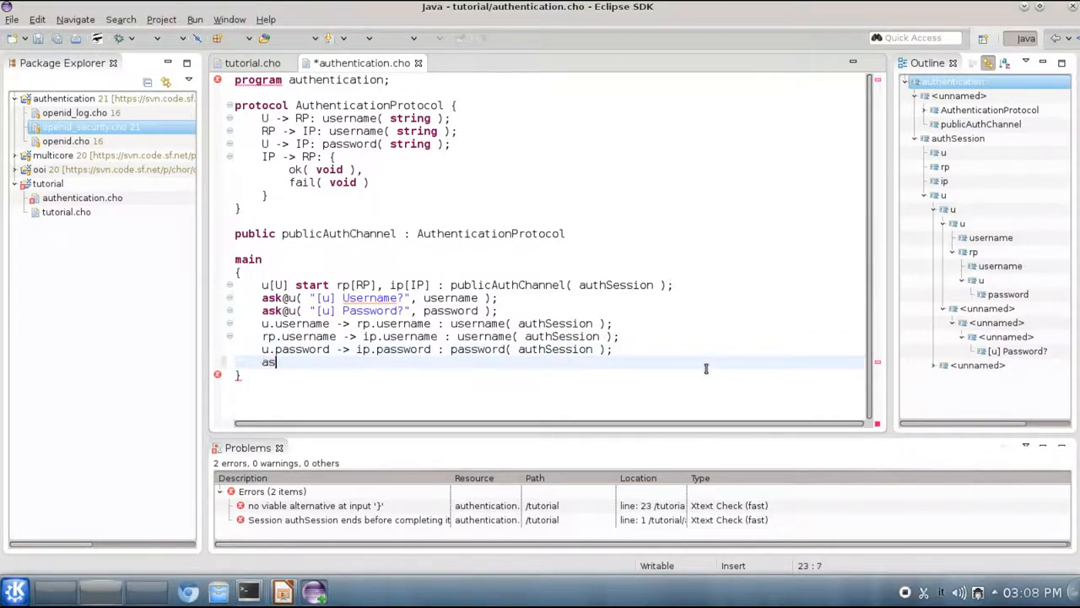
pyautogui.write('k@ip')
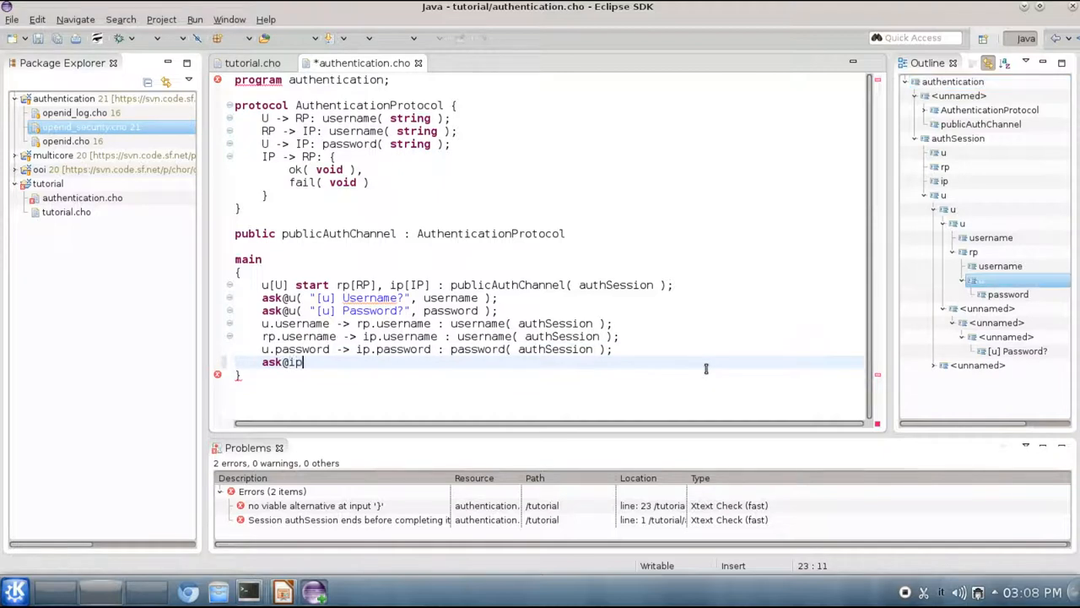
pyautogui.write('( "")')
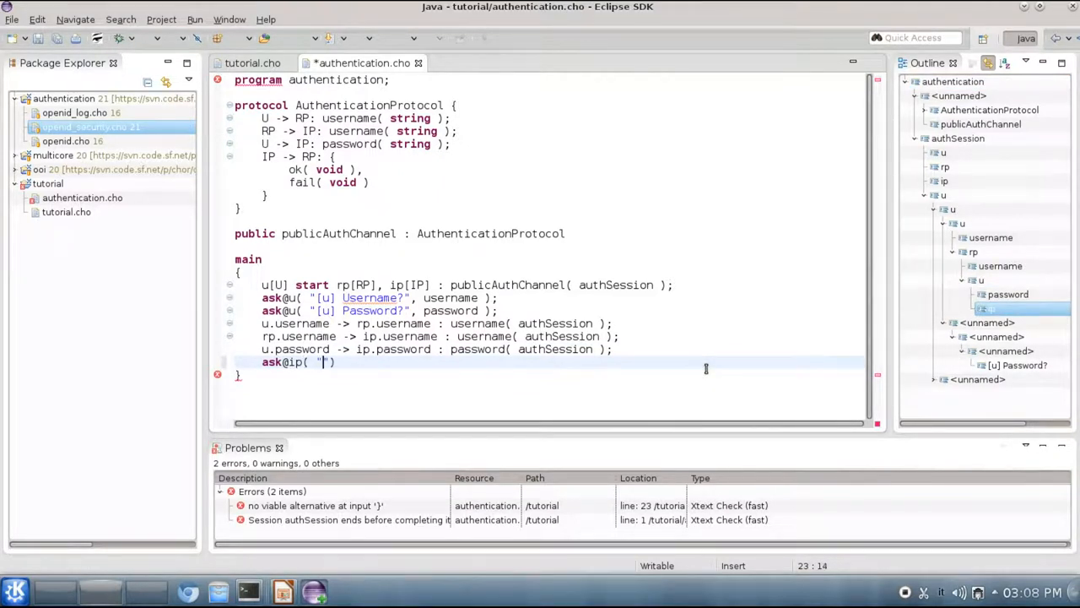
pyautogui.write('[ip]')
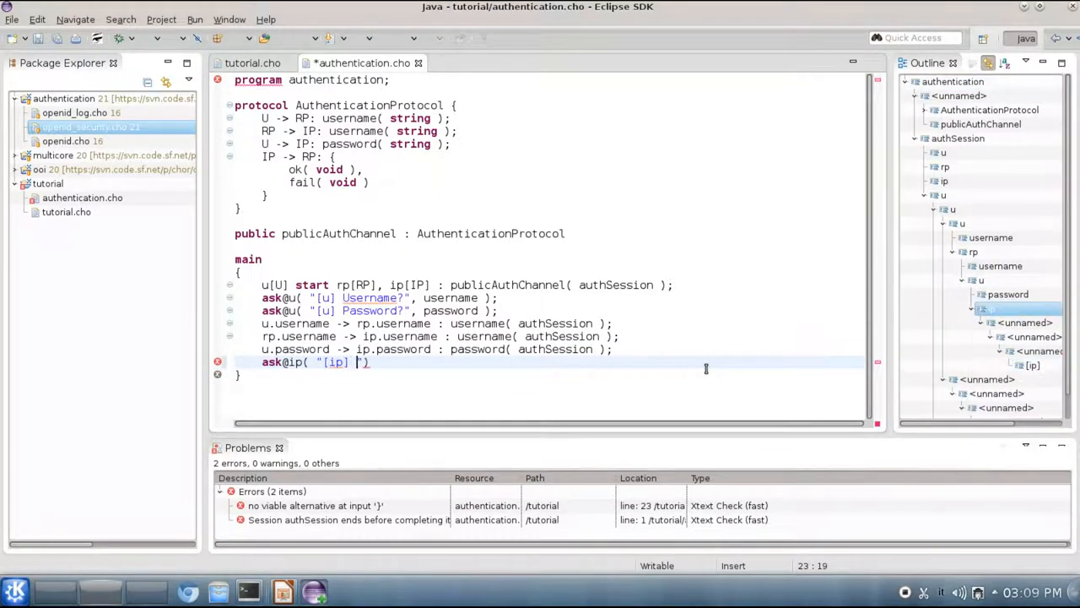
pyautogui.write('Accept?')
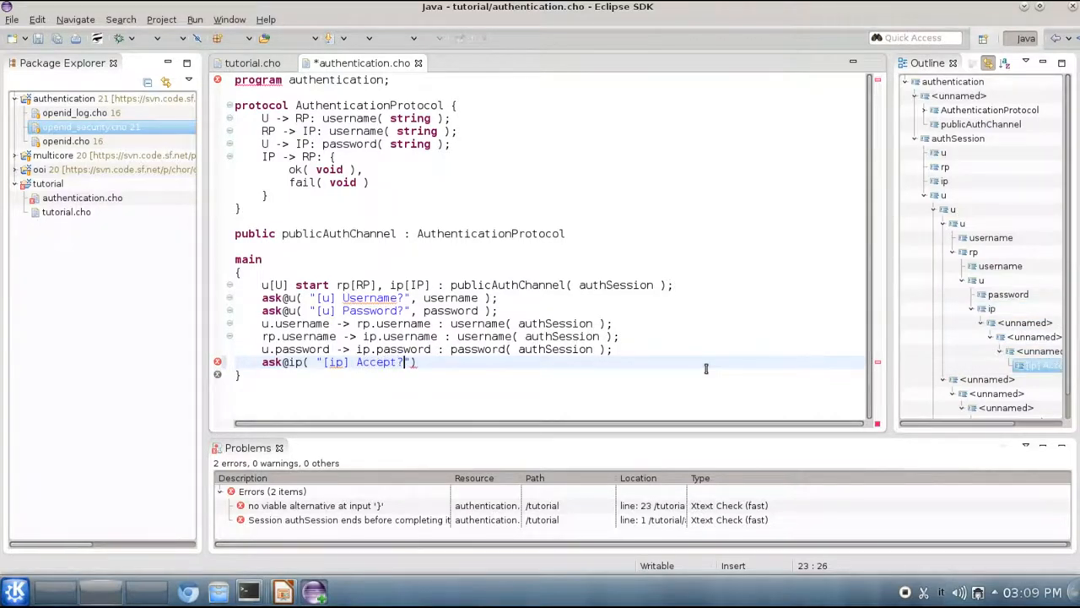
pyautogui.write('" "')
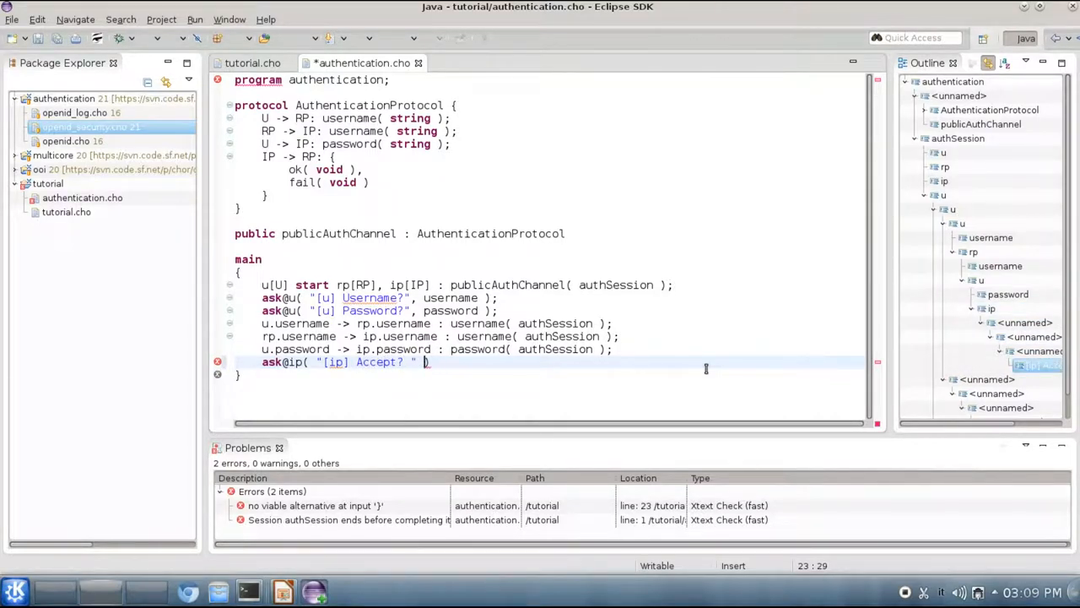
# Append username + " / " + password to the prompt and store the answer in result
pyautogui.write('+ username +')
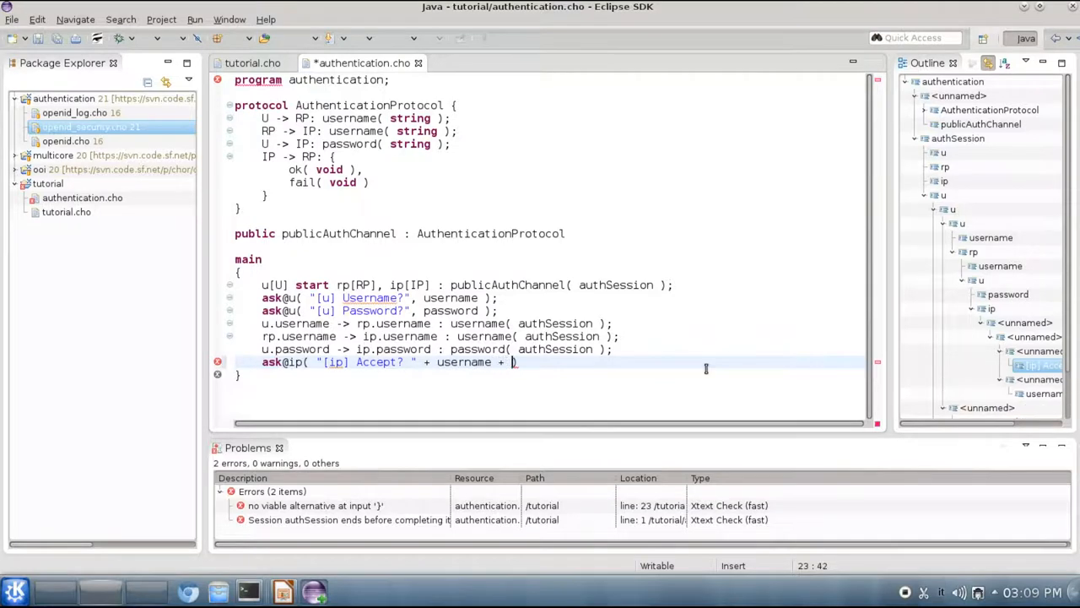
pyautogui.write('/ " + pa')
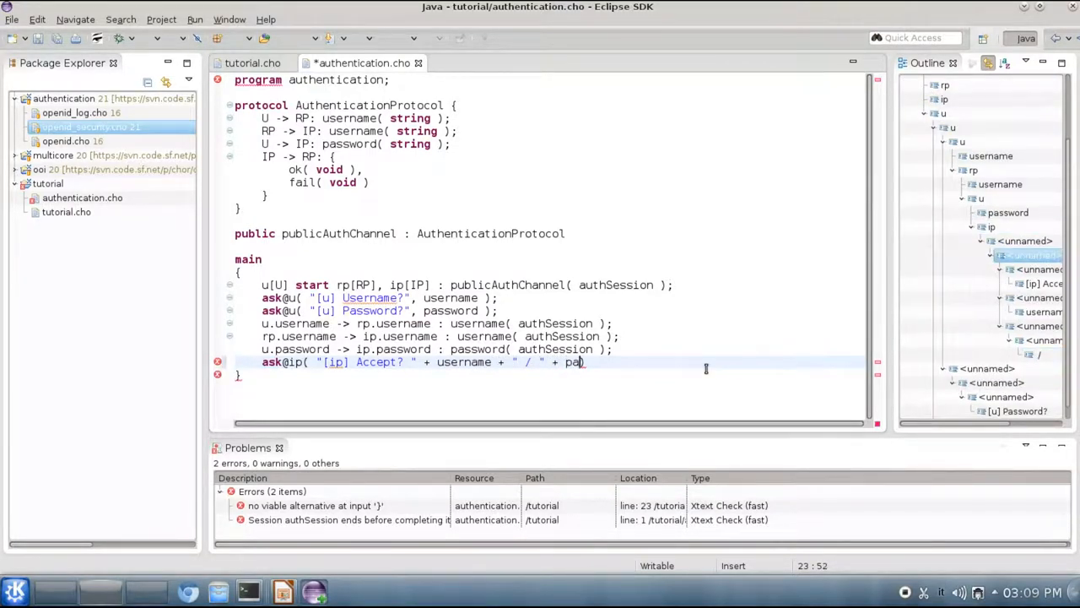
pyautogui.write('ssword );')
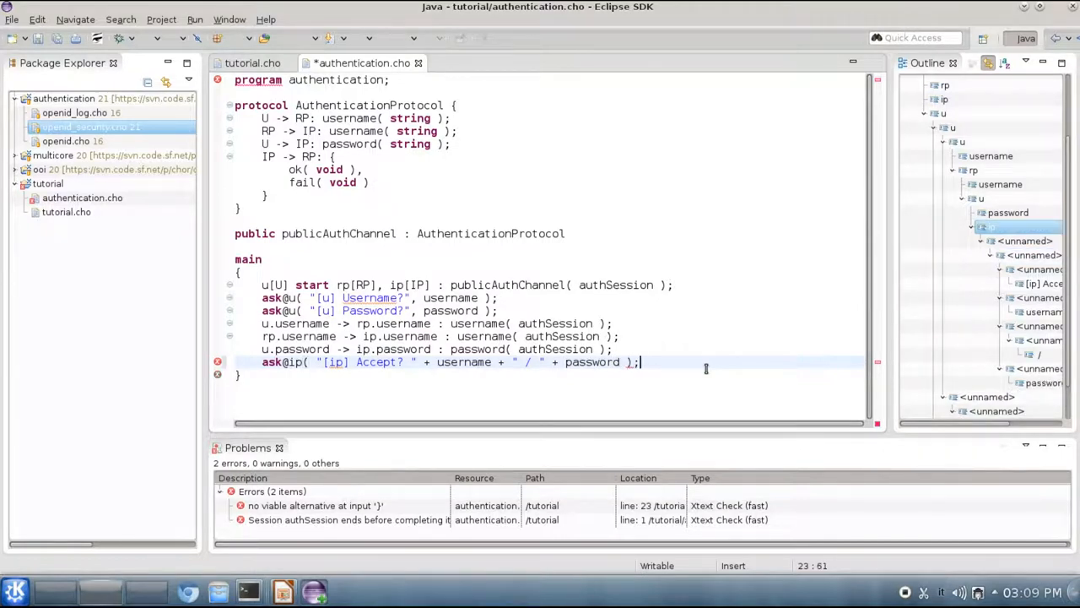
pyautogui.write(',')
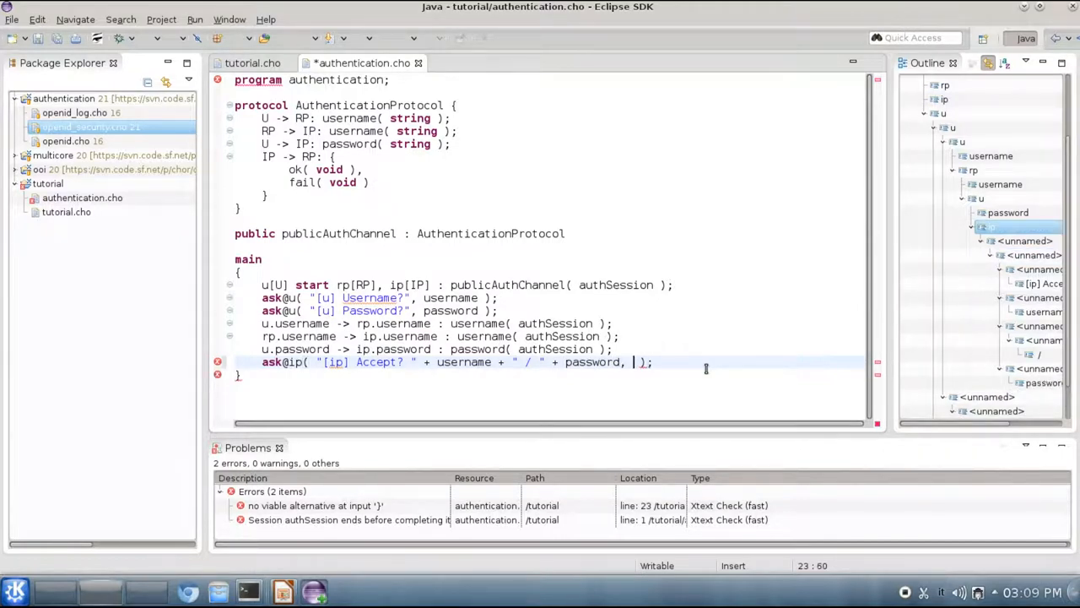
pyautogui.write('result')
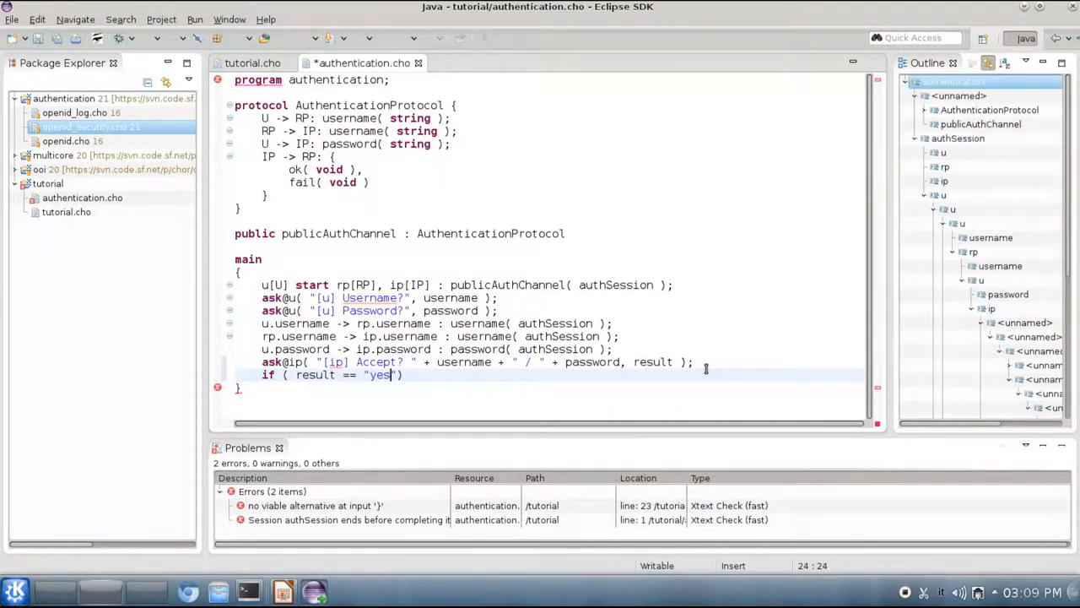
pyautogui.write(')"')
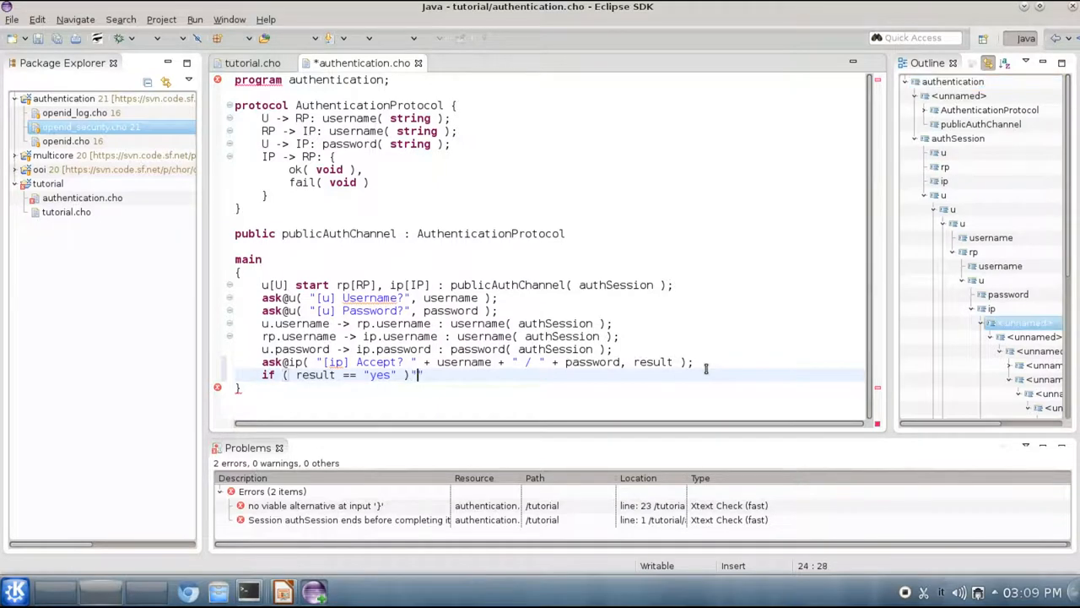
pyautogui.write('@')
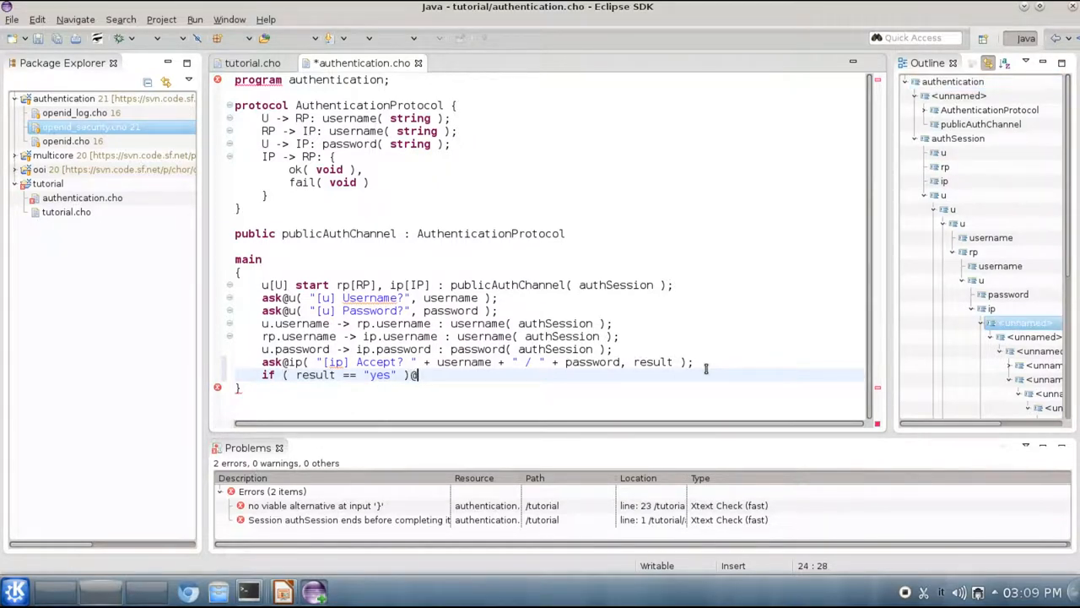
pyautogui.write('ip {')
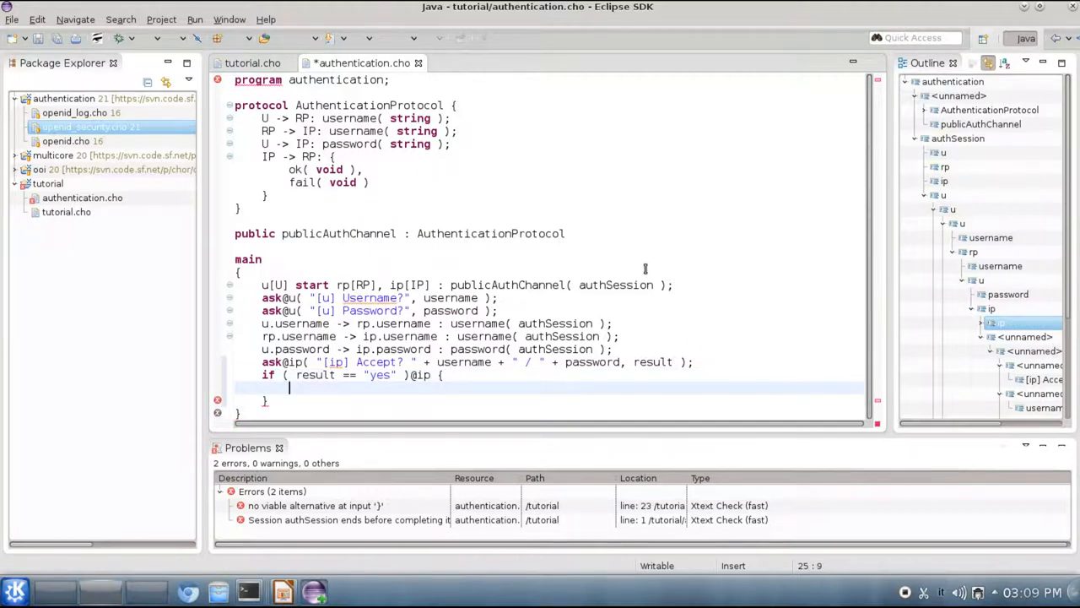
pyautogui.write('ip')
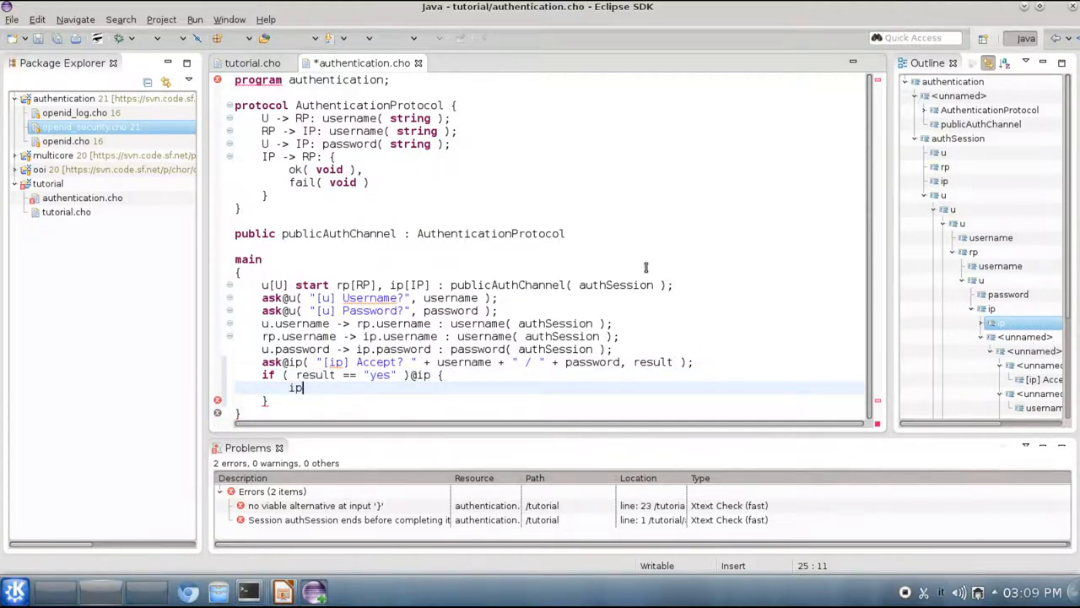
pyautogui.write('-> rp: ok')
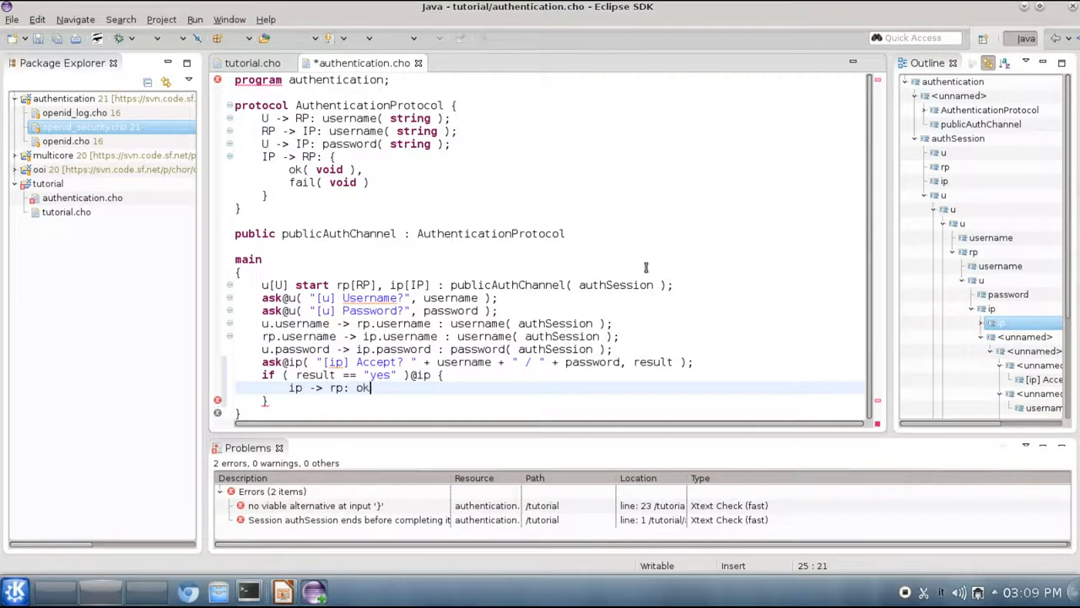
pyautogui.write('( )')
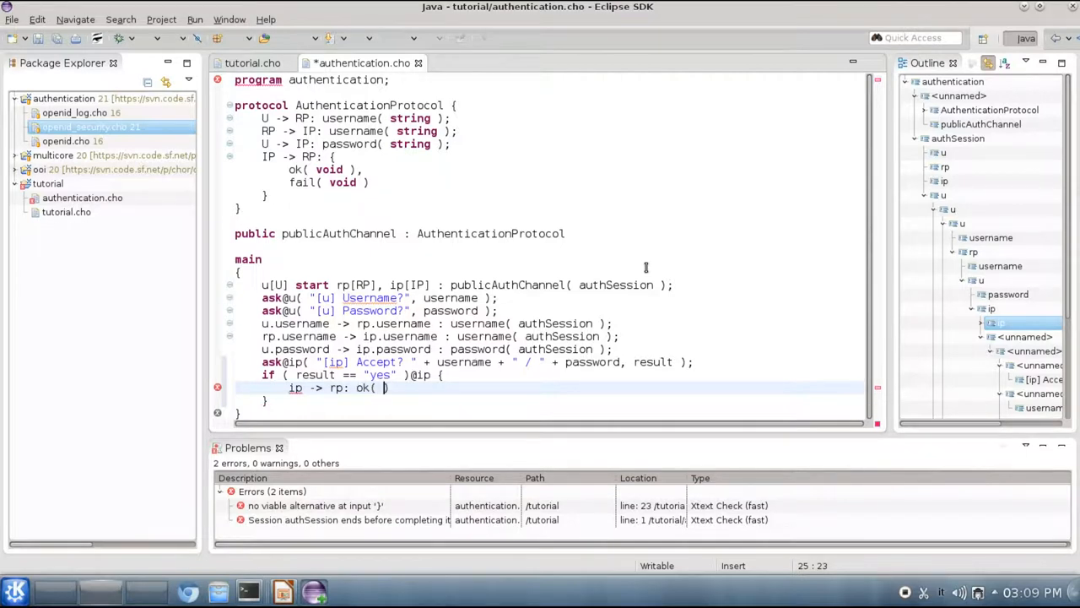
pyautogui.write('authSession')
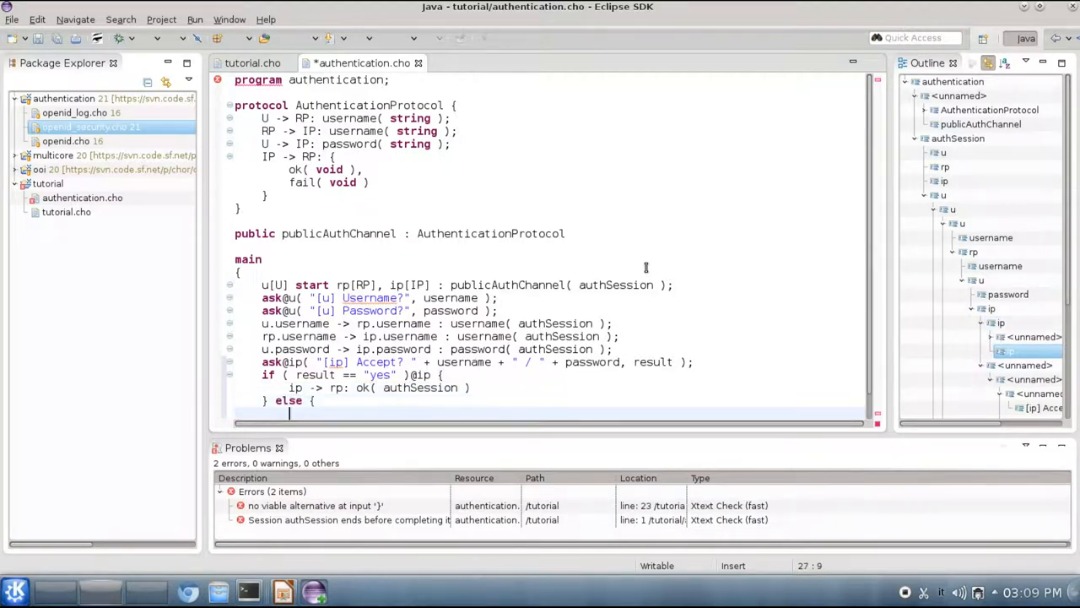
# Add the else branch sending ip -> rp: fail( authSession ) and save
pyautogui.write('ip -> rp:')
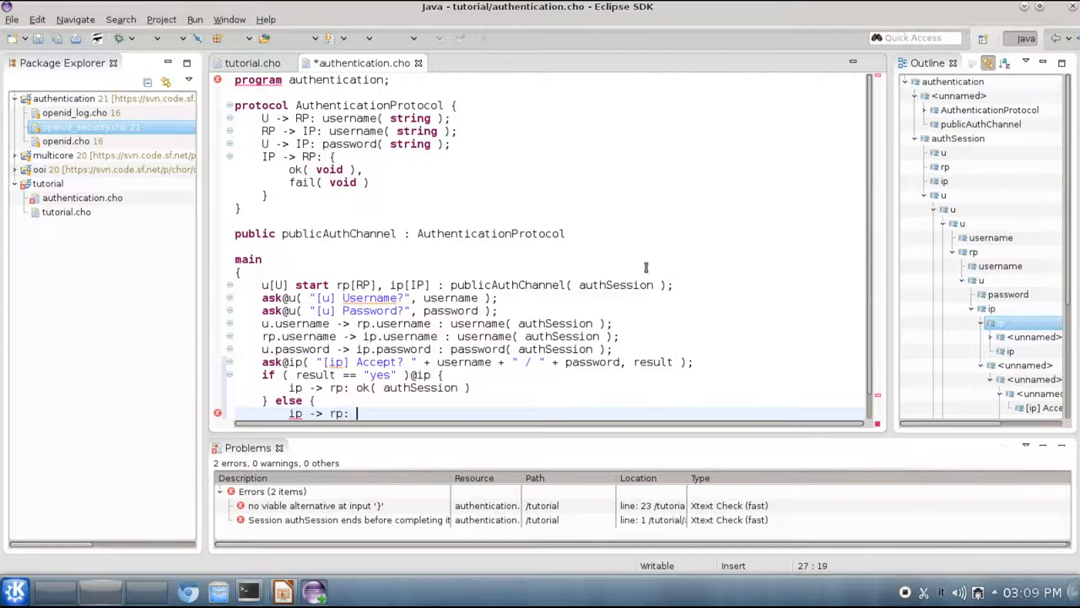
pyautogui.write('failt')
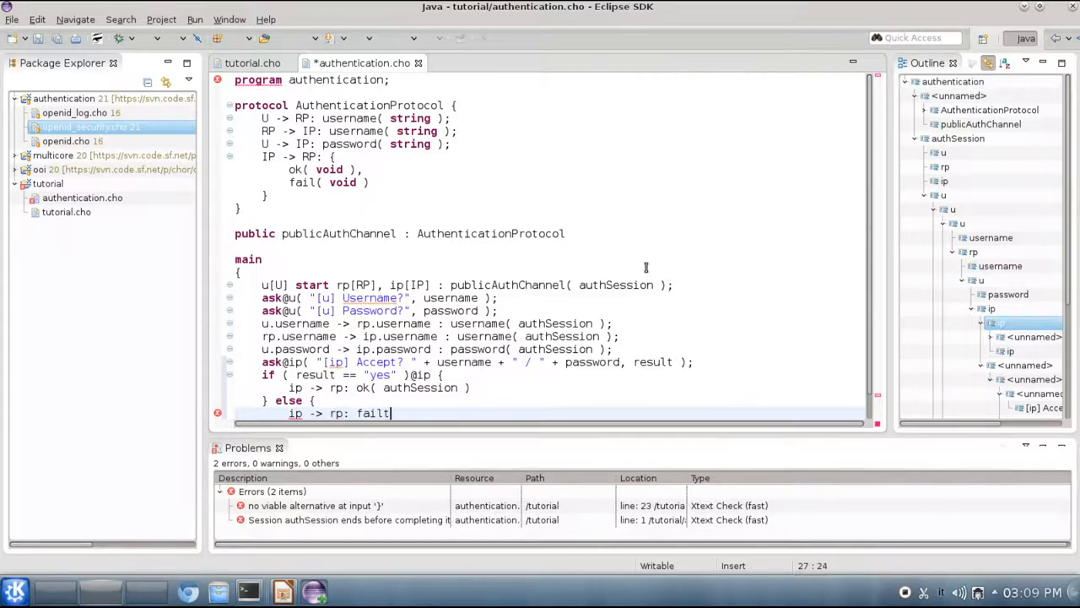
pyautogui.write('( authSession )')
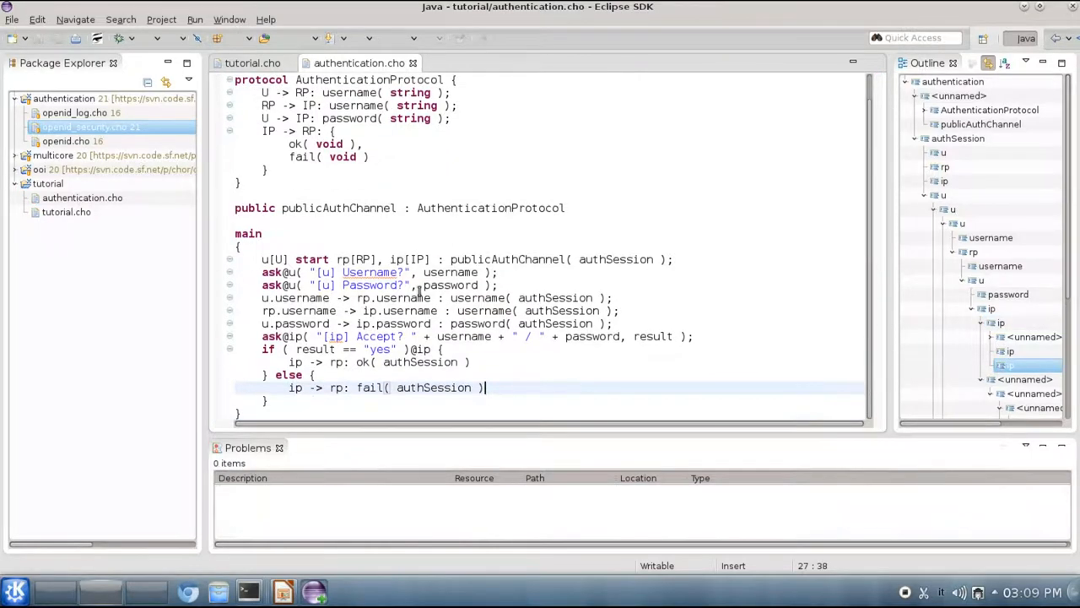
# Add show@rp messages "[rp] Authentication Successful" and "[rp] Authentication Failure" in the branches, then save
pyautogui.click(422, 297)
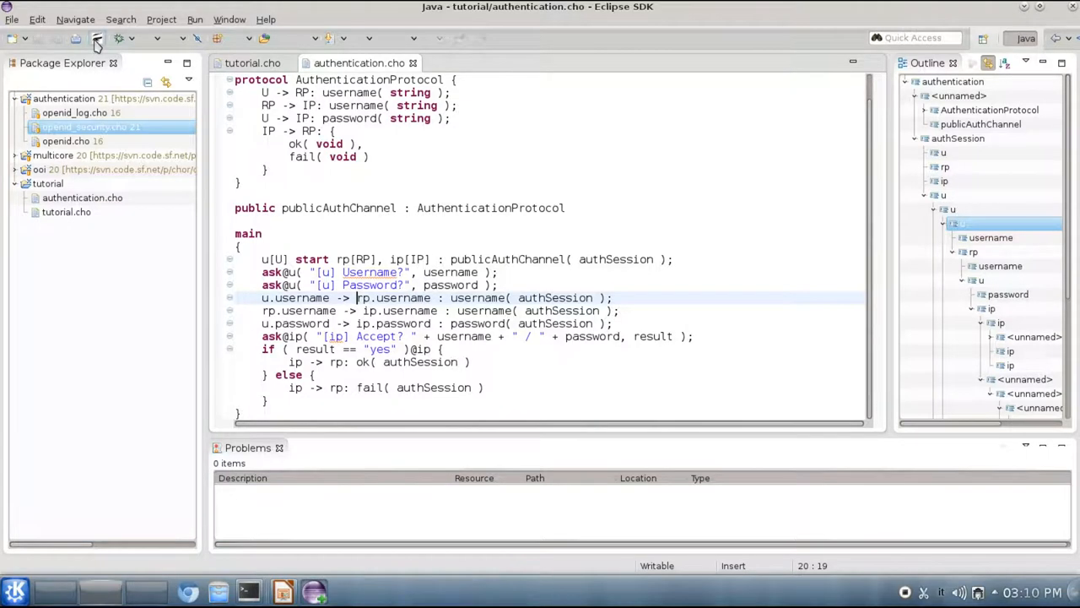
pyautogui.moveTo(96, 39)
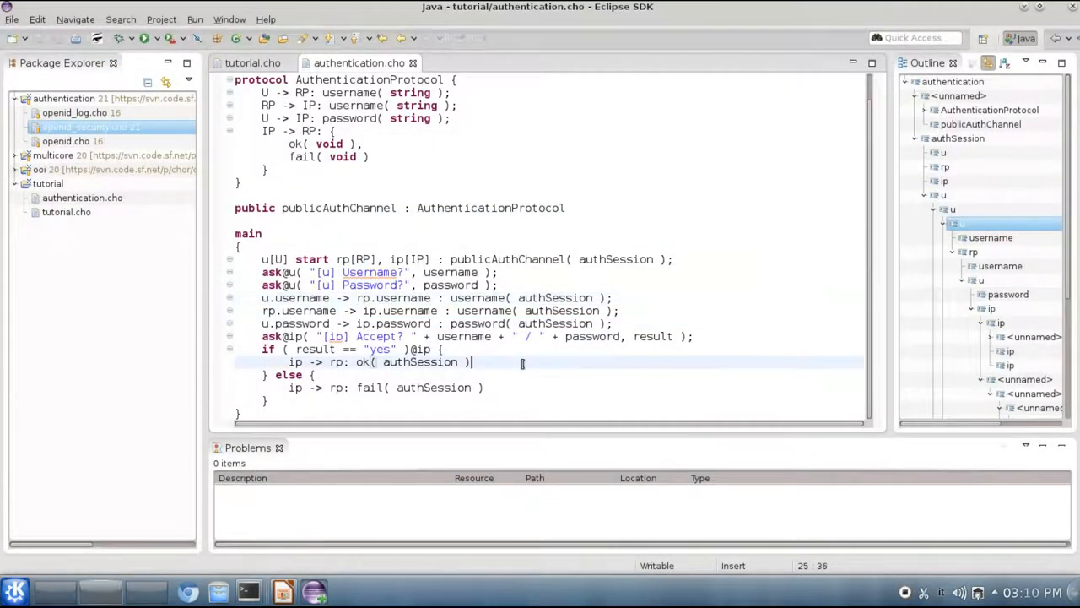
pyautogui.write('show@')
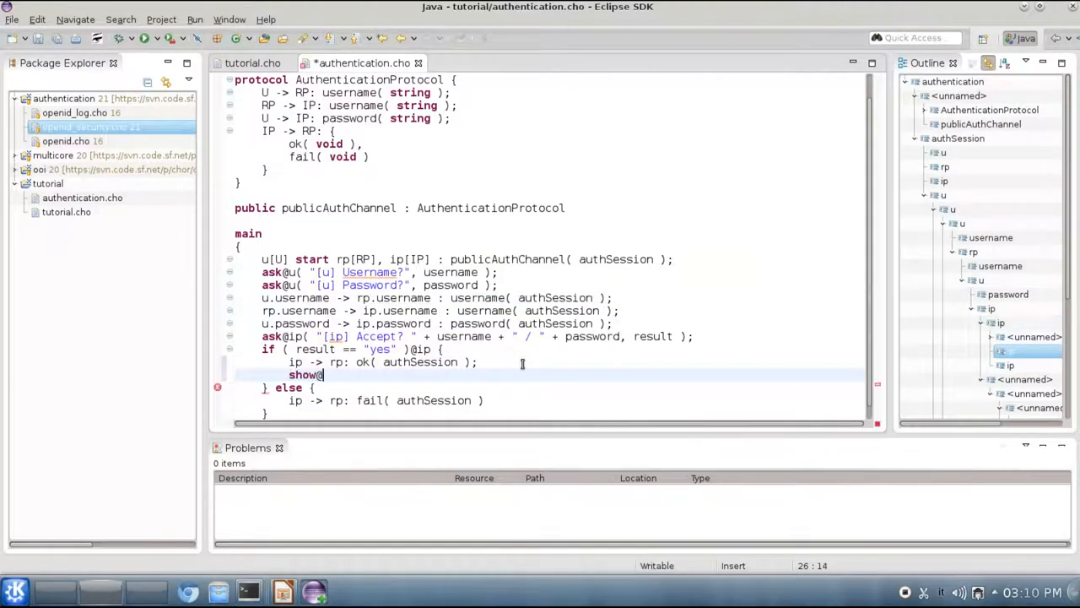
pyautogui.write('rp( [')
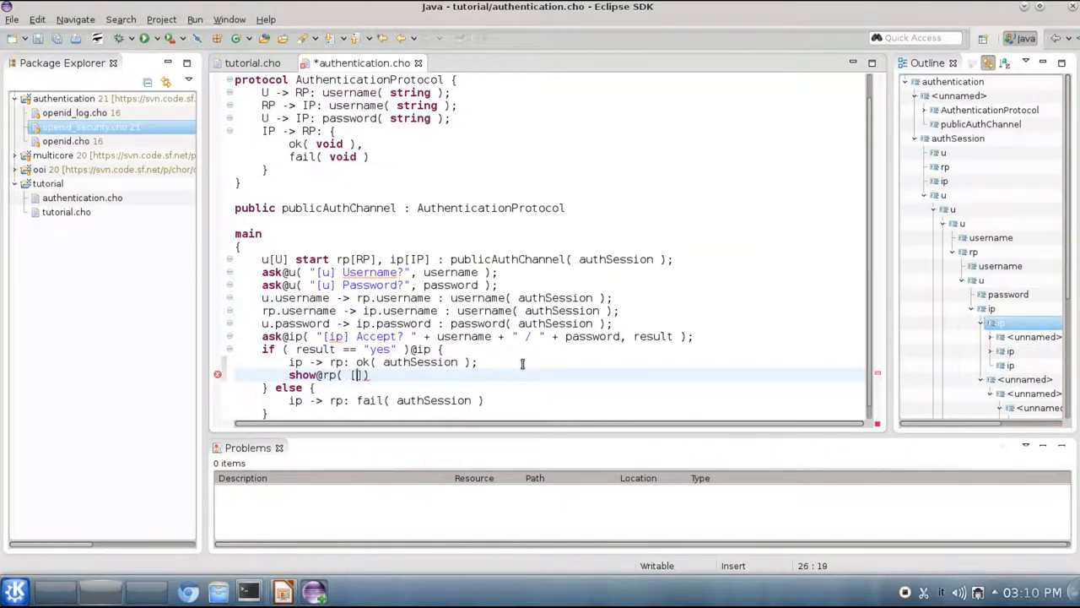
pyautogui.write('rp]')
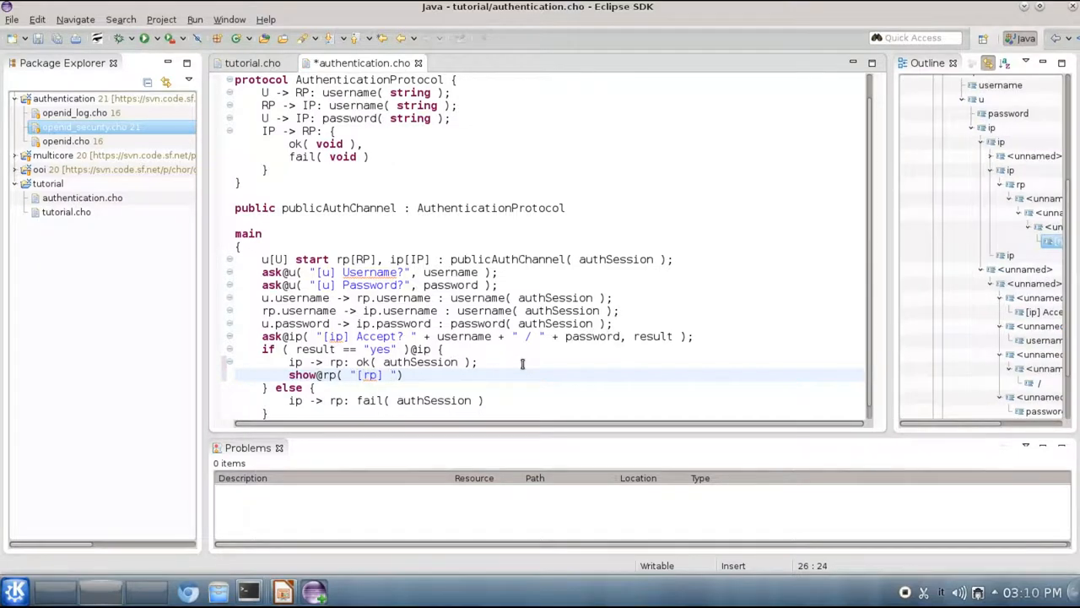
pyautogui.write('Authentication Successful')
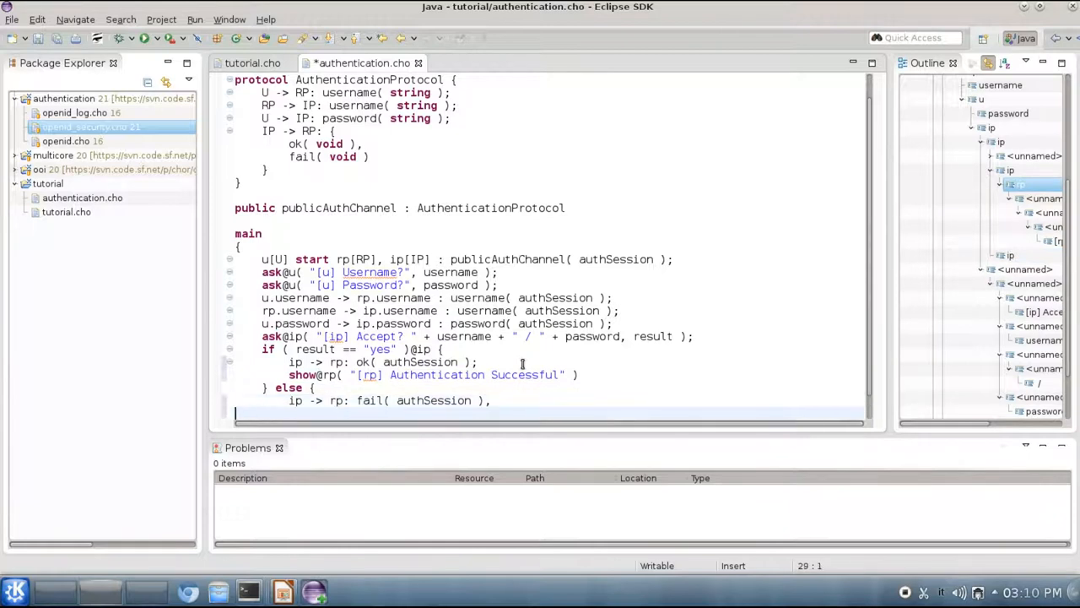
pyautogui.write('show@rp( "[rp] Authentication Successful" )')
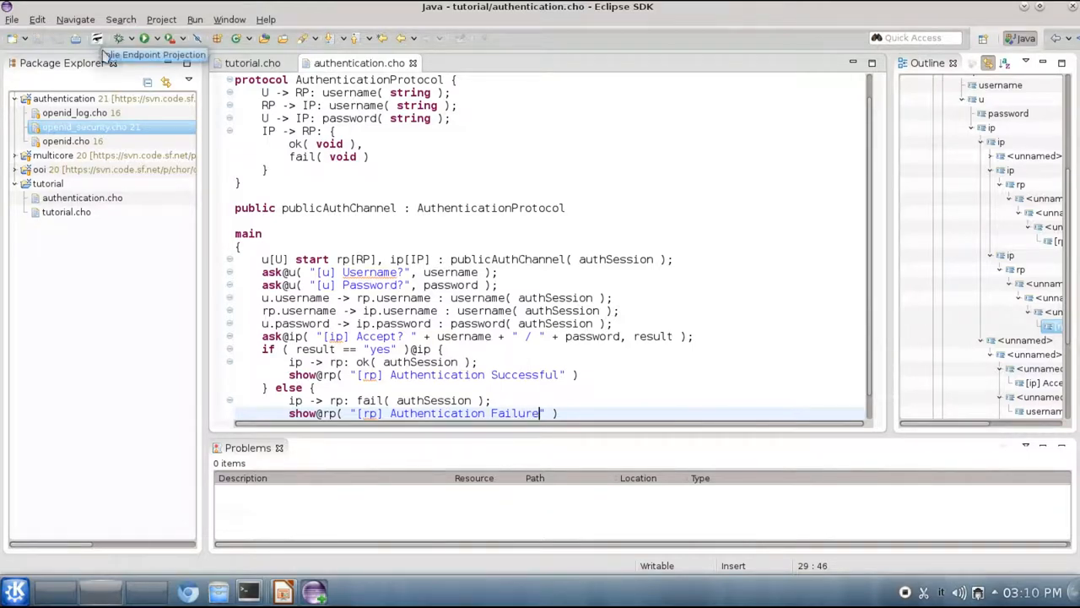
# Run the Endpoint Projection on authentication.cho and accept the success notice
pyautogui.click(145, 37)
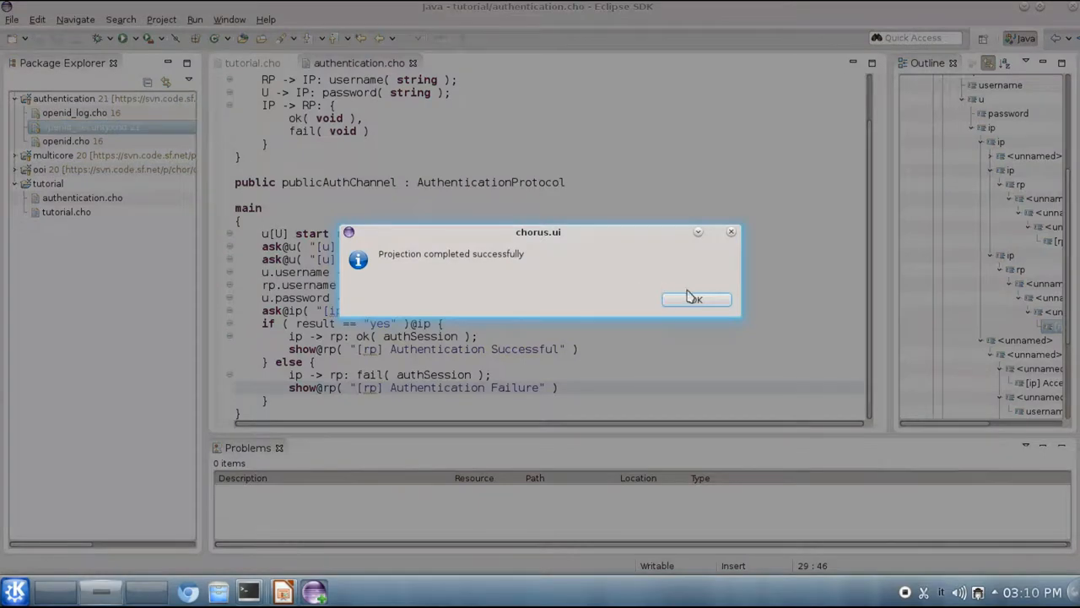
pyautogui.click(695, 299)
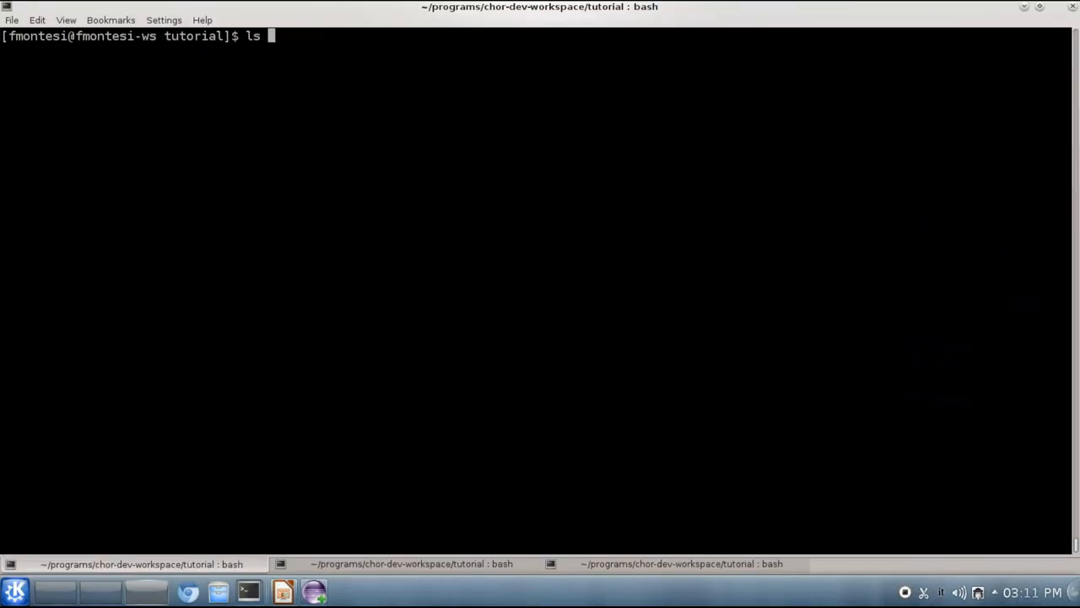
# List epp/ and start jolie epp/publicAuthChannel.ol in Konsole
pyautogui.write('epp/')
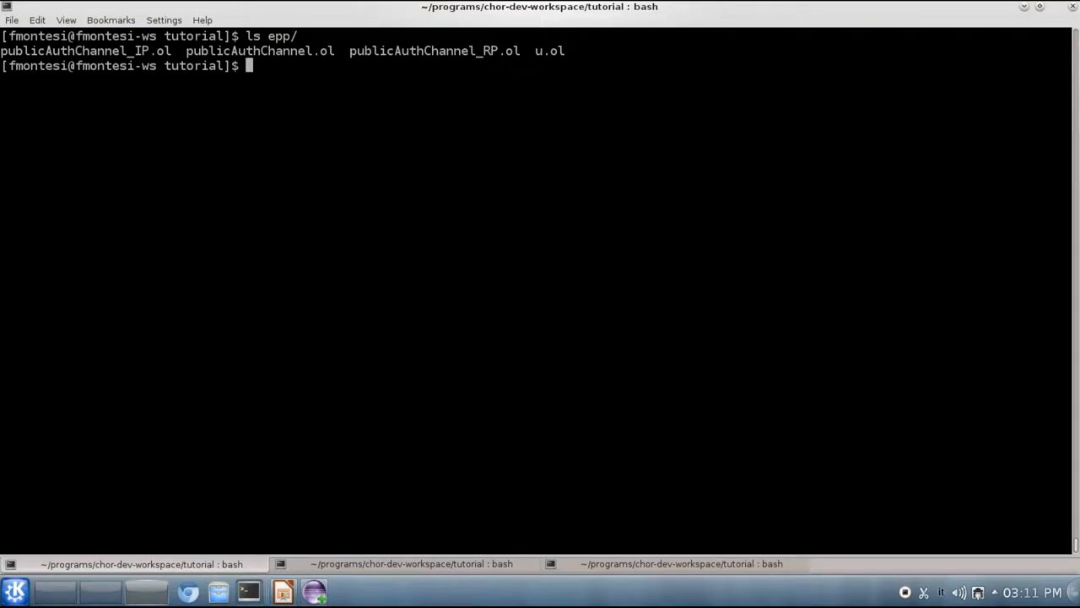
pyautogui.write('jolie')
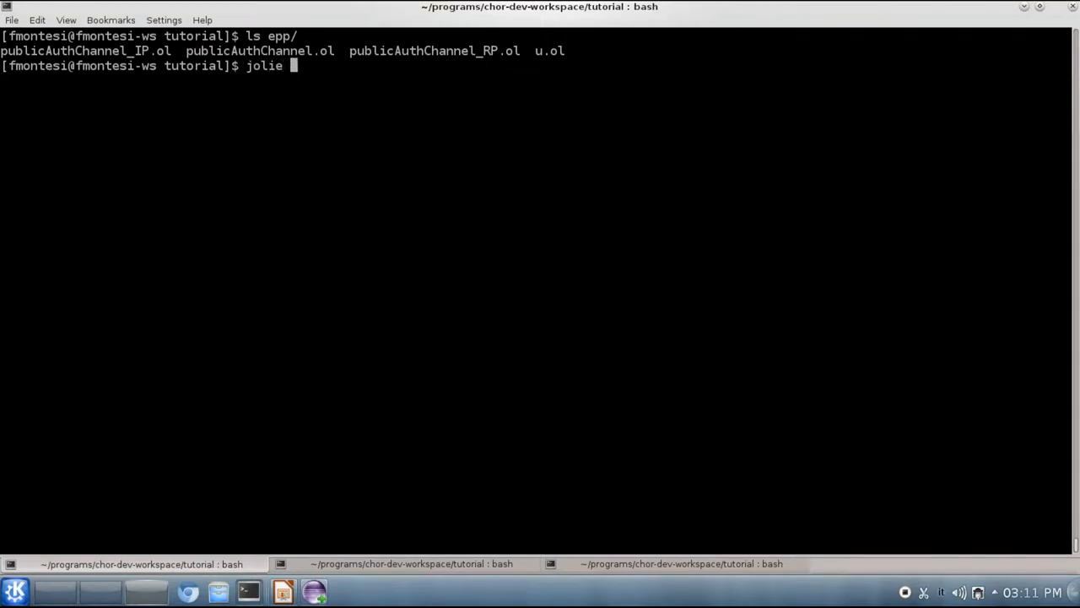
pyautogui.write('epp/pu')
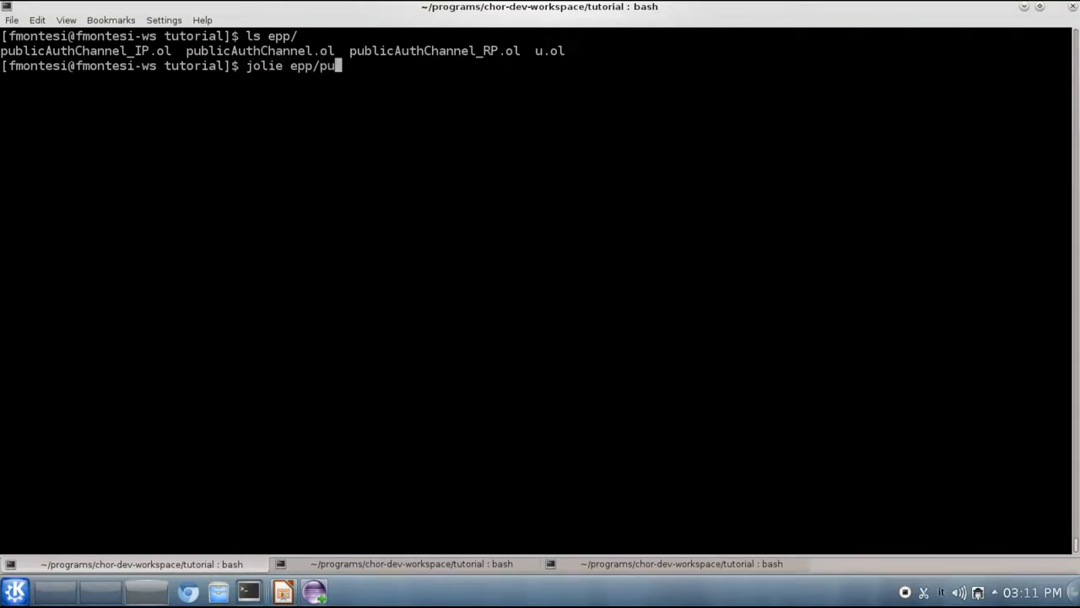
pyautogui.write('blicAuthChannel.o')
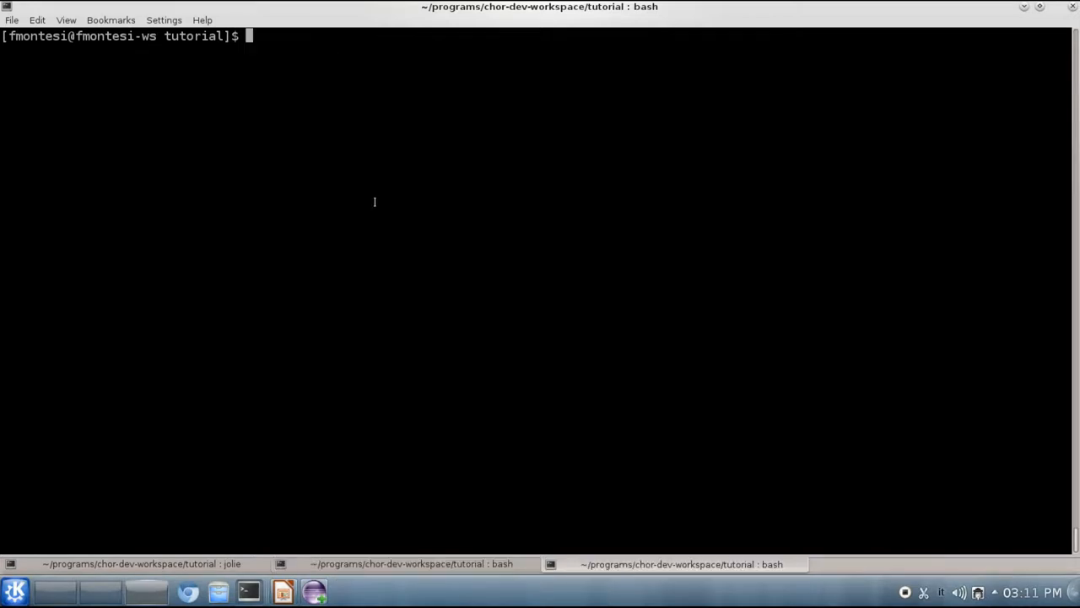
# Launch the remaining projected services with jolie in new Konsole tabs and prepare jolie epp/u.ol
pyautogui.write('jolie epp')
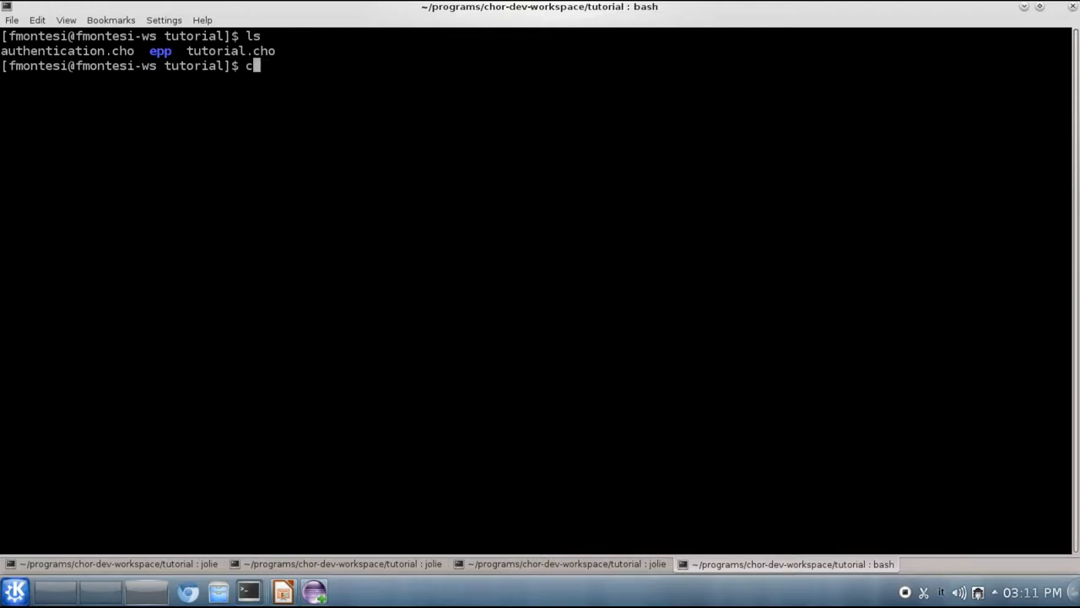
pyautogui.write('jolie epp/u')
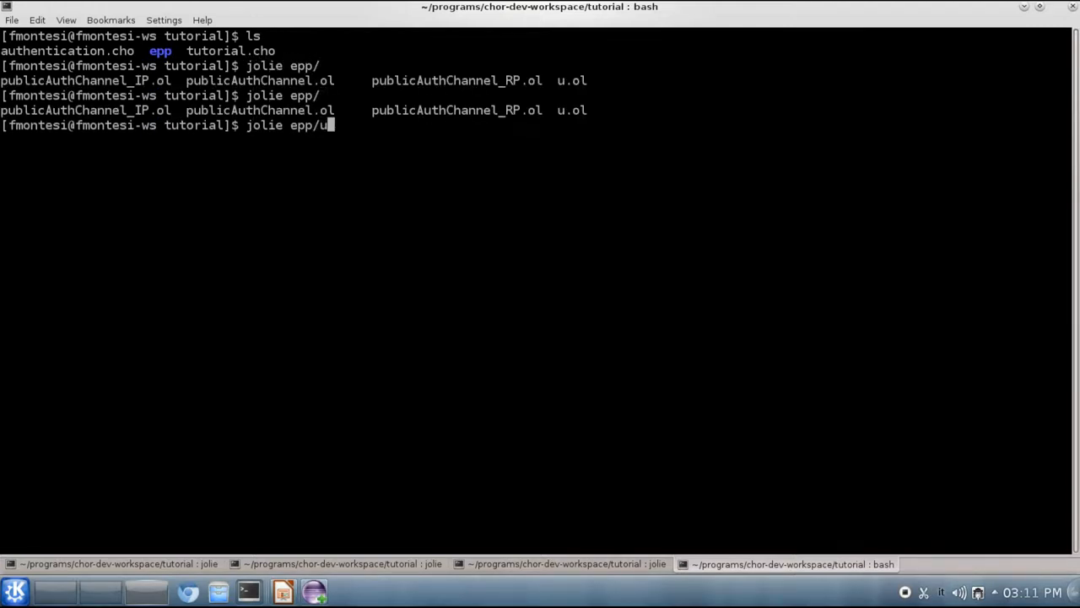
pyautogui.press('Tab')
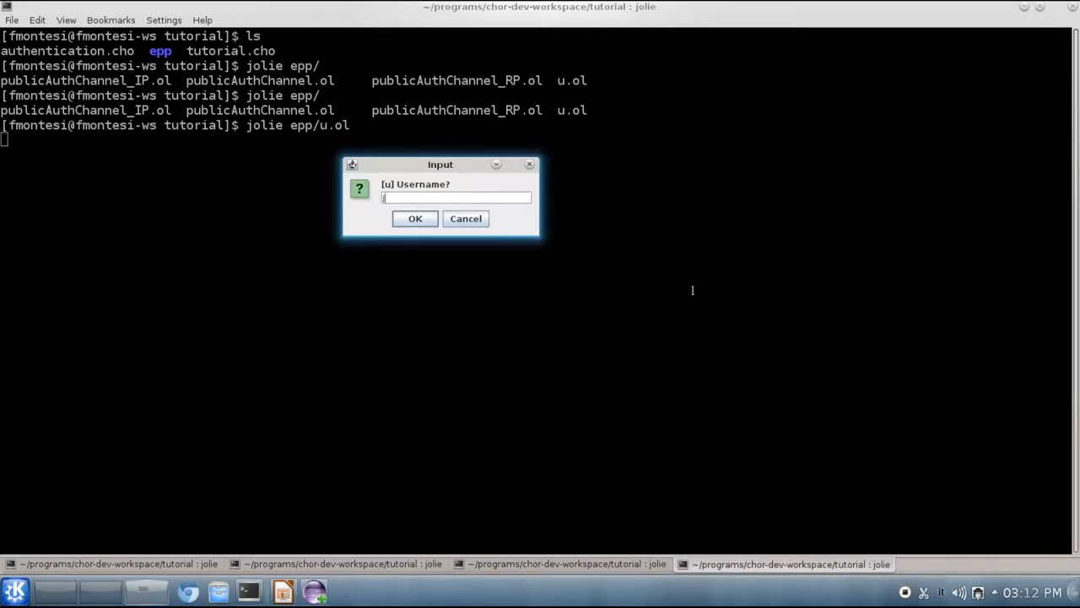
pyautogui.click(415, 218)
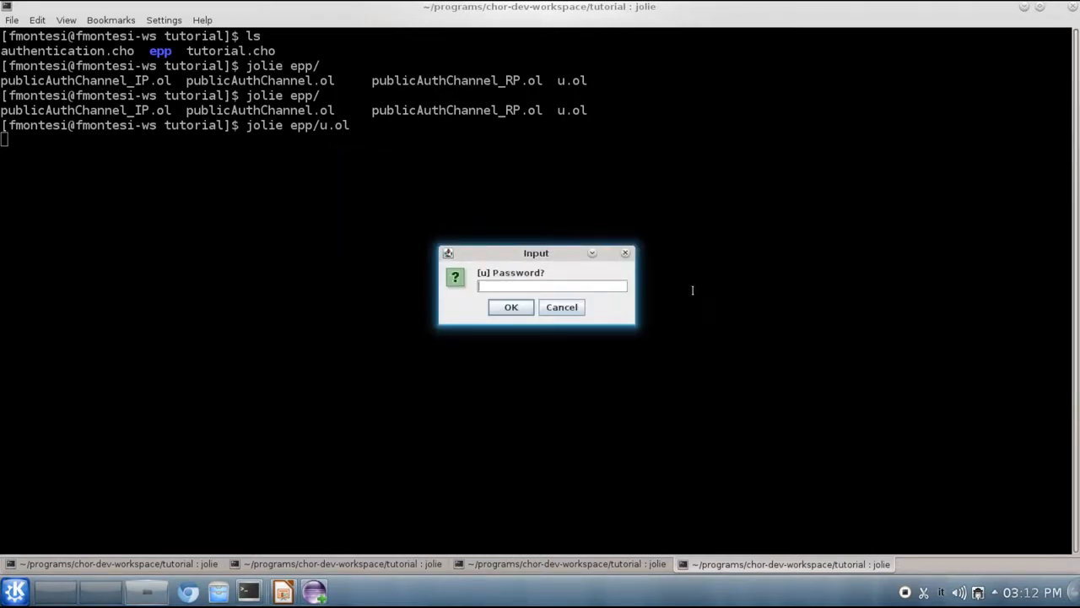
pyautogui.write('myPassword')
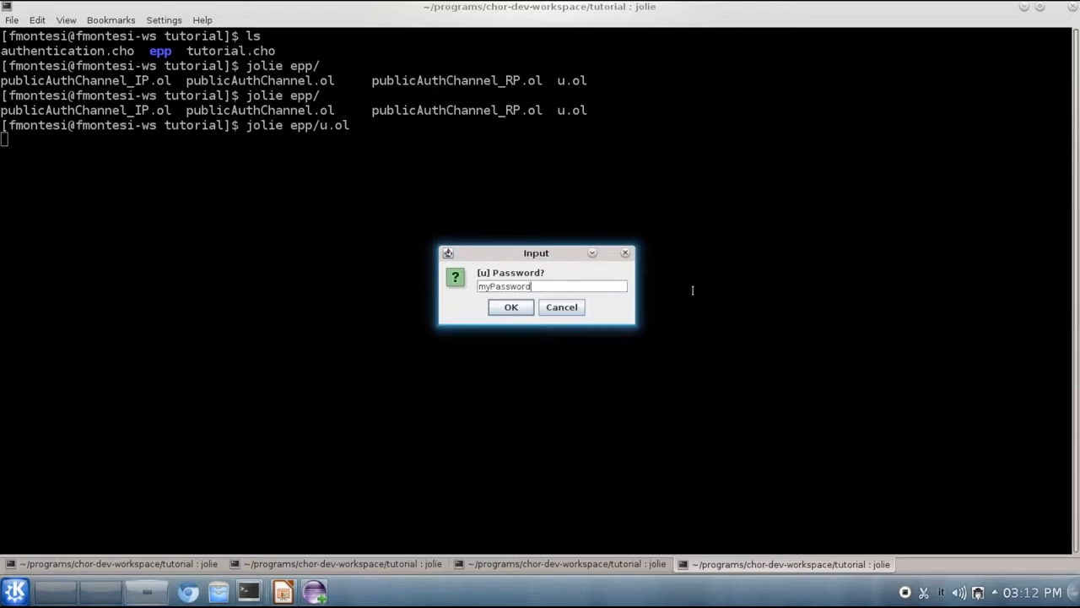
pyautogui.click(510, 307)
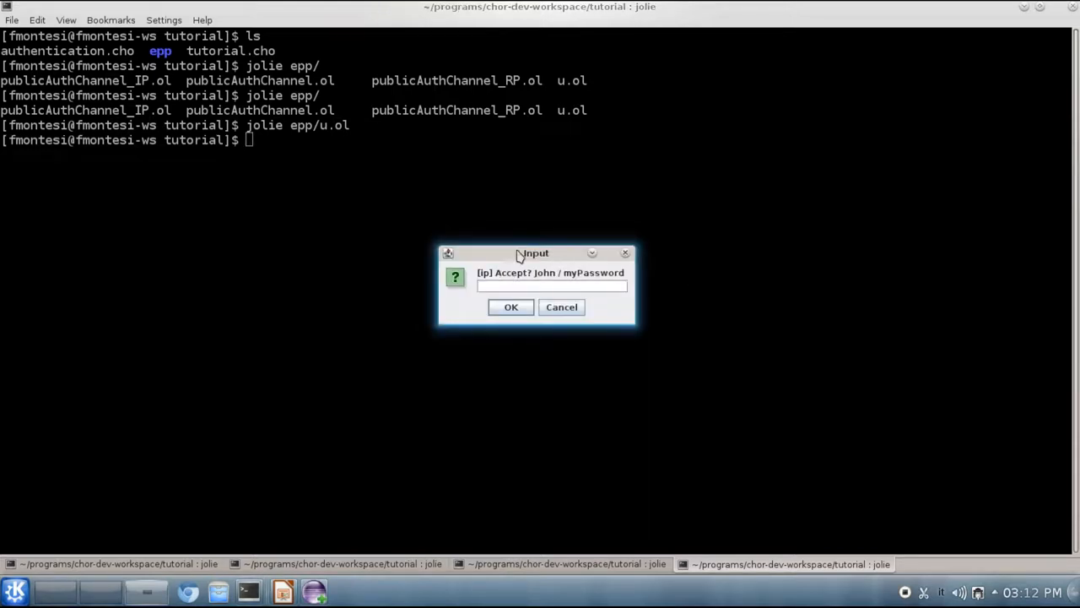
# Answer yes at the [ip] Accept? prompt so rp reports Authentication Successful
pyautogui.moveTo(537, 254); pyautogui.dragTo(546, 263)
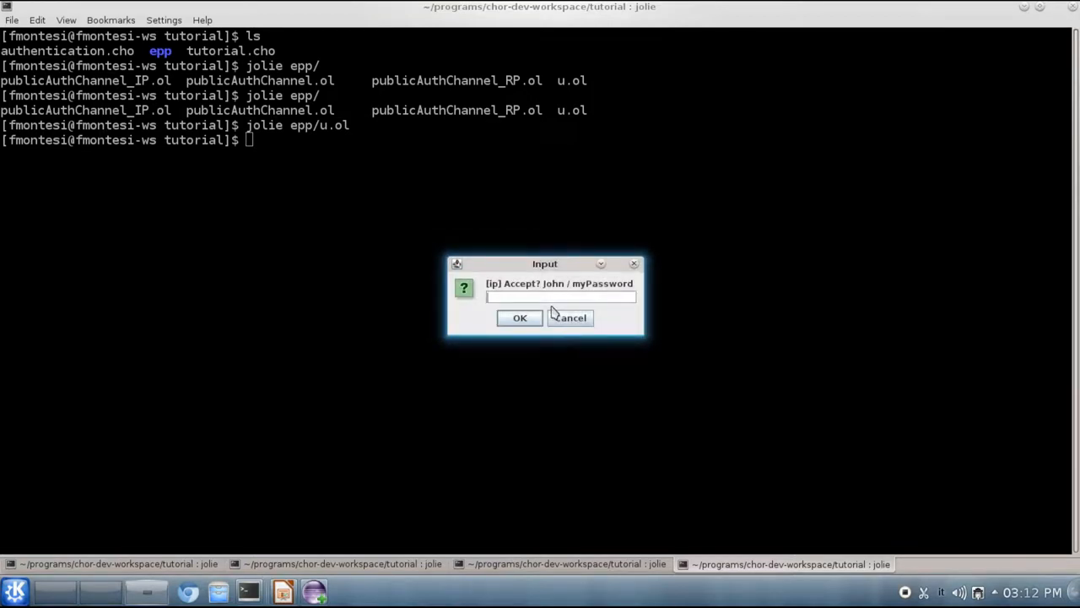
pyautogui.write('yes')
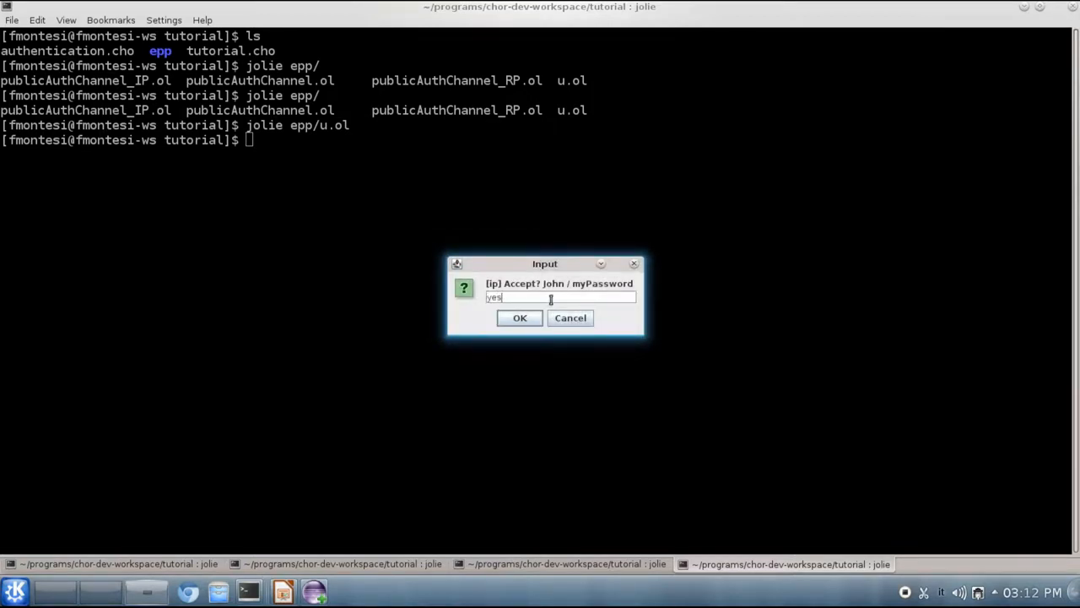
pyautogui.click(520, 317)
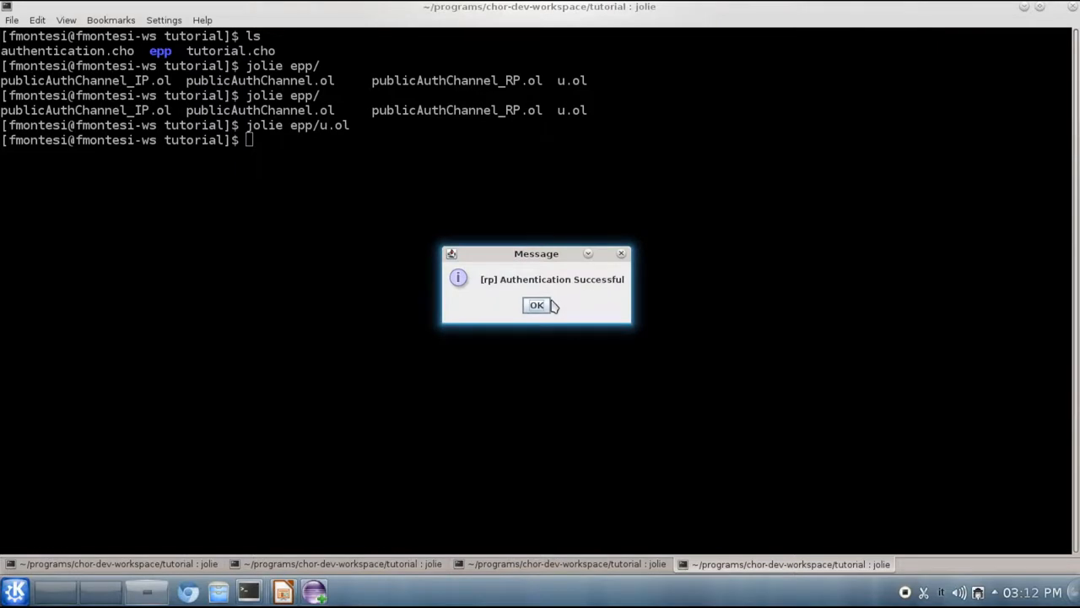
pyautogui.moveTo(527, 284)
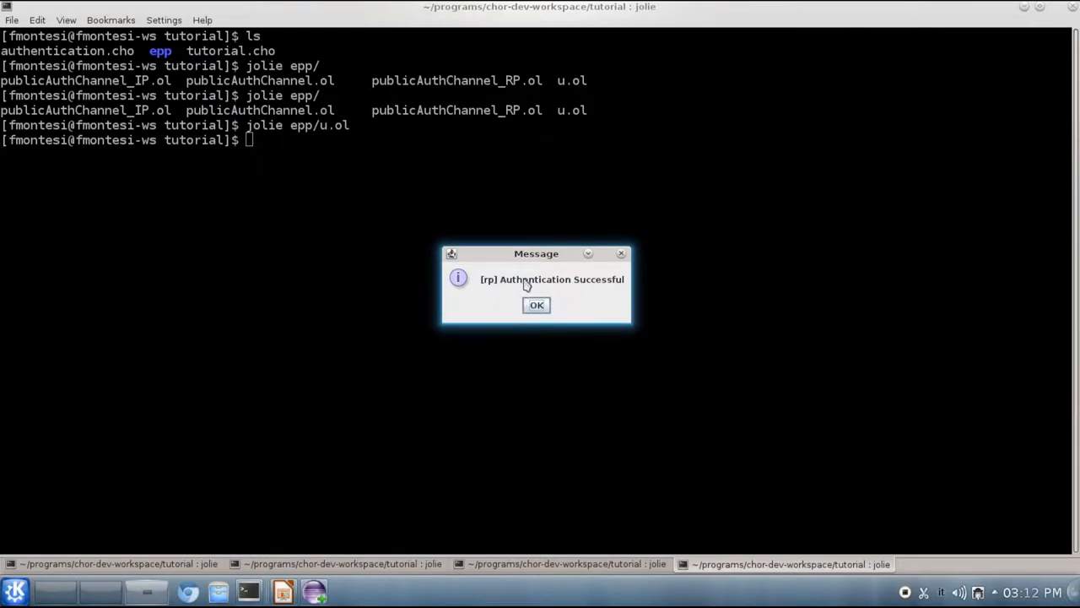
pyautogui.moveTo(523, 270)
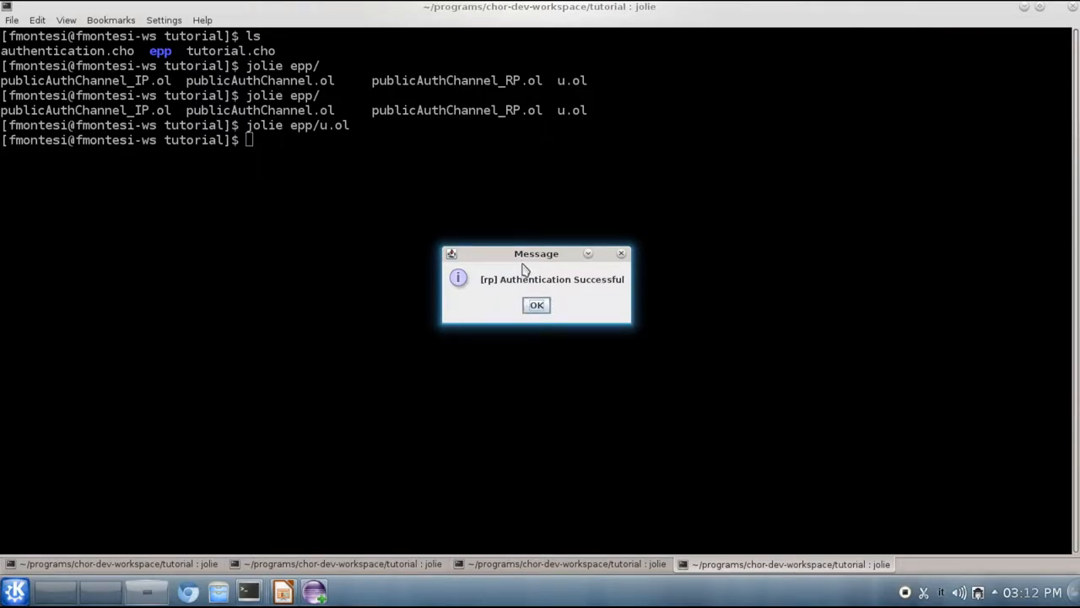
# Rerun jolie epp/u.ol and submit Different Username with another password
pyautogui.click(536, 304)
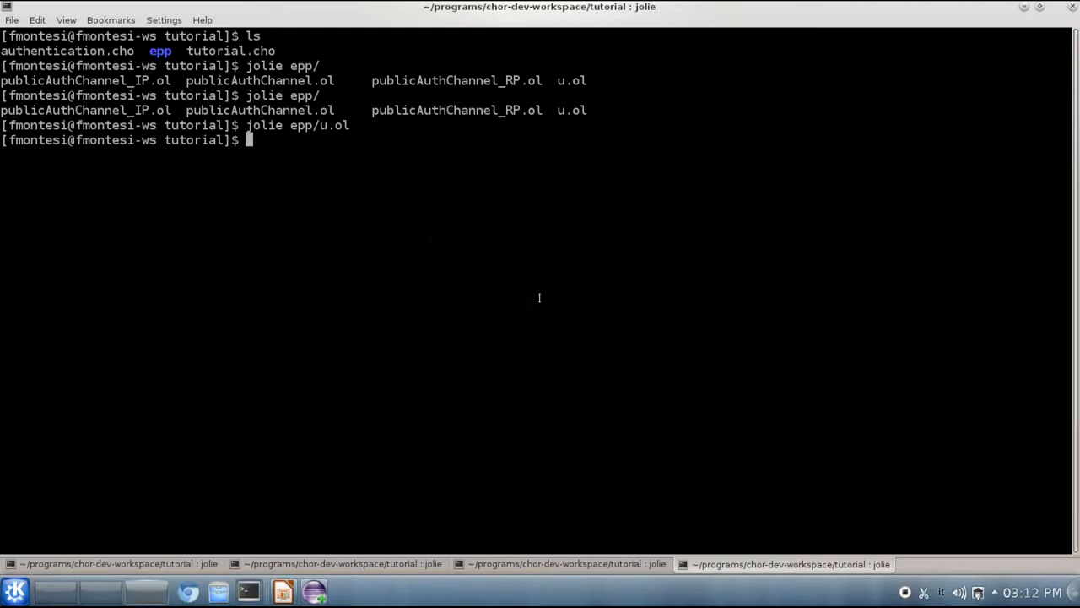
pyautogui.press('Return')
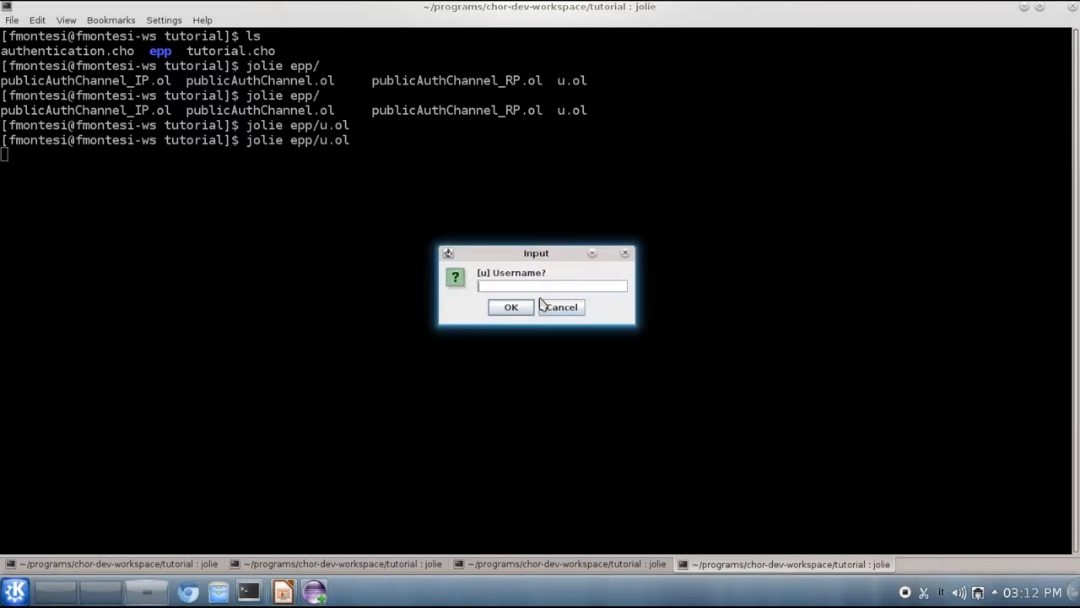
pyautogui.write('D')
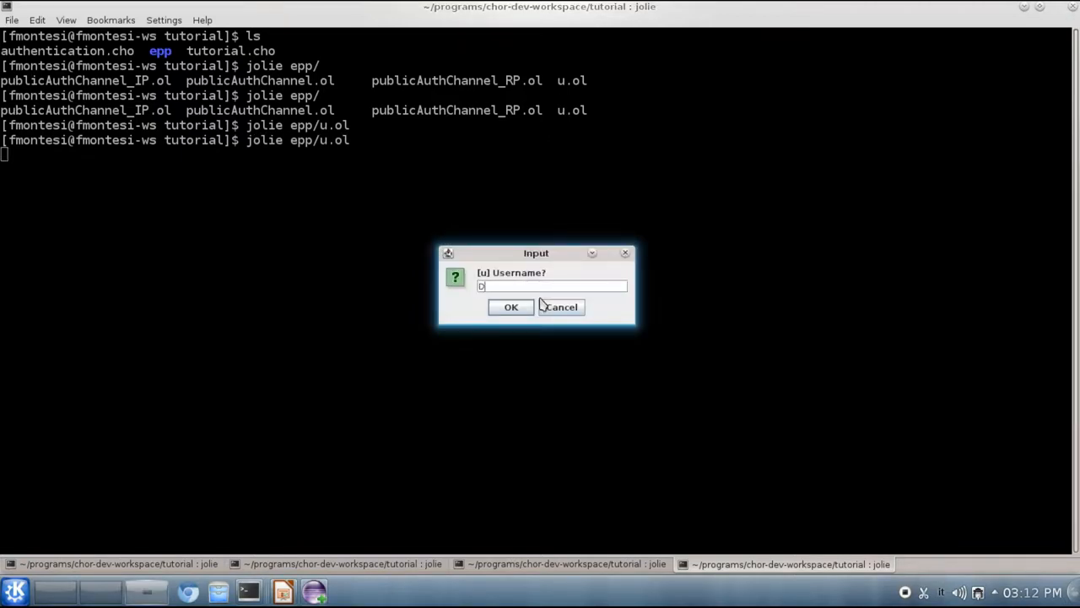
pyautogui.write('Different Username')
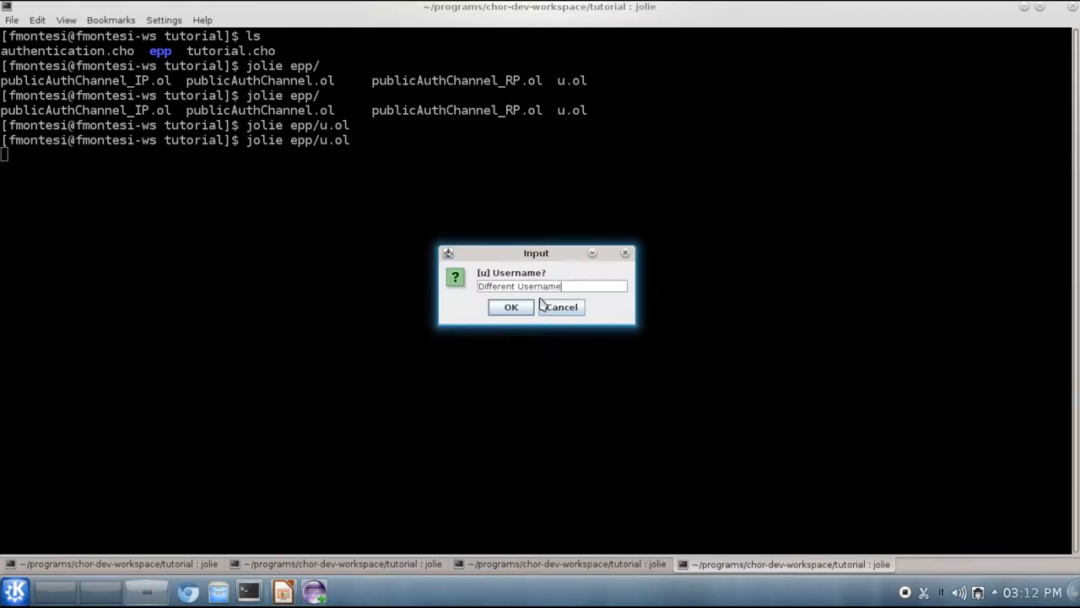
pyautogui.click(509, 307)
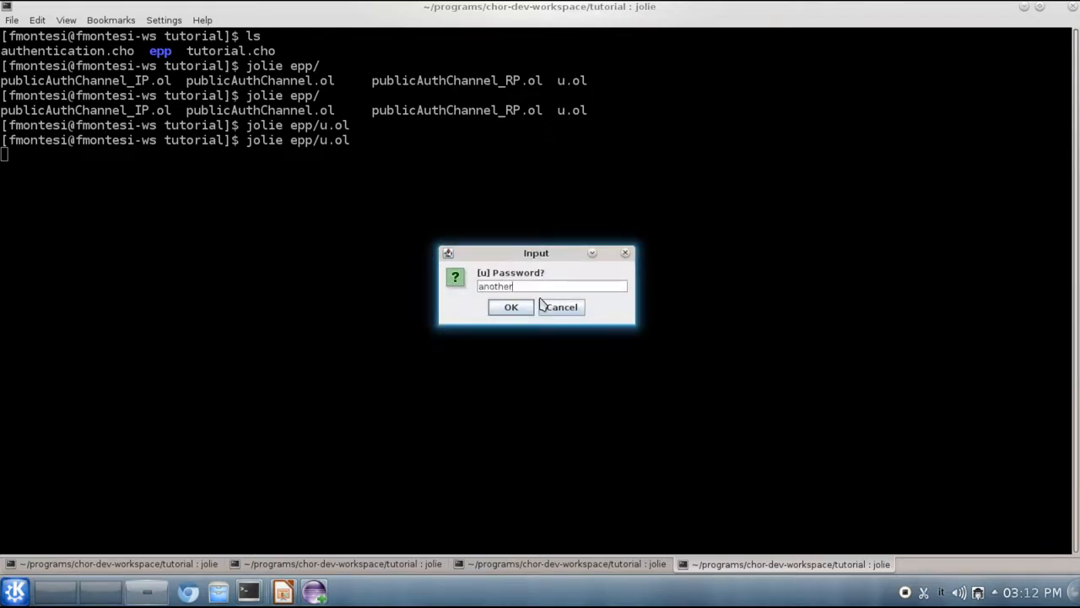
pyautogui.click(510, 307)
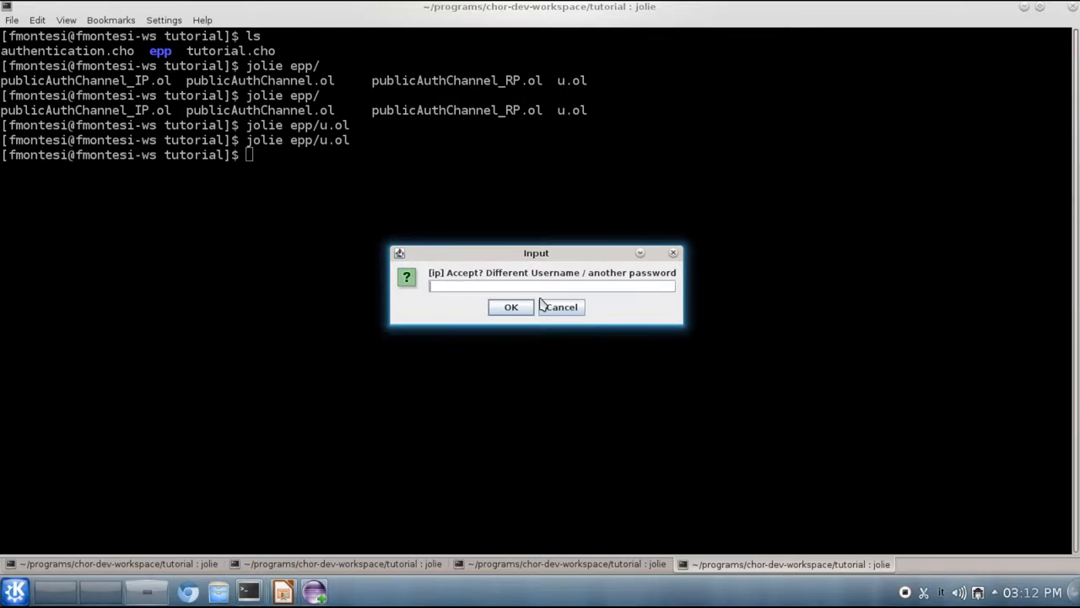
# Answer no at the Accept? prompt and dismiss the Authentication Failure message
pyautogui.write('no')
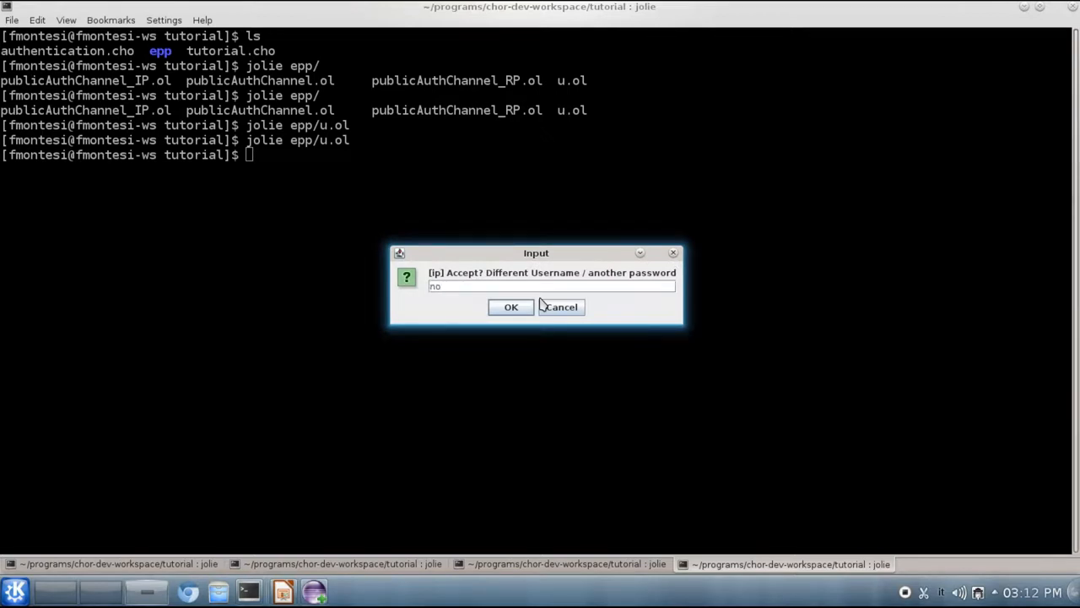
pyautogui.click(510, 307)
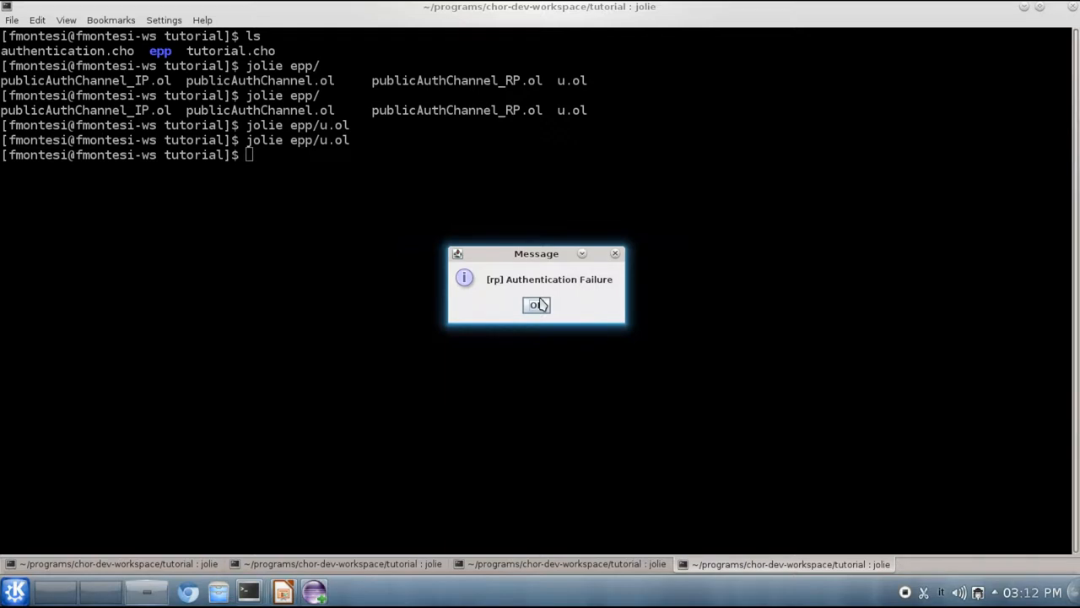
pyautogui.click(537, 304)
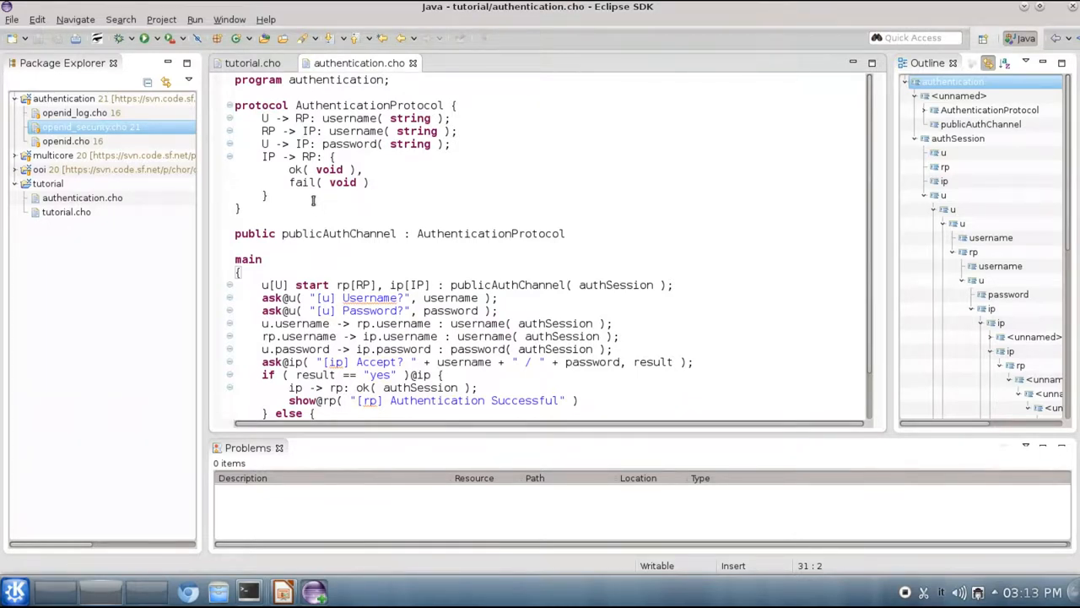
# Comment out the u.password -> ip.password line, inspect the flagged ok interaction error, then restore it
pyautogui.scroll(-3)
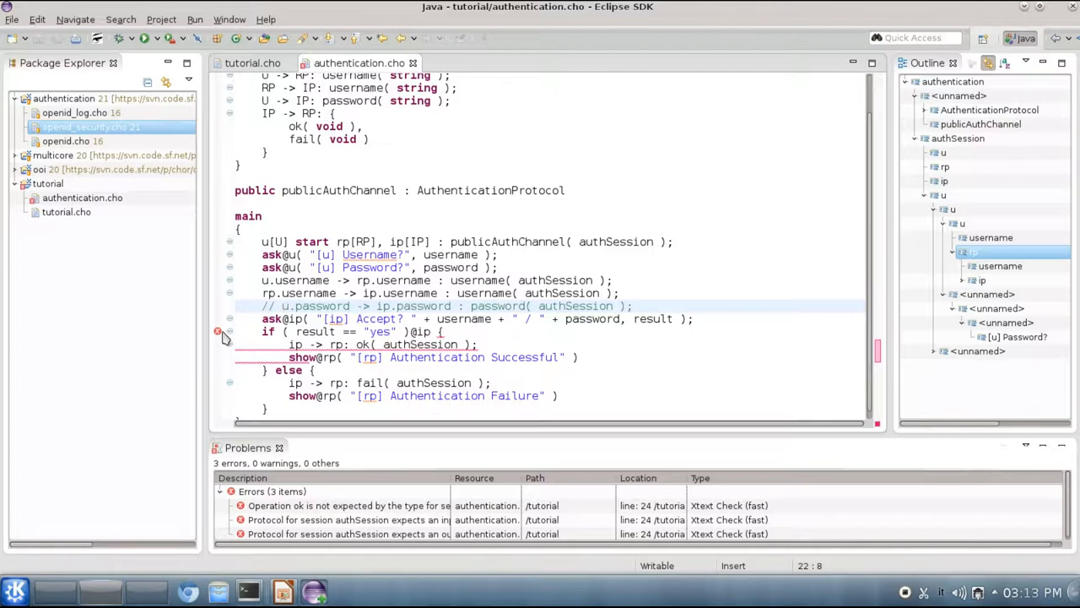
pyautogui.moveTo(218, 331)
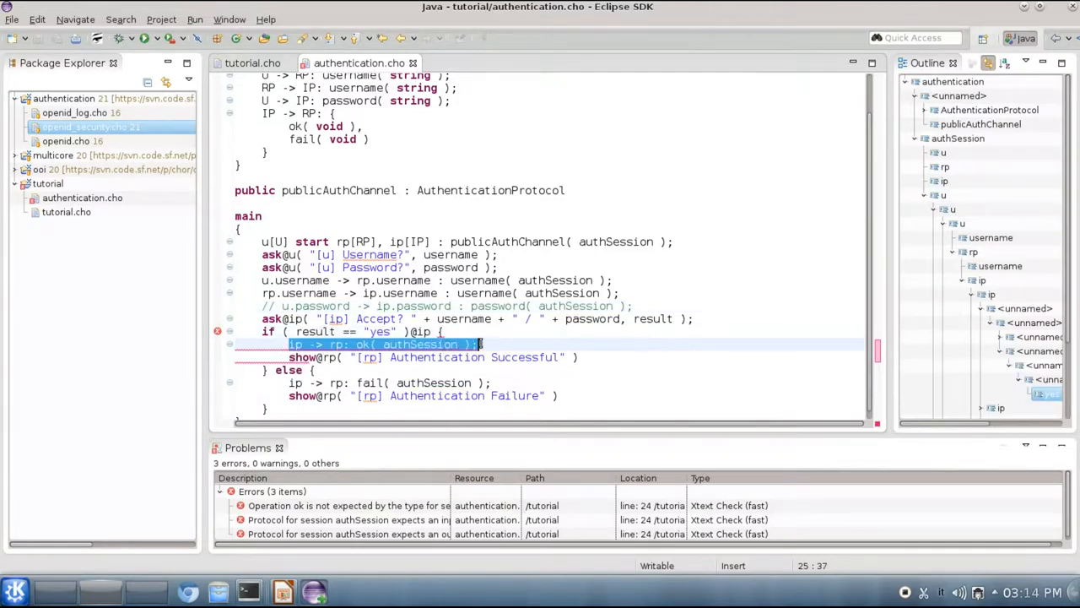
pyautogui.click(346, 504)
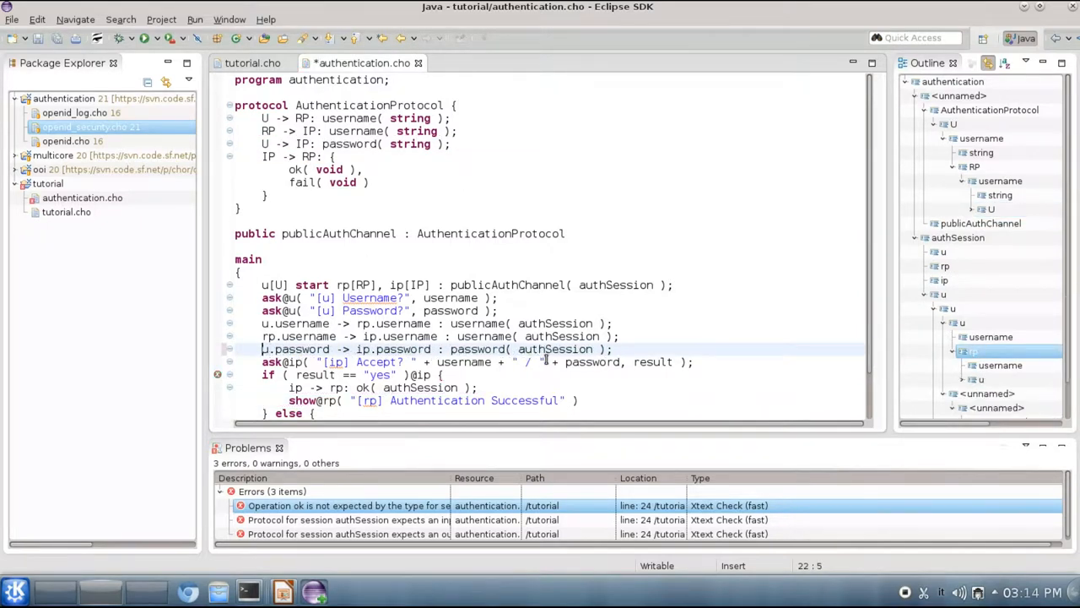
# Save authentication.cho with the password exchange restored so the problems list is empty
pyautogui.press('ctrl+s')
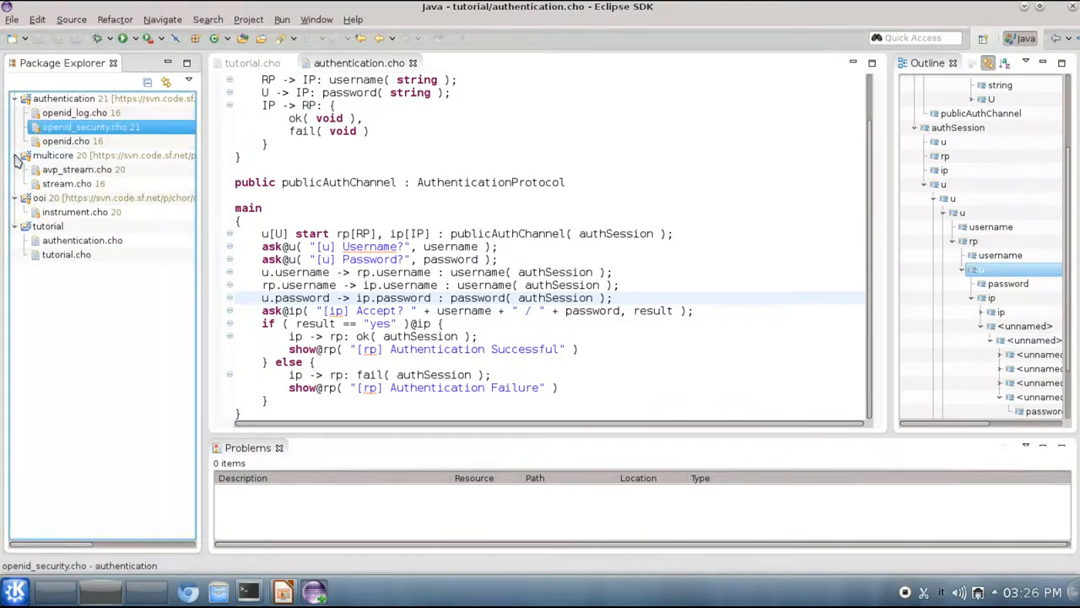
# Open stream.cho and examine StreamingProtocol and the recursive doStreaming procedure
pyautogui.doubleClick(65, 182)
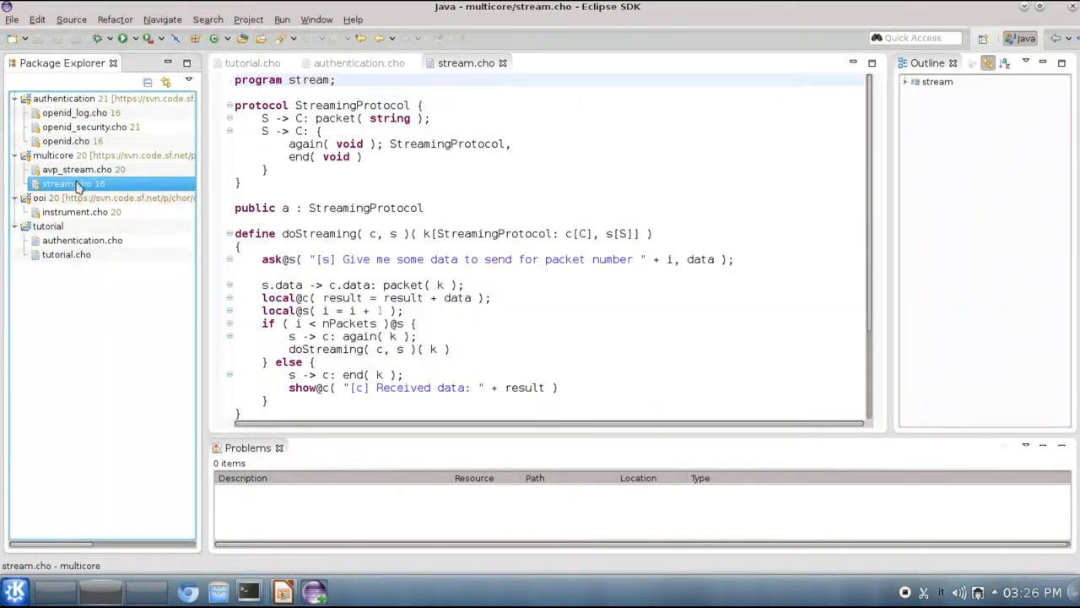
pyautogui.doubleClick(351, 105)
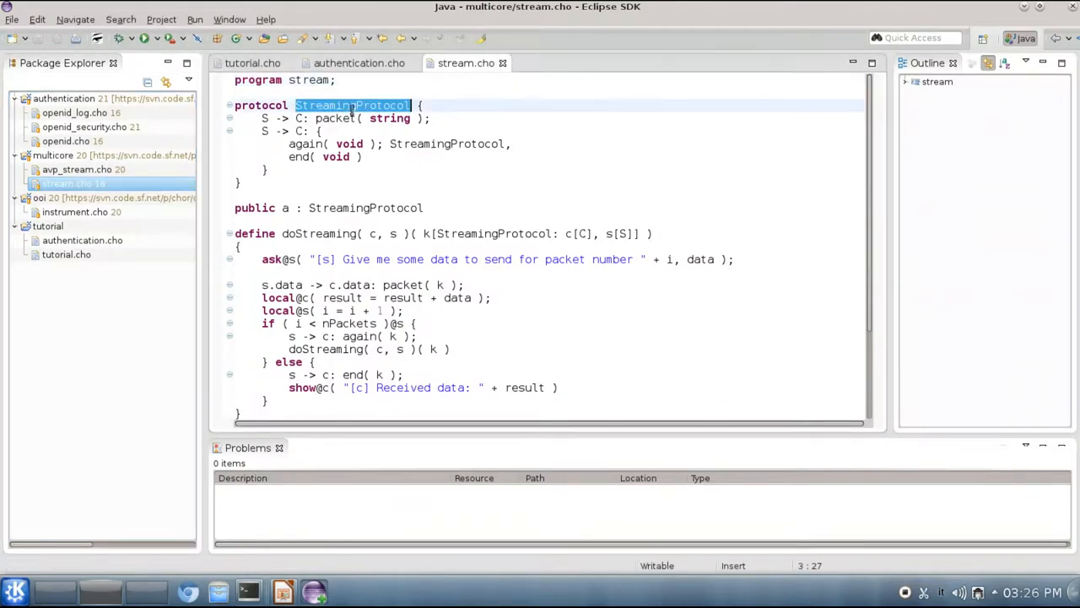
pyautogui.click(352, 105)
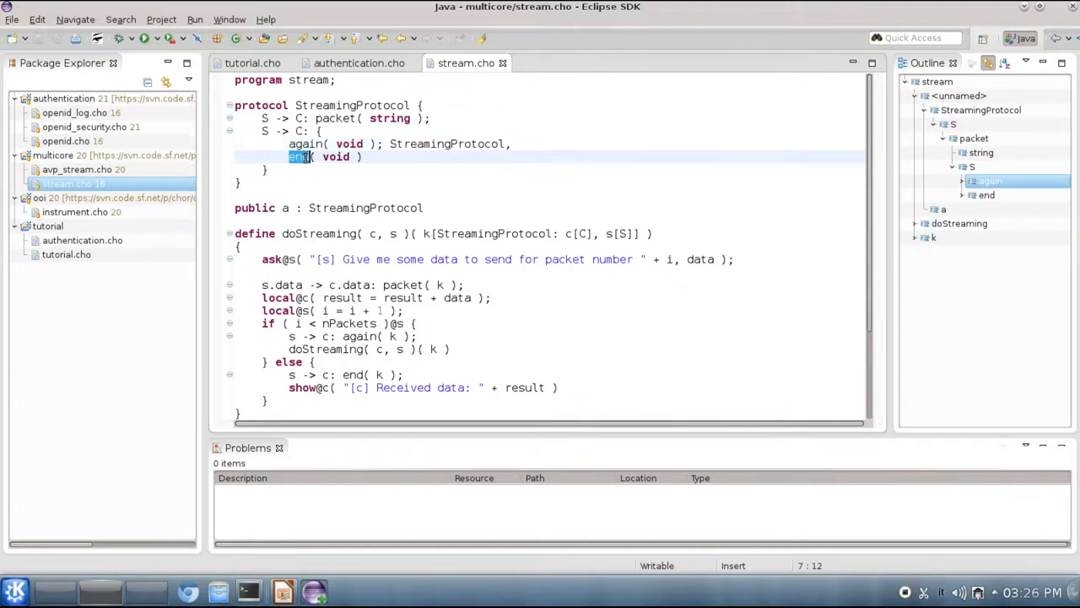
pyautogui.scroll(-3)
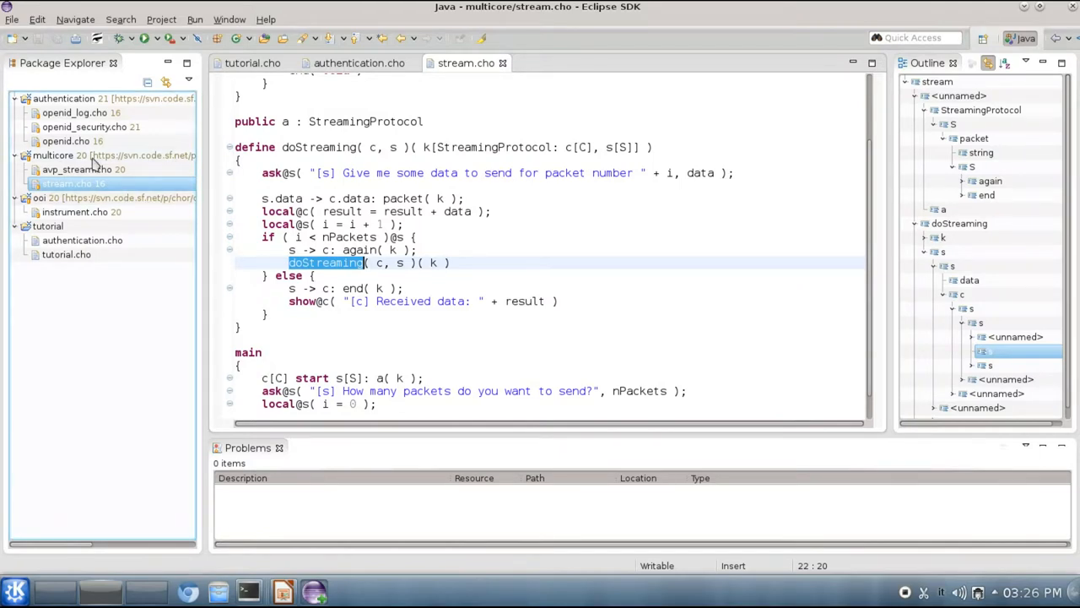
pyautogui.click(74, 111)
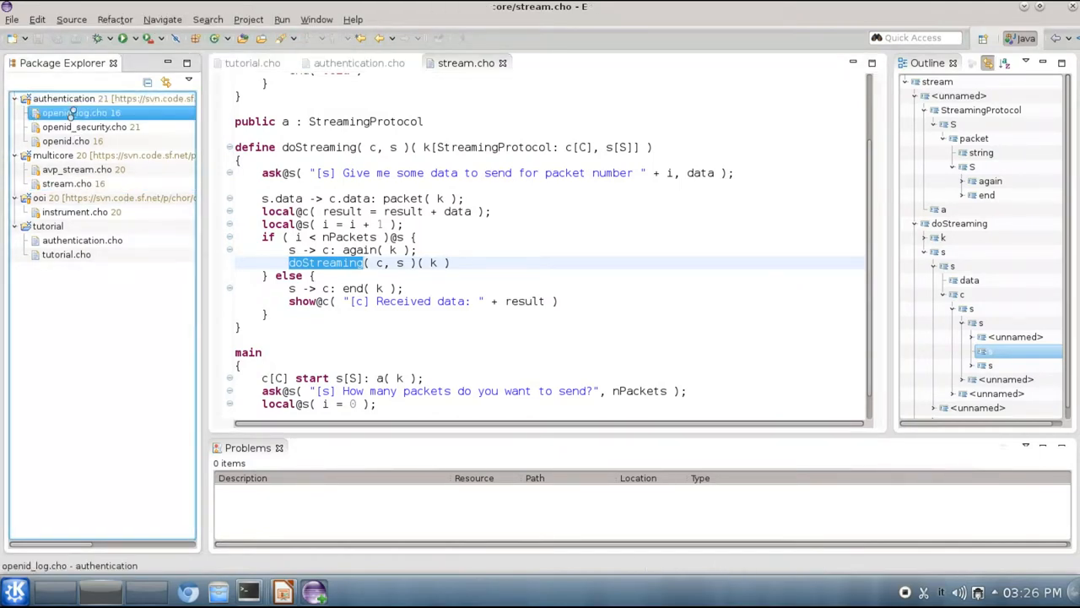
# Open openid_log.cho to view its AuthSuccessful and ReadLog protocols, then openid_security.cho
pyautogui.doubleClick(81, 111)
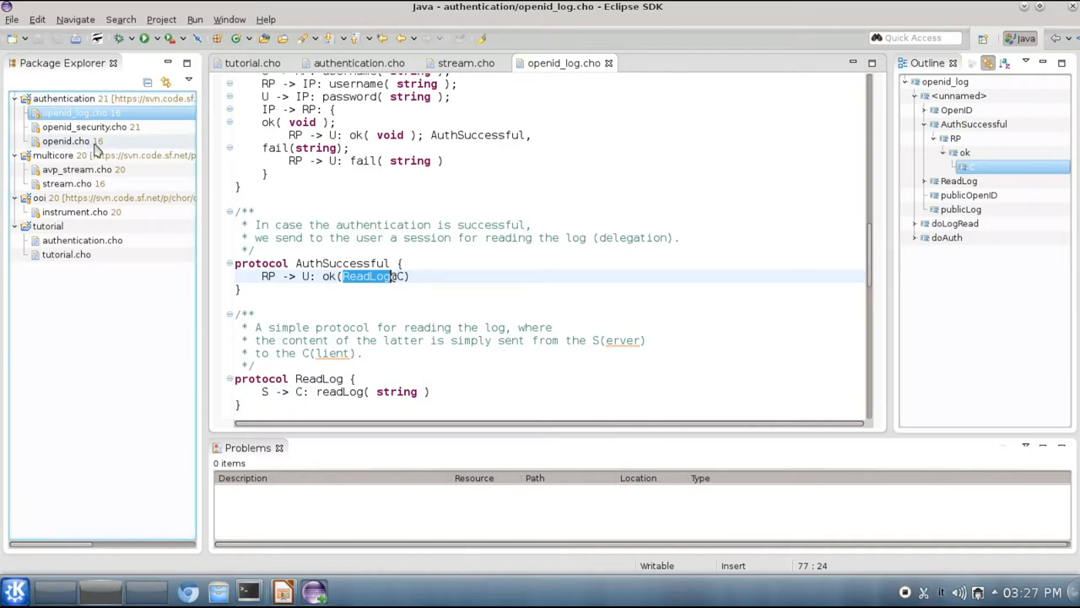
pyautogui.doubleClick(85, 126)
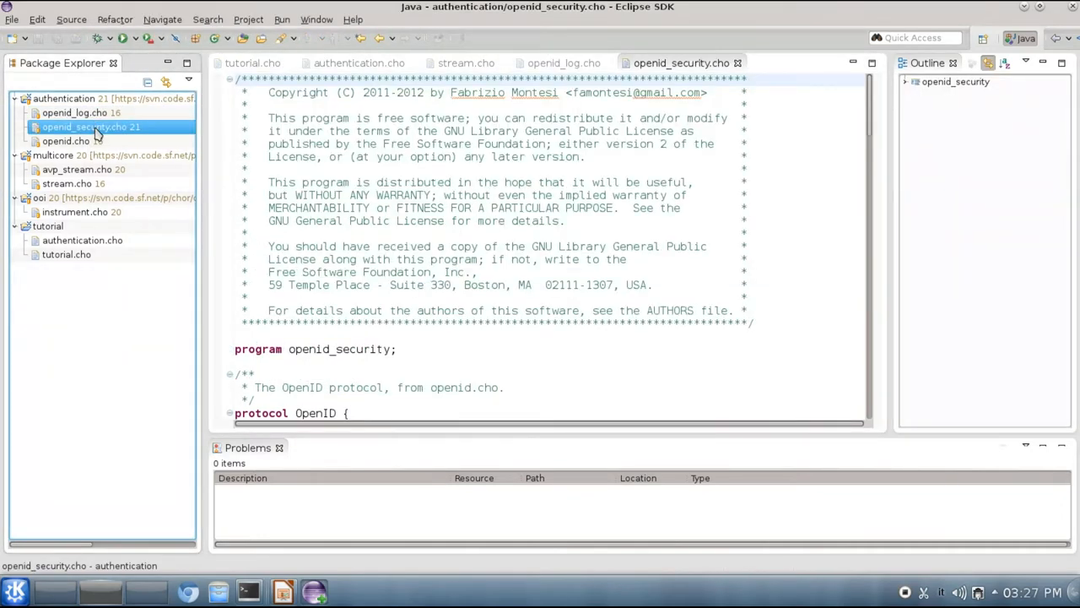
# Examine the AuthSuccessful protocol's okHigh/okLow branches, then select the instrument.cho example
pyautogui.scroll(-3)
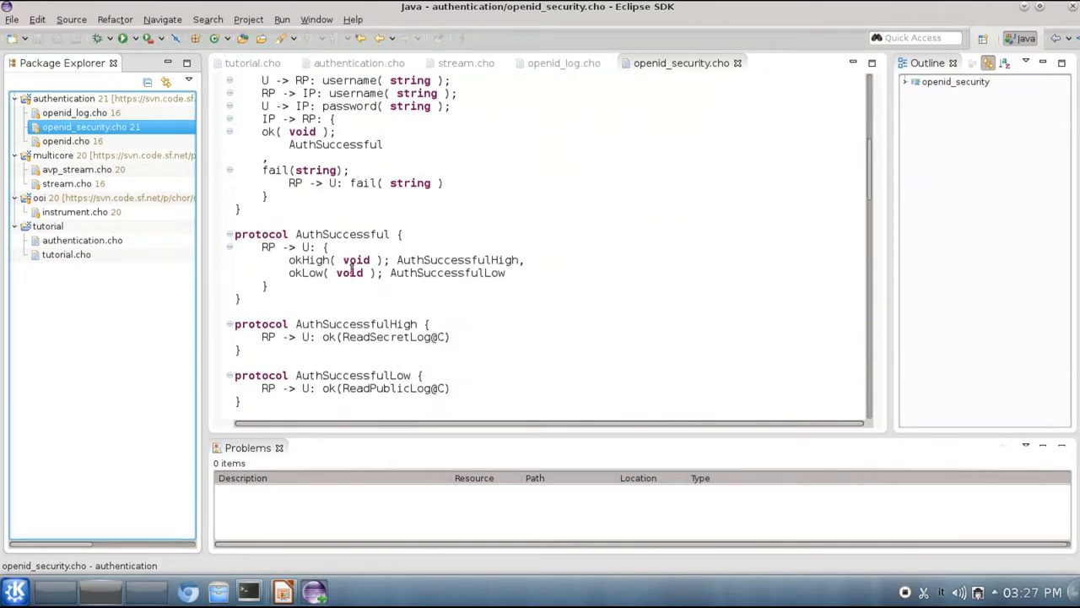
pyautogui.doubleClick(309, 216)
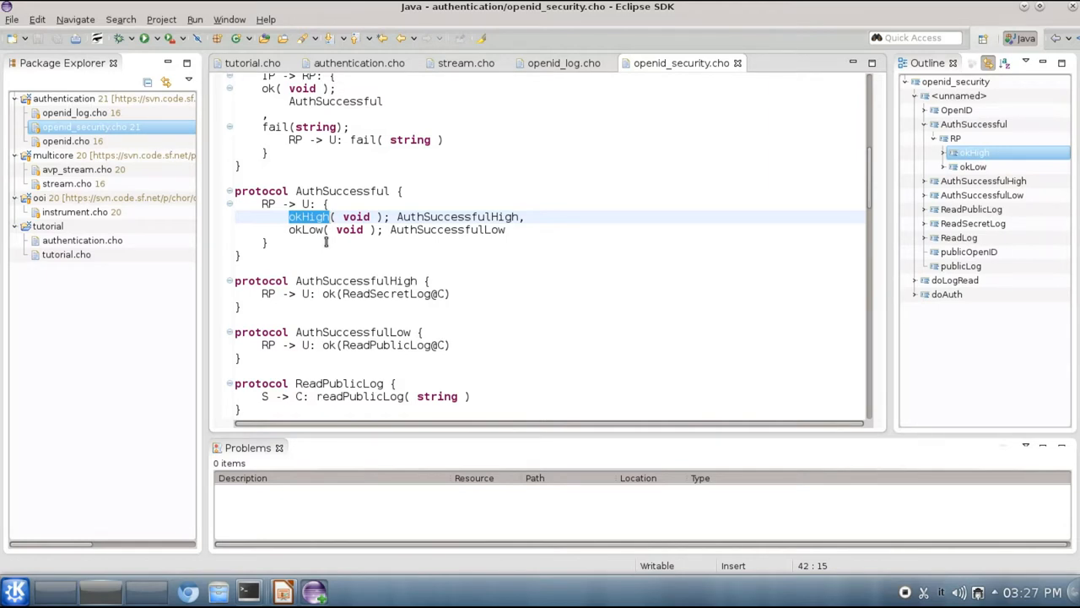
pyautogui.click(81, 213)
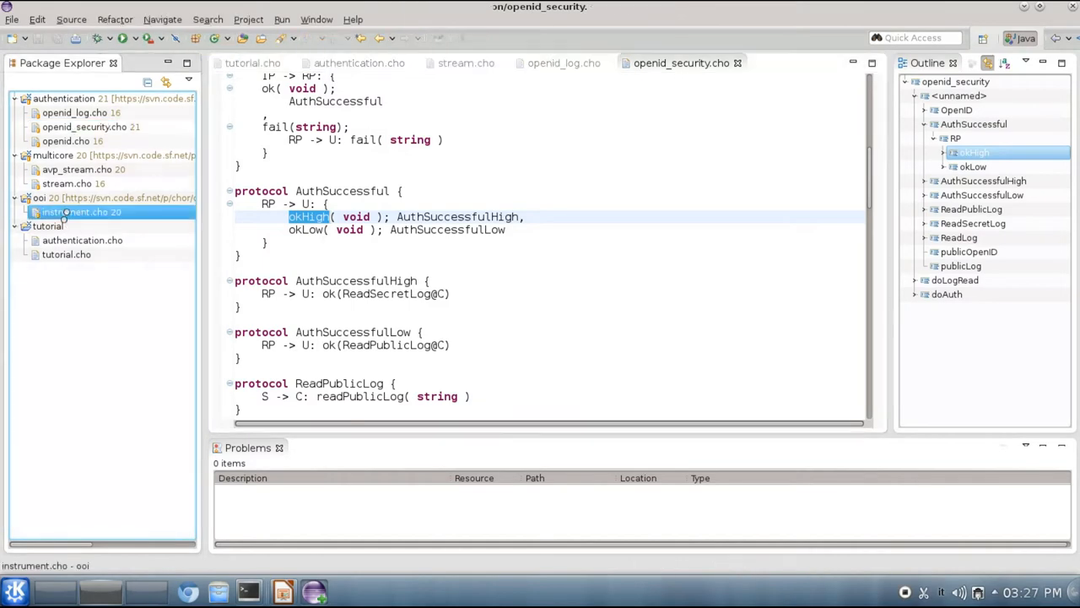